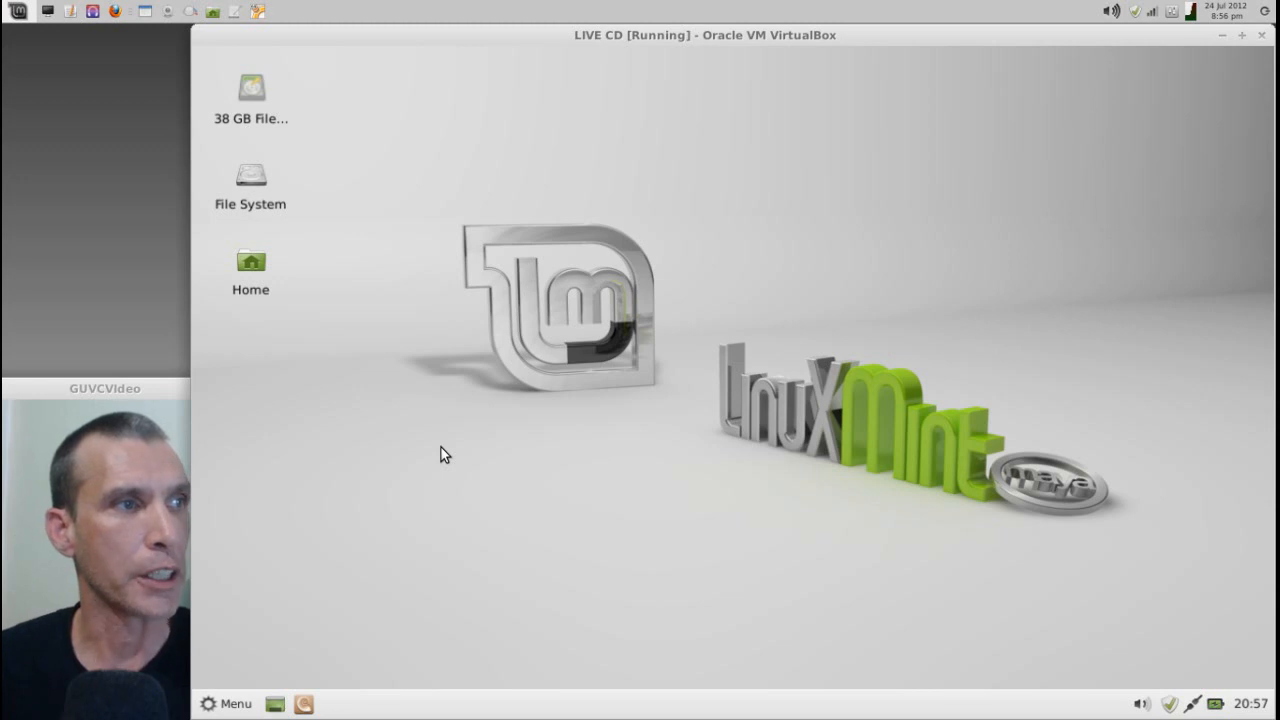
mouse_move(314, 24)
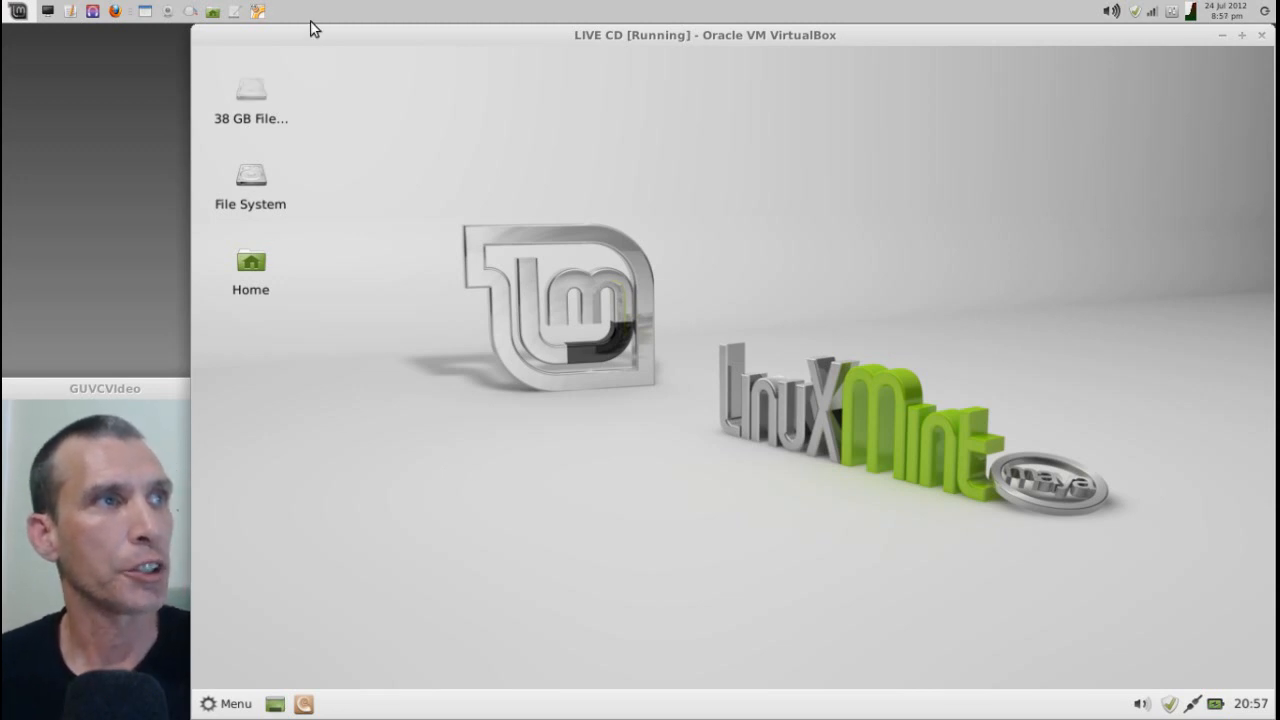
mouse_move(262, 16)
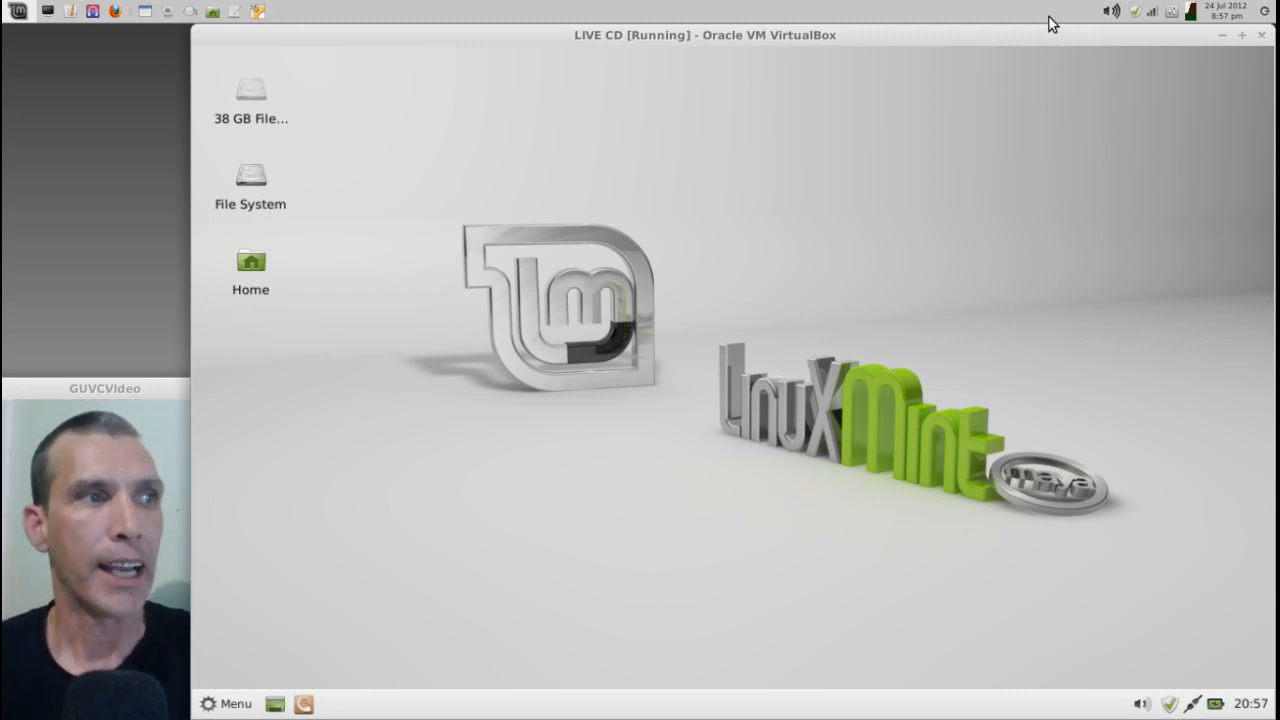
- Drag Settings Manager from Menu > Settings onto the panel and confirm Create Launcher
left_click(236, 704)
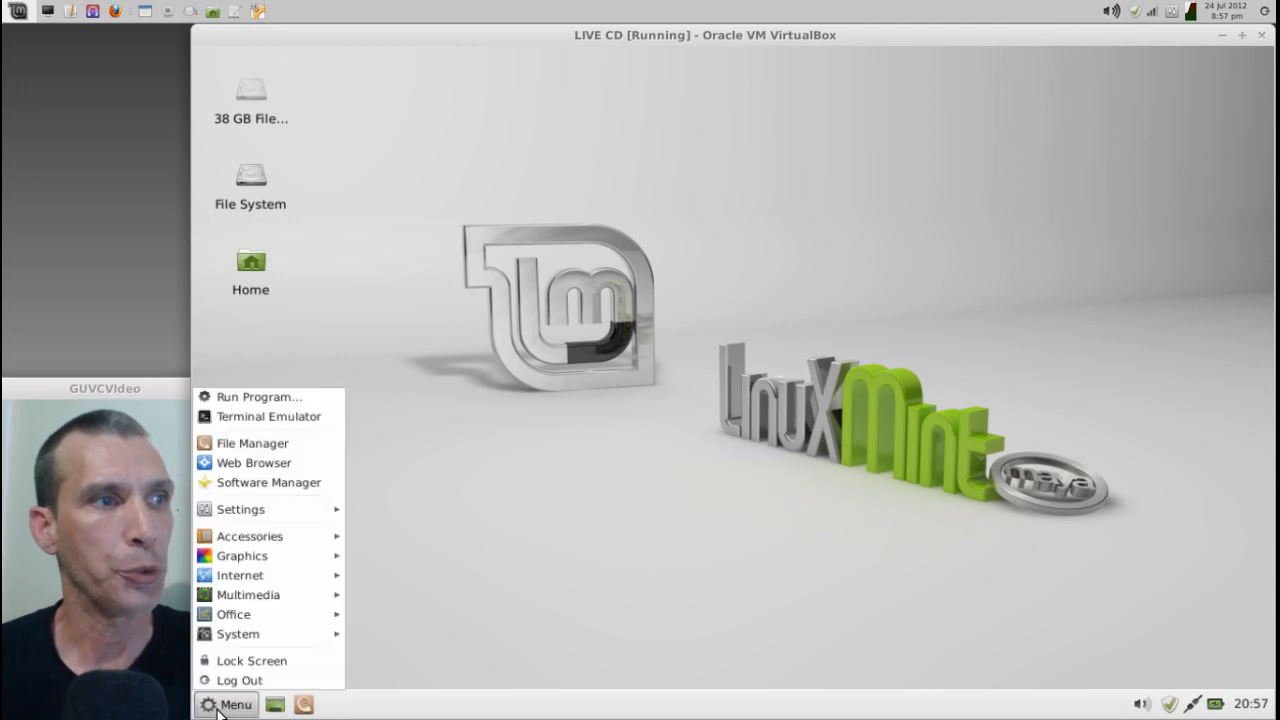
mouse_move(204, 600)
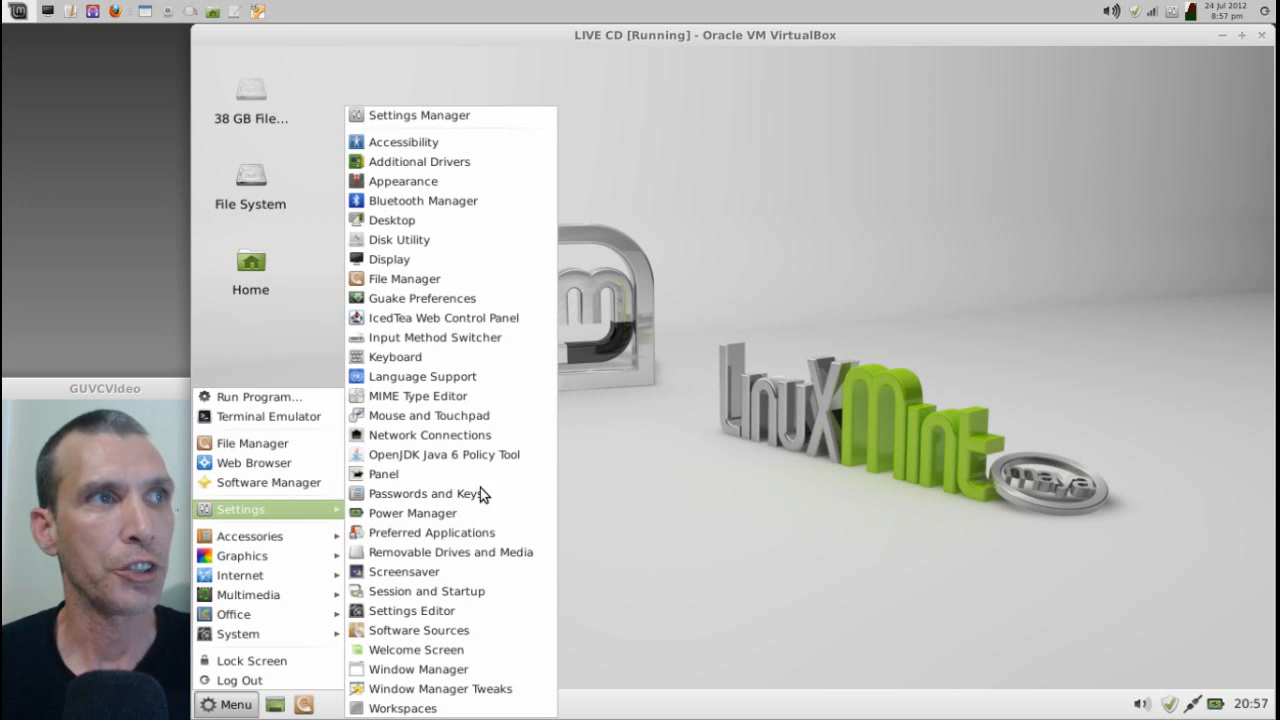
mouse_move(388, 120)
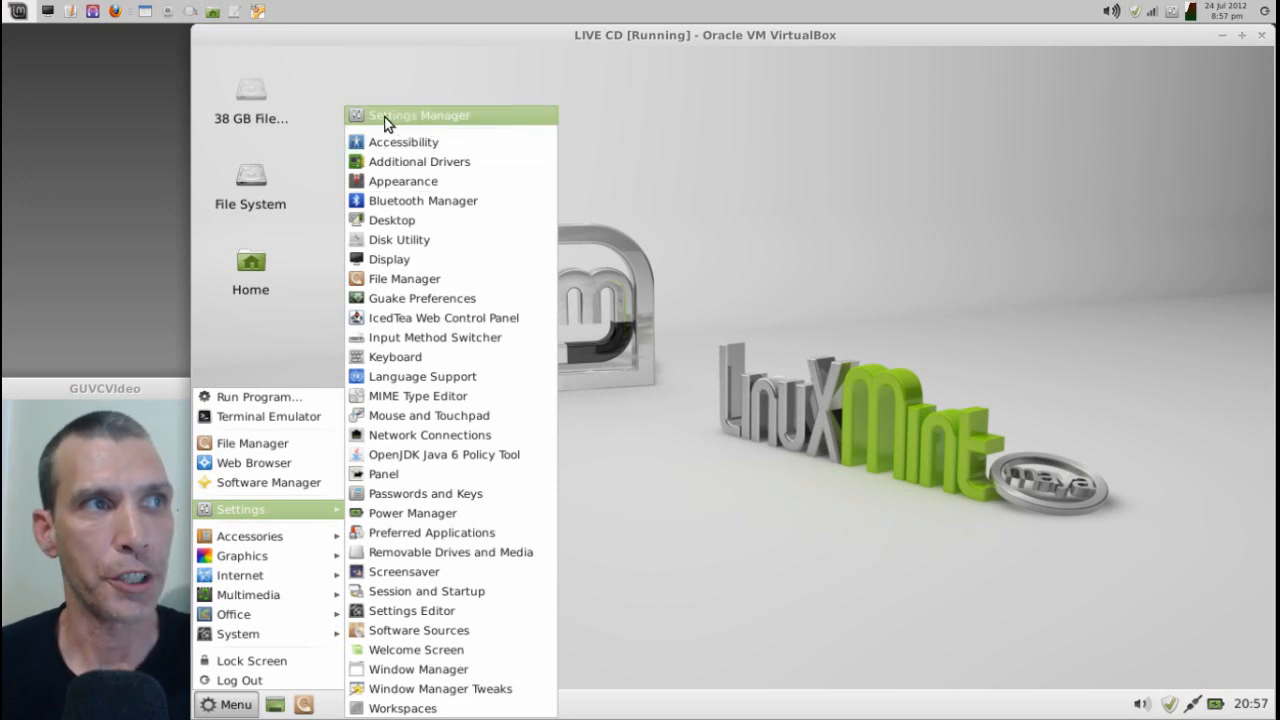
mouse_move(378, 120)
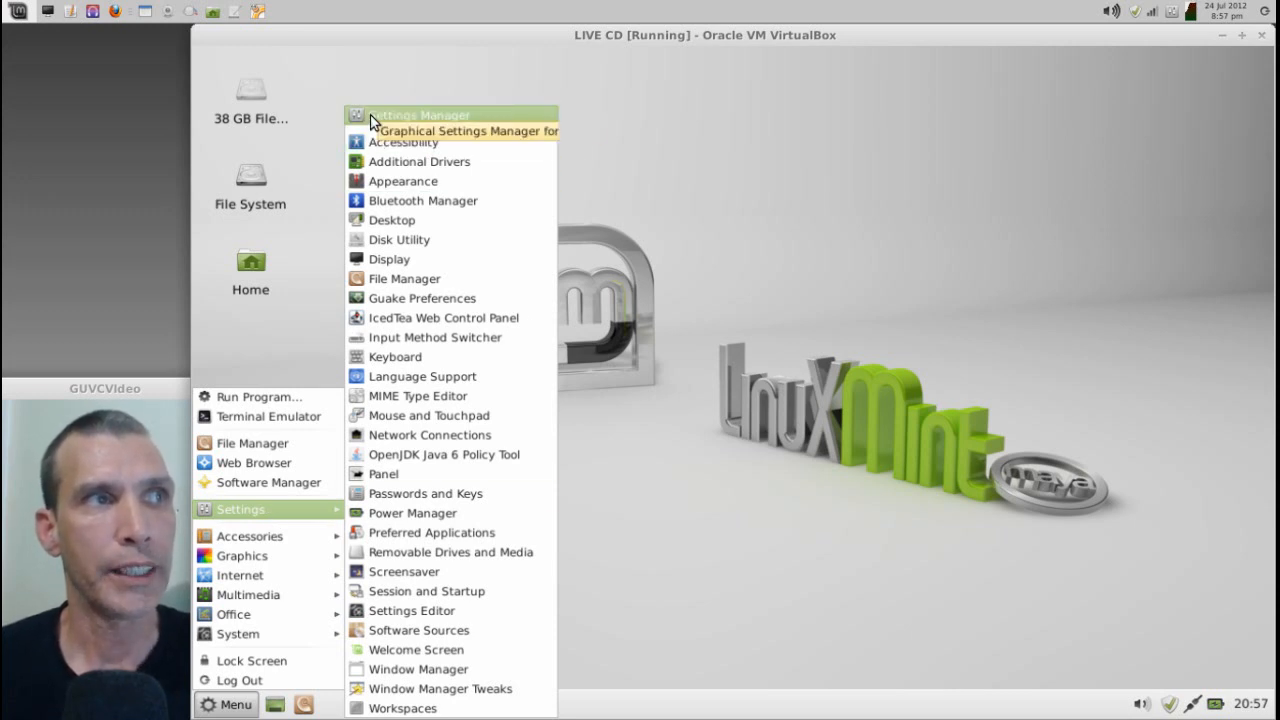
left_click(696, 190)
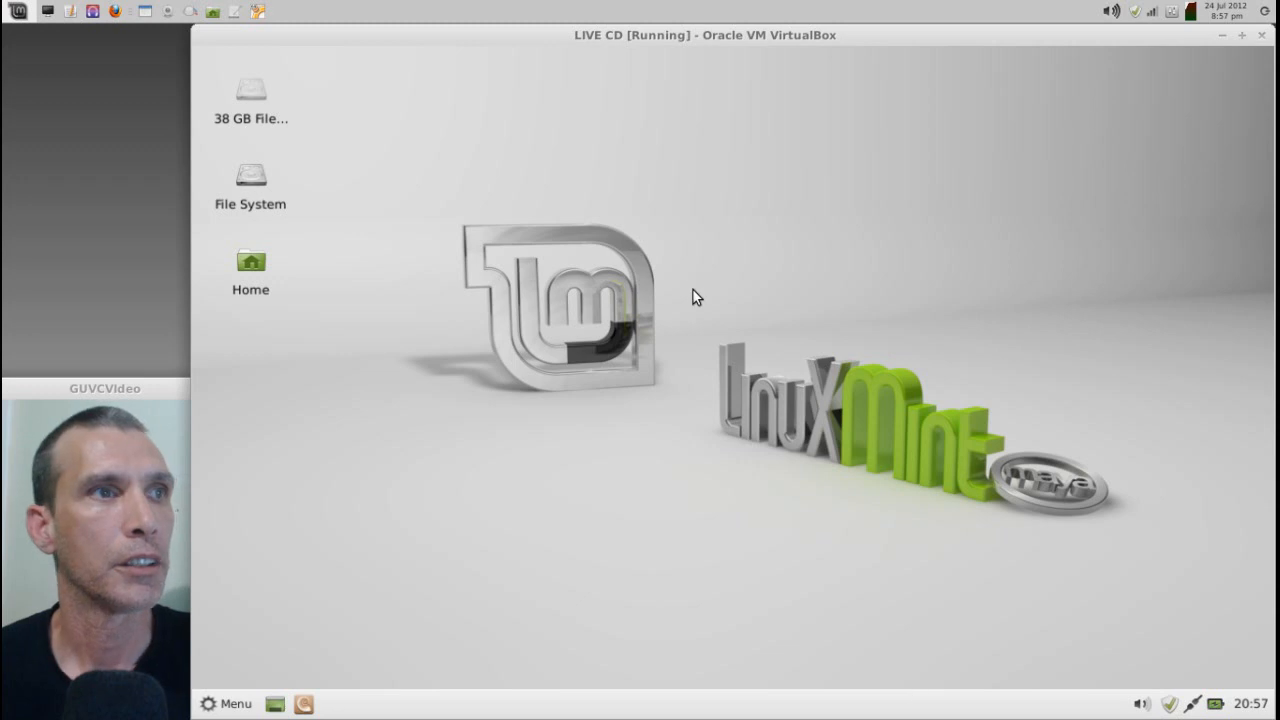
mouse_move(320, 712)
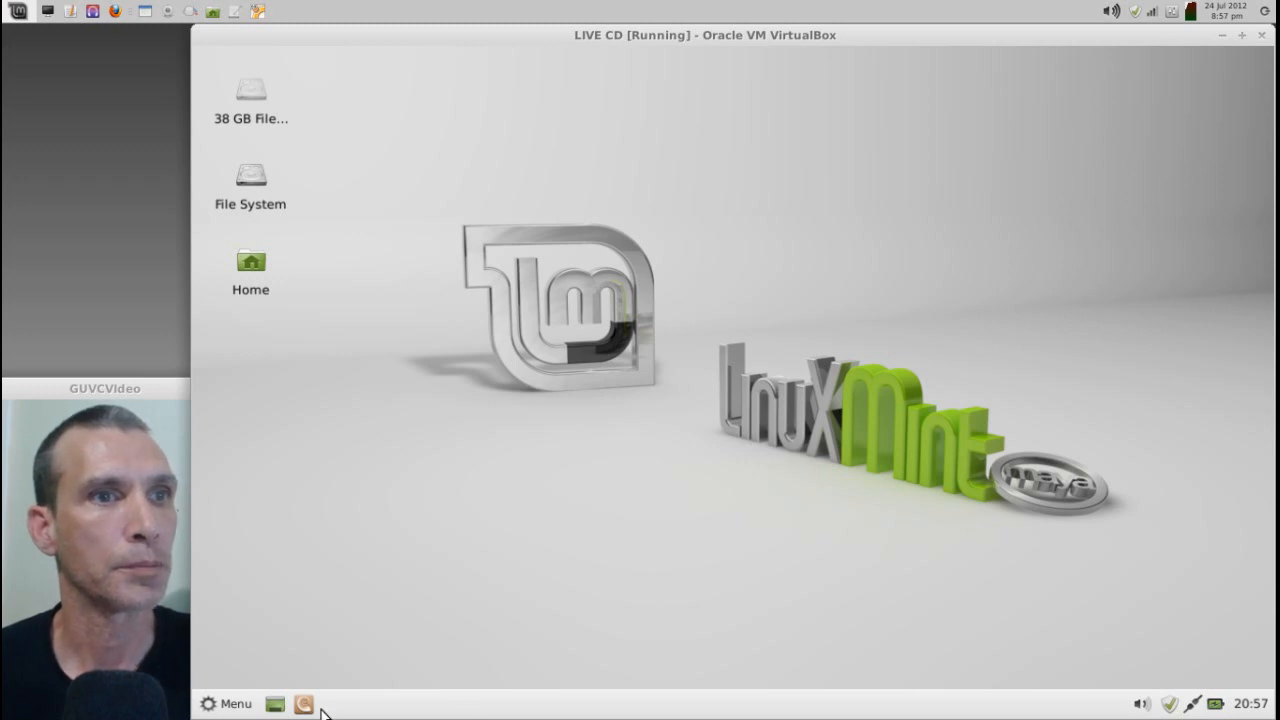
left_click(228, 700)
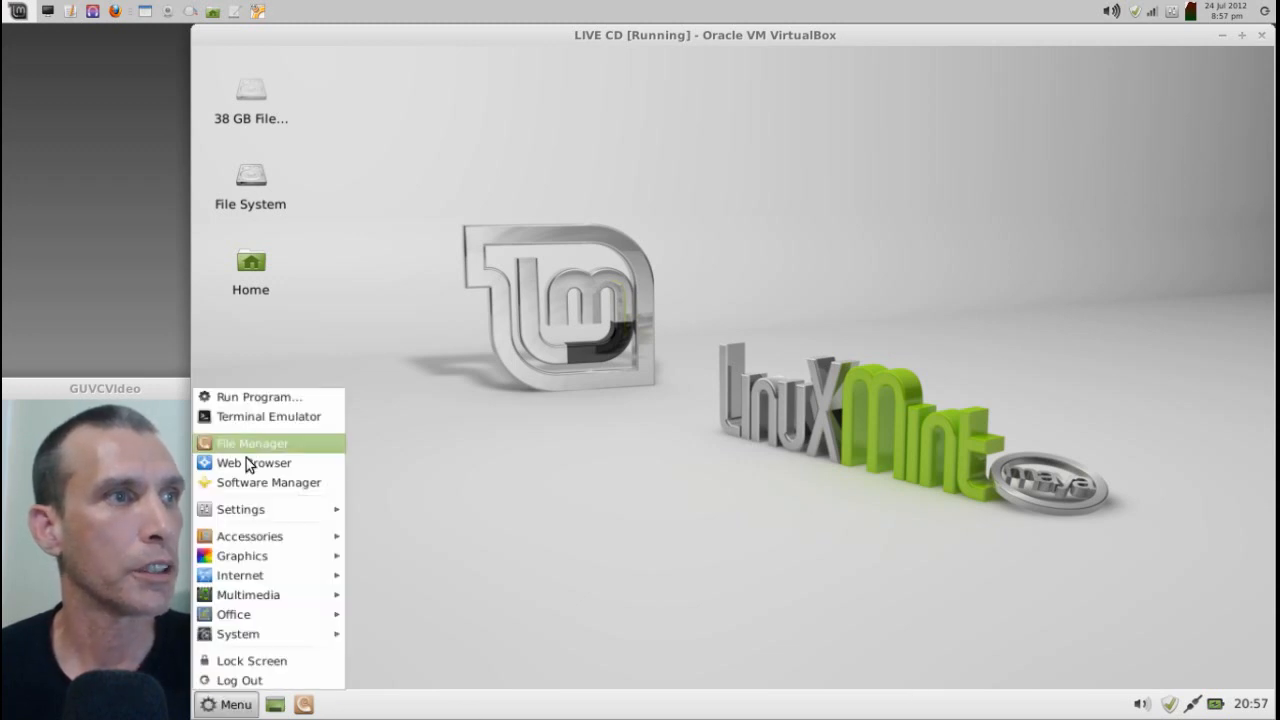
left_click(240, 510)
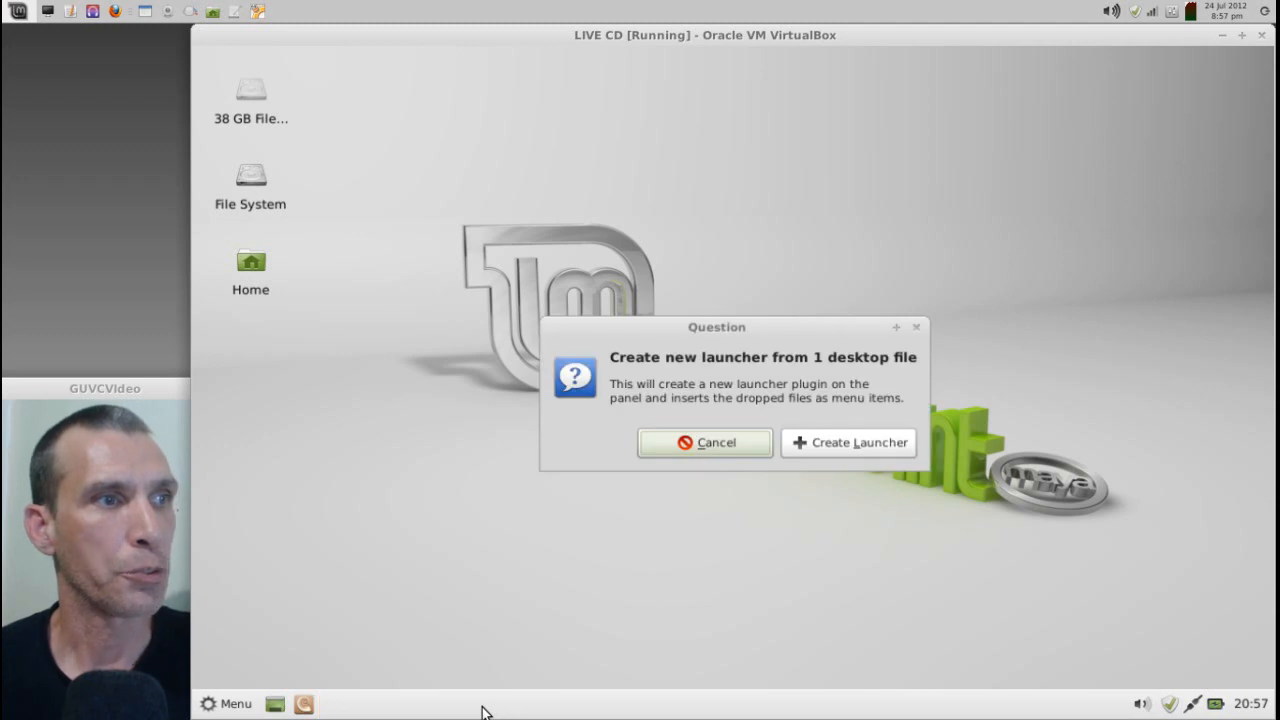
mouse_move(868, 450)
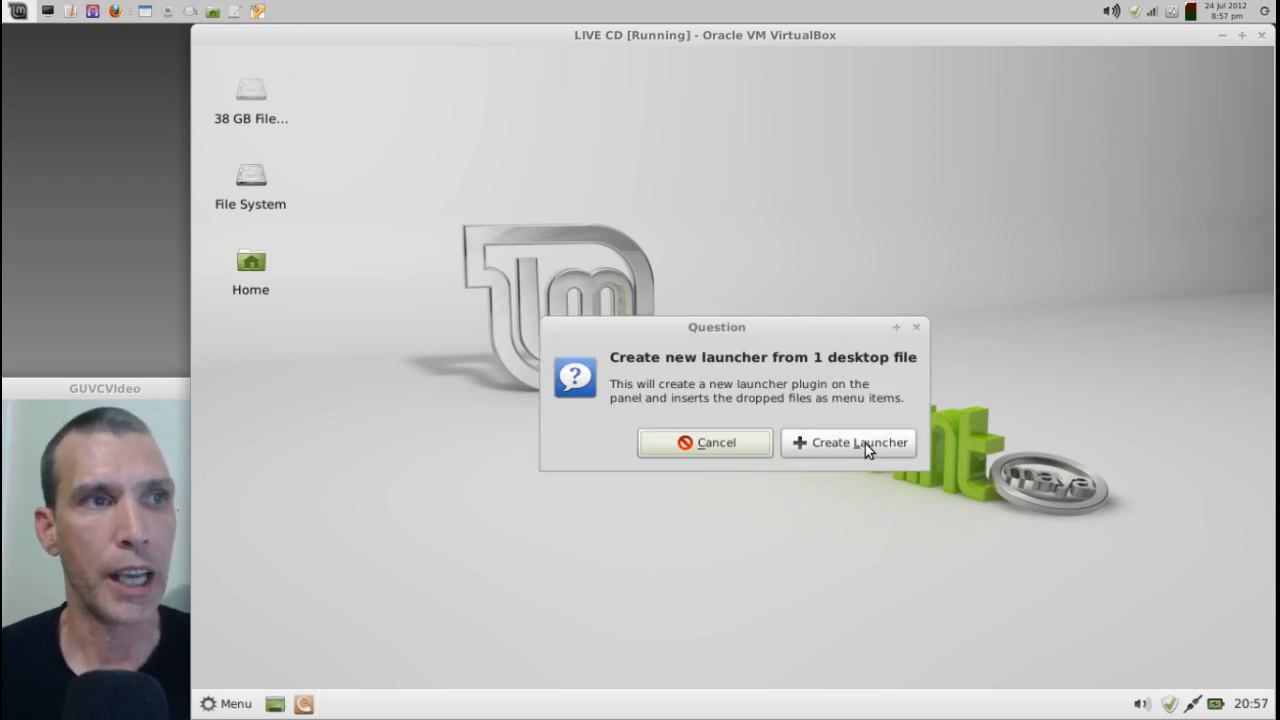
left_click(848, 444)
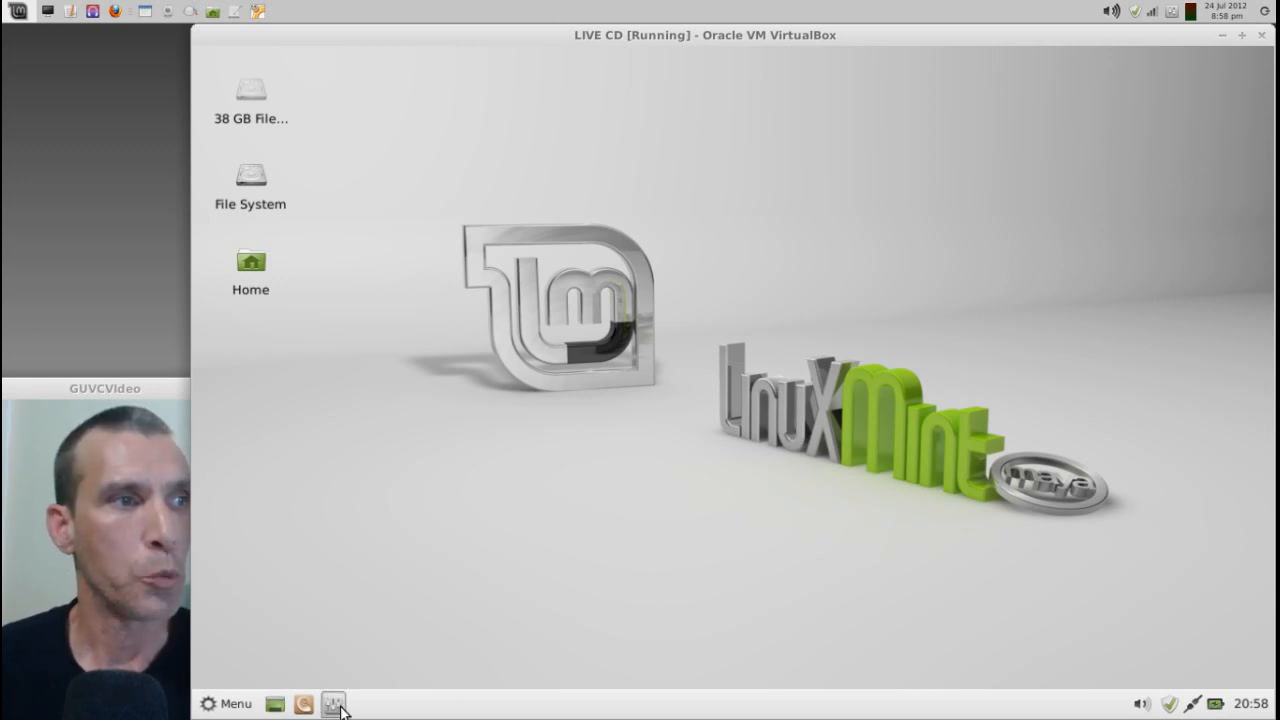
left_click(340, 704)
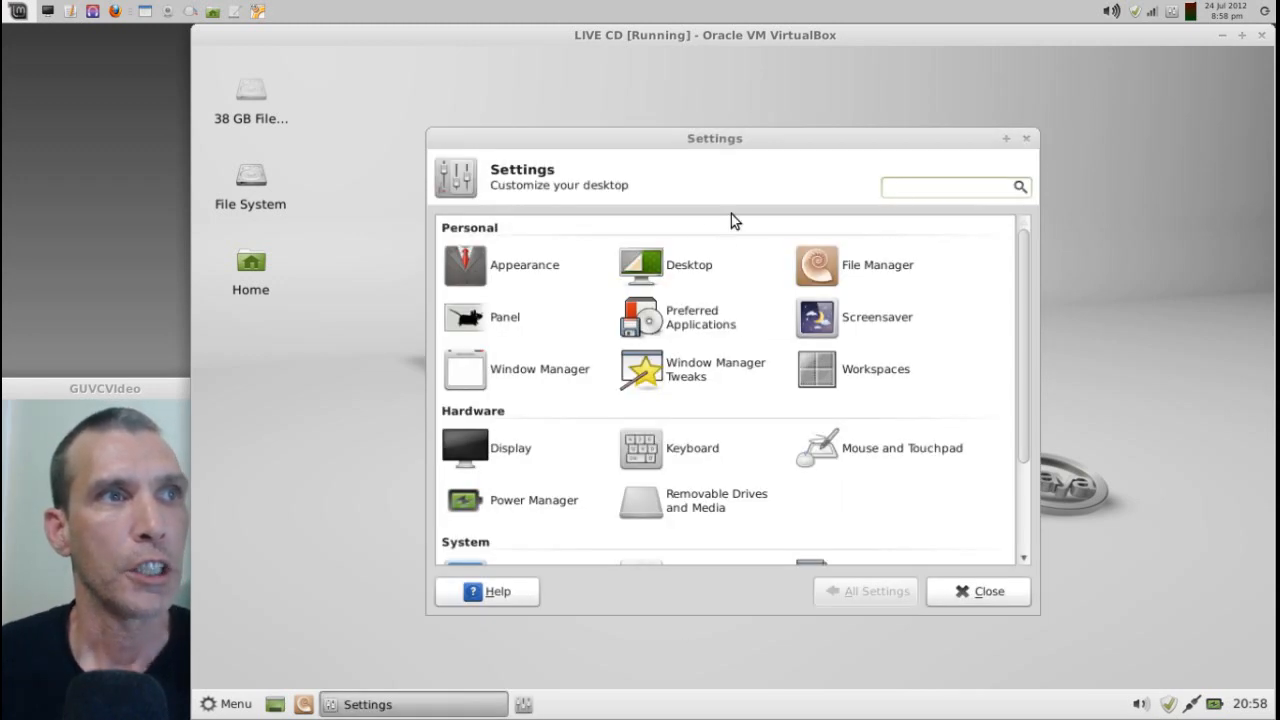
left_click(986, 592)
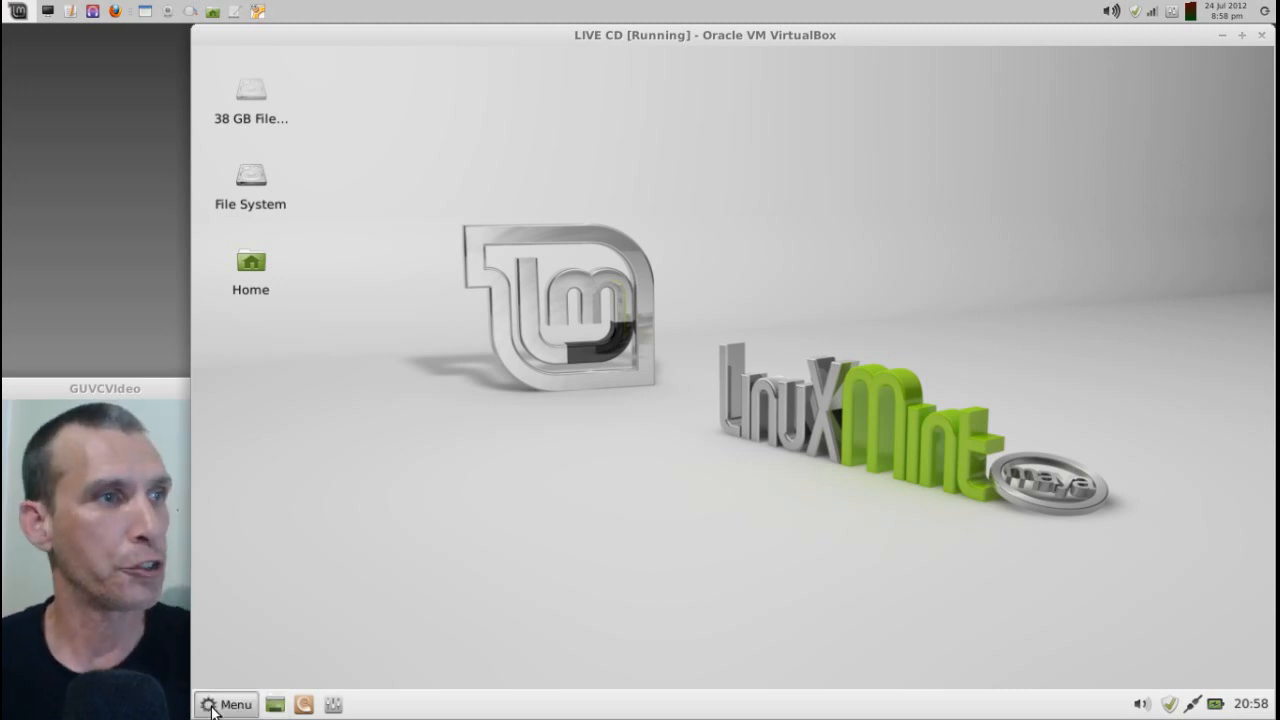
- Launch Synaptic from Menu > System, enter the password and authenticate
left_click(236, 704)
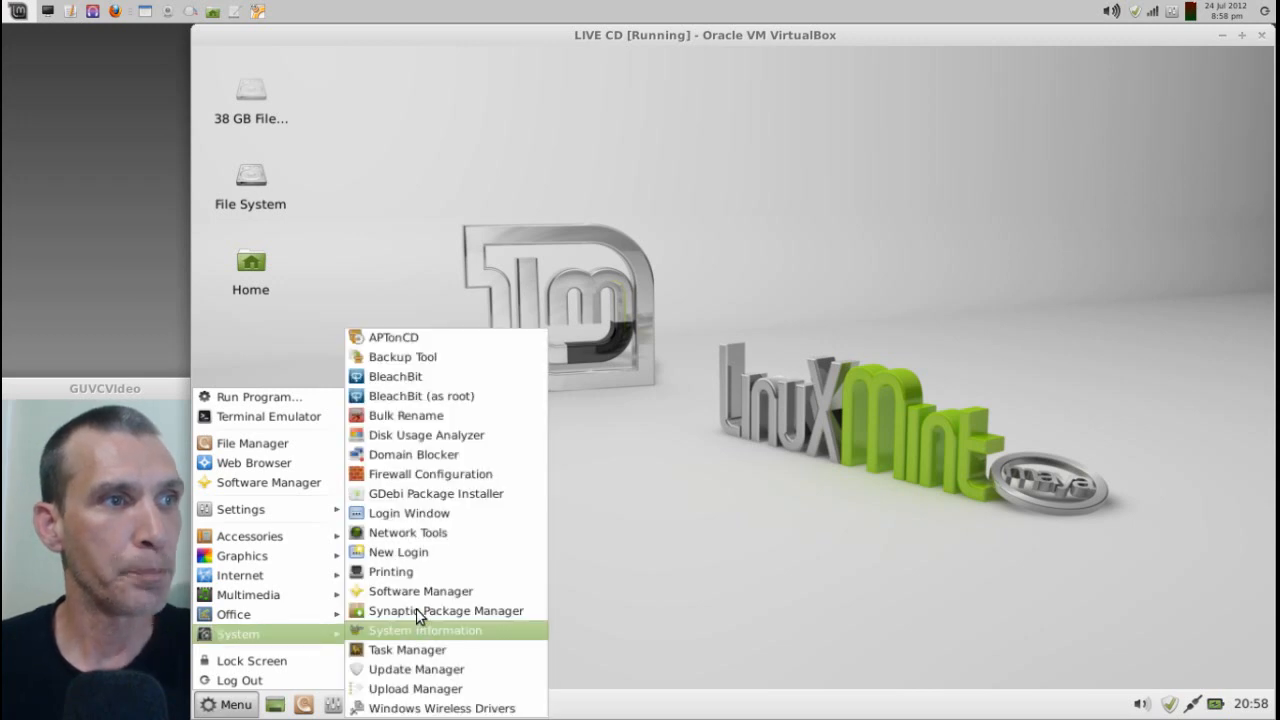
left_click(432, 610)
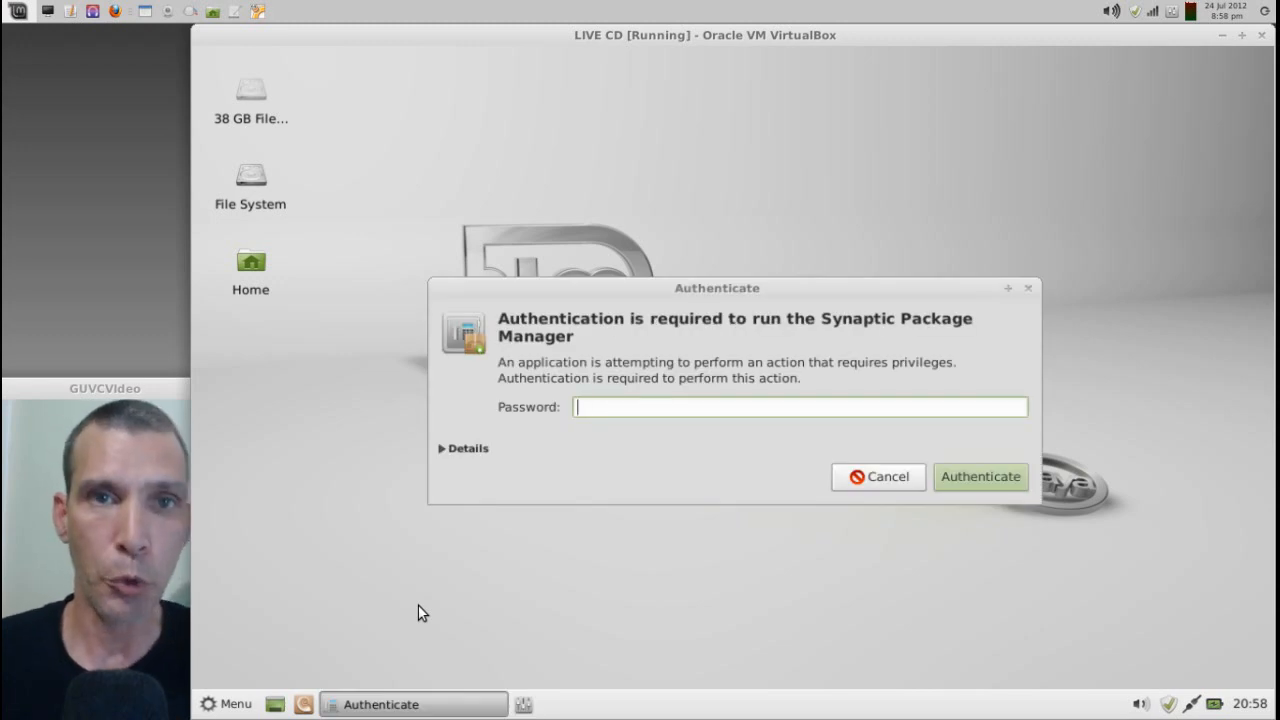
type("••")
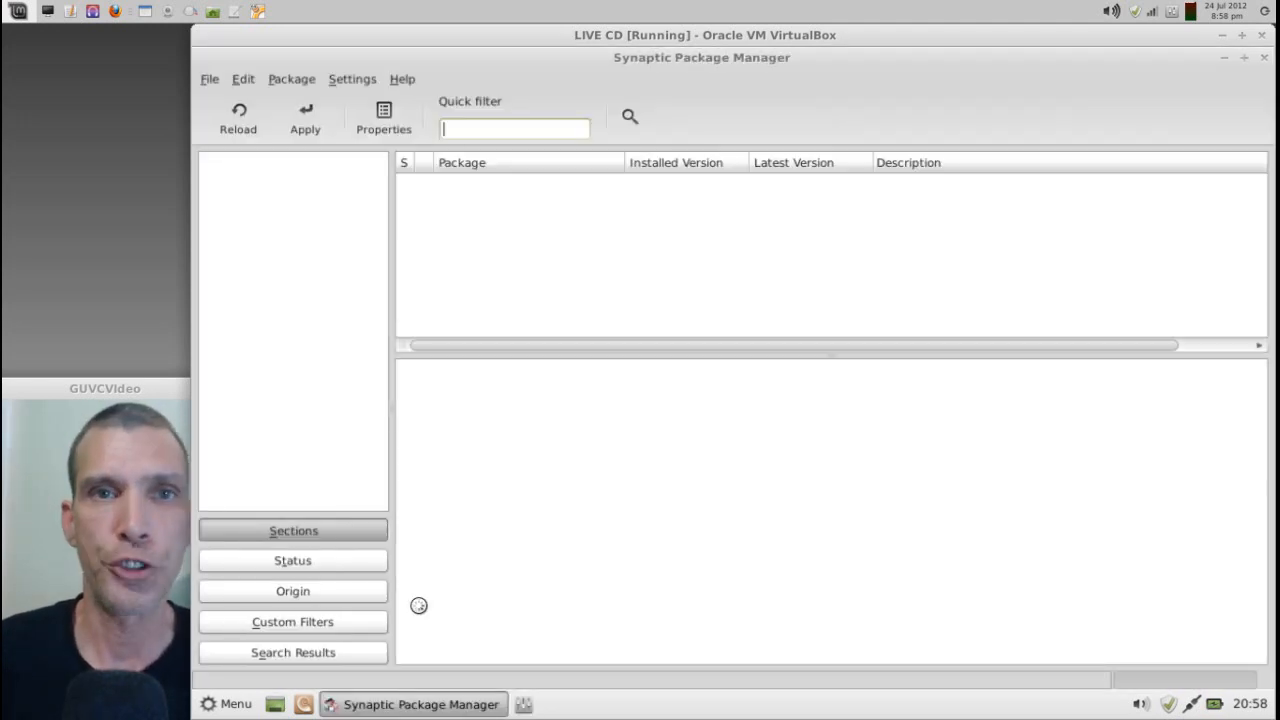
left_click(238, 114)
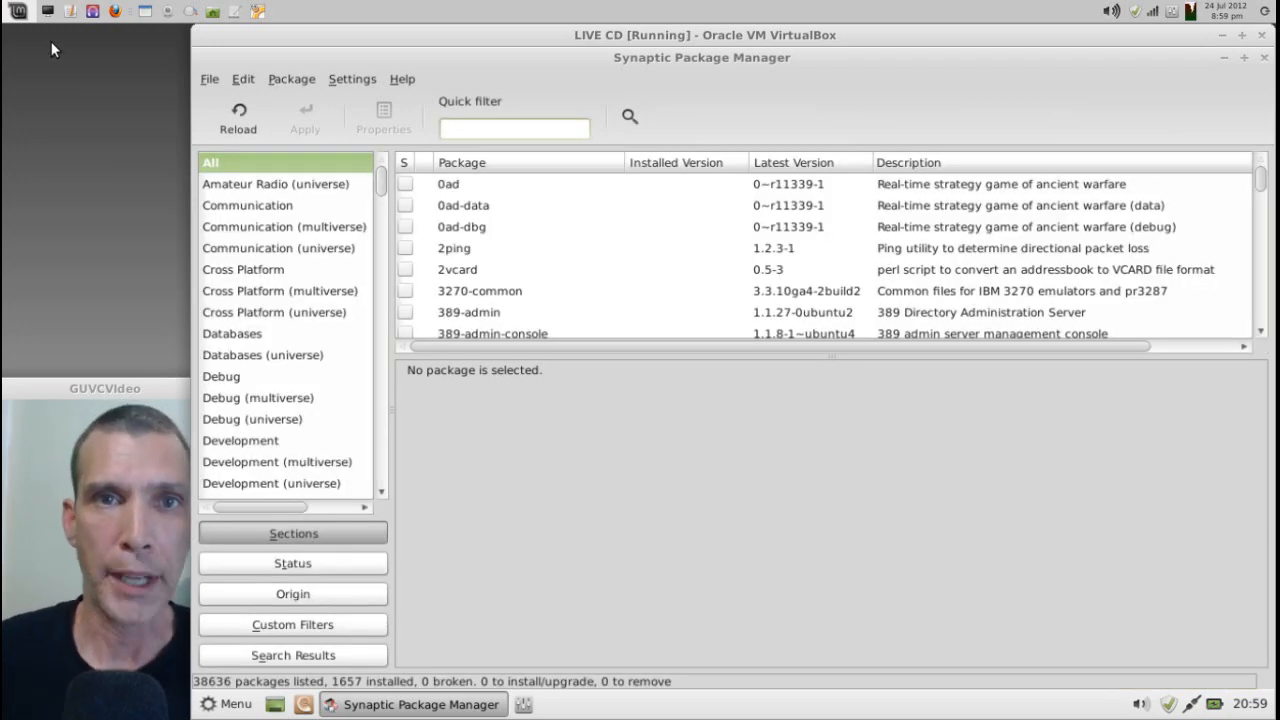
- Filter for 'mintmenu' and mark mintmenu with its dependencies for installation
left_click(512, 128)
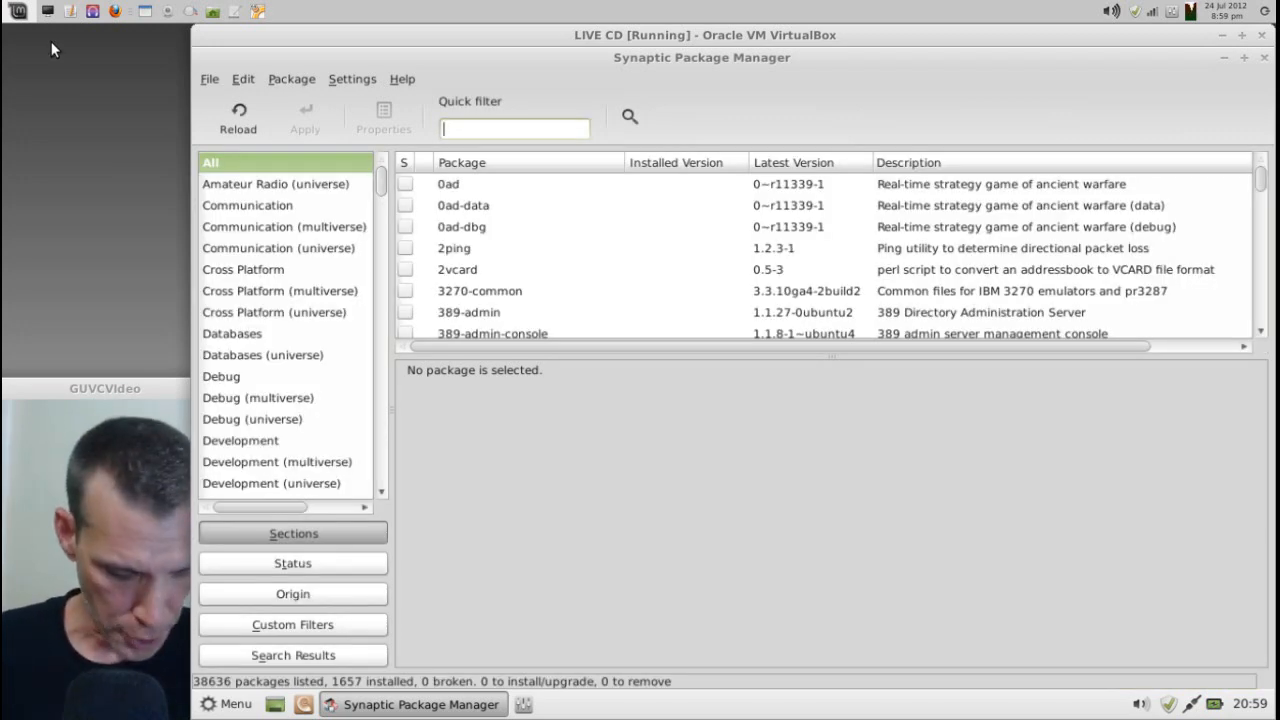
type("mintmenu")
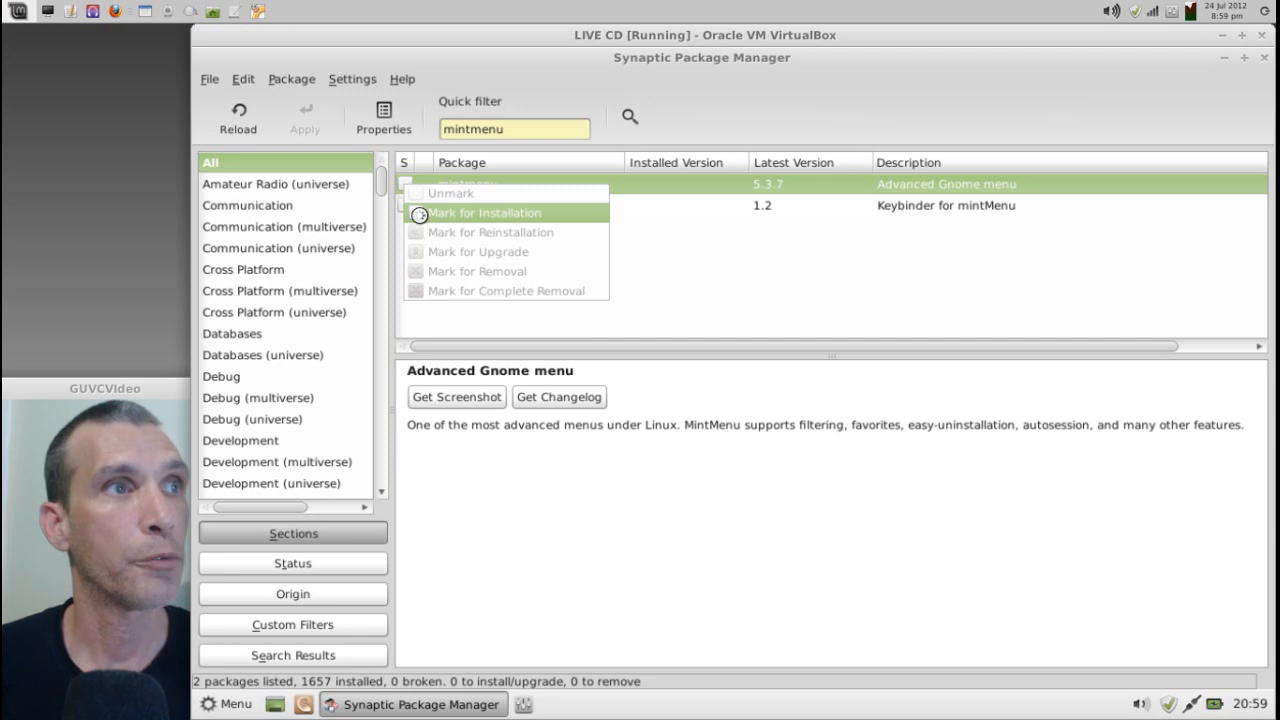
left_click(488, 212)
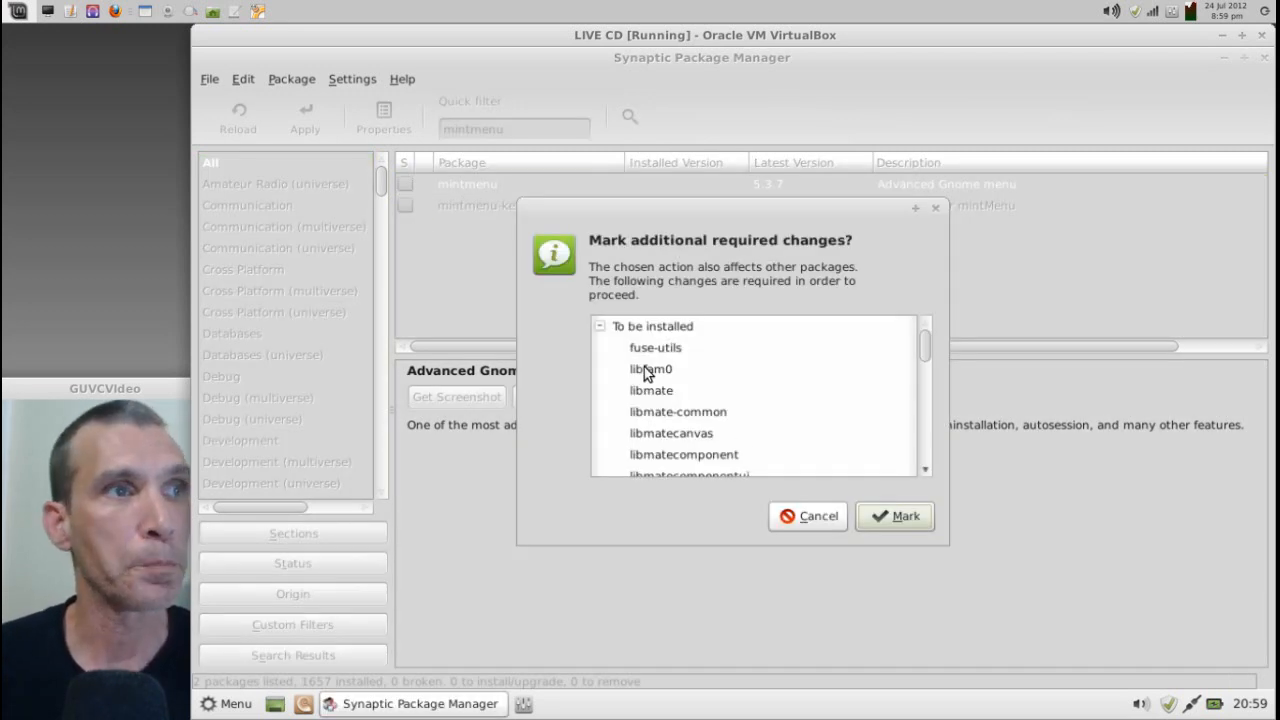
scroll("down", 3)
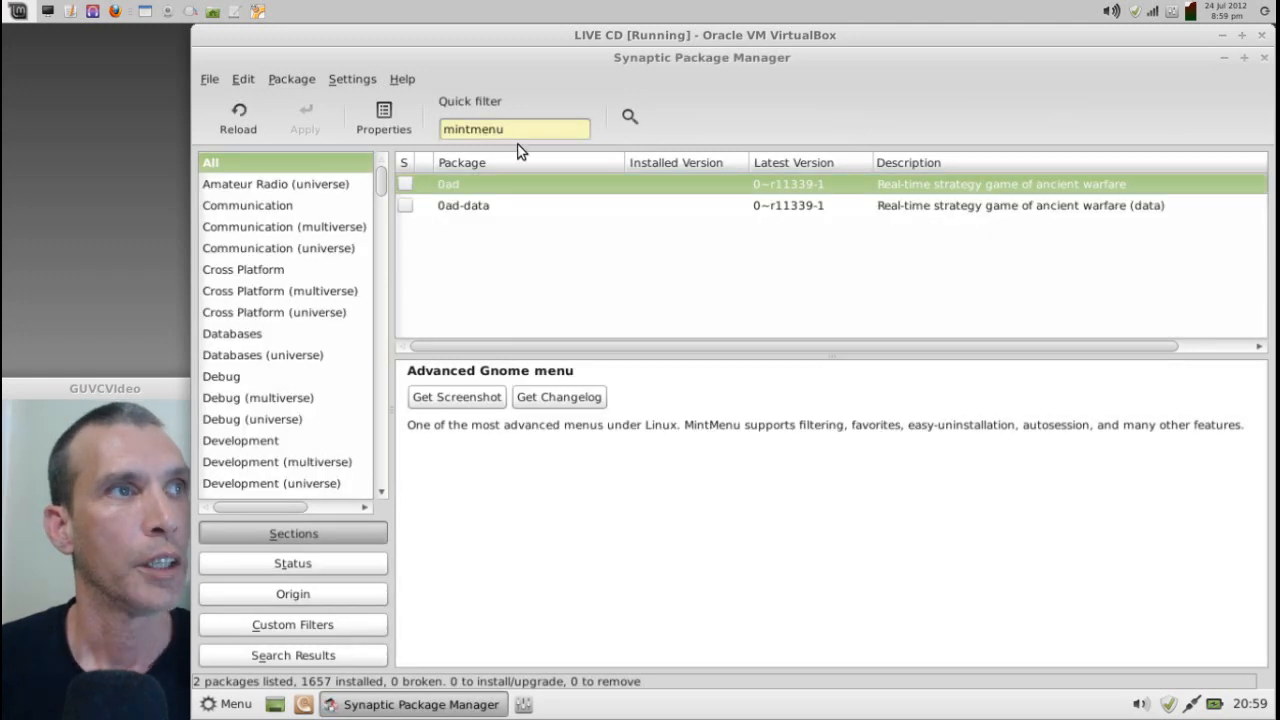
- Replace the Quick filter term with 'xfapp' to list the xfapplet packages
left_click(404, 184)
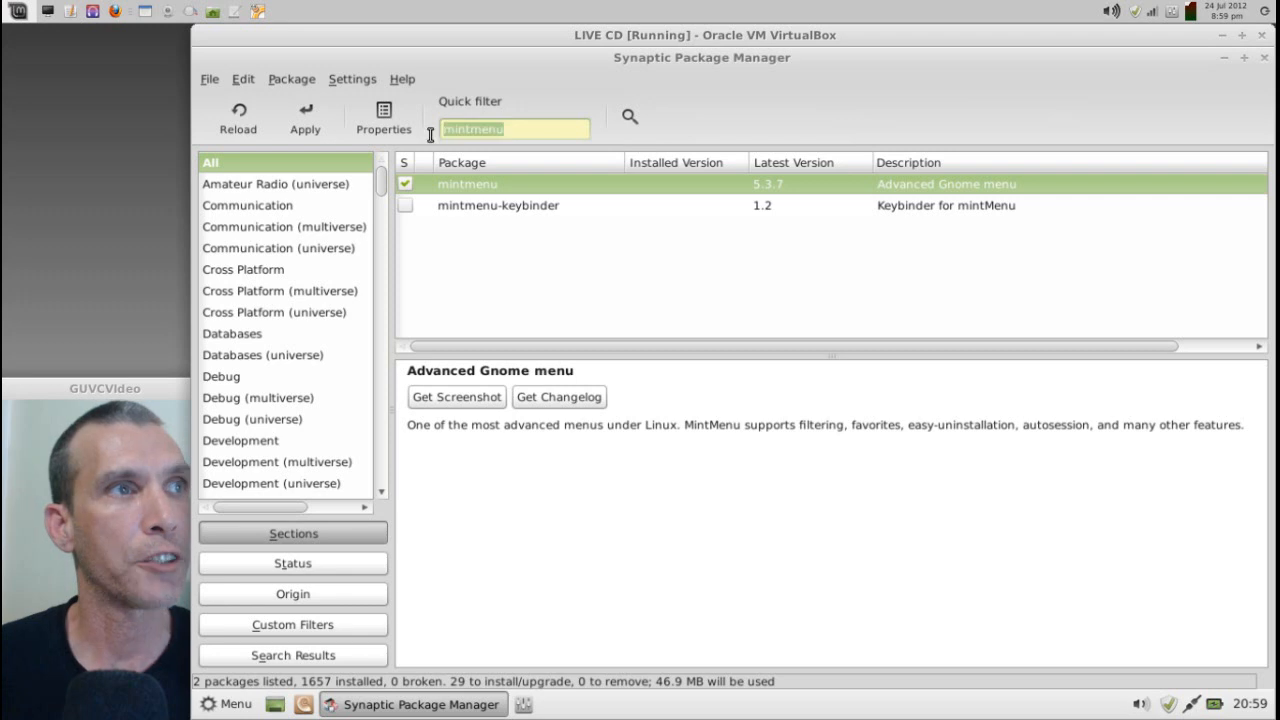
type("xfapp")
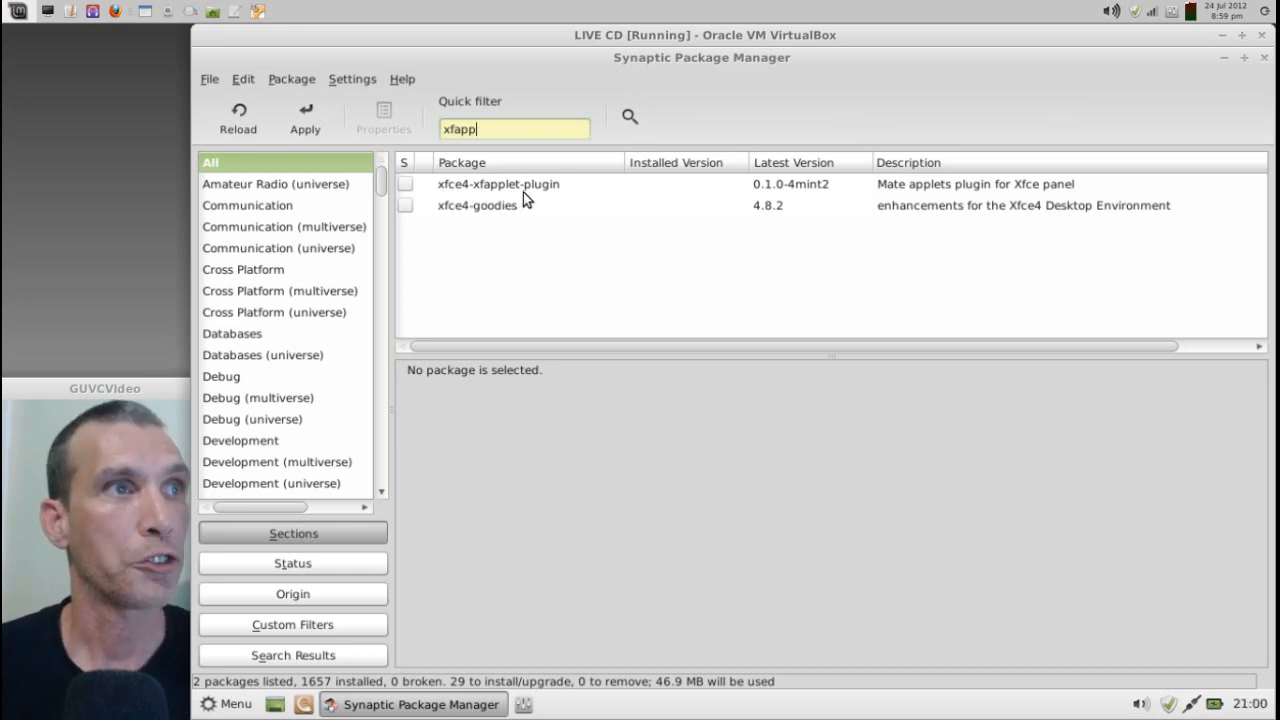
mouse_move(900, 206)
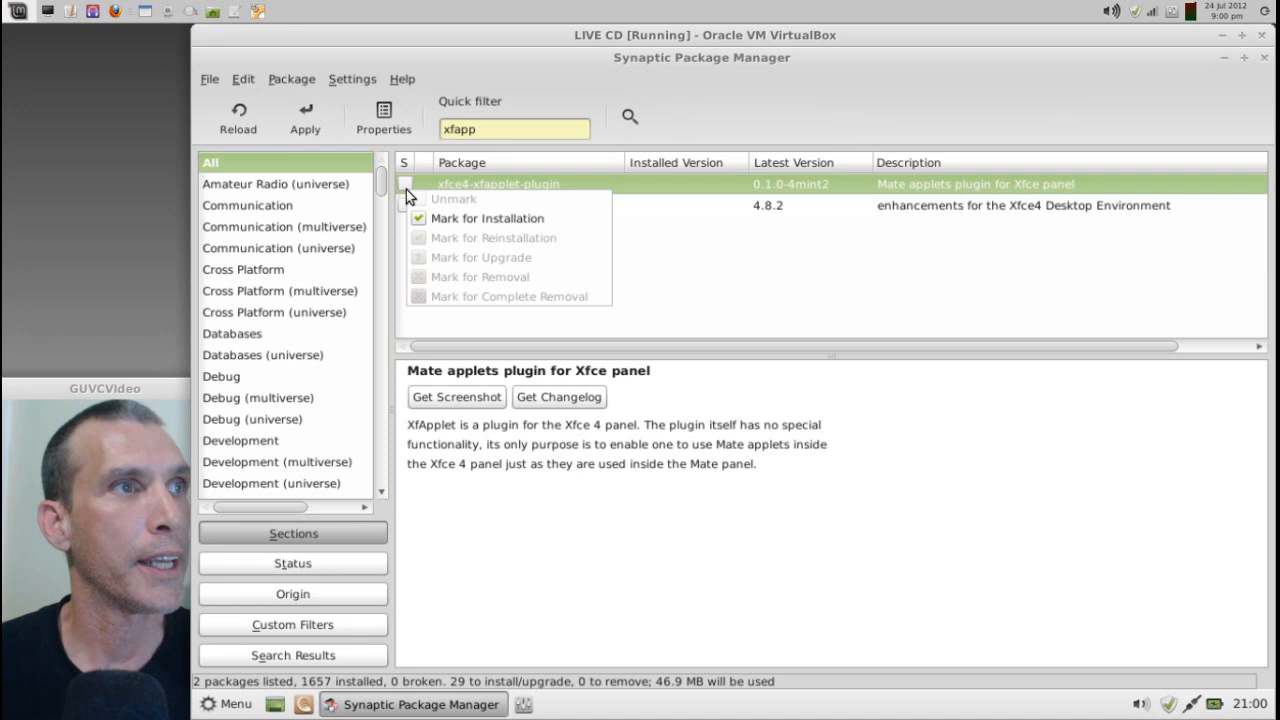
- Mark xfce4-xfapplet-plugin for installation
left_click(488, 218)
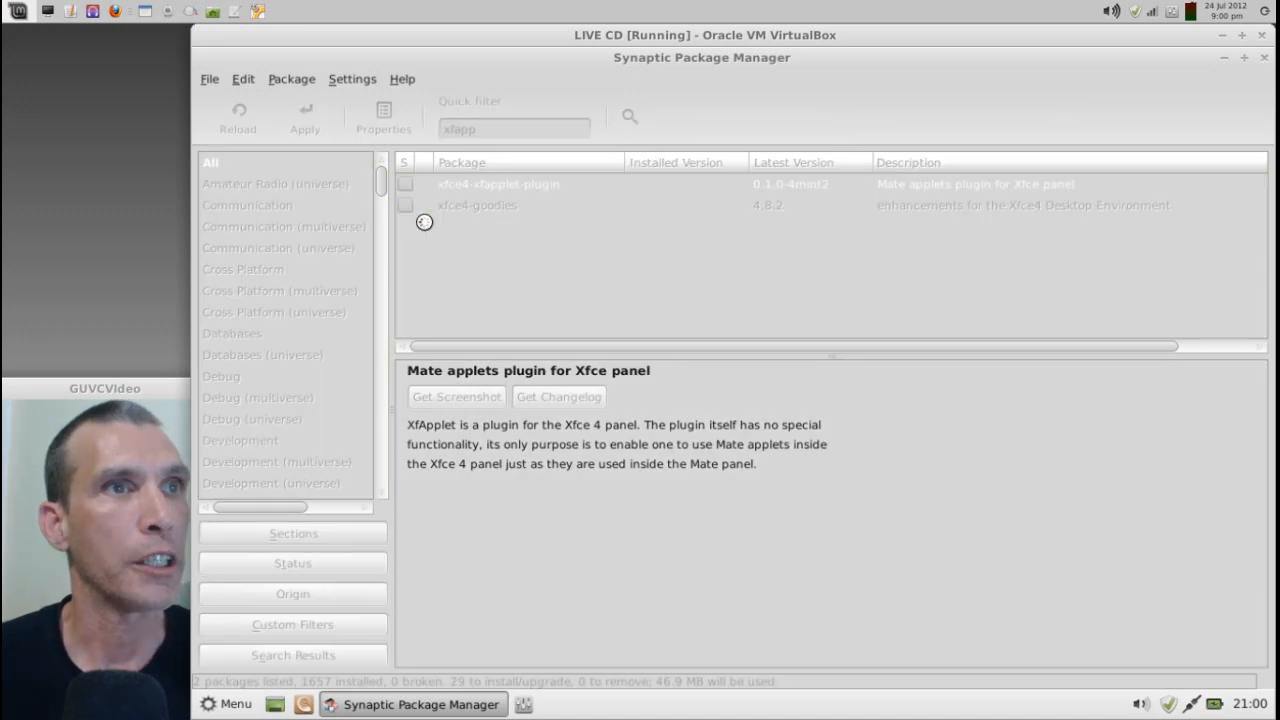
mouse_move(470, 216)
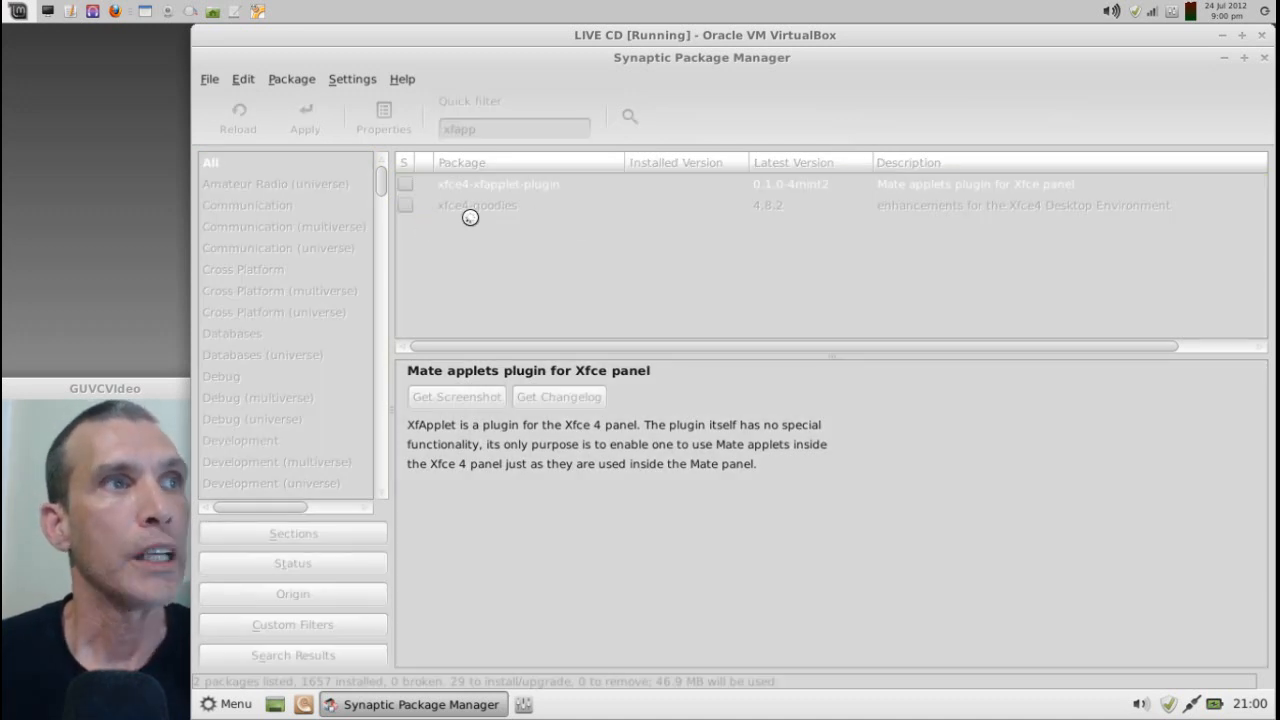
left_click(404, 184)
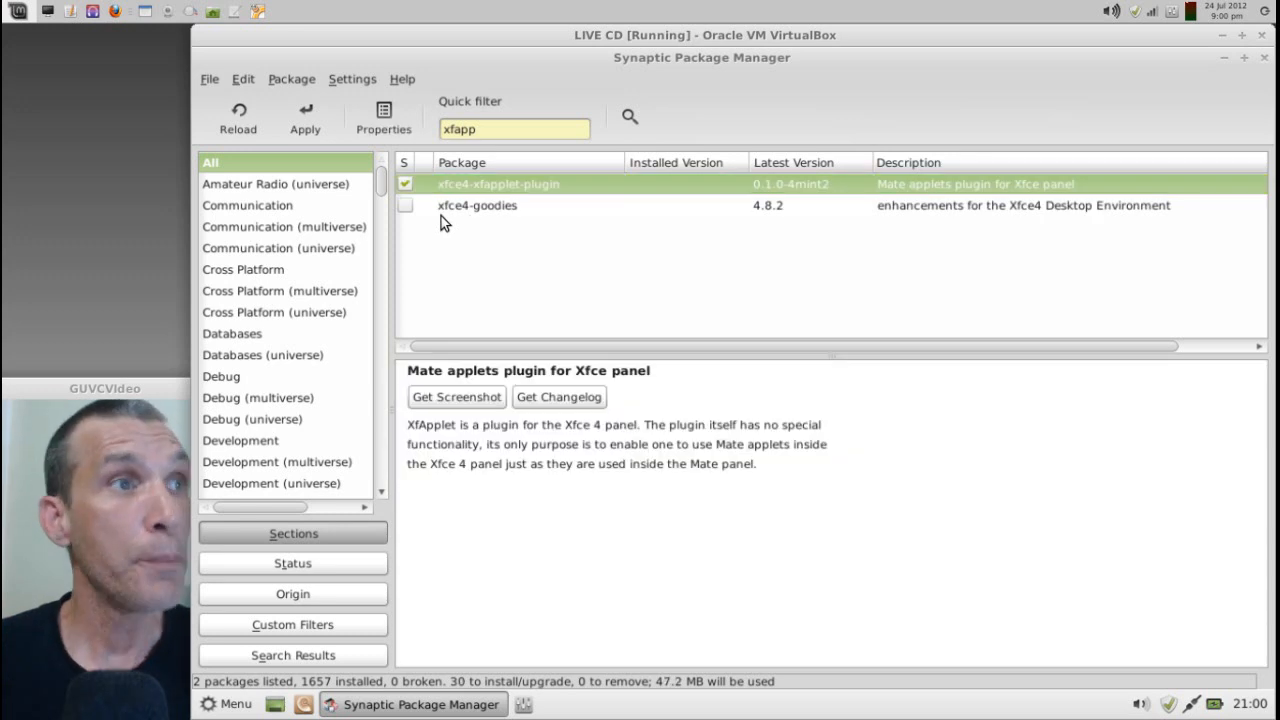
left_click(476, 204)
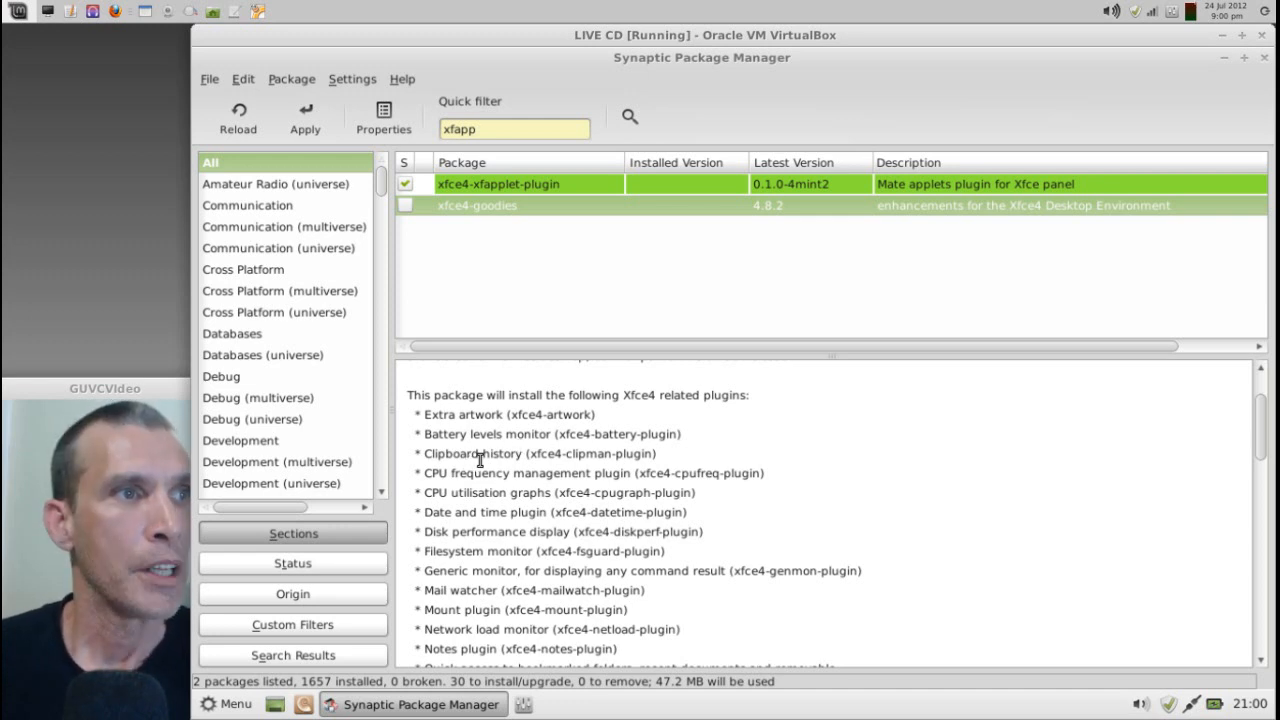
mouse_move(460, 472)
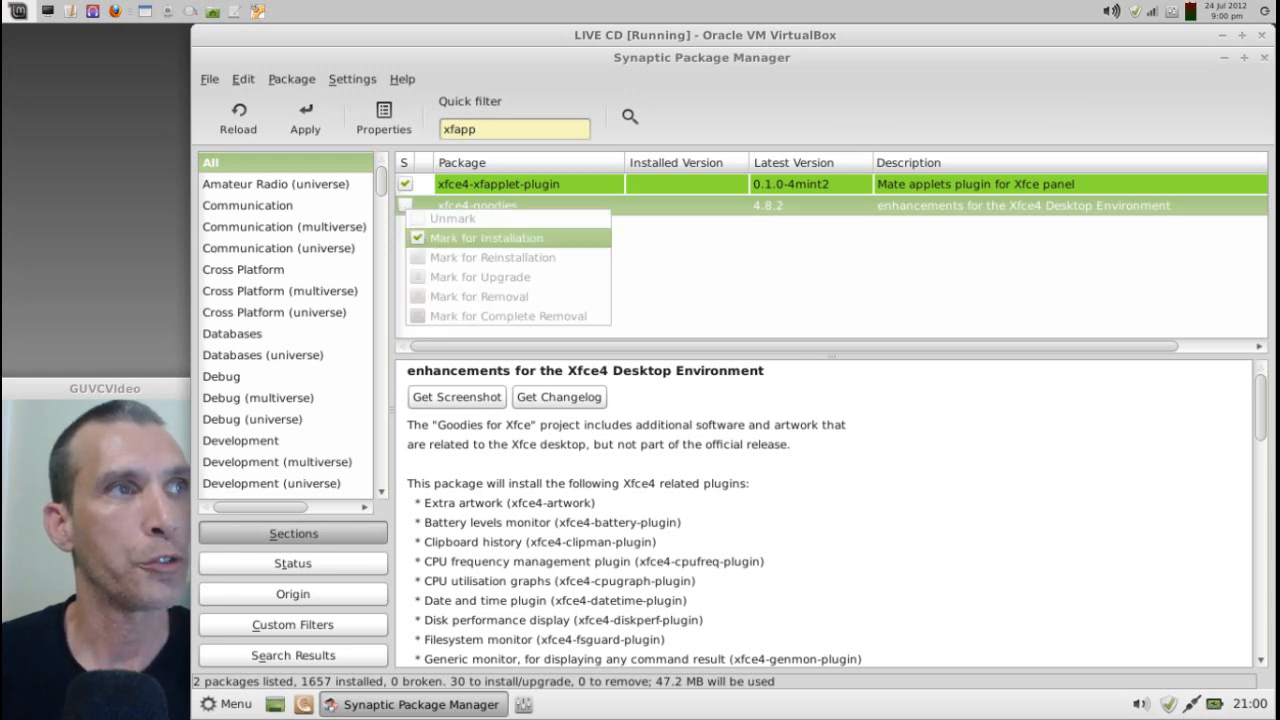
- Mark xfce4-goodies for installation and accept its additional required packages
left_click(488, 236)
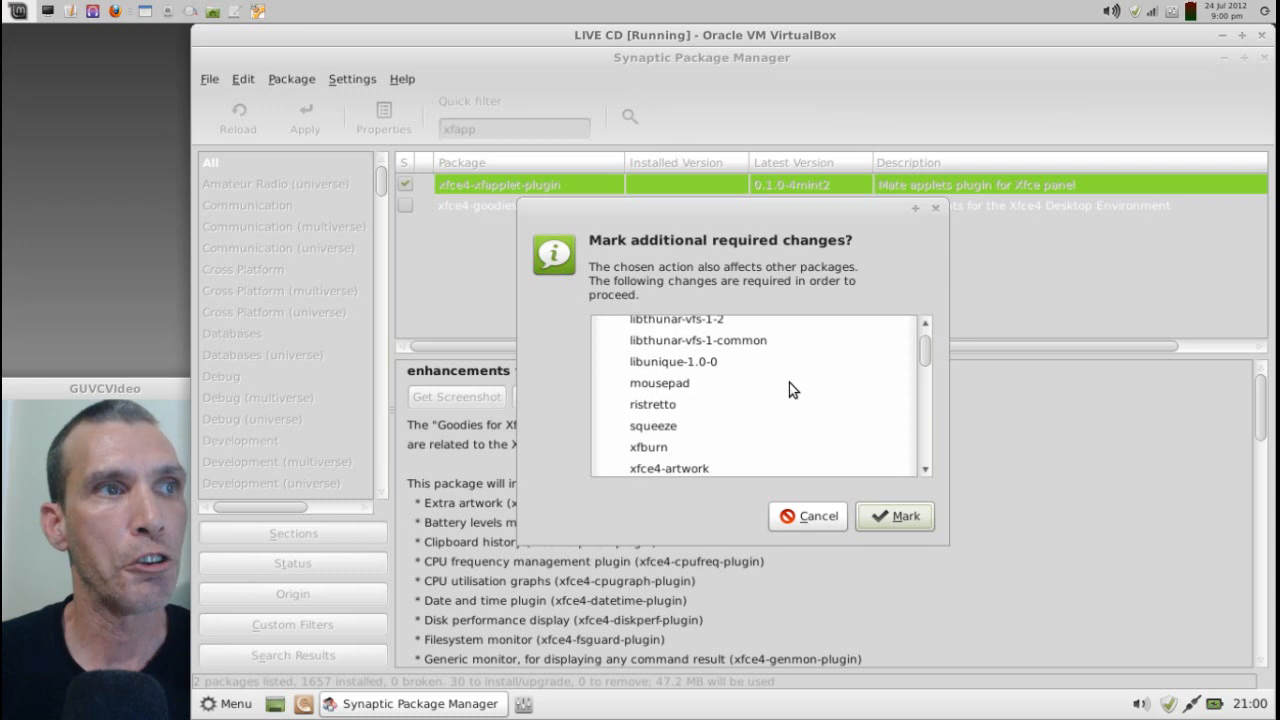
scroll("down", 3)
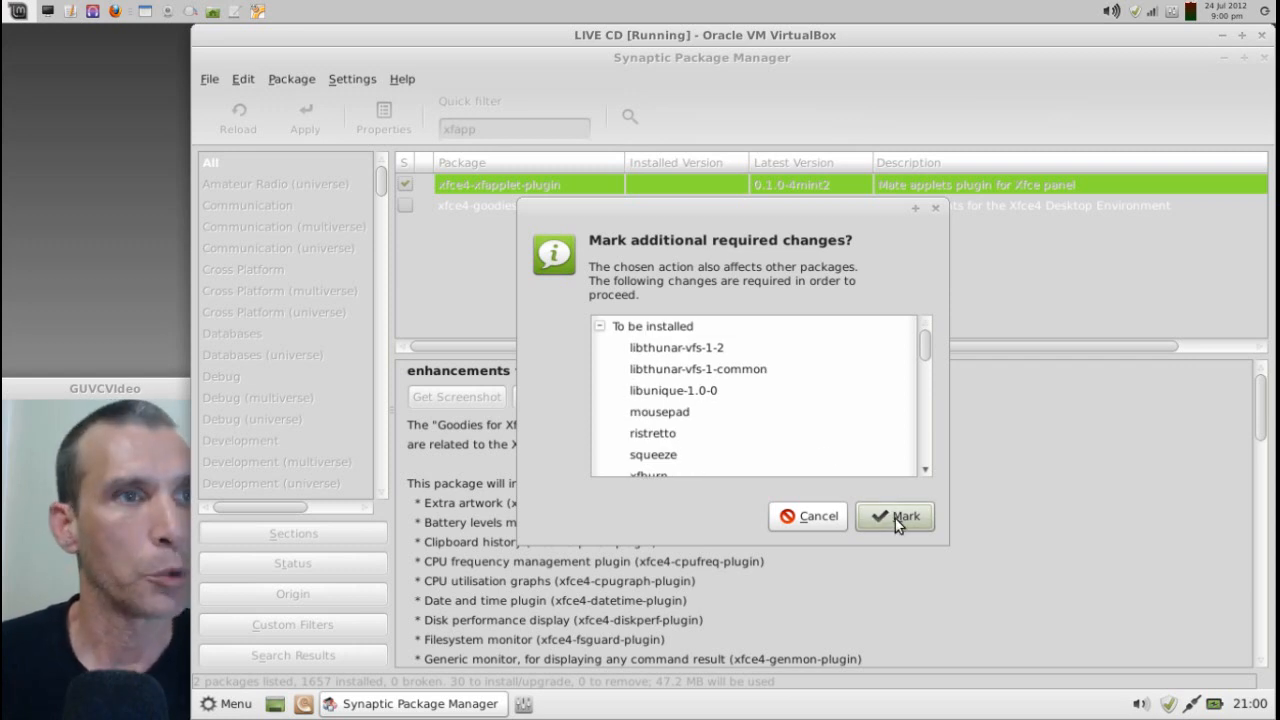
left_click(896, 516)
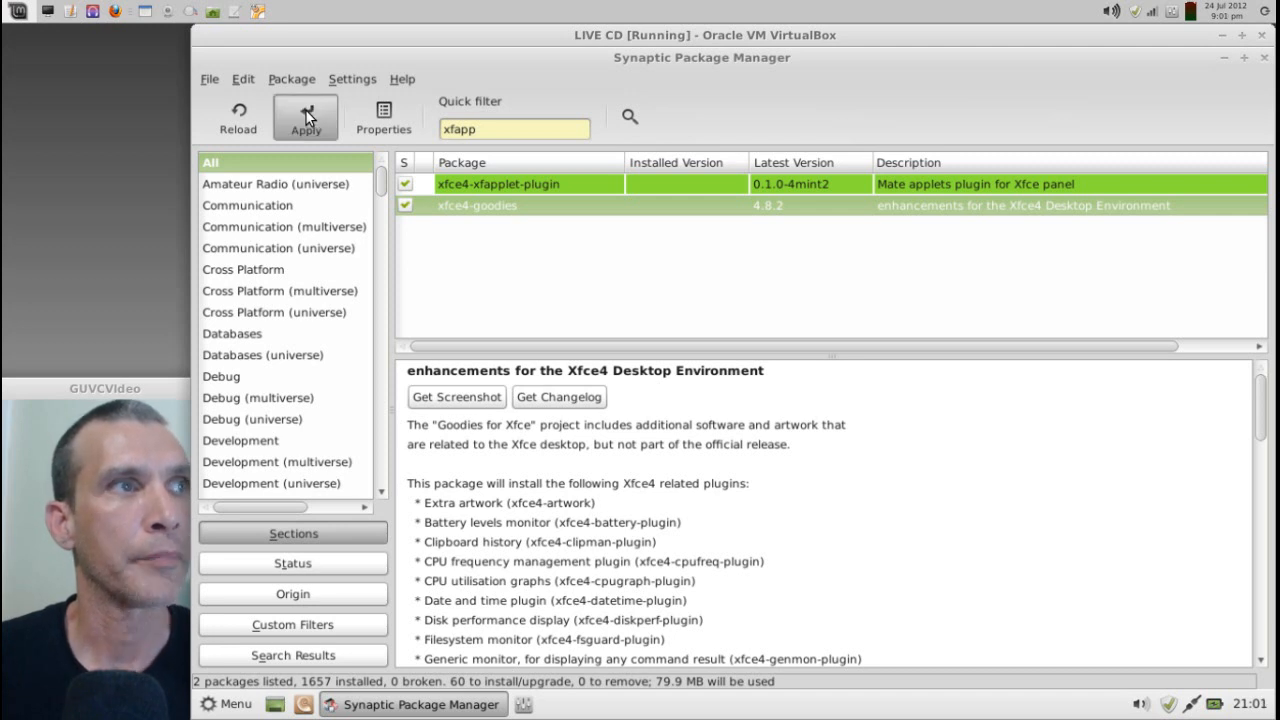
- Apply the marked changes and confirm the Summary to install the packages
left_click(304, 112)
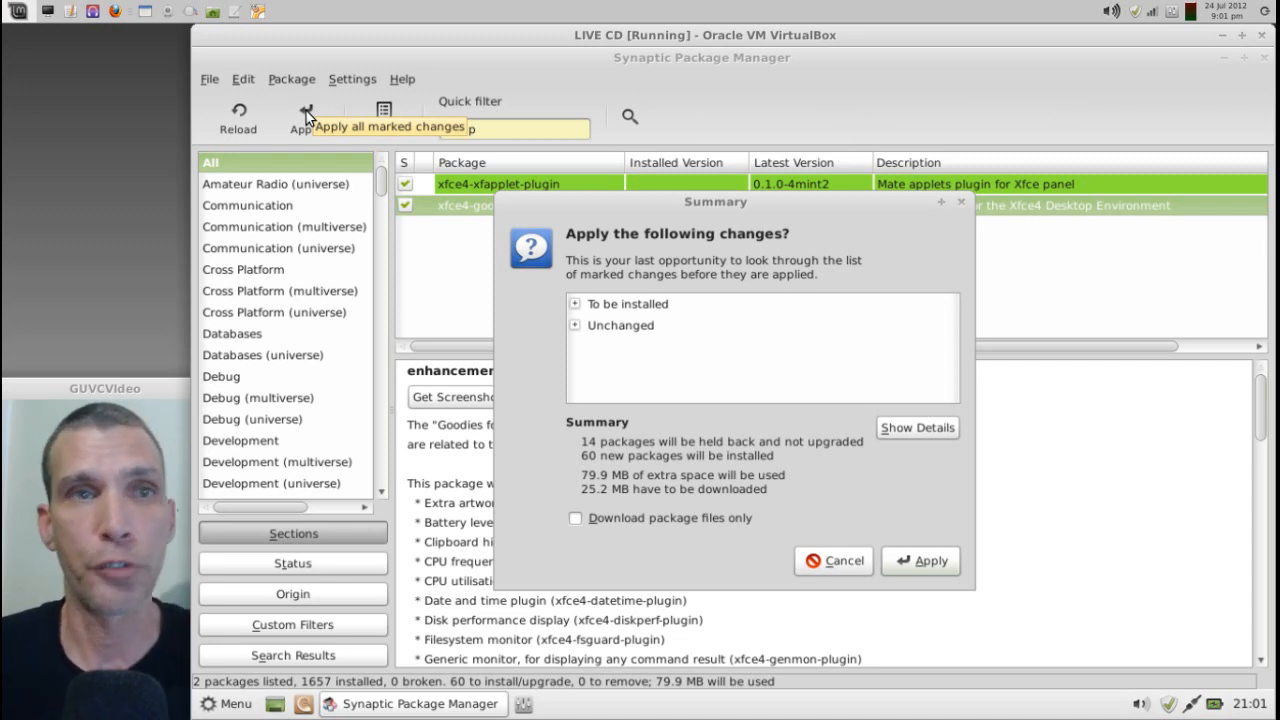
mouse_move(904, 460)
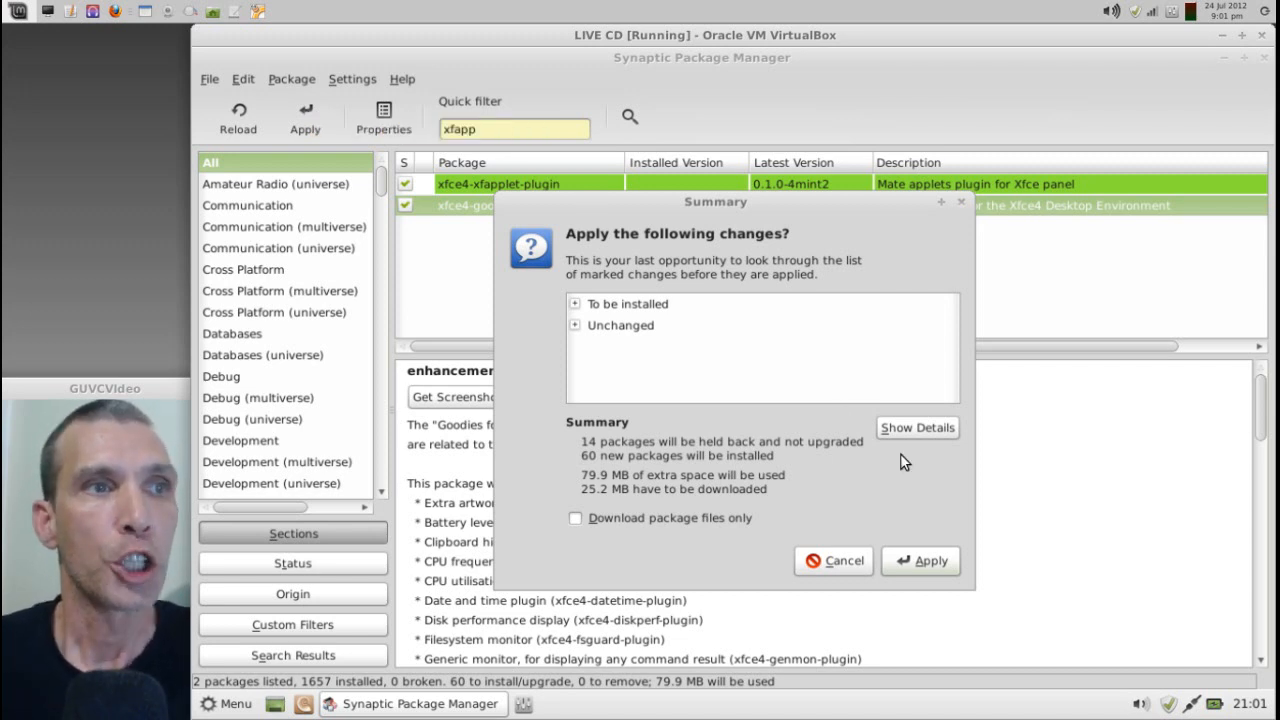
mouse_move(930, 568)
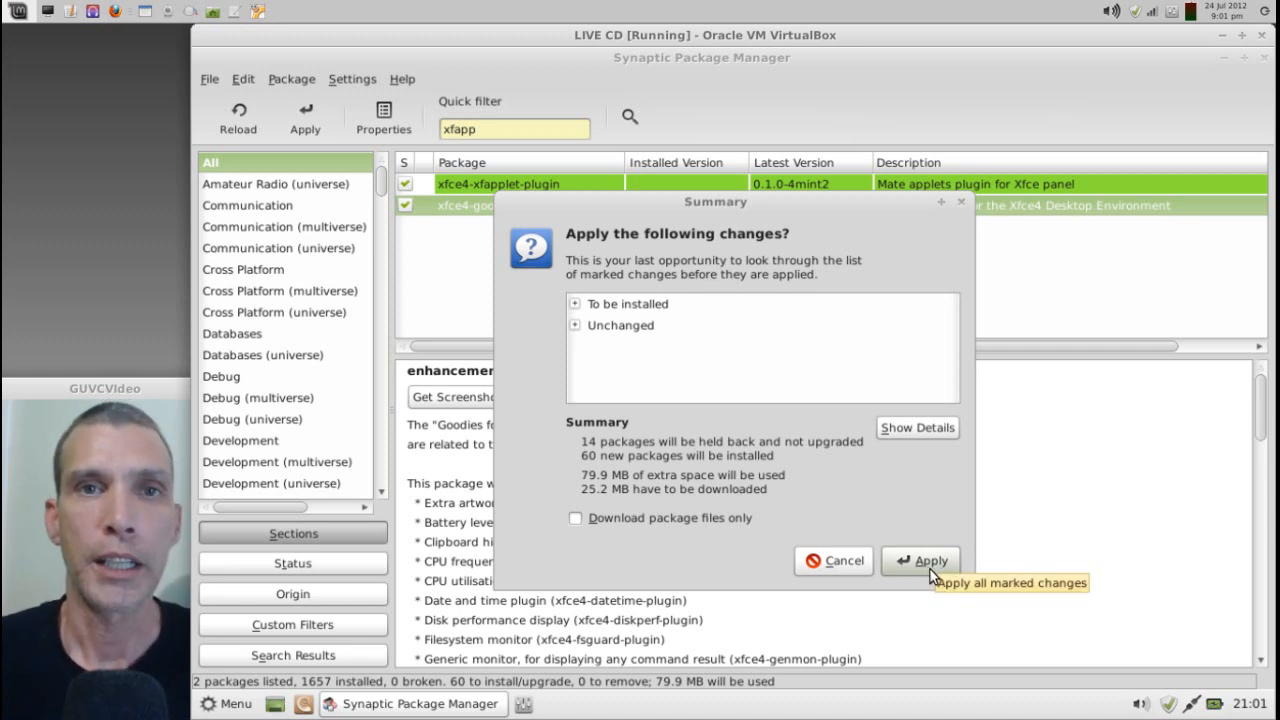
left_click(928, 560)
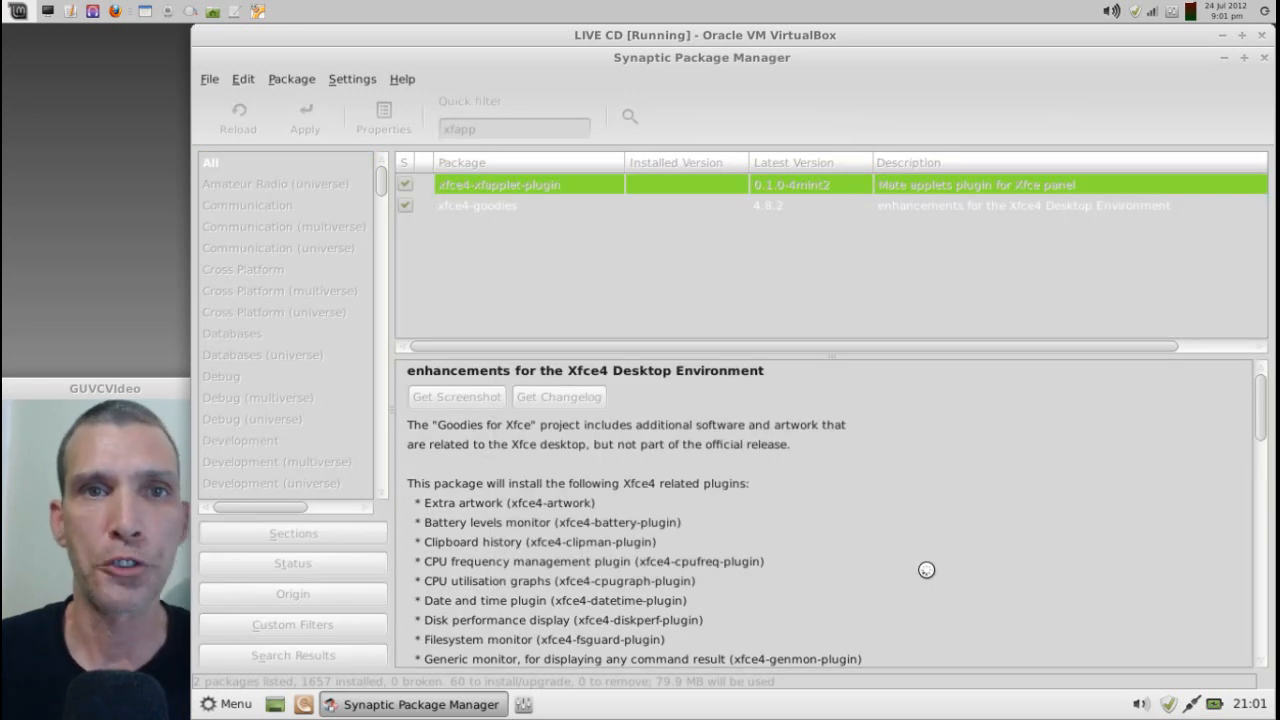
left_click(304, 114)
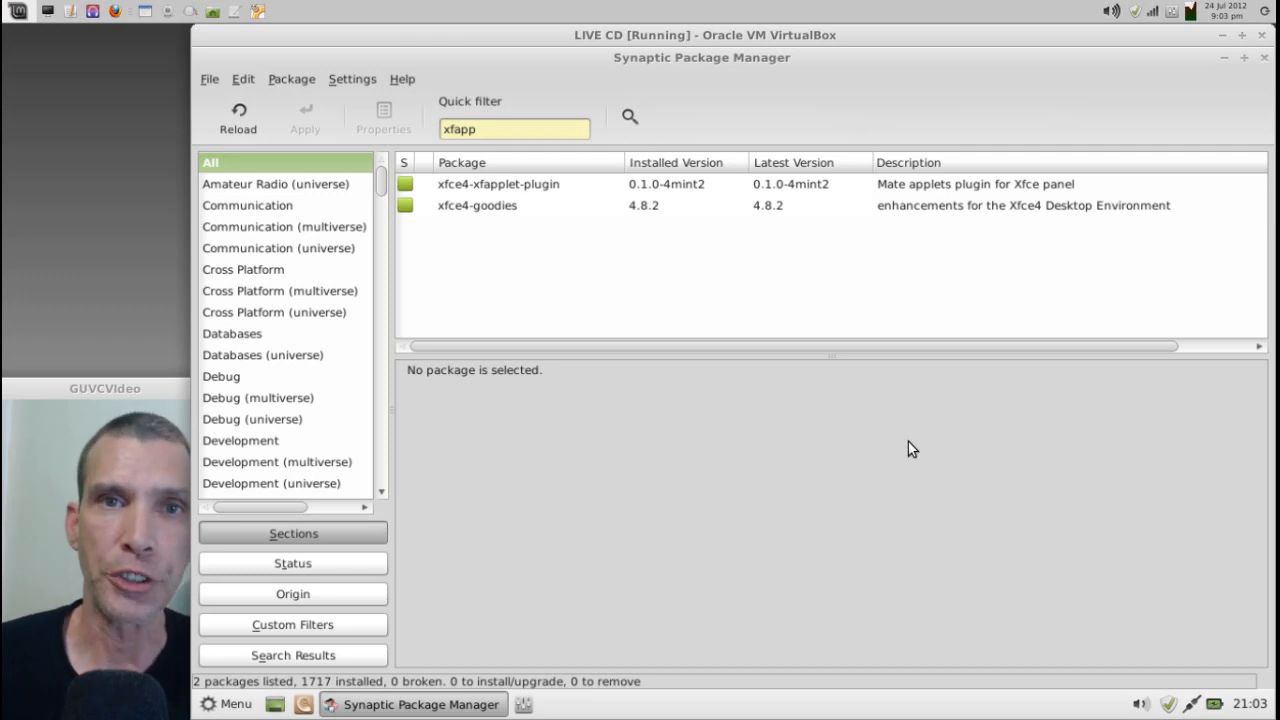
mouse_move(1268, 62)
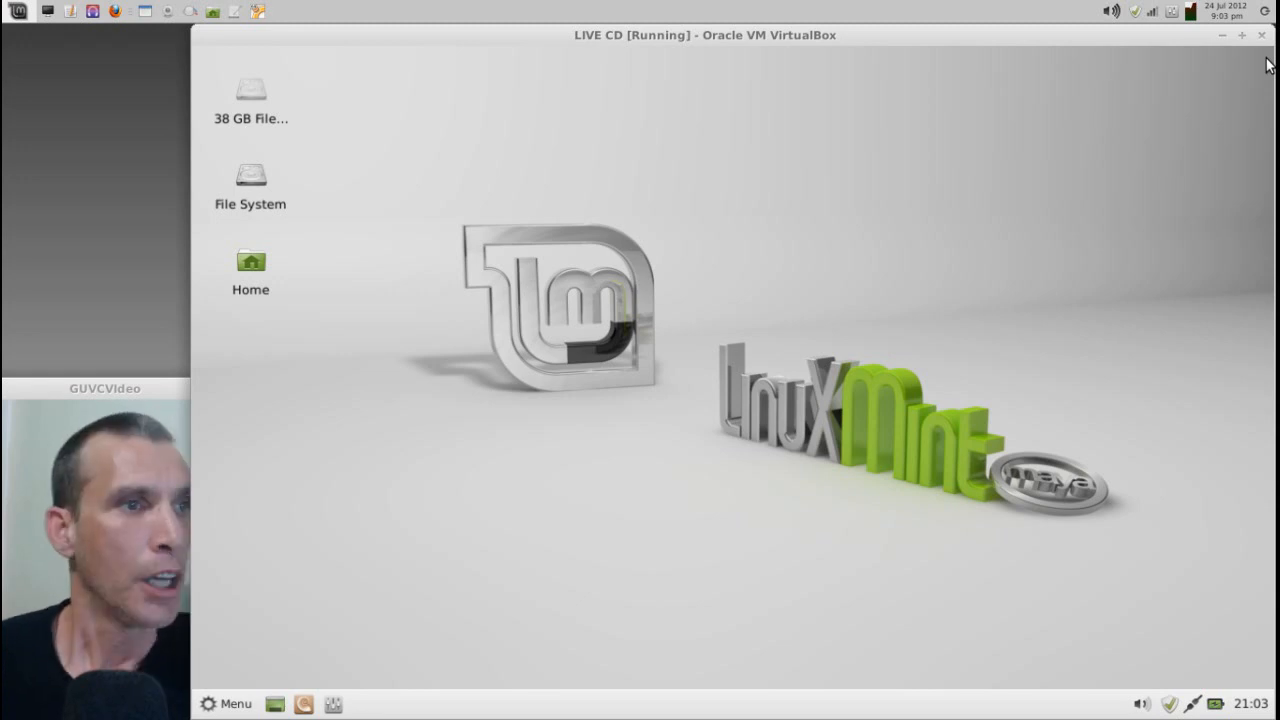
mouse_move(852, 706)
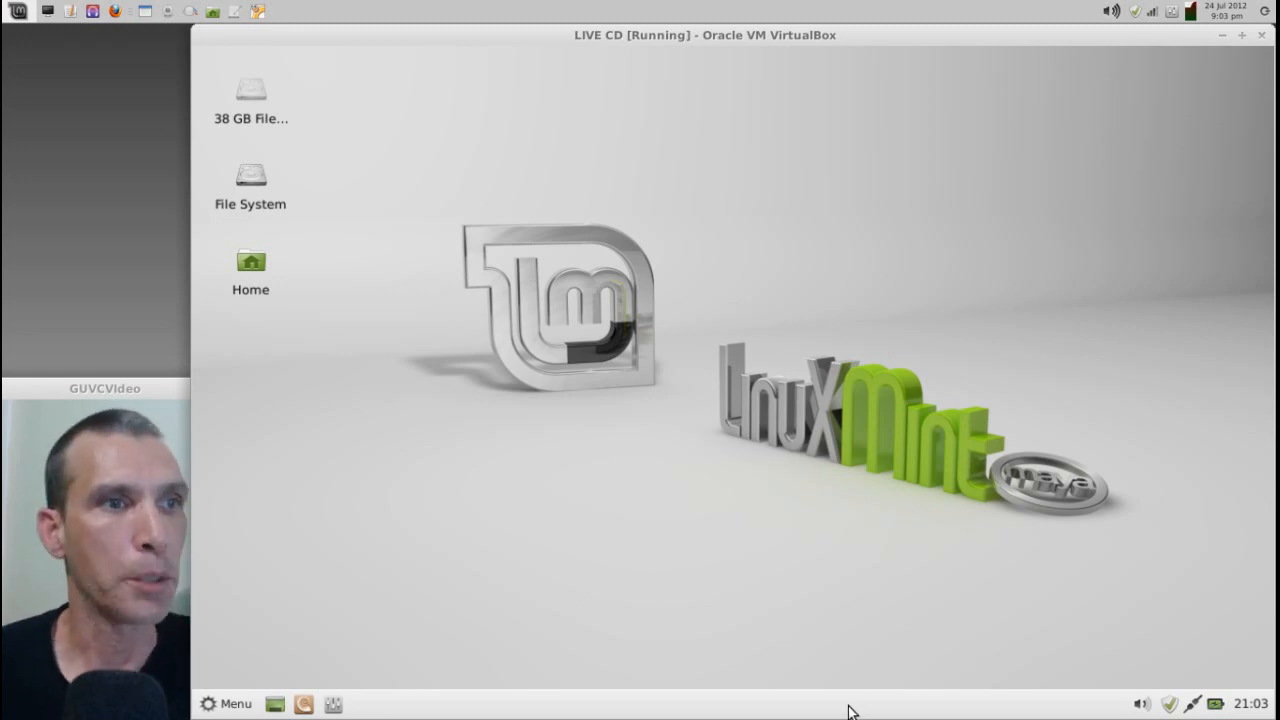
- Open Panel Preferences from the panel's right-click menu and uncheck Lock panel
right_click(856, 712)
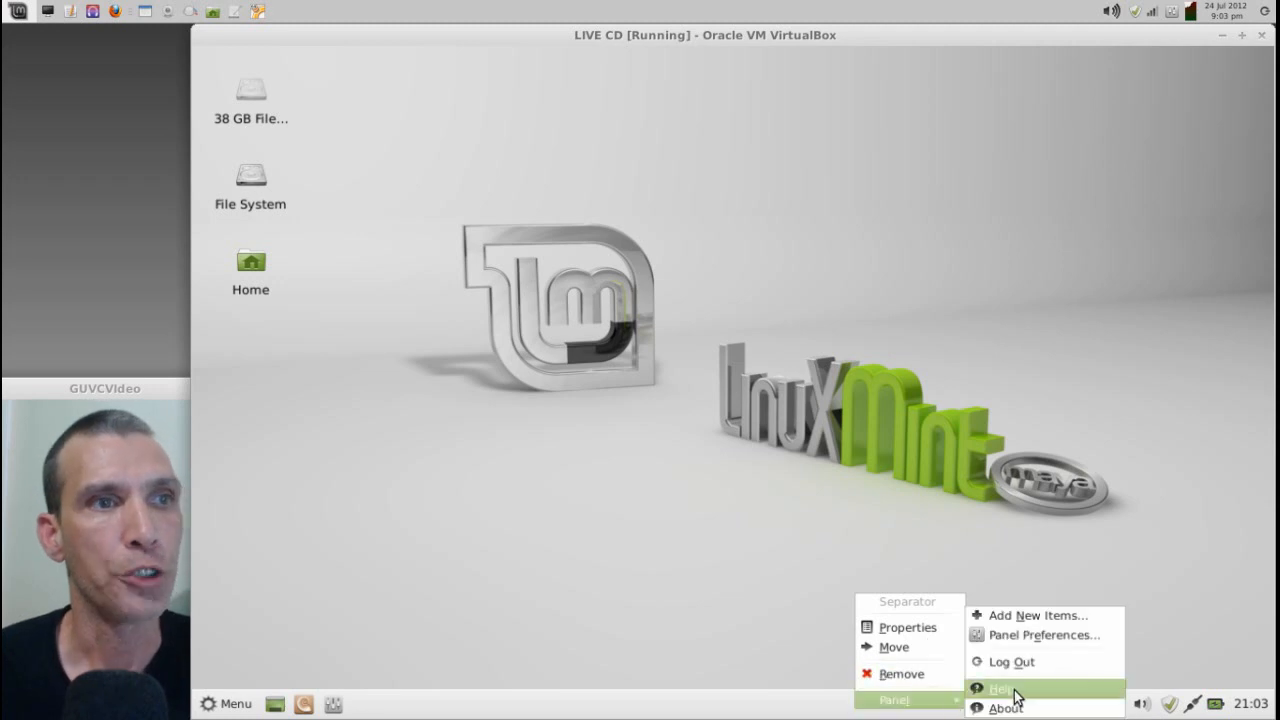
mouse_move(1060, 644)
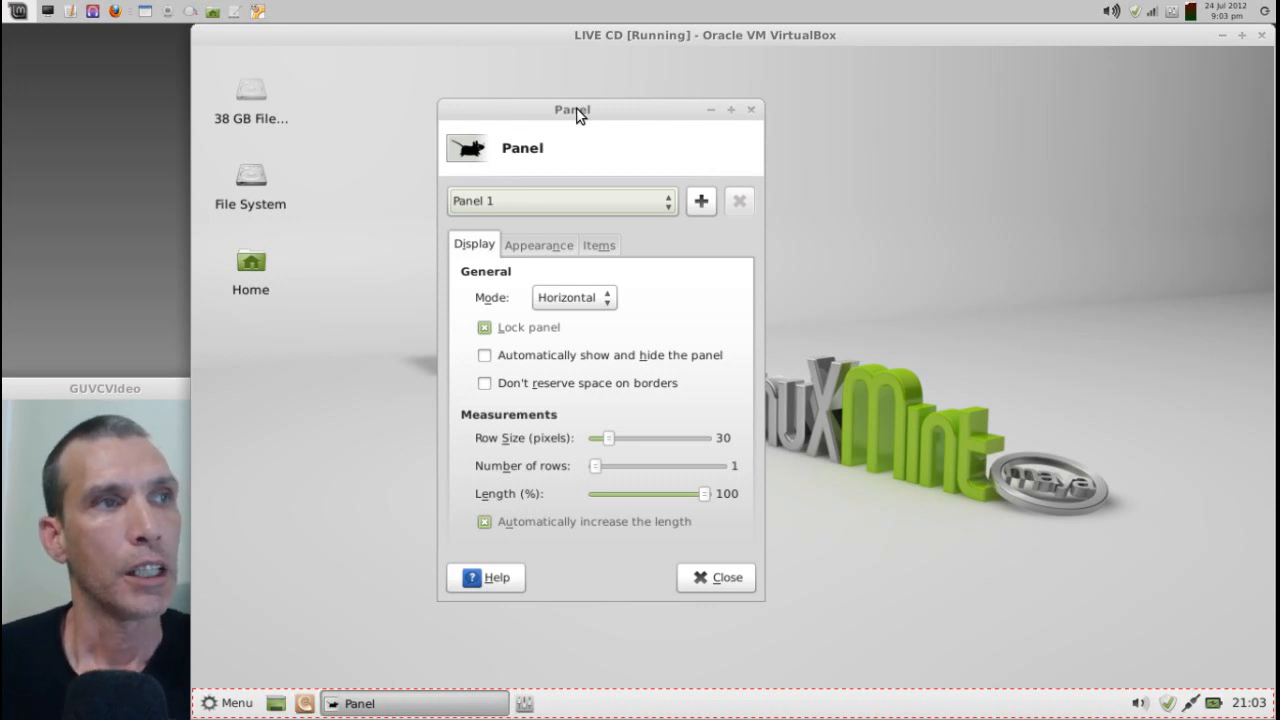
mouse_move(642, 712)
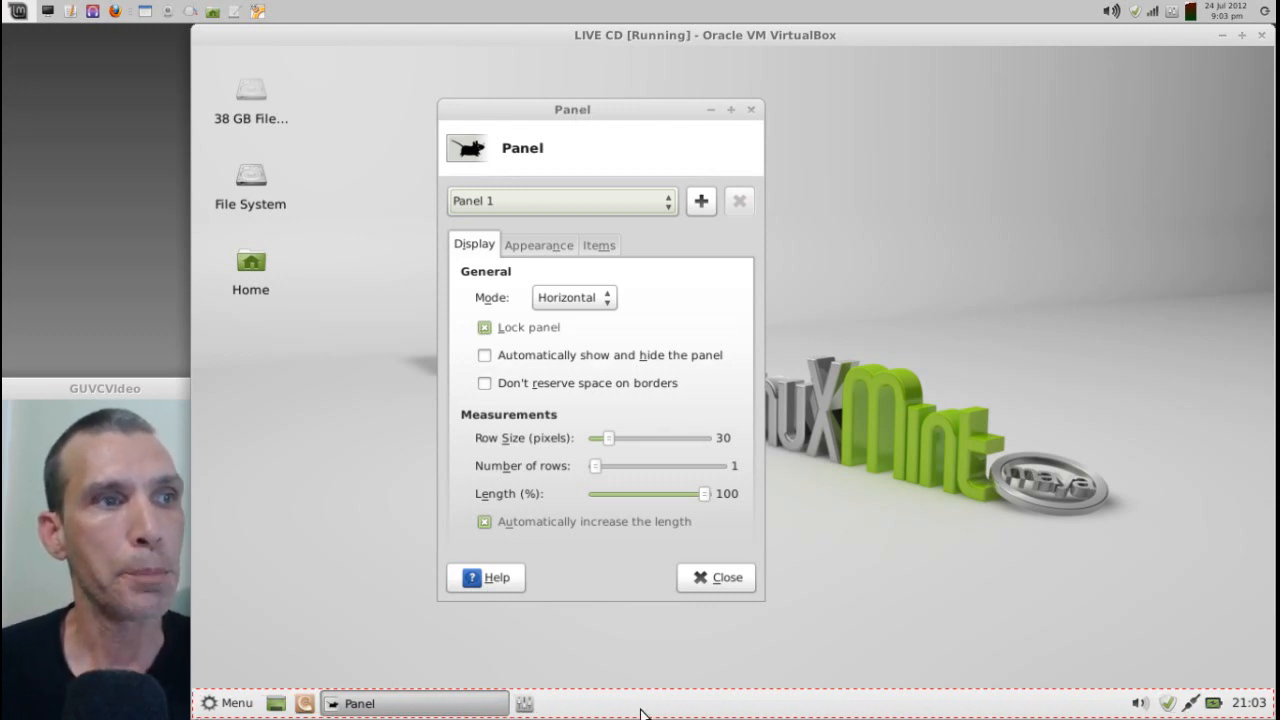
mouse_move(504, 312)
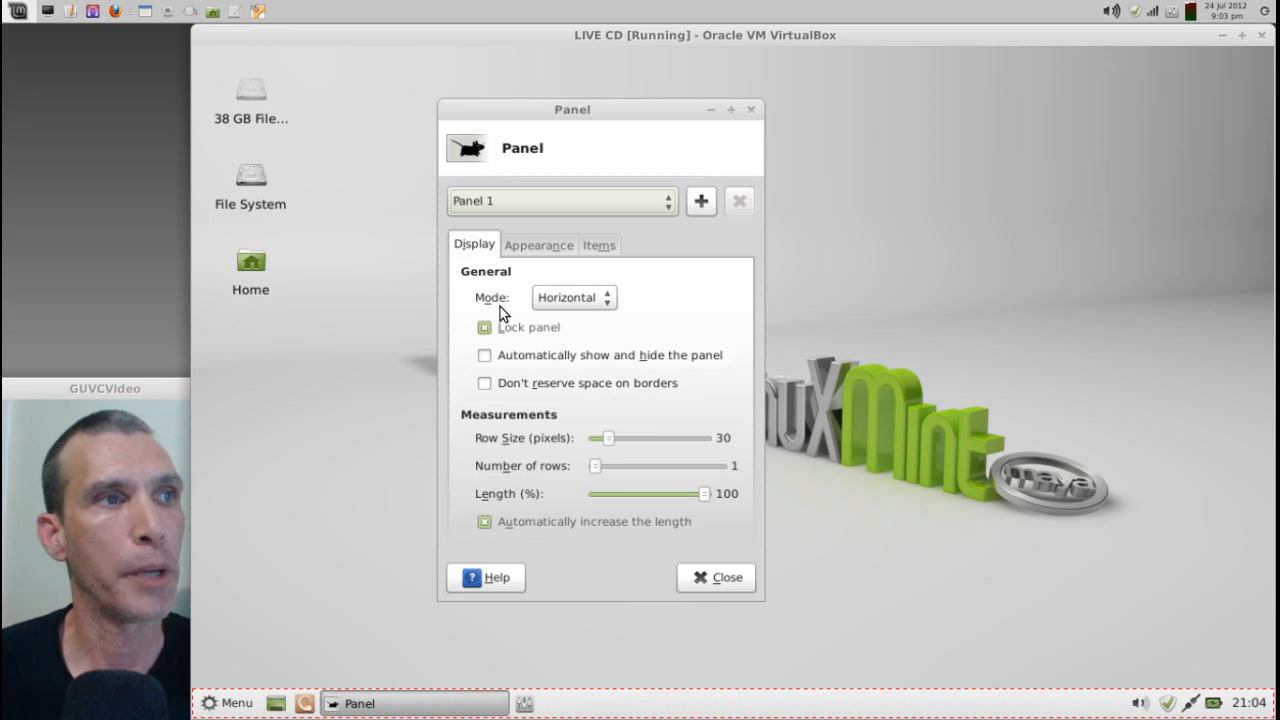
left_click(484, 328)
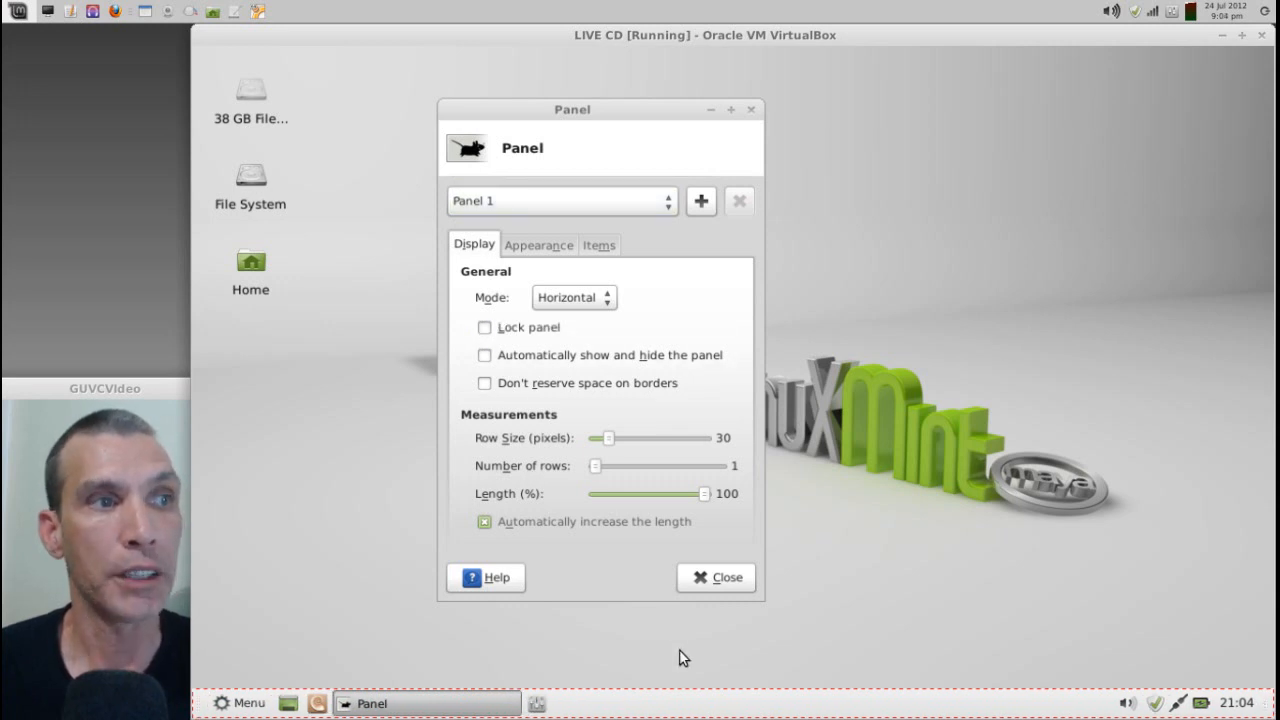
mouse_move(1200, 326)
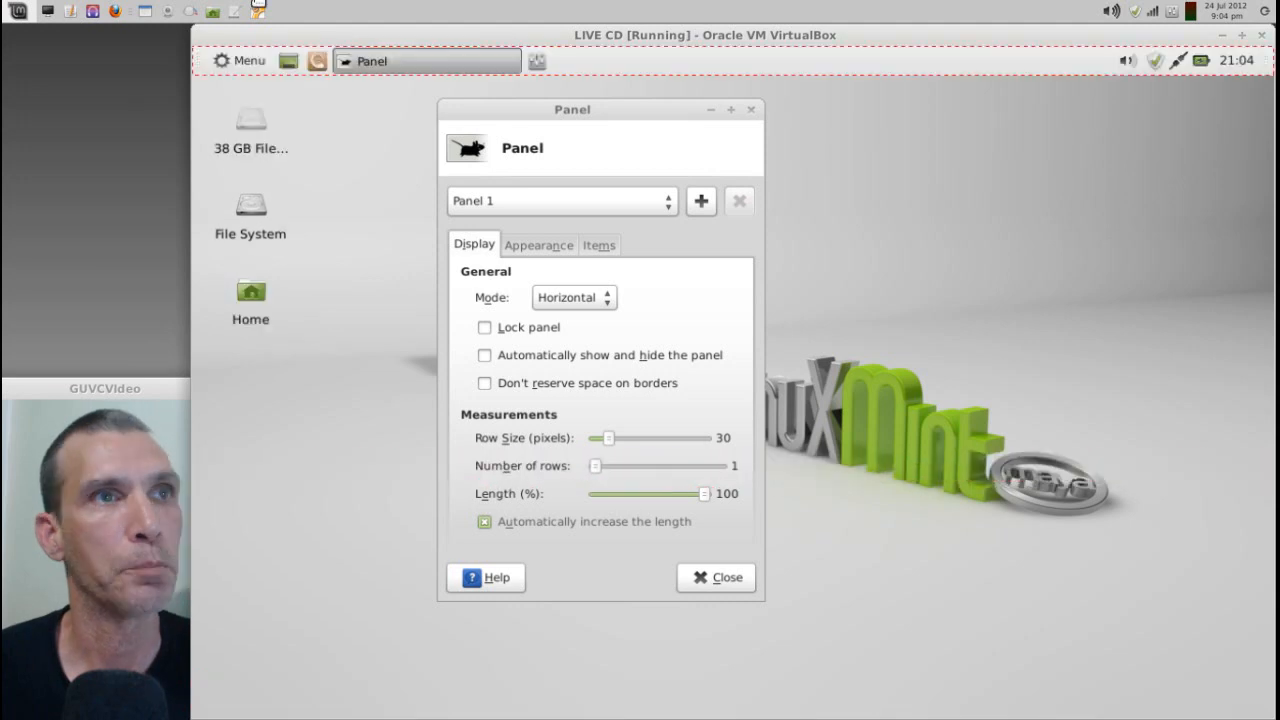
mouse_move(192, 340)
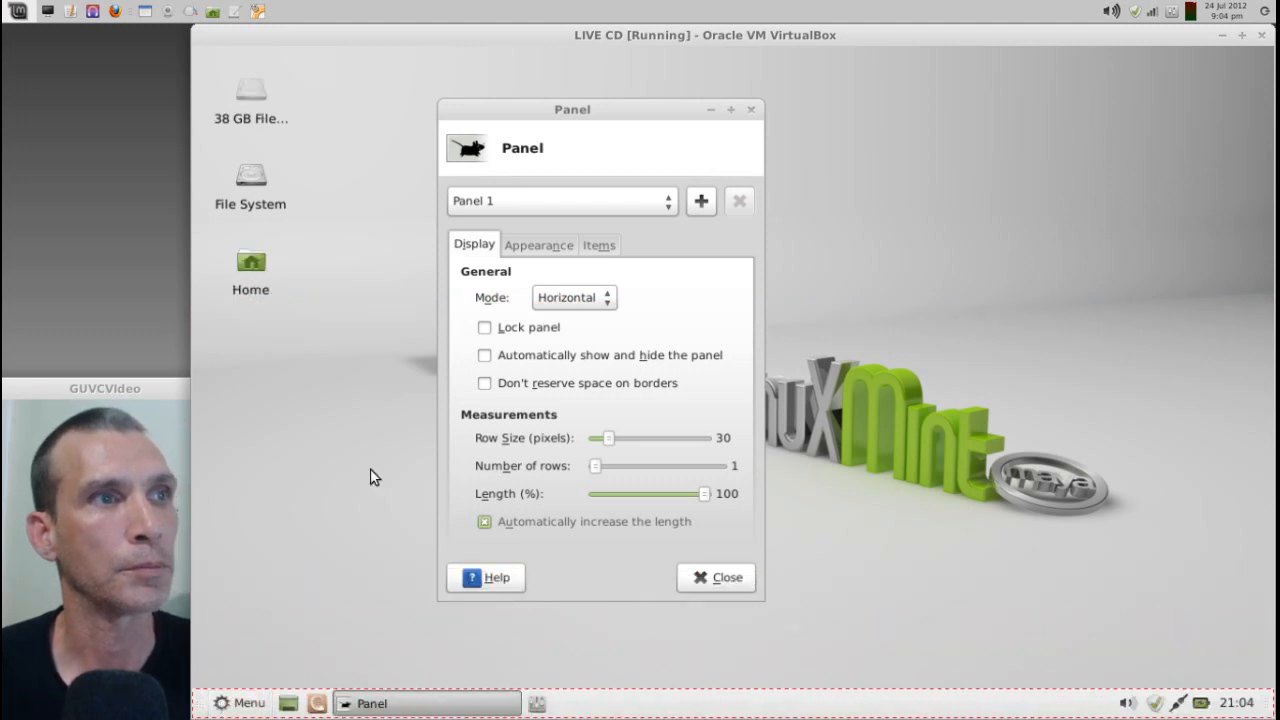
left_click(484, 328)
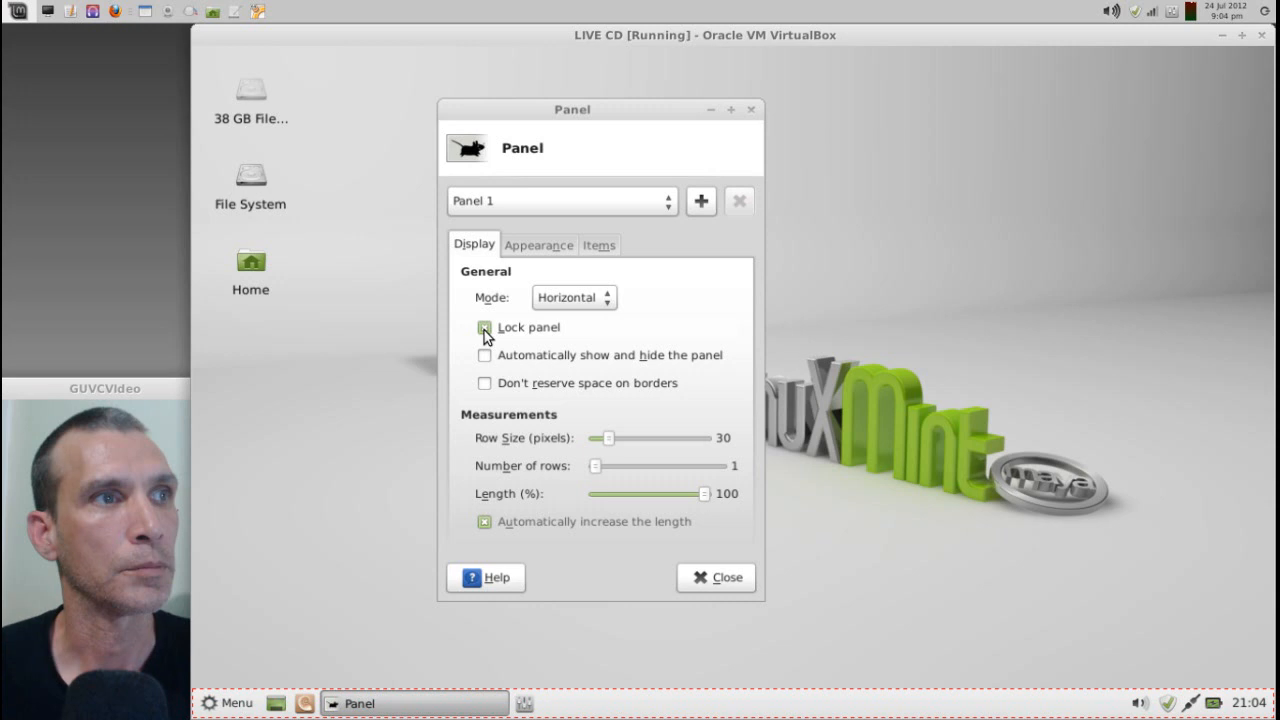
- Relock the panel, try 2 rows and 16-pixel height, ending at one 29-pixel row
left_click(484, 328)
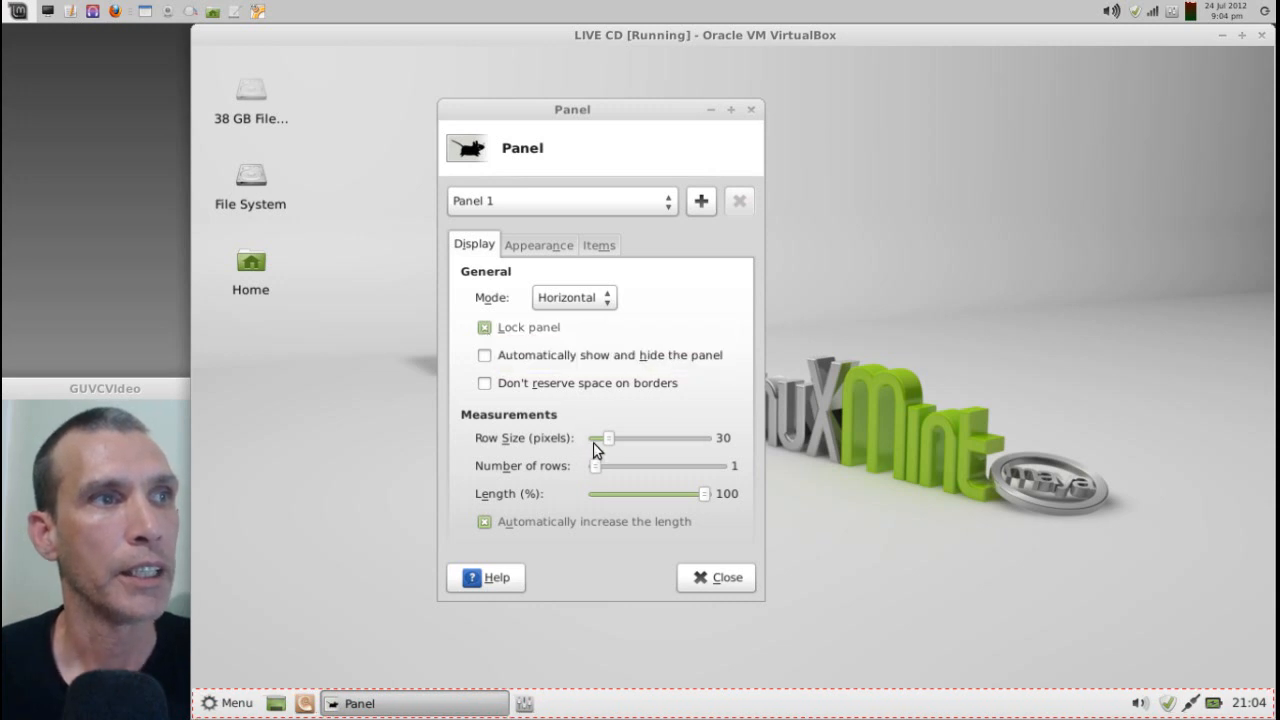
mouse_move(608, 476)
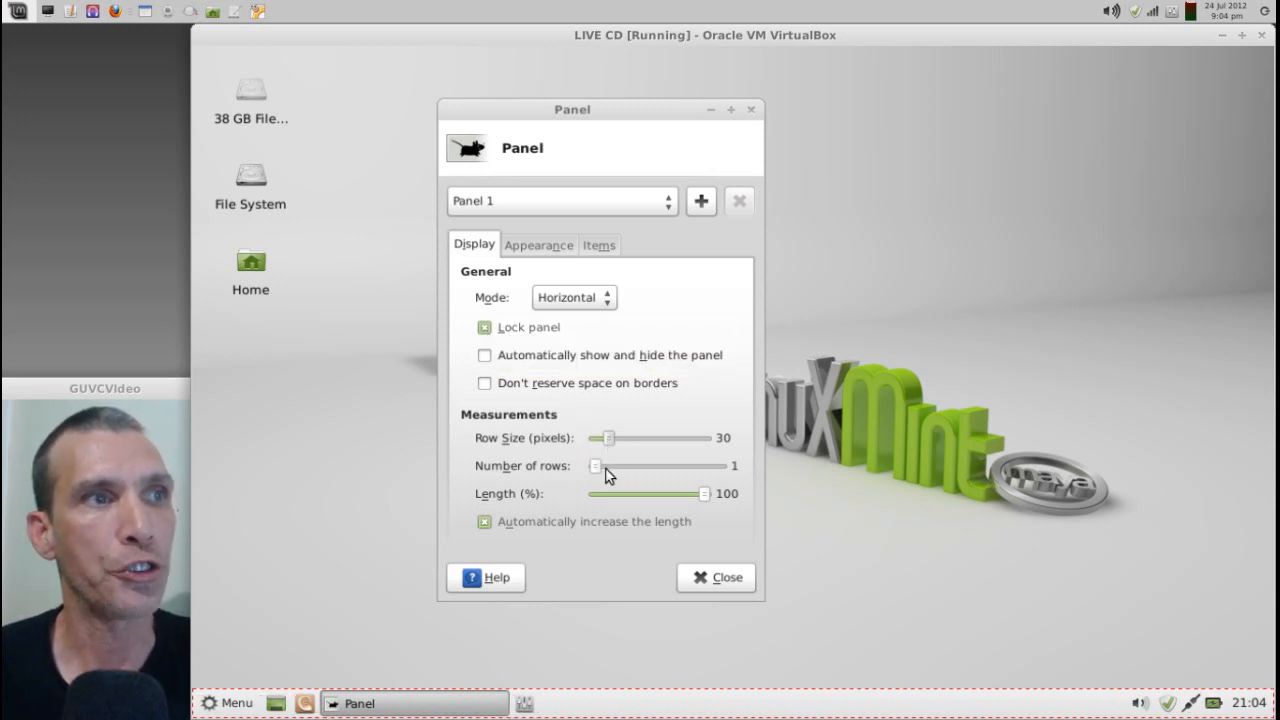
left_click_drag(596, 466, 624, 466)
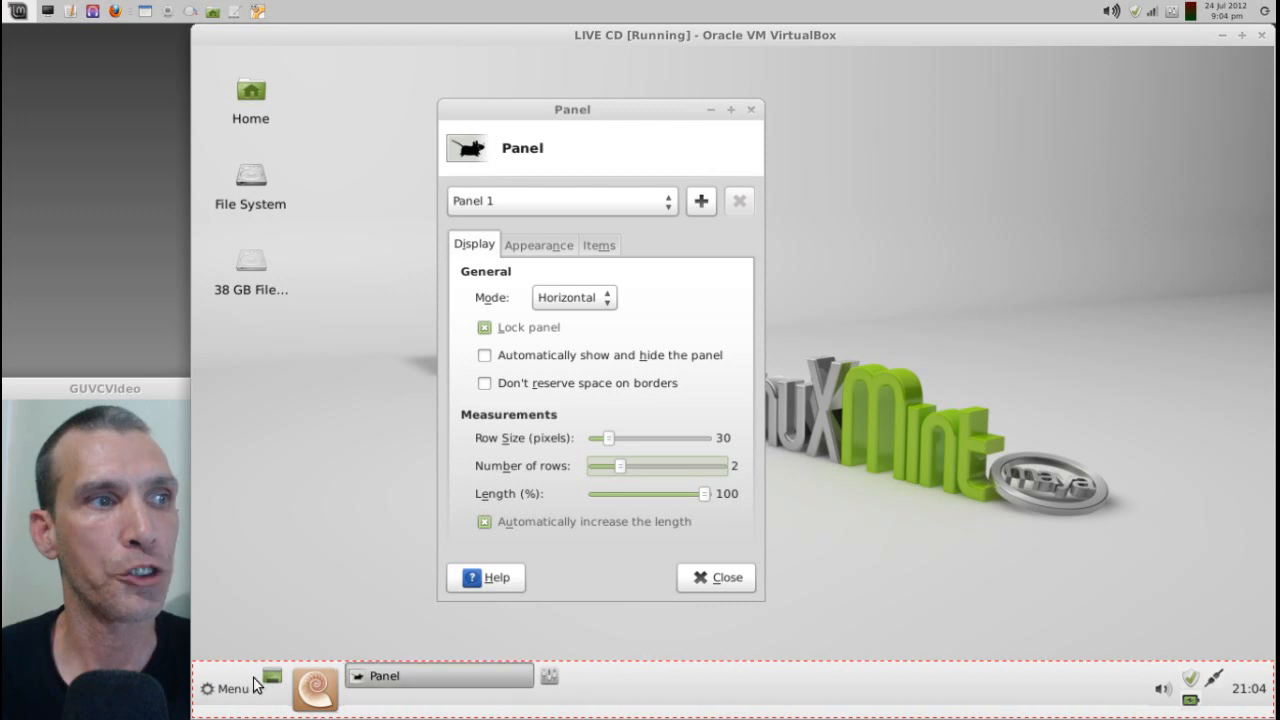
mouse_move(622, 472)
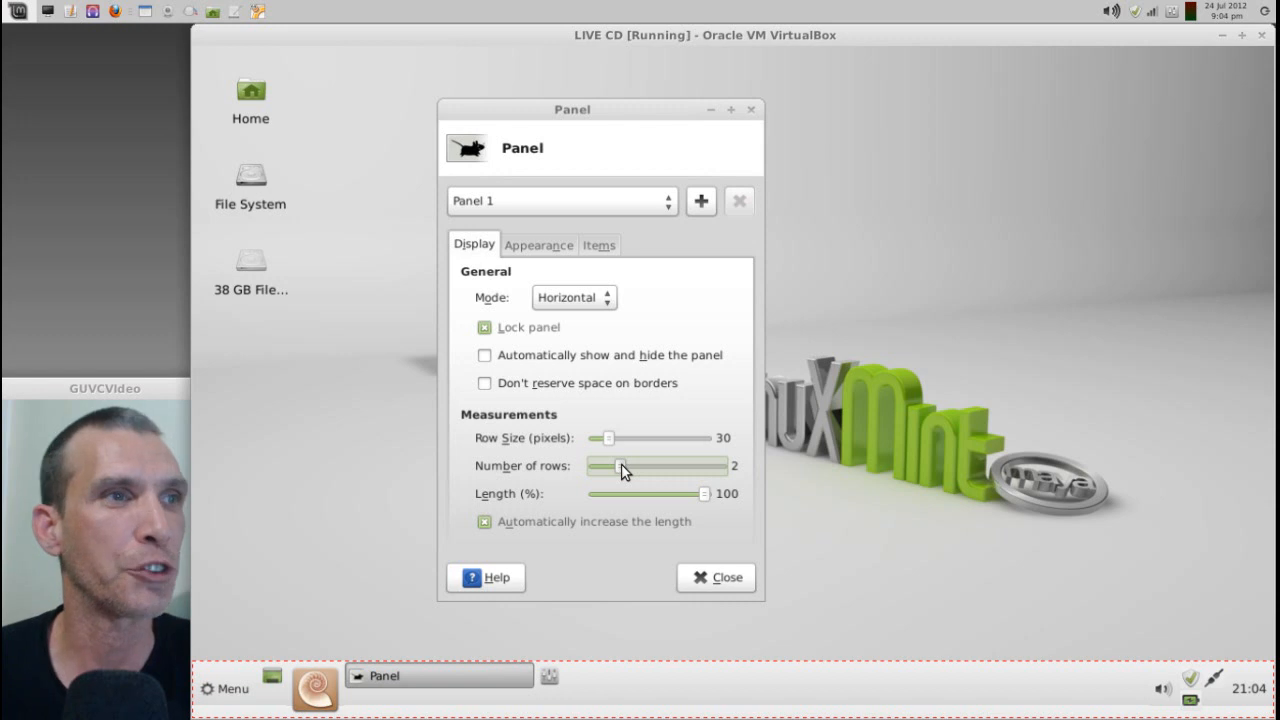
left_click_drag(620, 464, 596, 464)
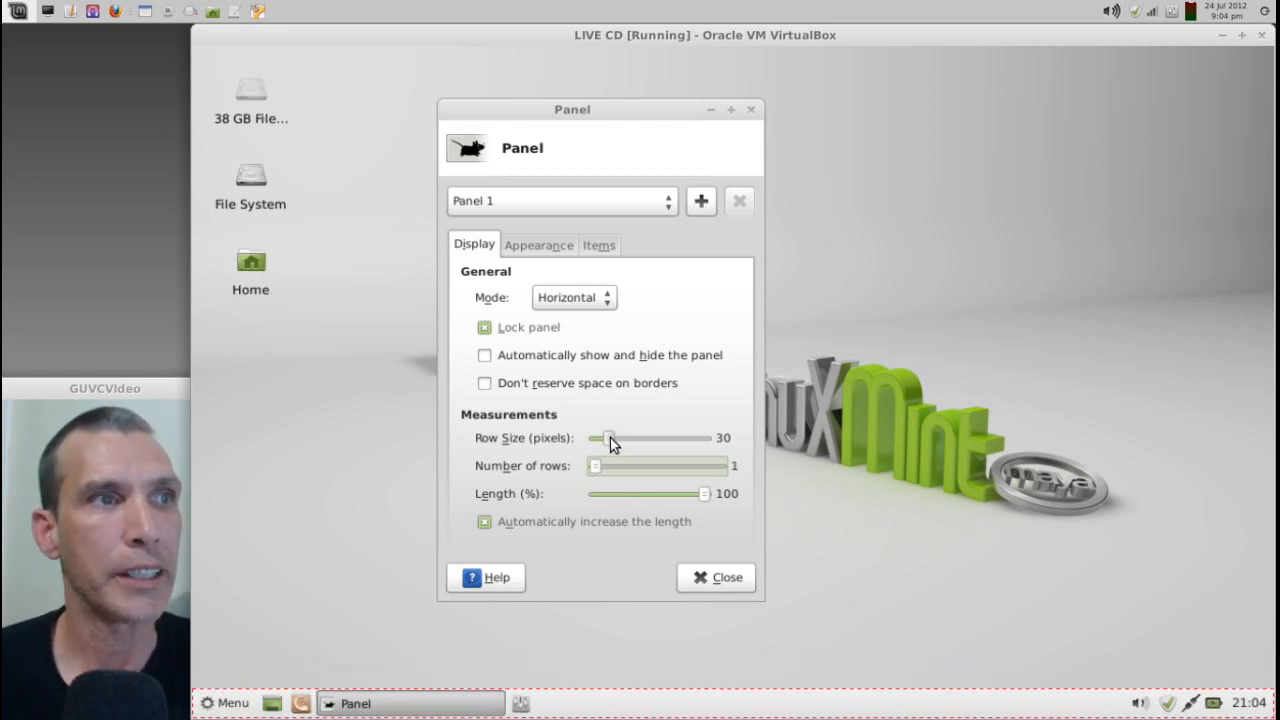
left_click_drag(612, 438, 600, 438)
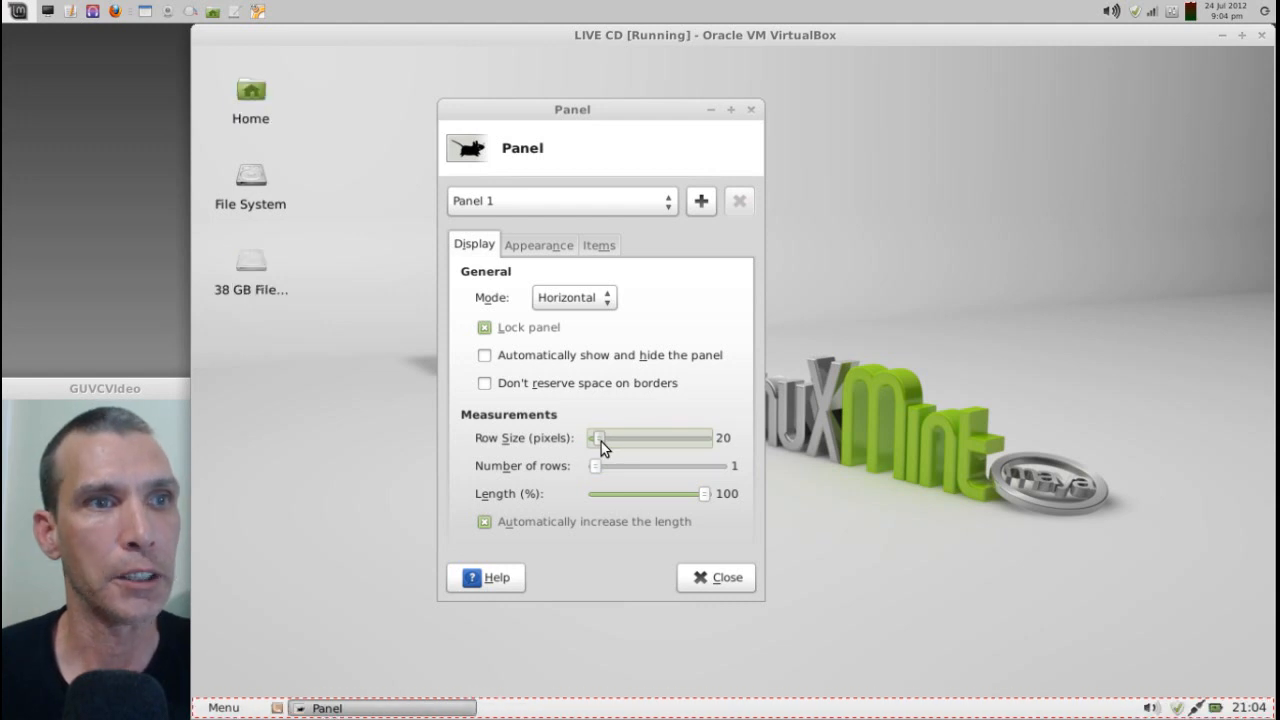
left_click_drag(602, 438, 592, 438)
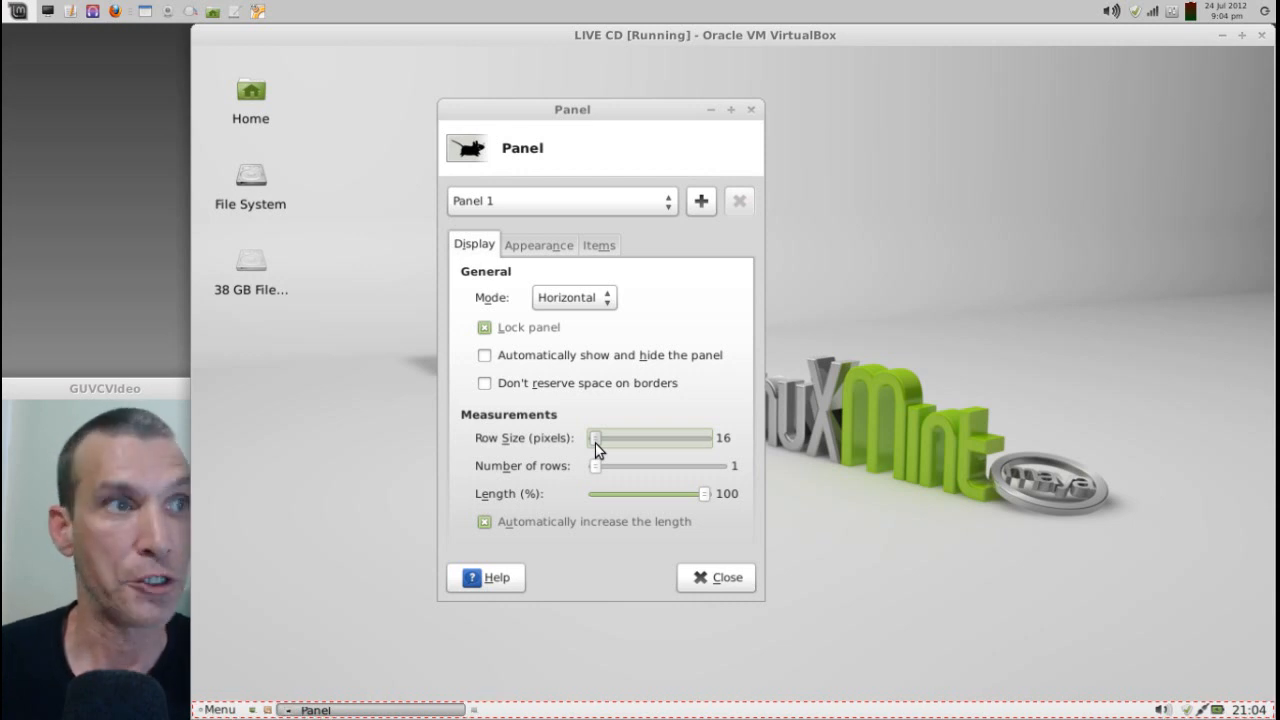
left_click_drag(596, 438, 612, 438)
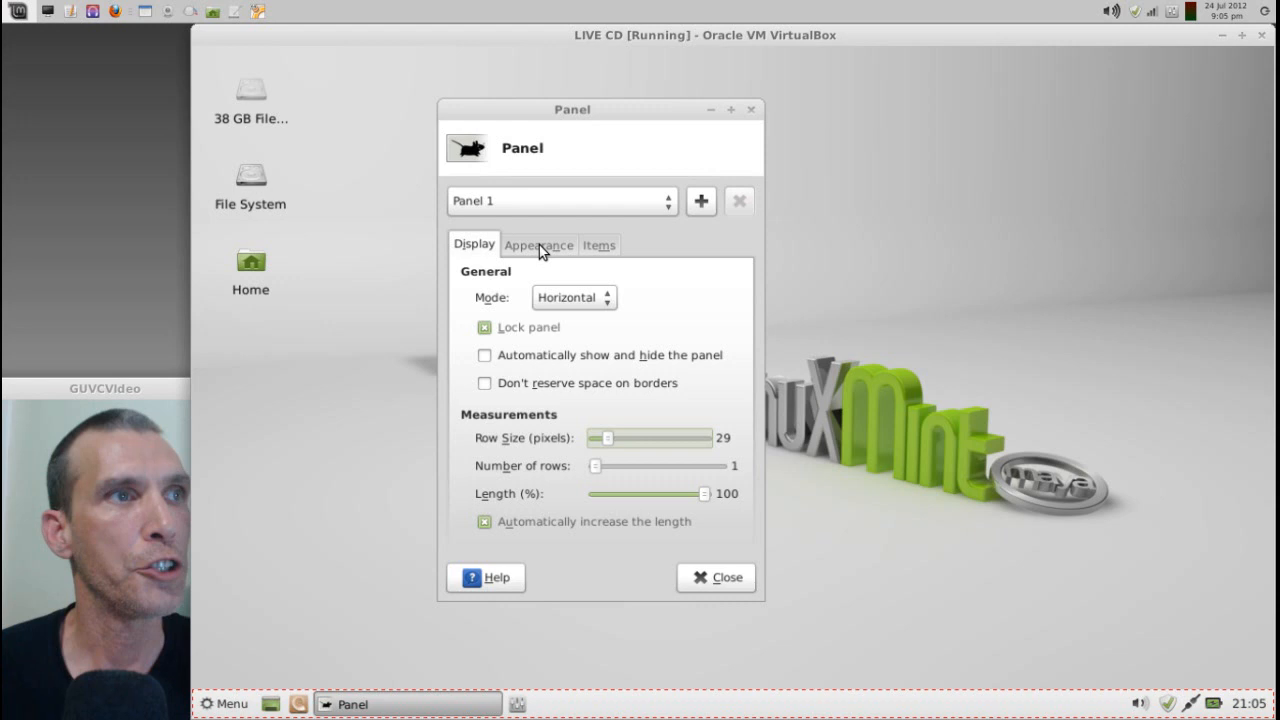
- In Appearance set the panel Style to Solid color and close Panel Preferences
left_click(538, 244)
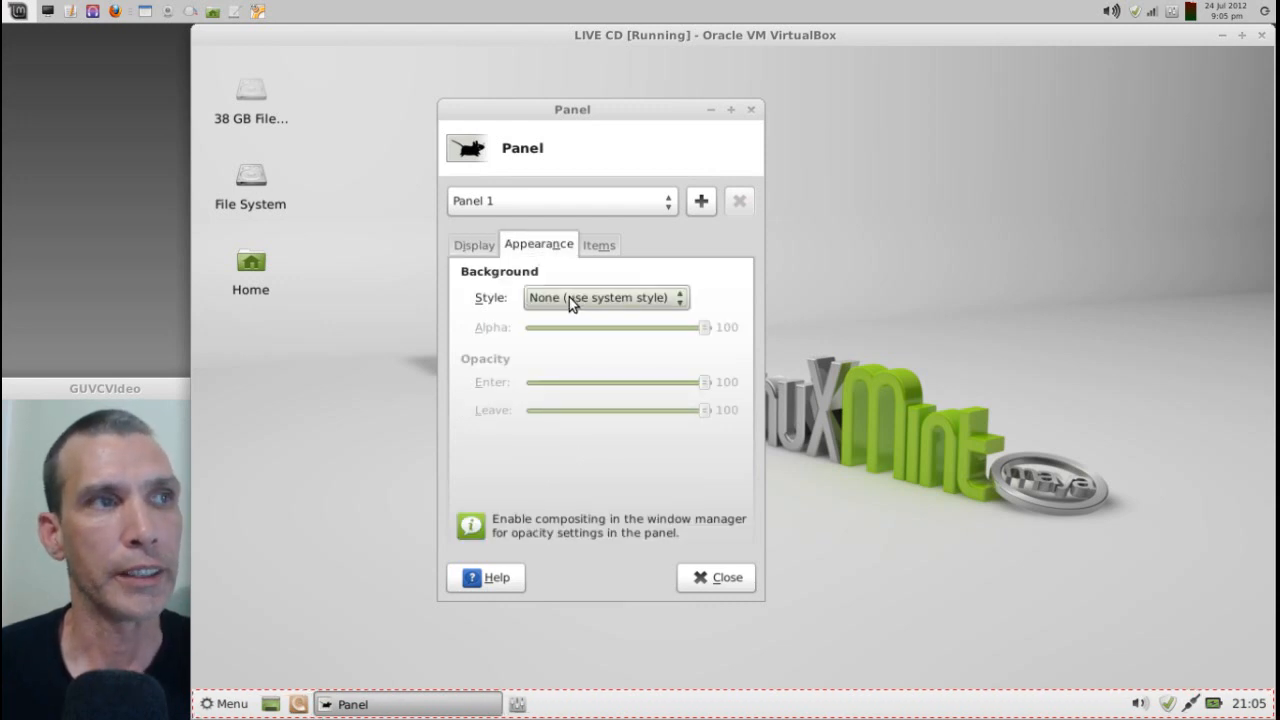
left_click(604, 296)
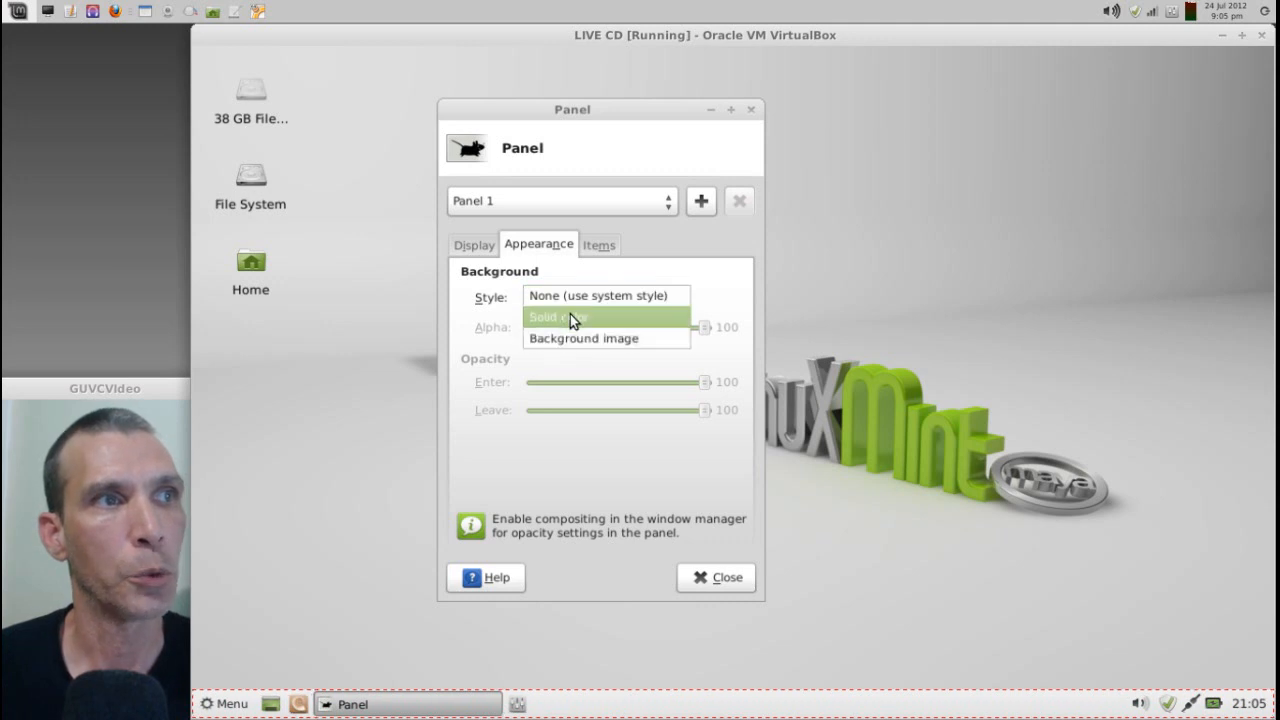
left_click(560, 316)
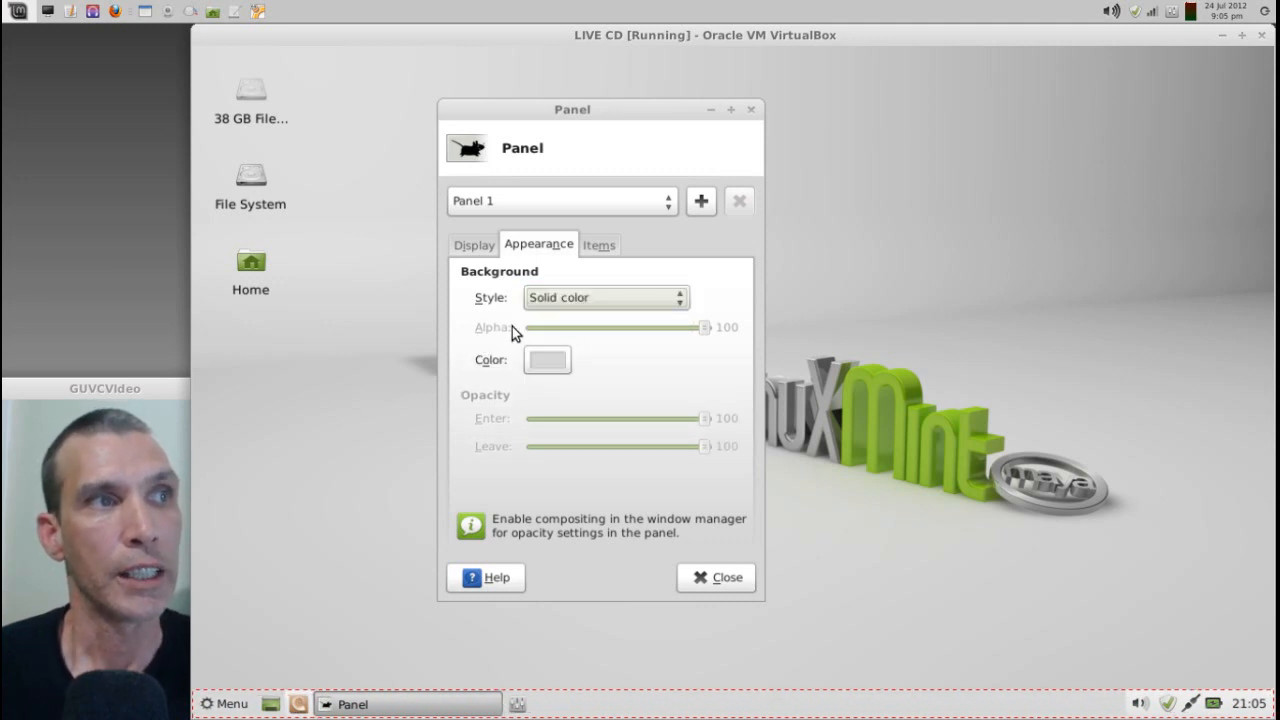
mouse_move(610, 336)
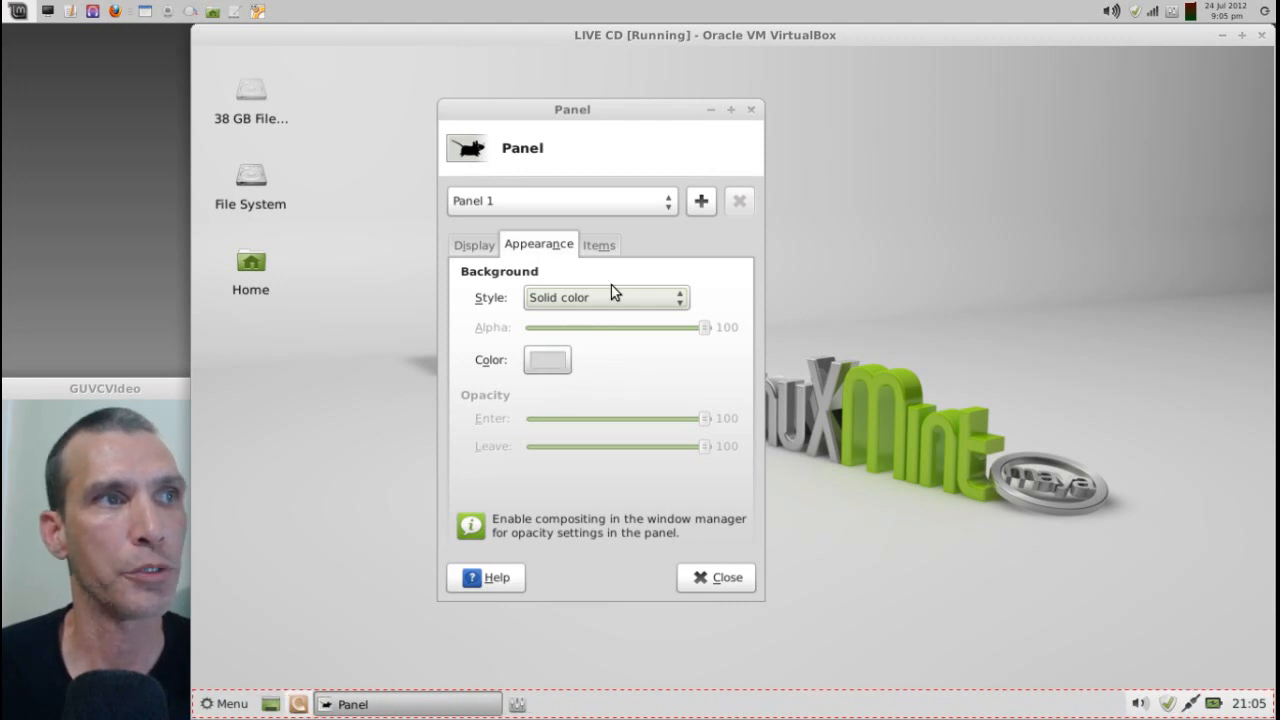
left_click(604, 296)
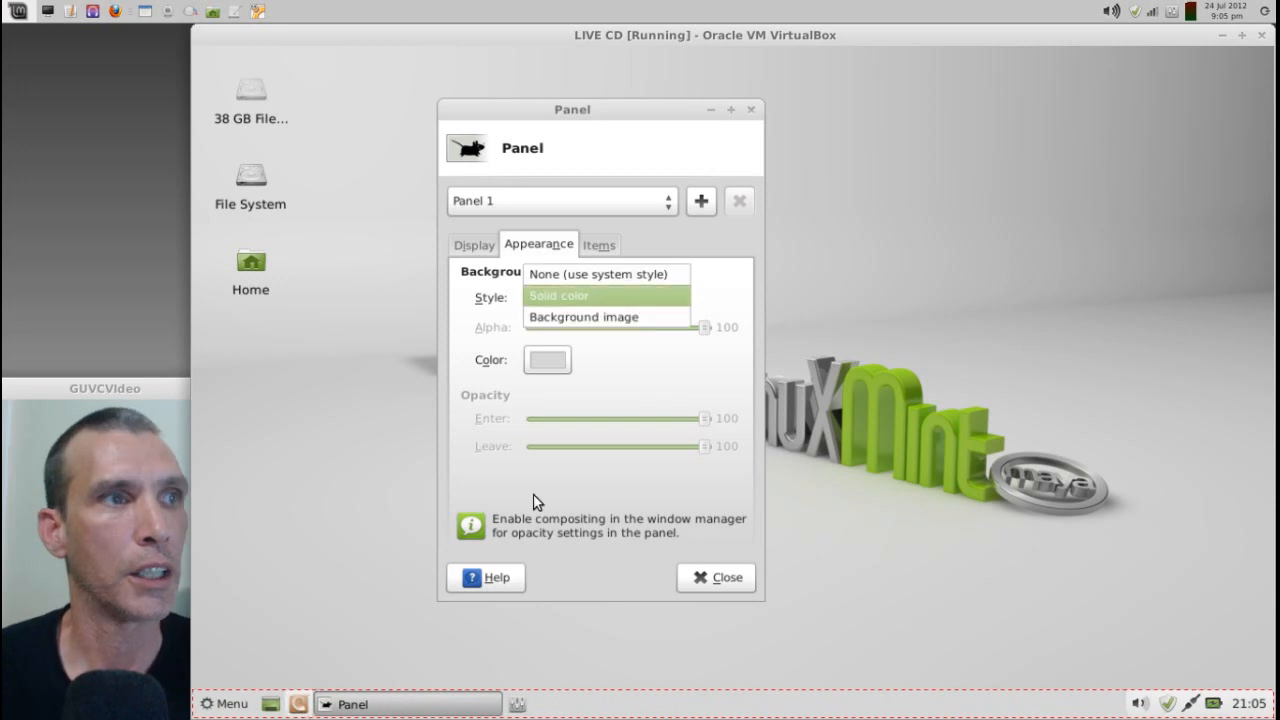
mouse_move(592, 552)
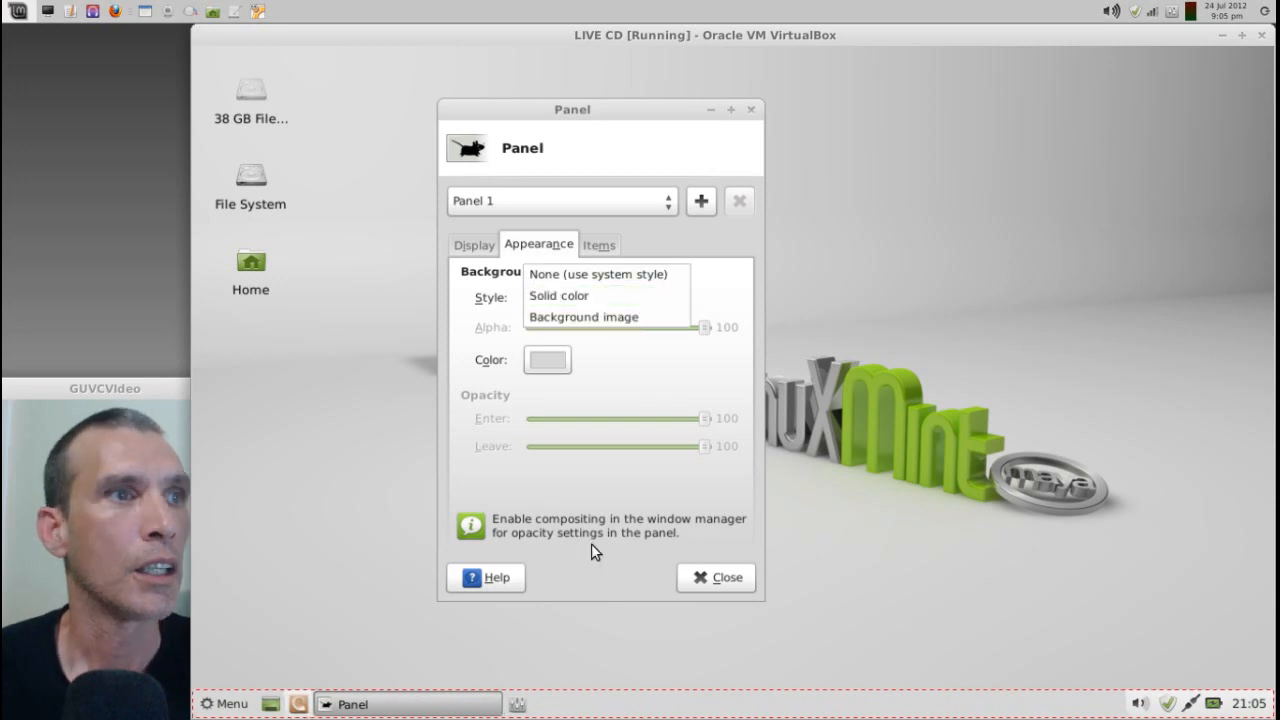
mouse_move(696, 544)
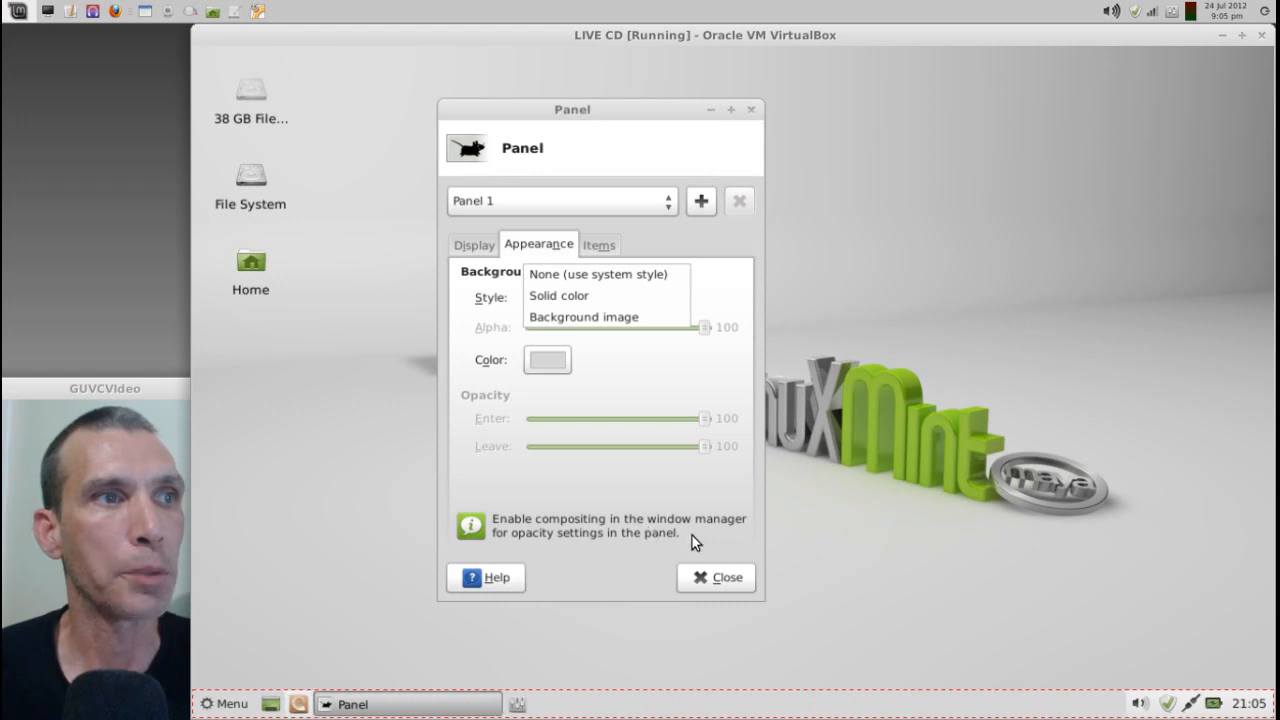
mouse_move(608, 546)
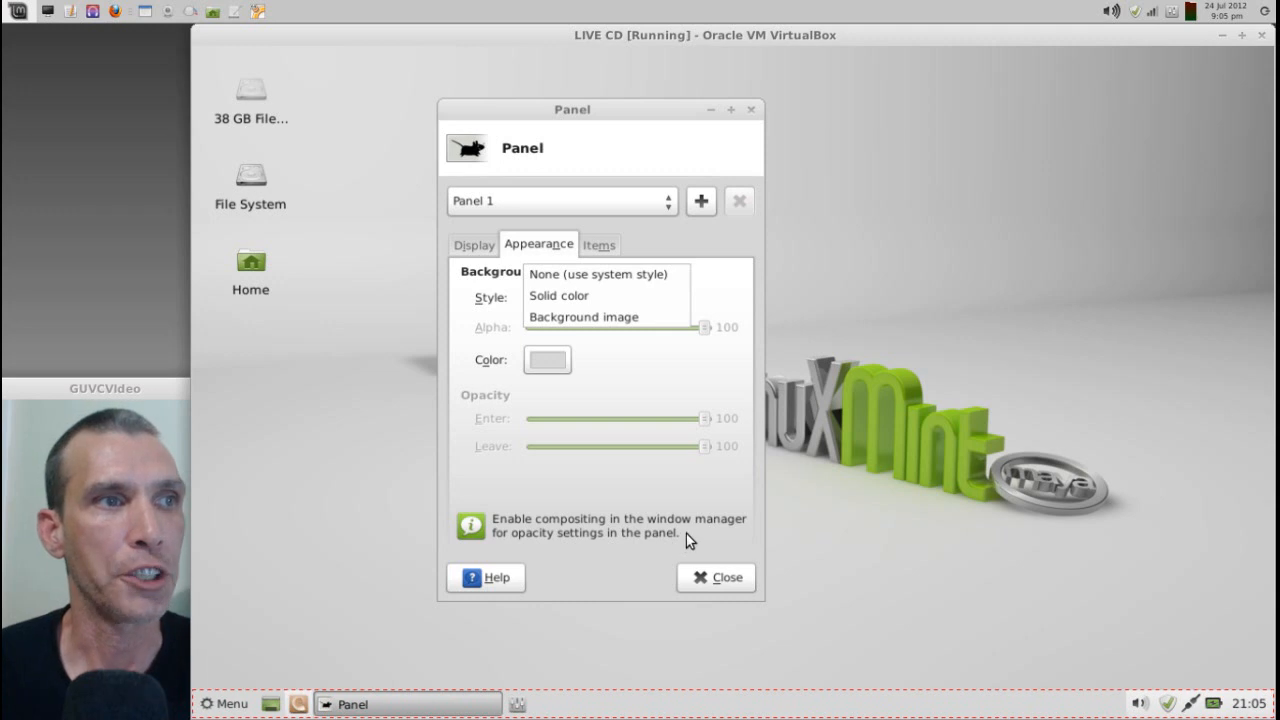
mouse_move(700, 386)
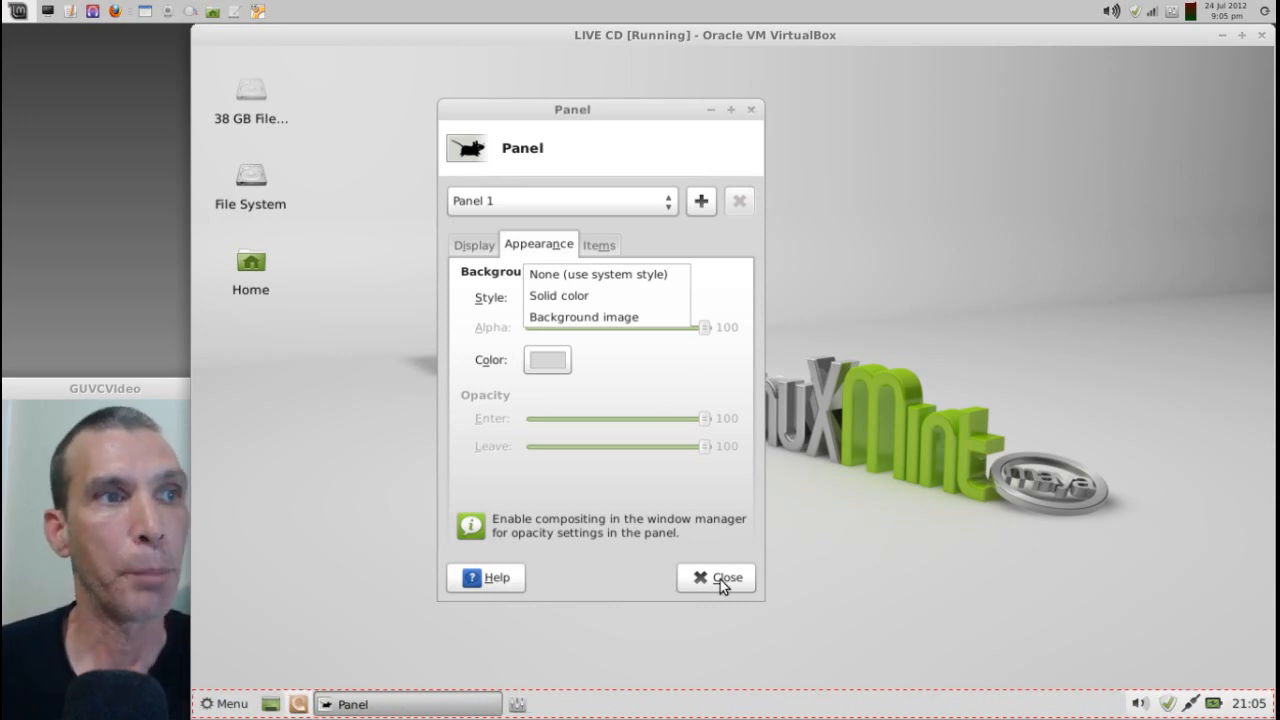
left_click(558, 296)
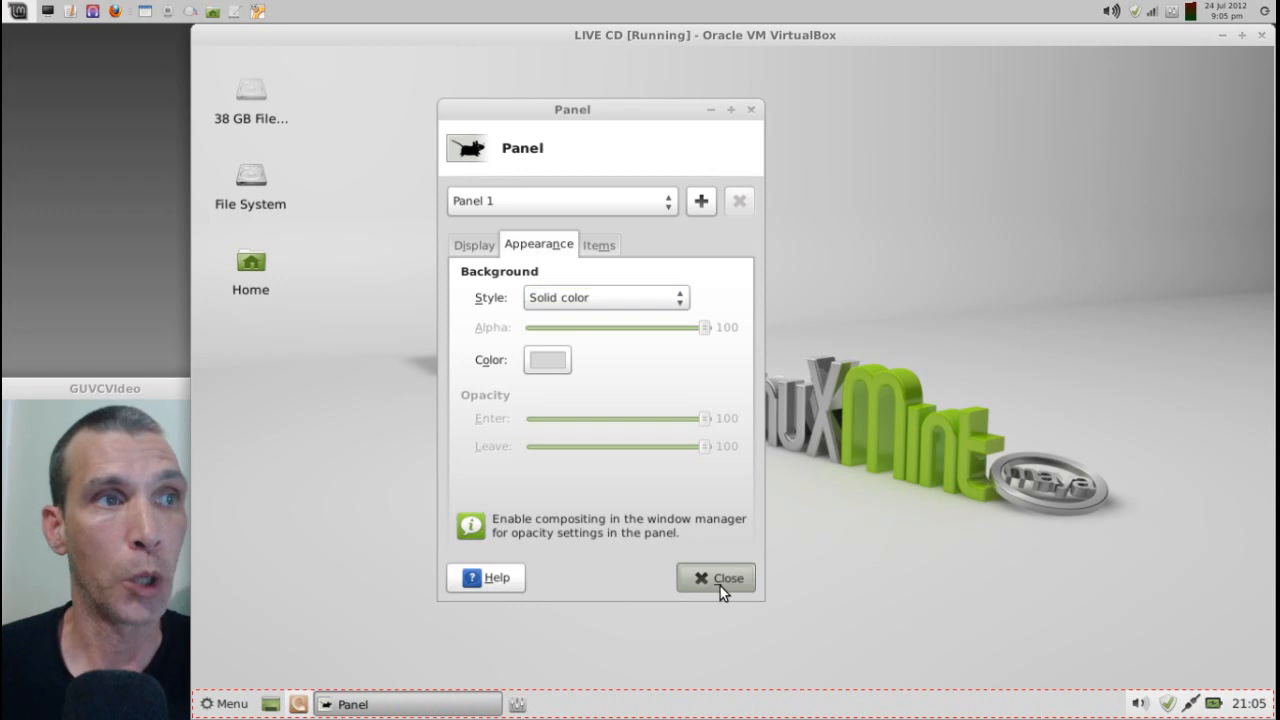
left_click(722, 576)
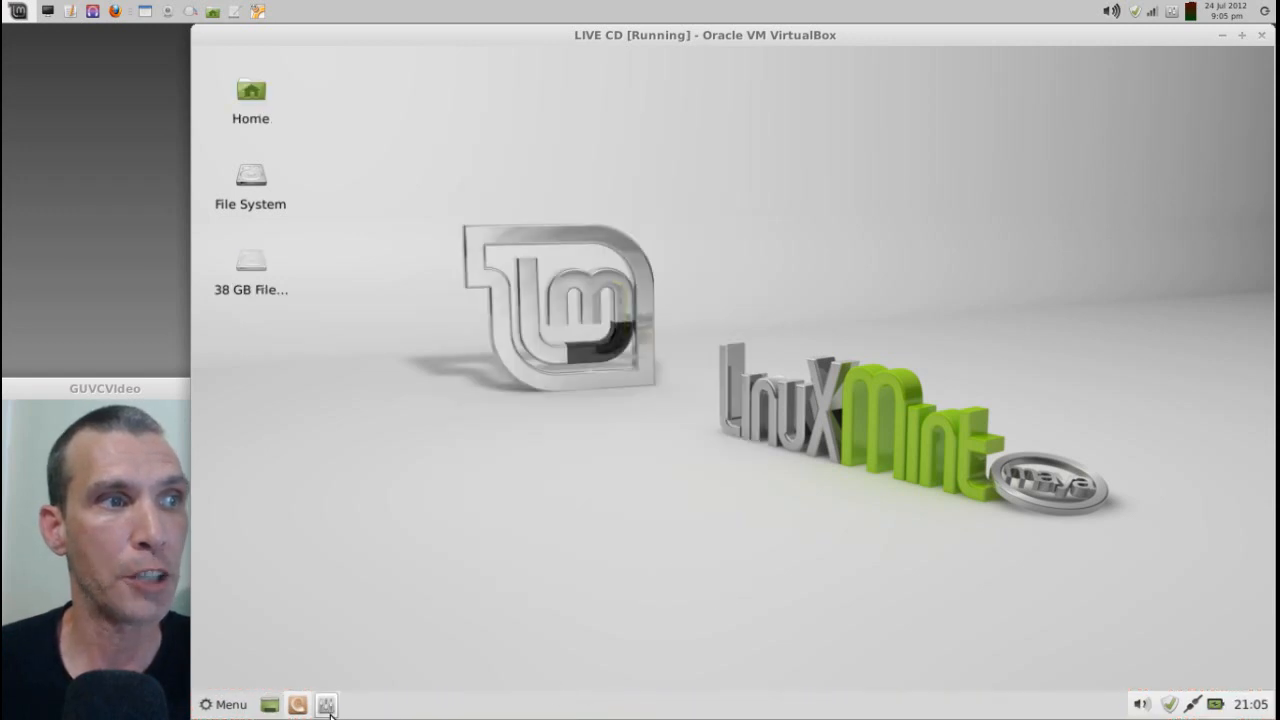
- In Window Manager Tweaks > Compositor, enable display compositing and close the window
left_click(326, 704)
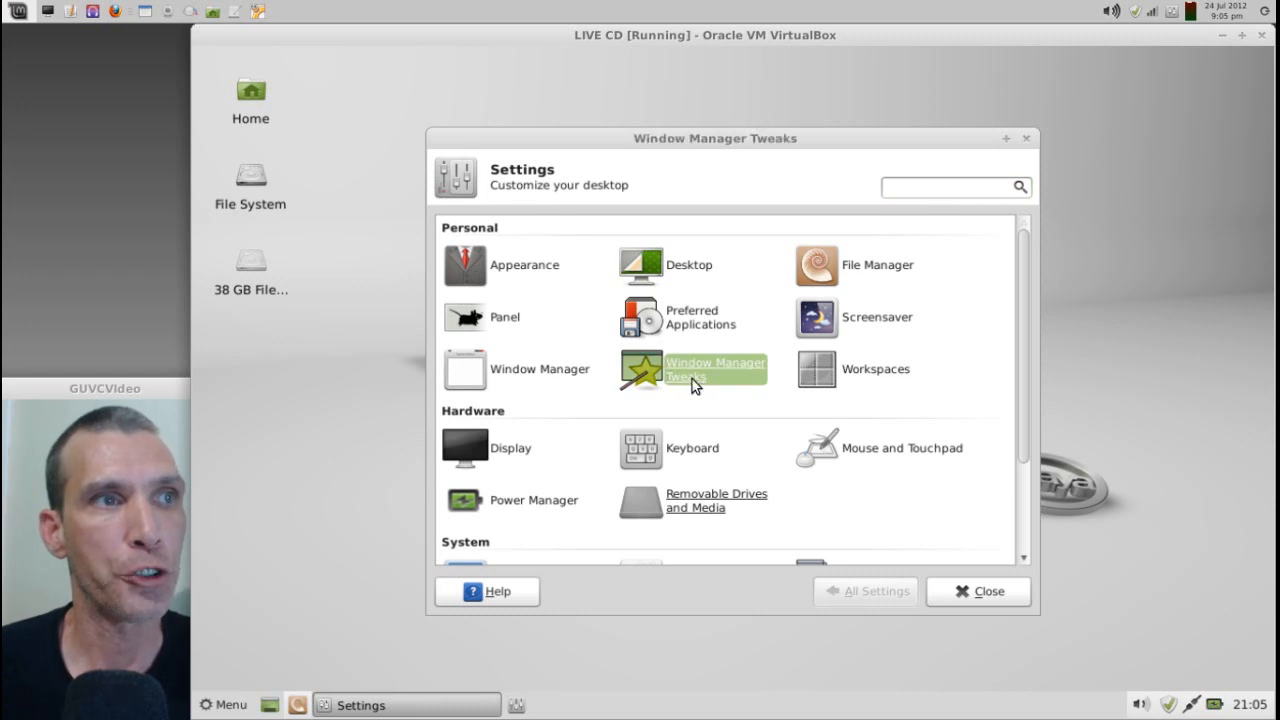
left_click(712, 370)
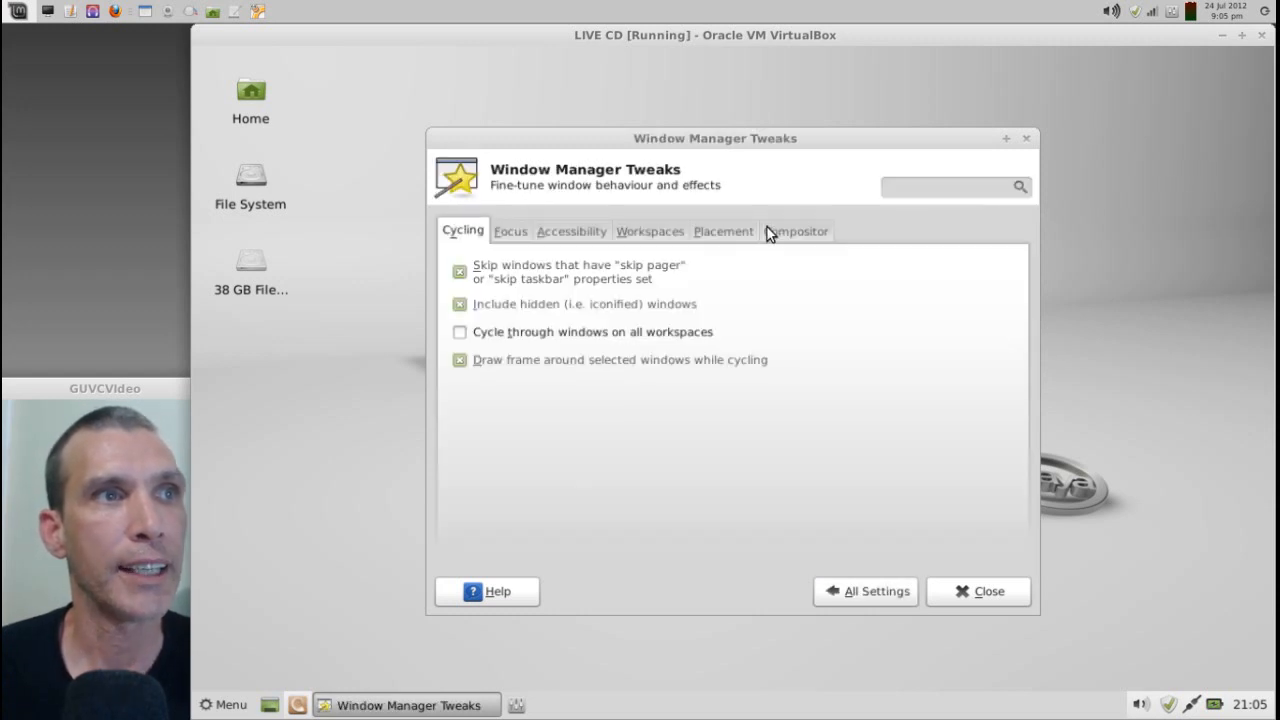
left_click(796, 232)
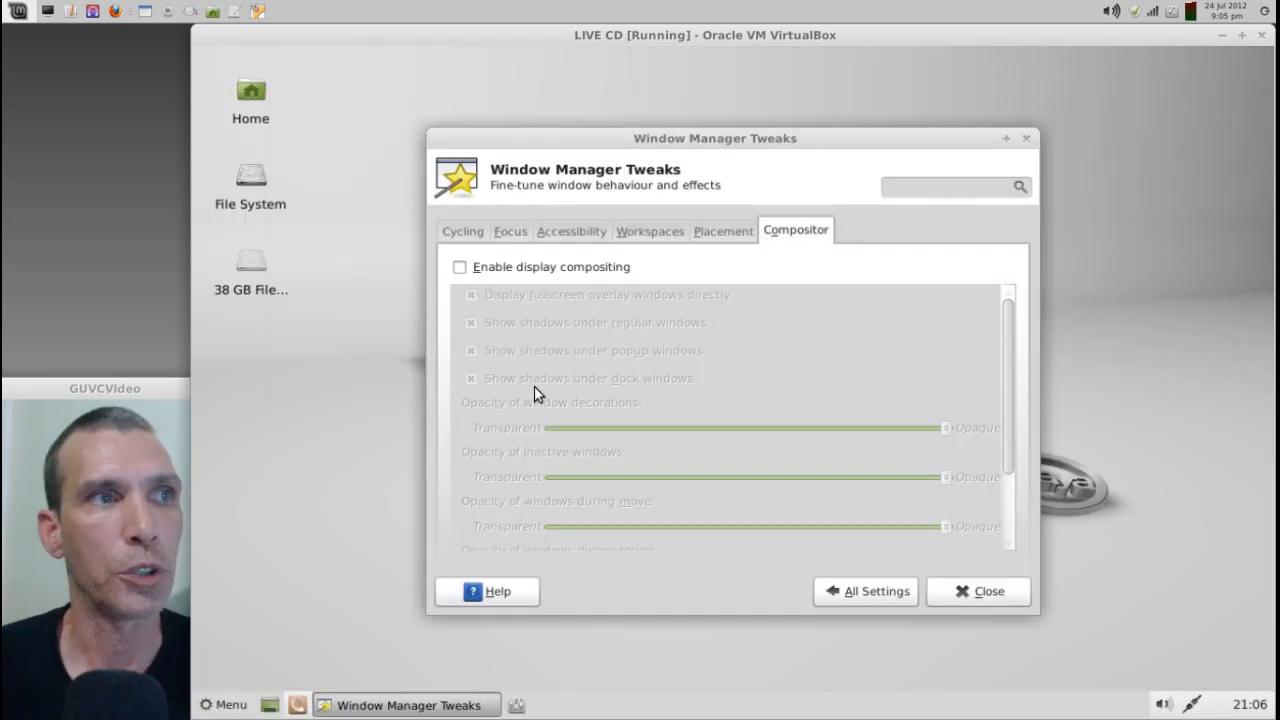
left_click(460, 268)
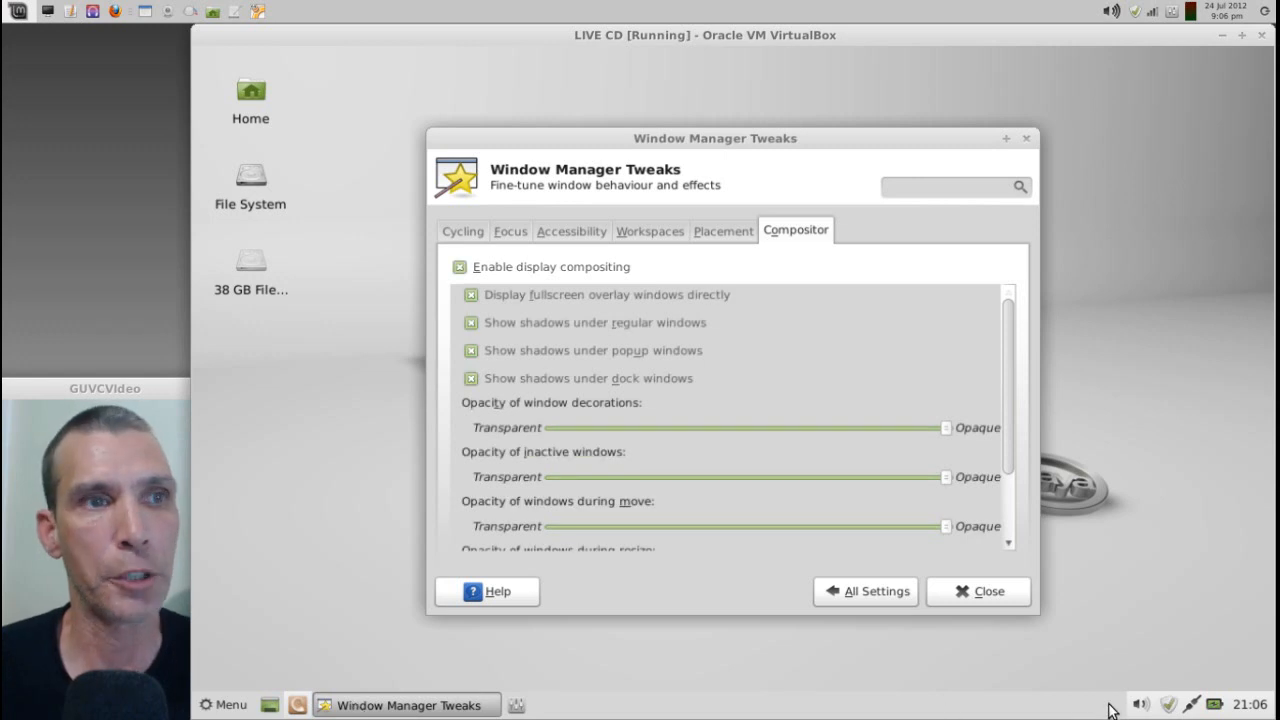
mouse_move(922, 706)
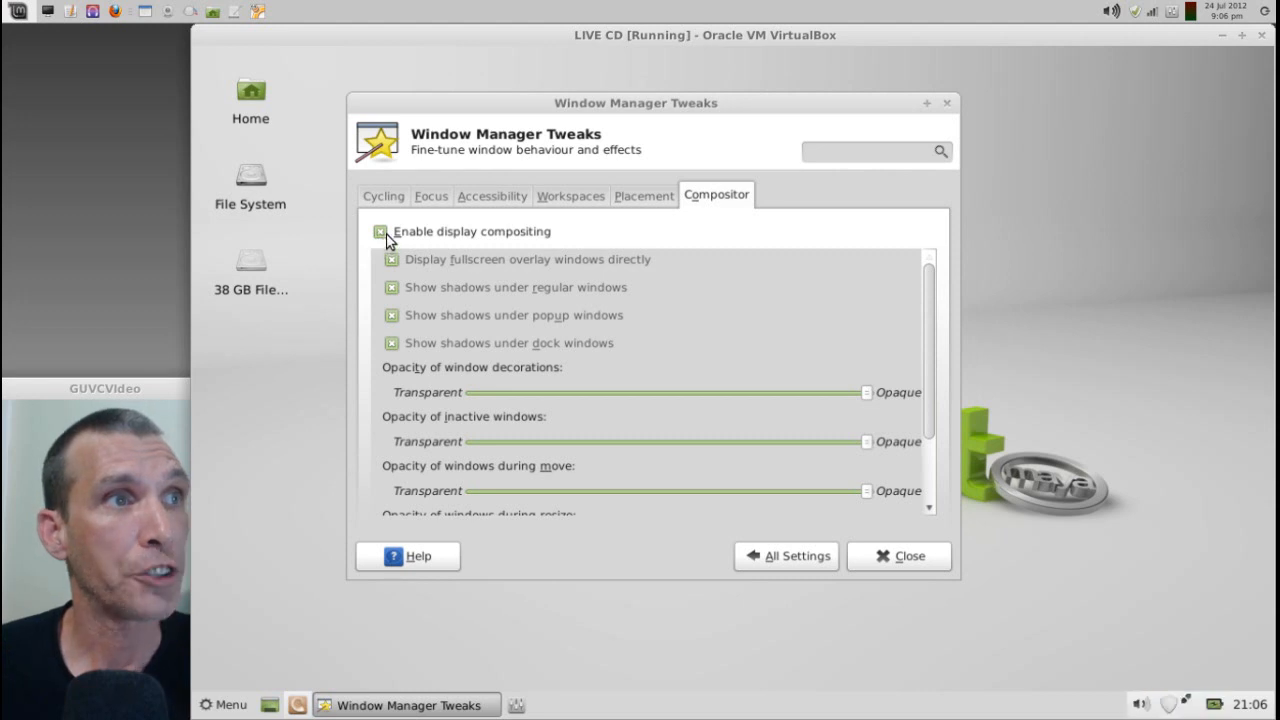
left_click(380, 232)
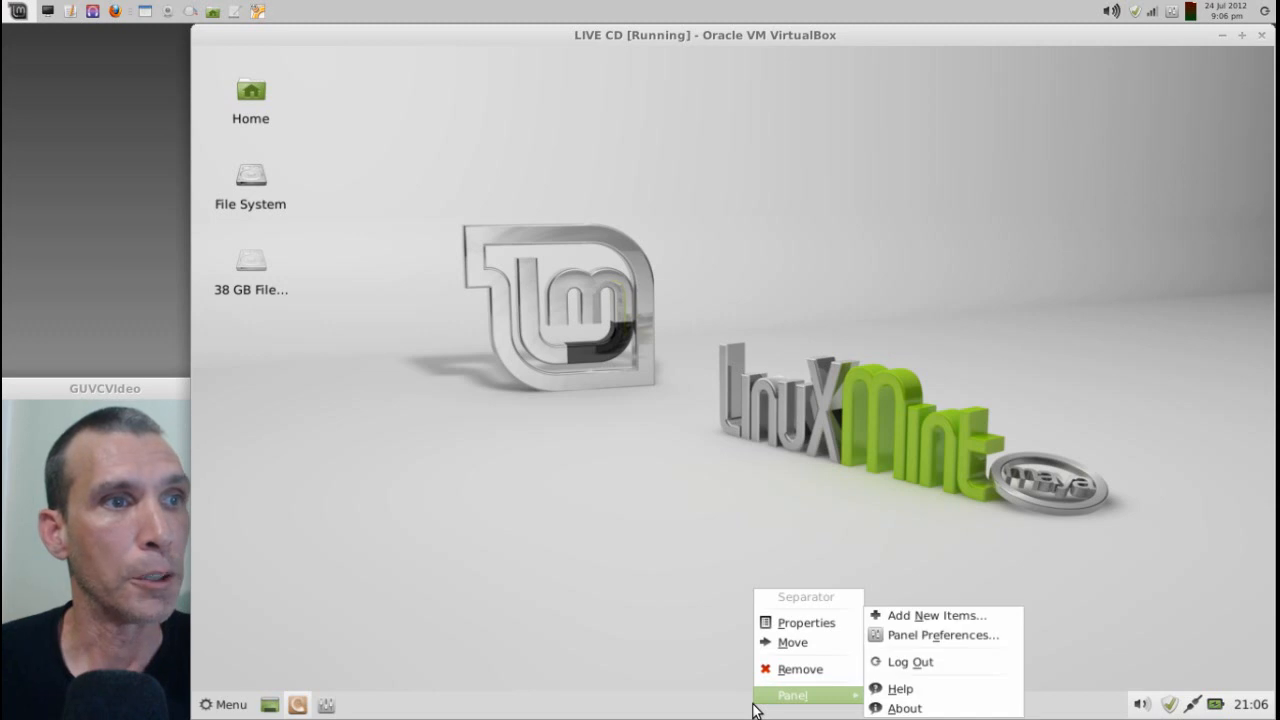
mouse_move(910, 638)
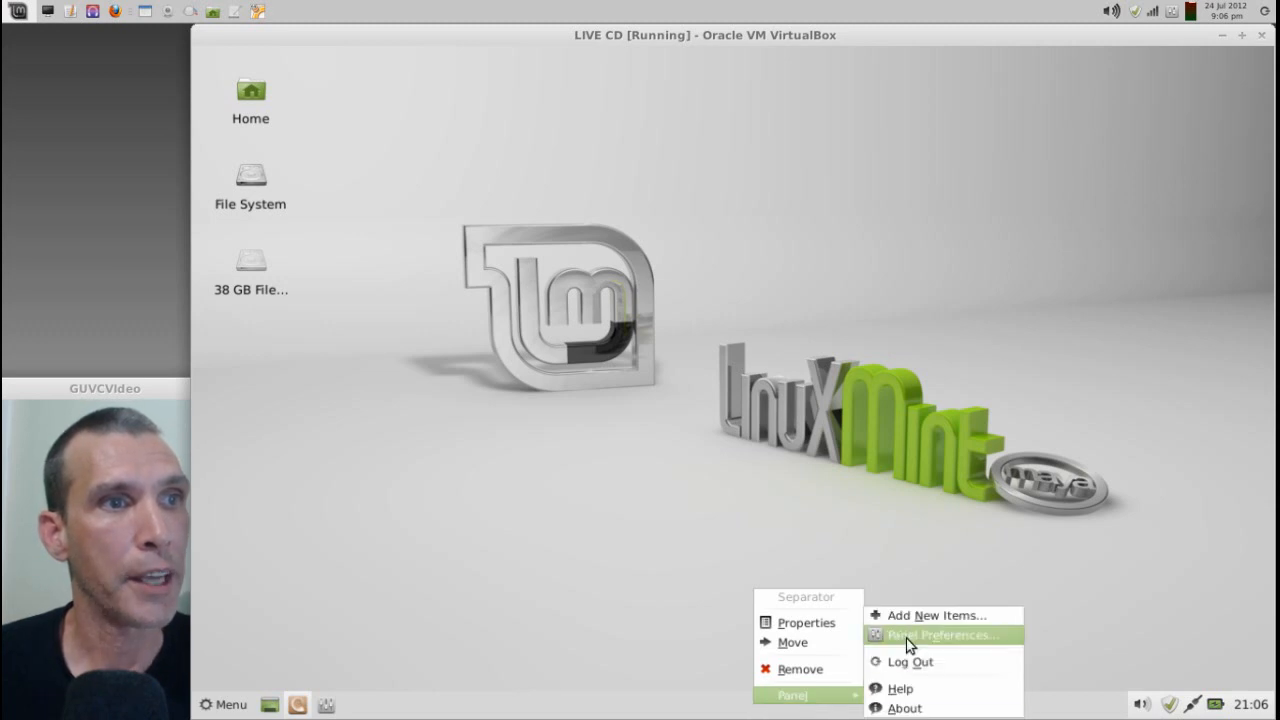
- Reopen Panel Preferences and set the Appearance Style to None (use system style)
left_click(926, 636)
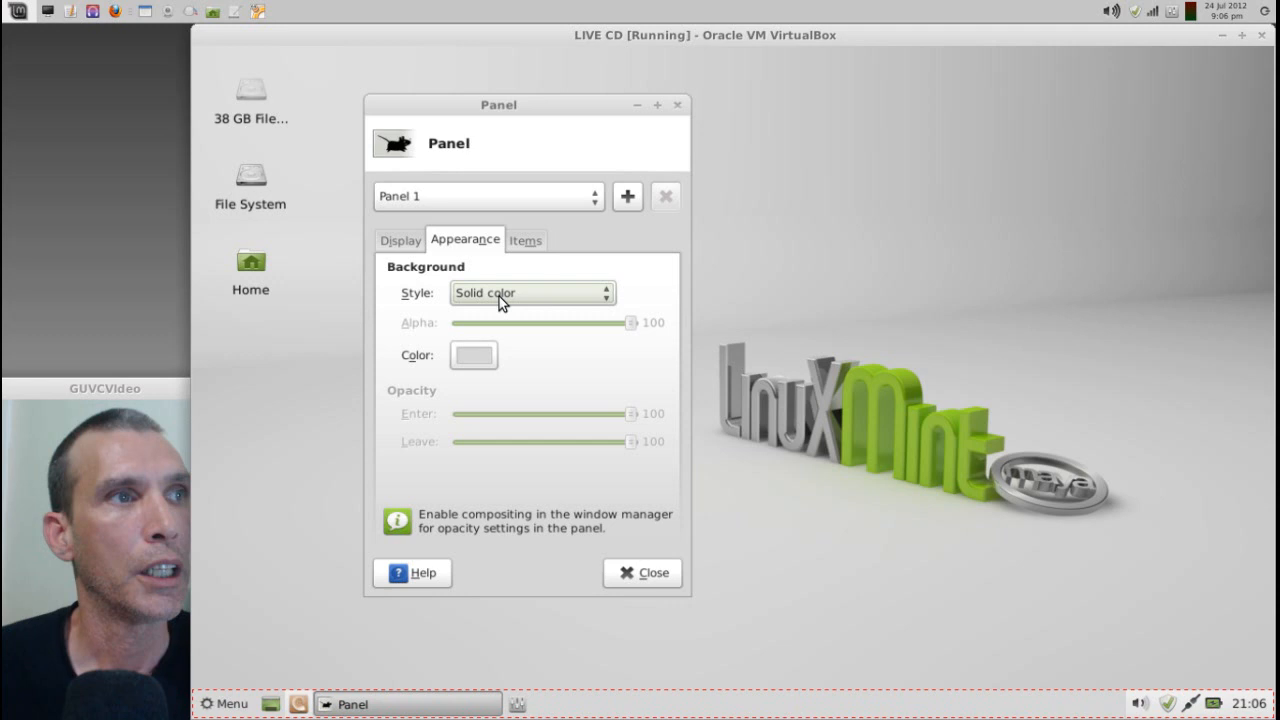
mouse_move(510, 302)
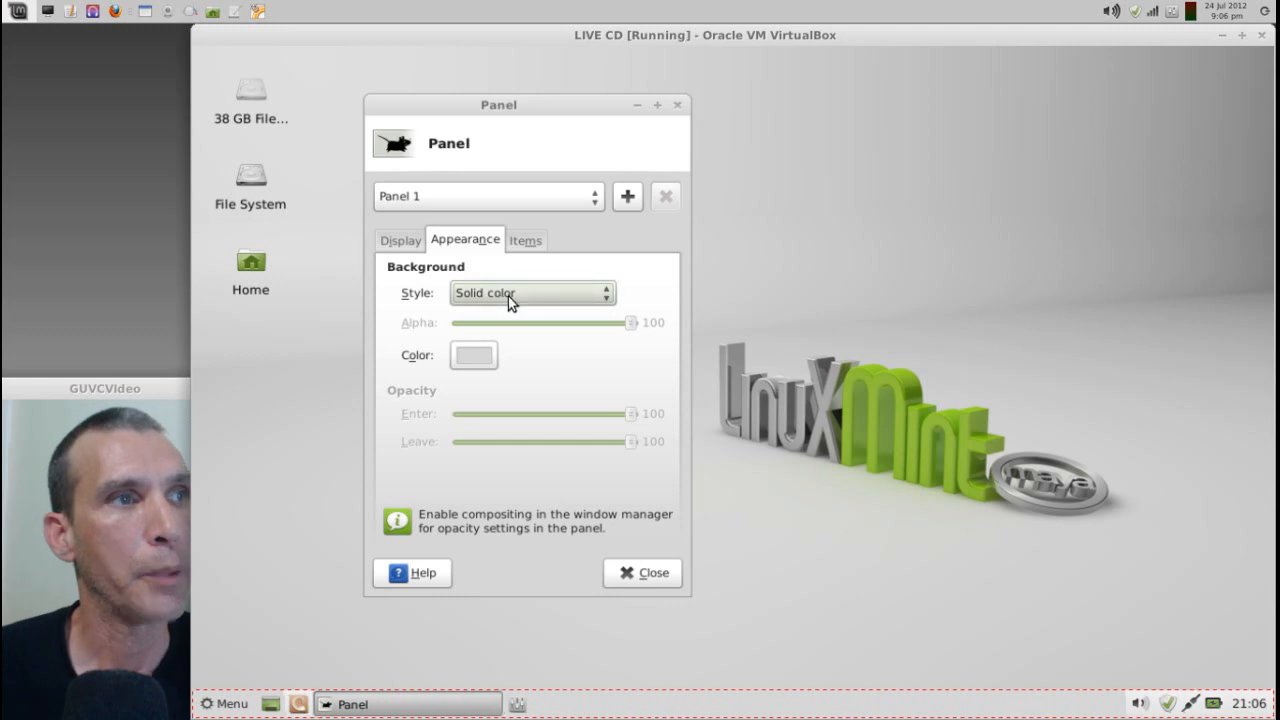
left_click(532, 292)
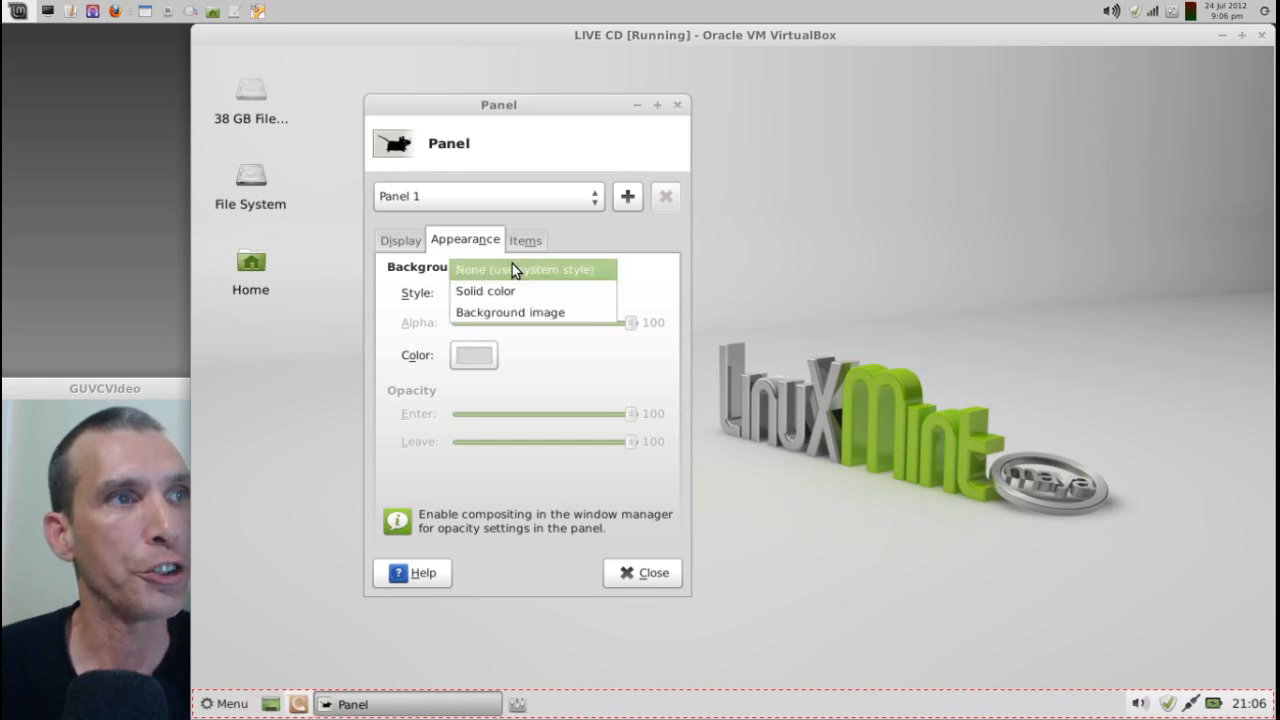
left_click(530, 268)
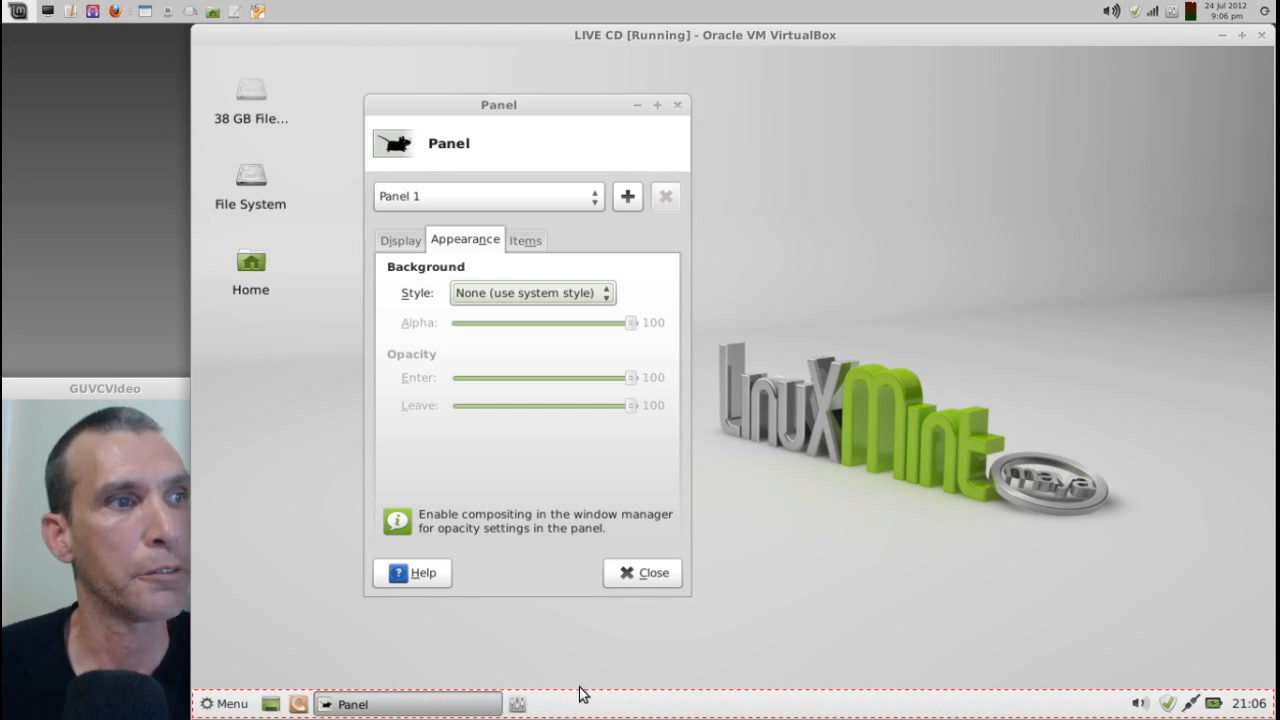
mouse_move(556, 208)
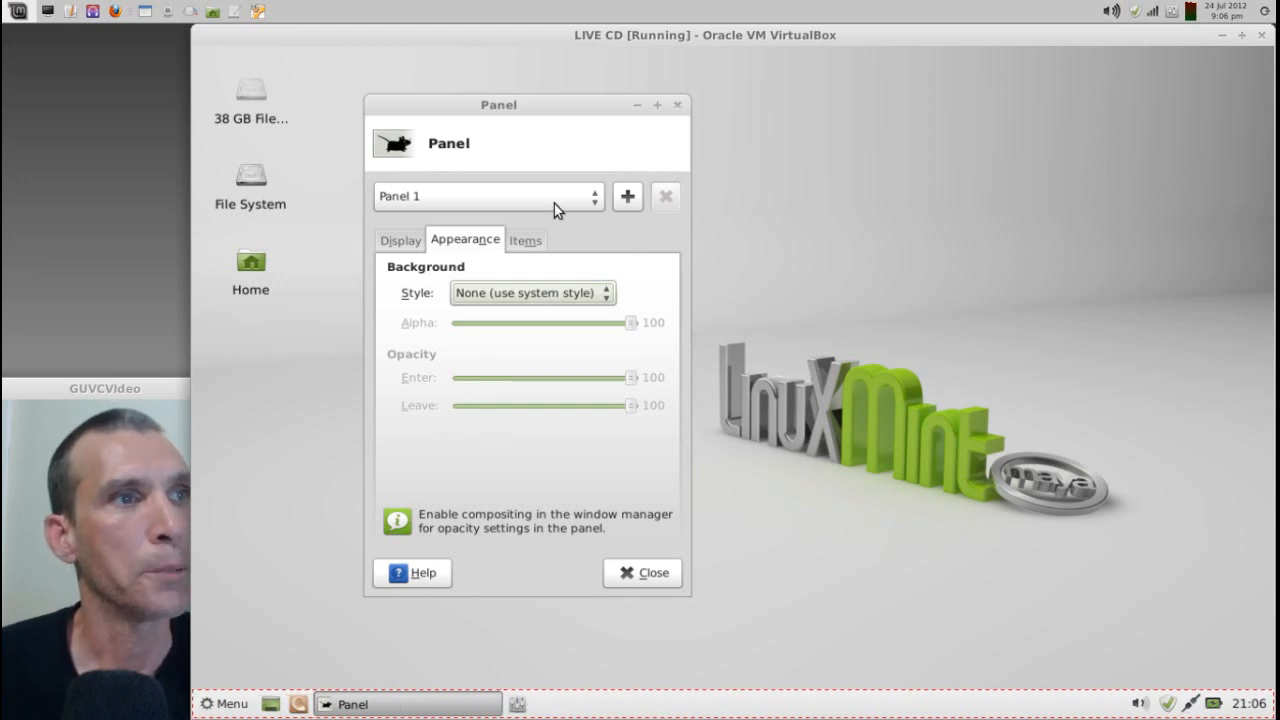
- Remove the Show Desktop item from Panel 1's item list and confirm, leaving eight items
left_click(526, 240)
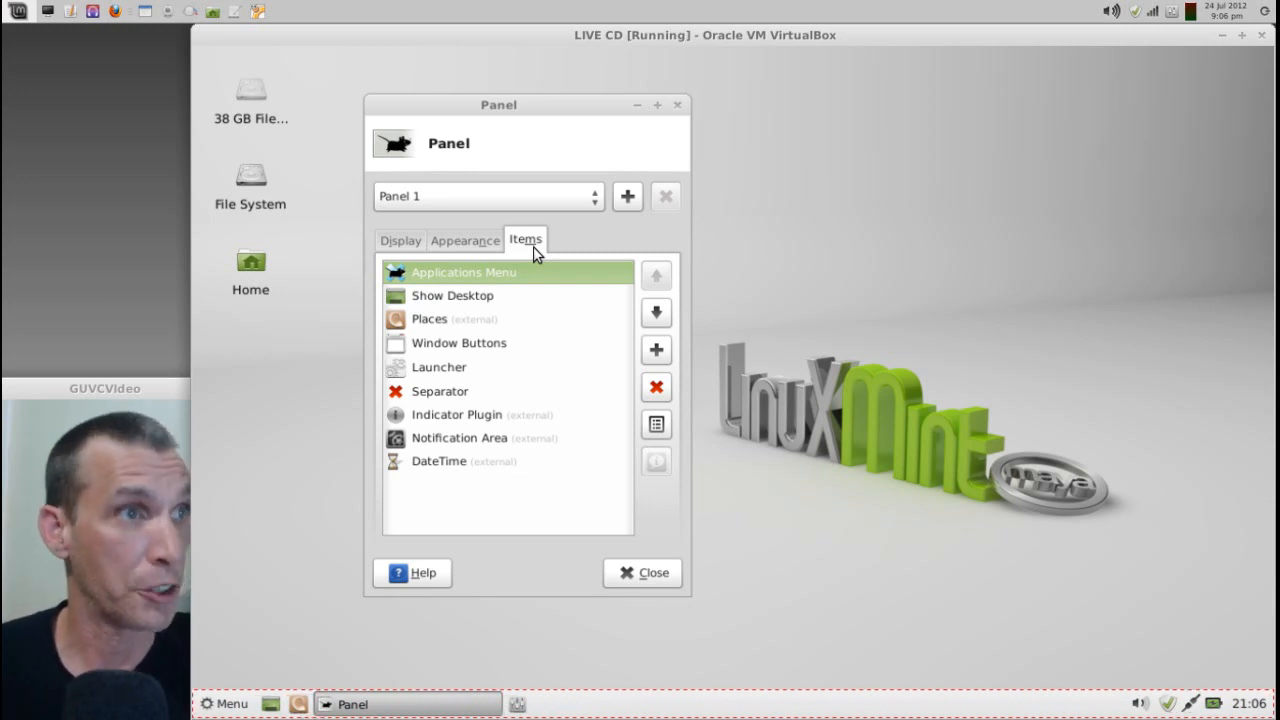
mouse_move(528, 266)
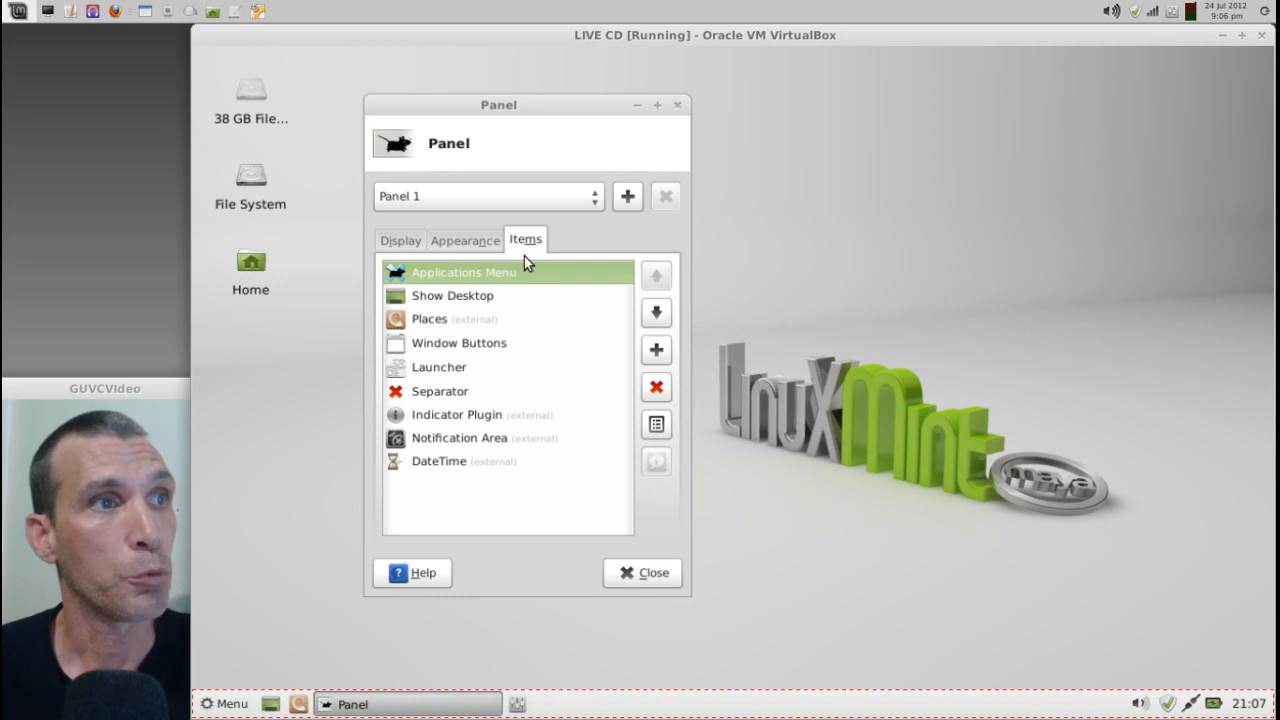
mouse_move(418, 284)
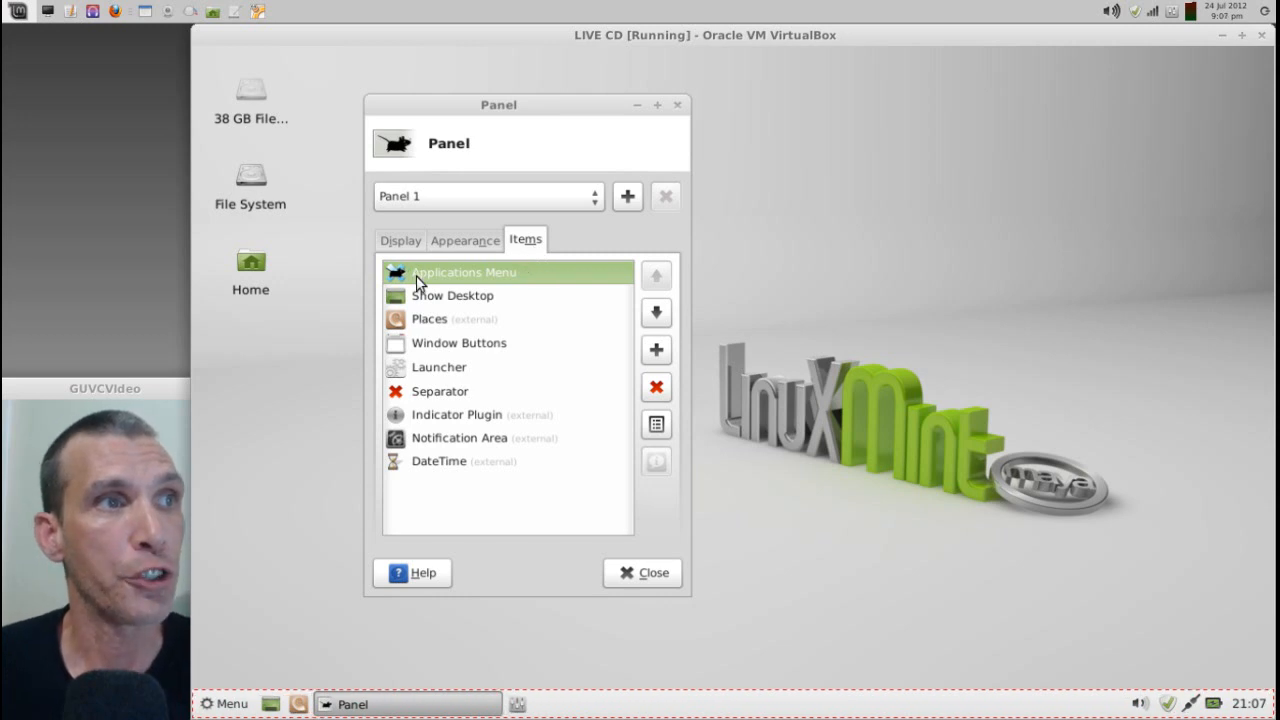
mouse_move(426, 300)
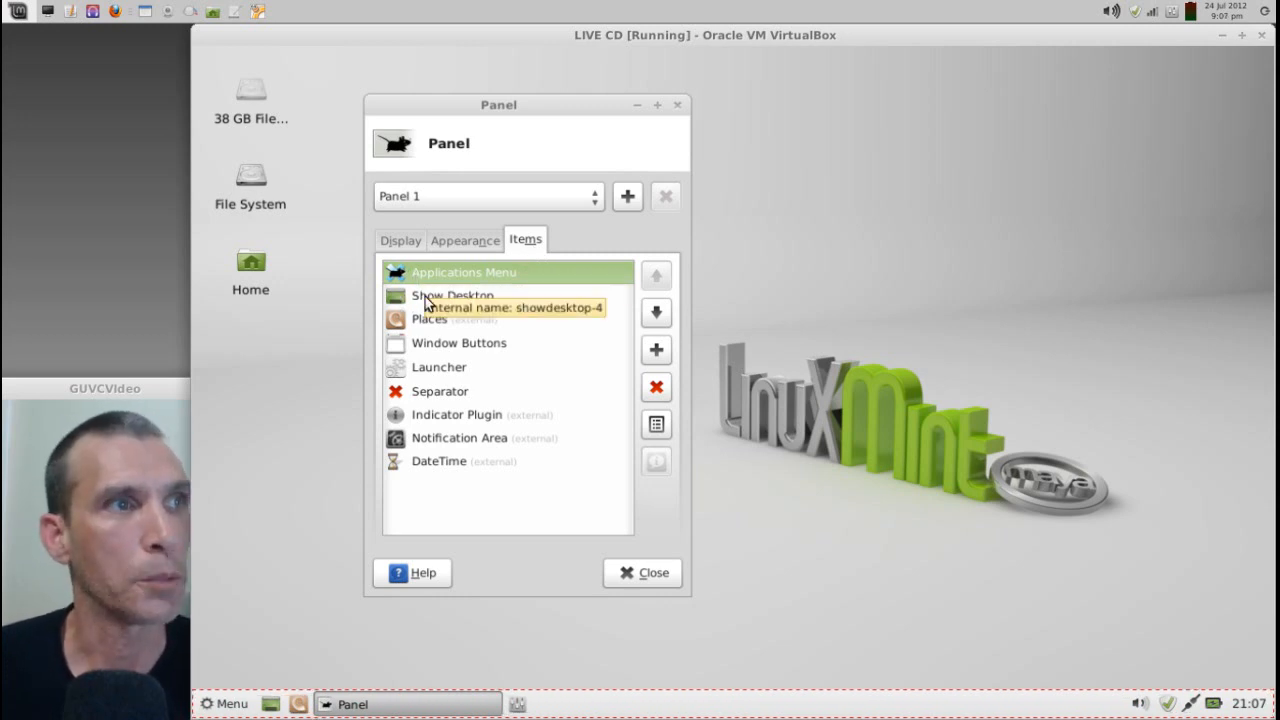
left_click(452, 296)
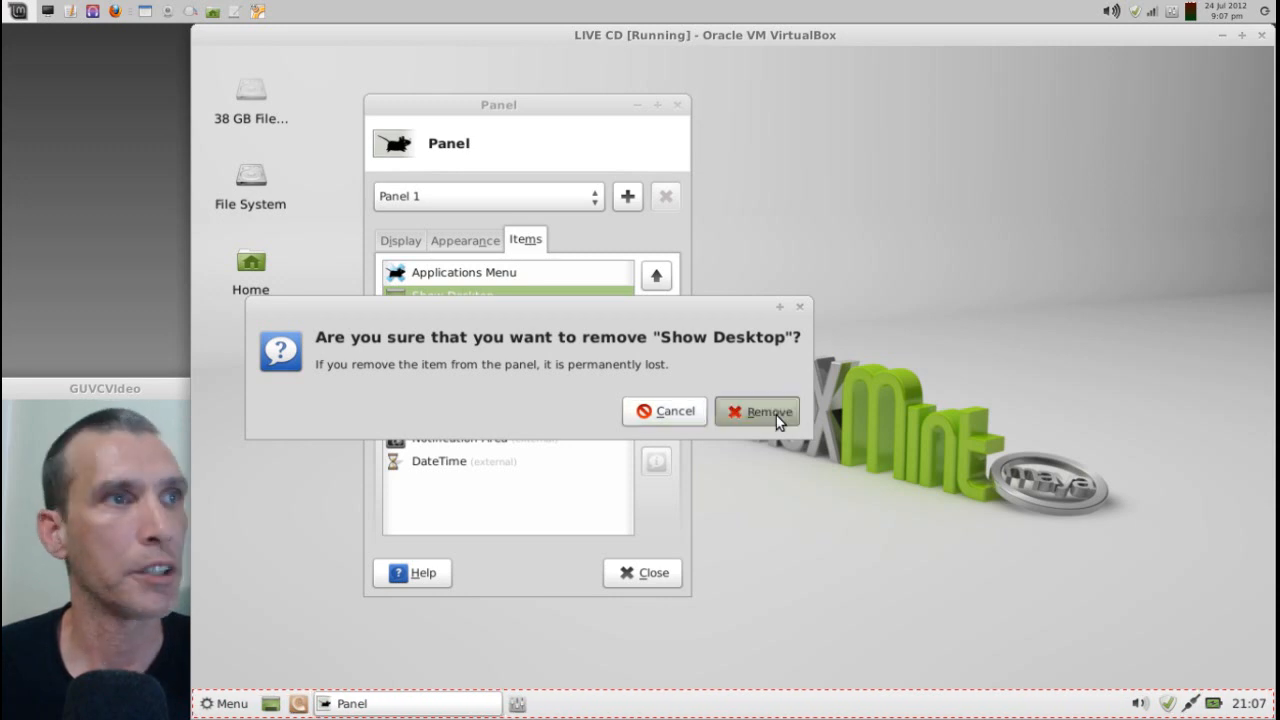
left_click(764, 412)
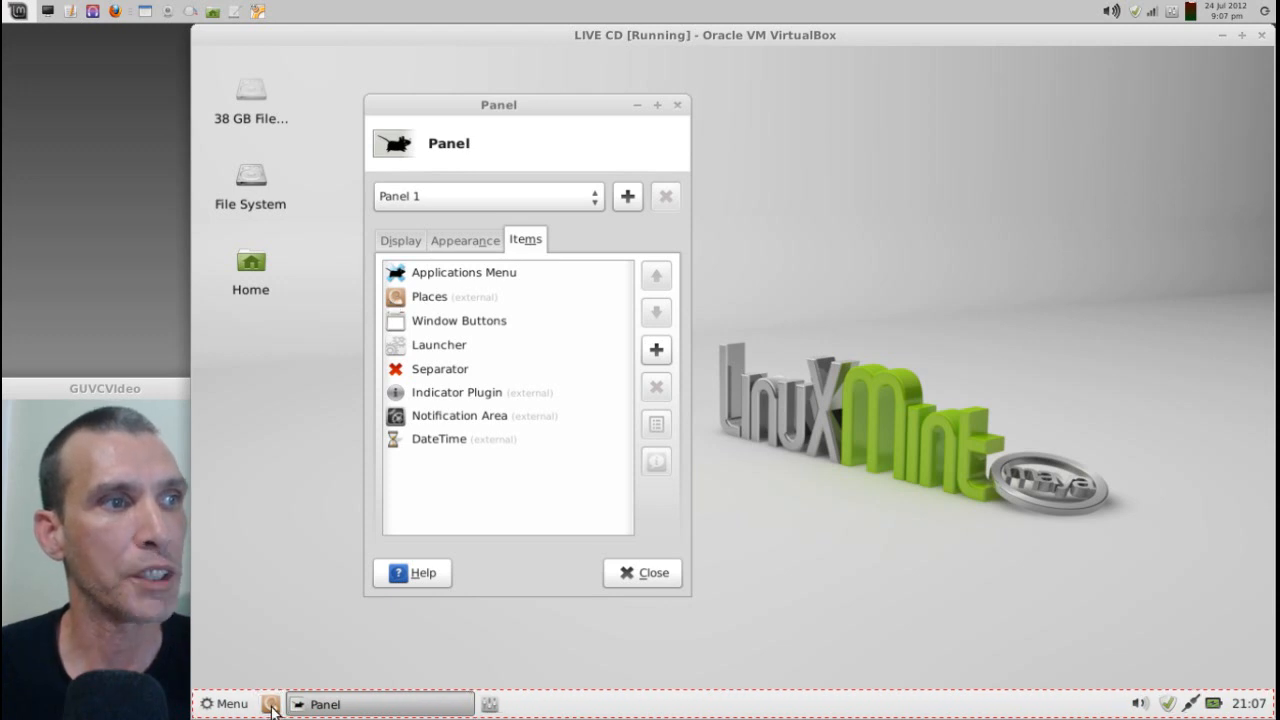
left_click(270, 704)
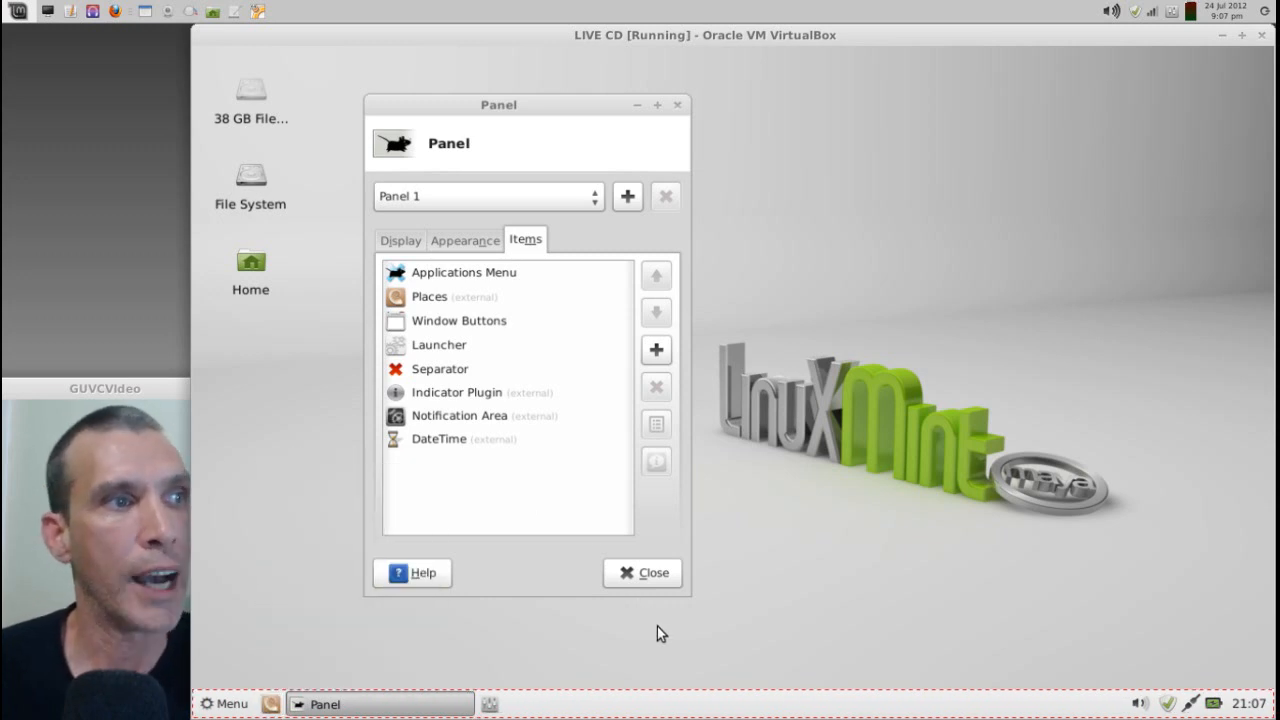
mouse_move(8, 62)
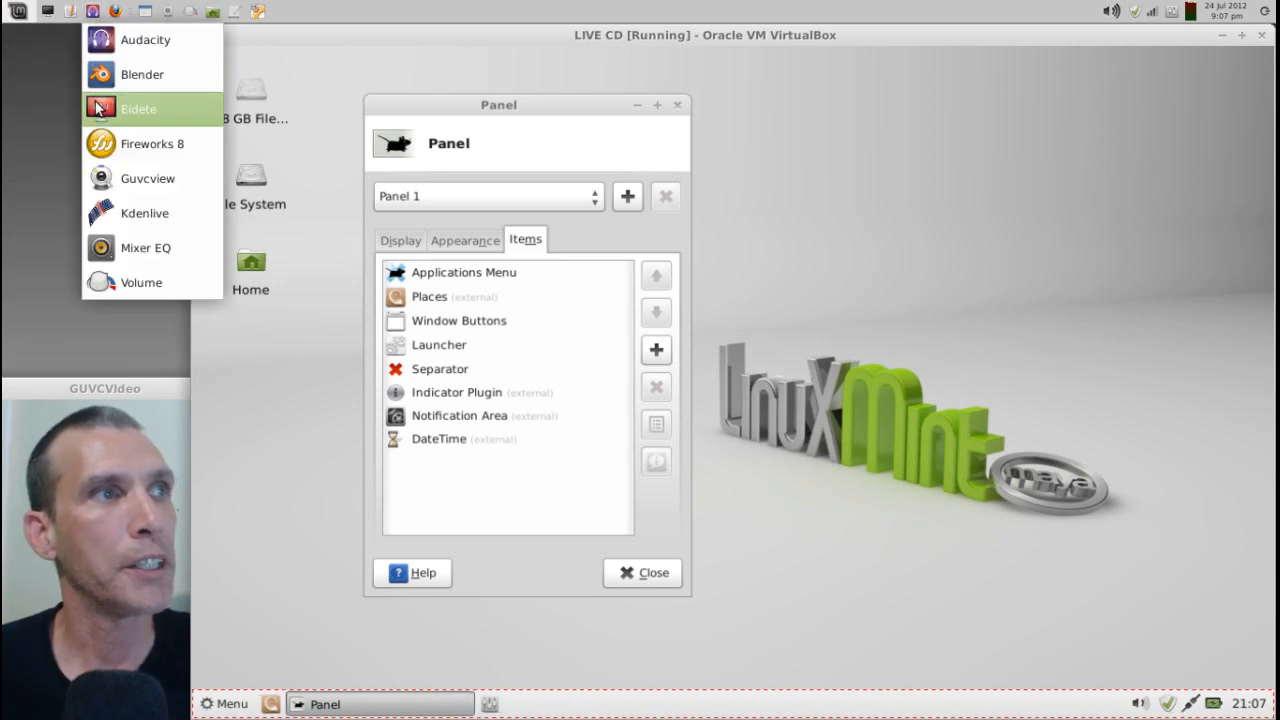
mouse_move(128, 40)
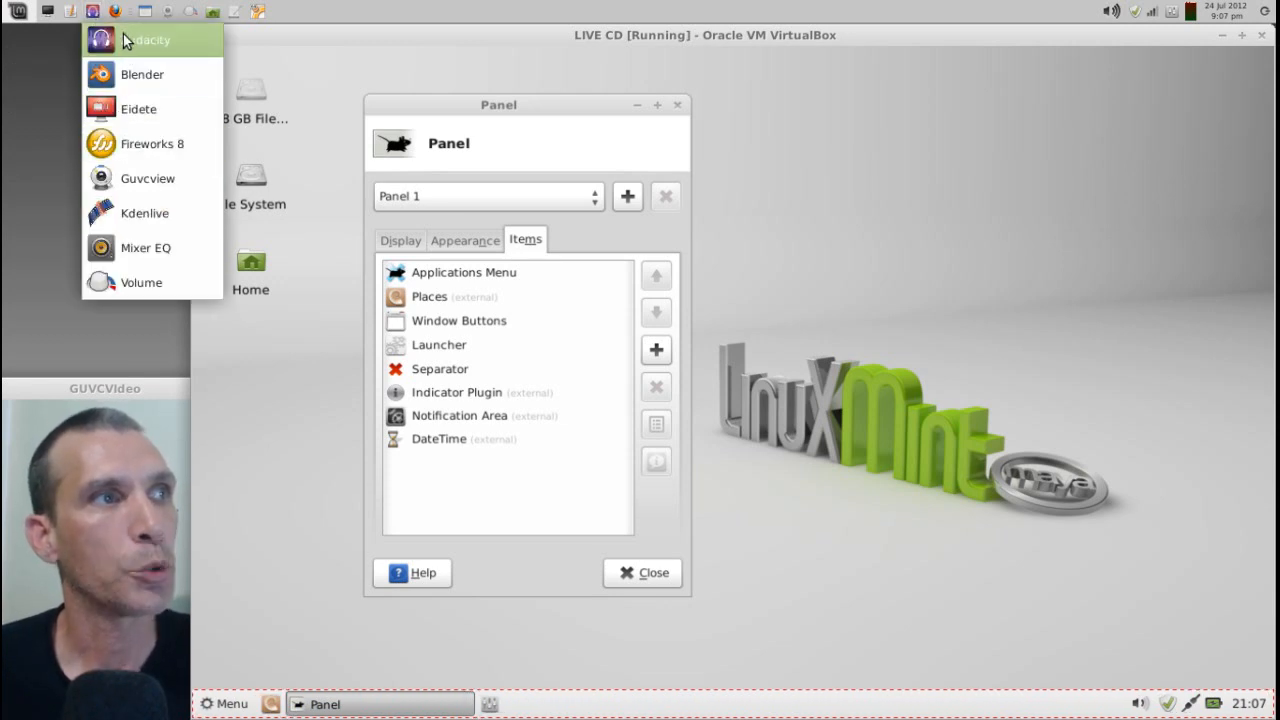
mouse_move(168, 66)
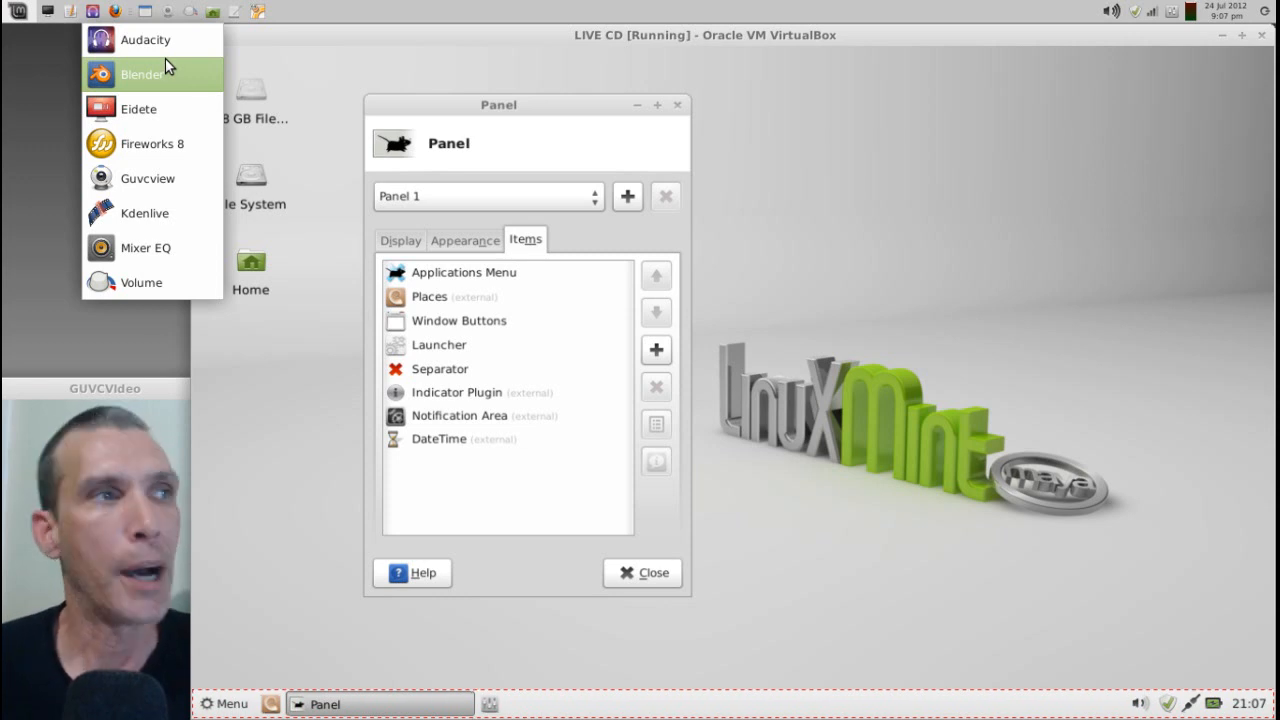
mouse_move(172, 150)
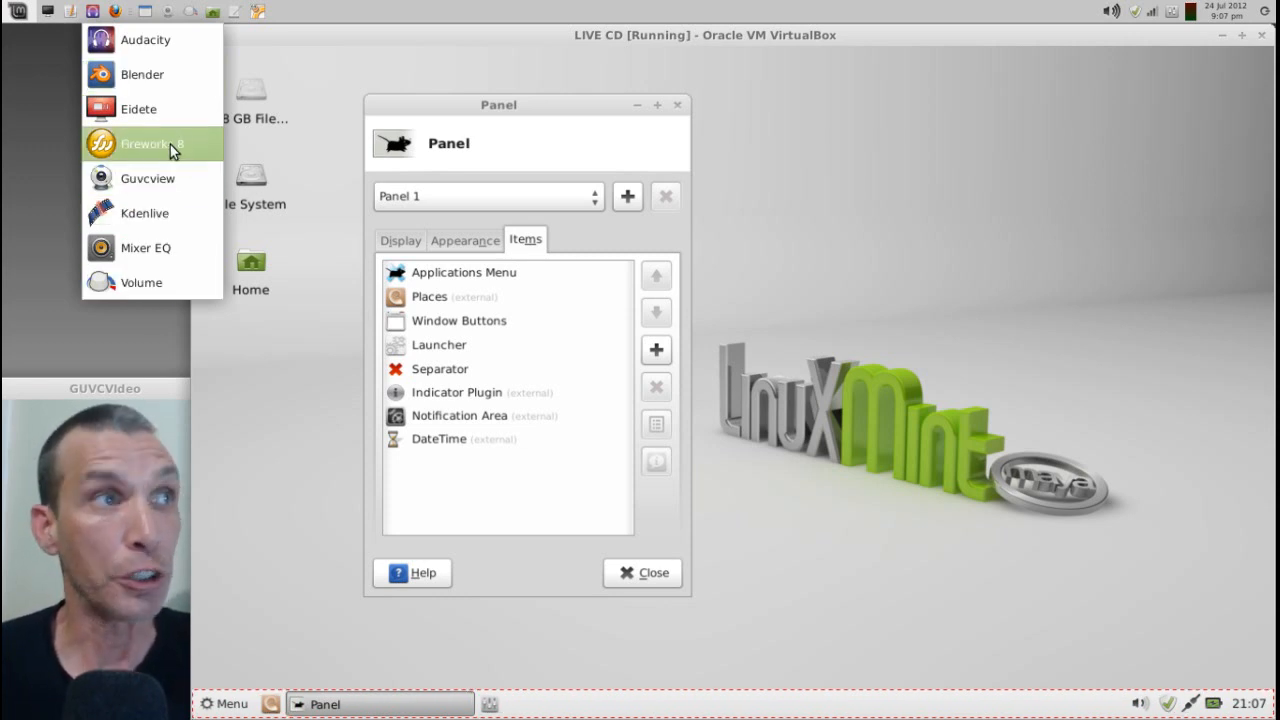
mouse_move(200, 152)
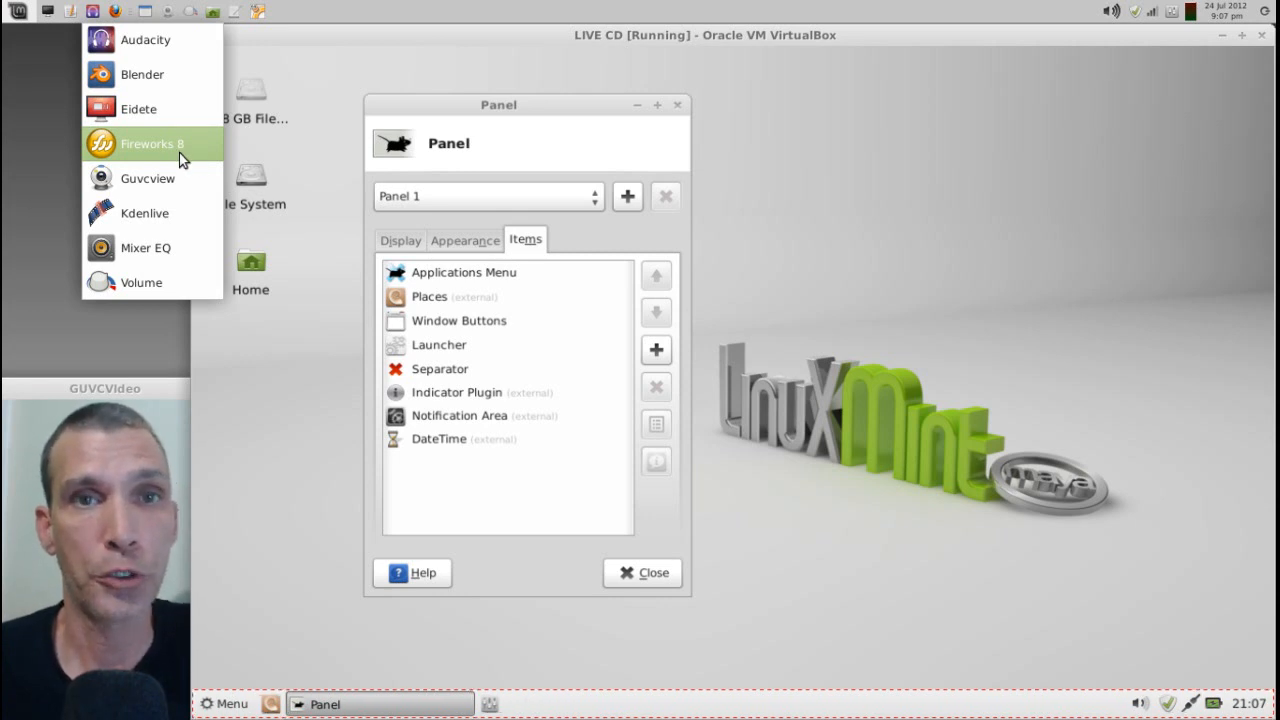
mouse_move(88, 136)
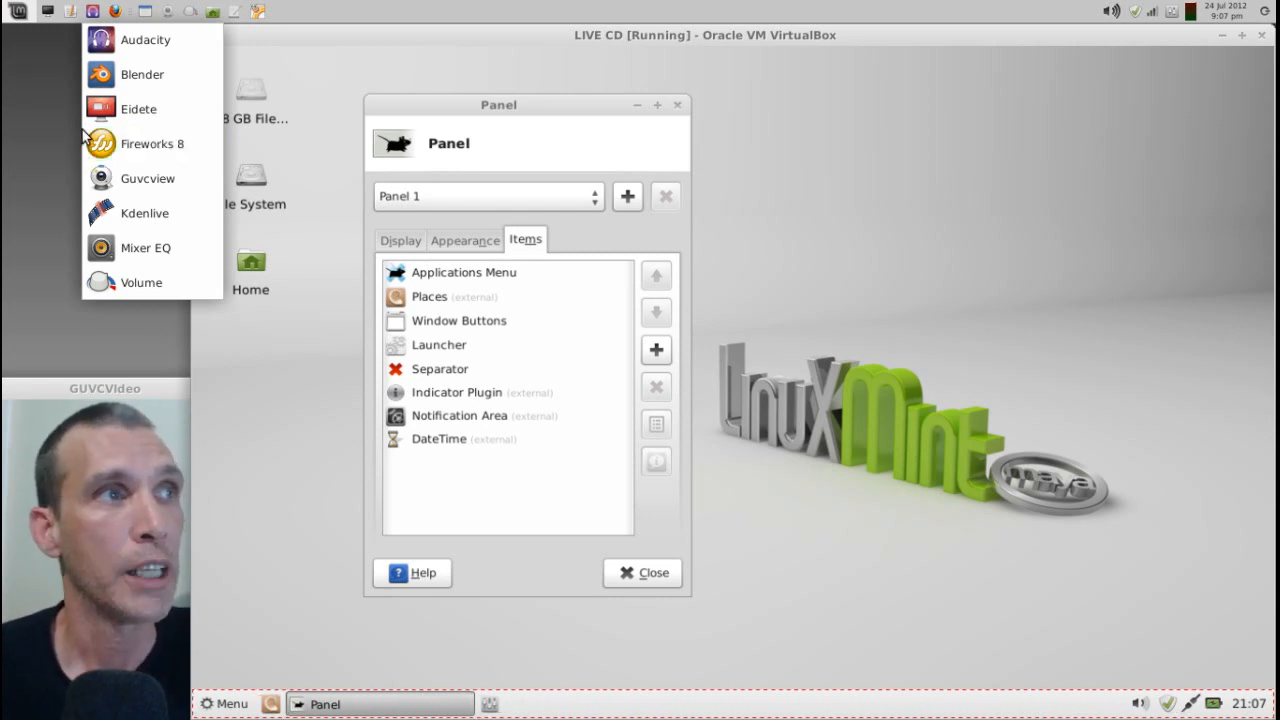
mouse_move(92, 12)
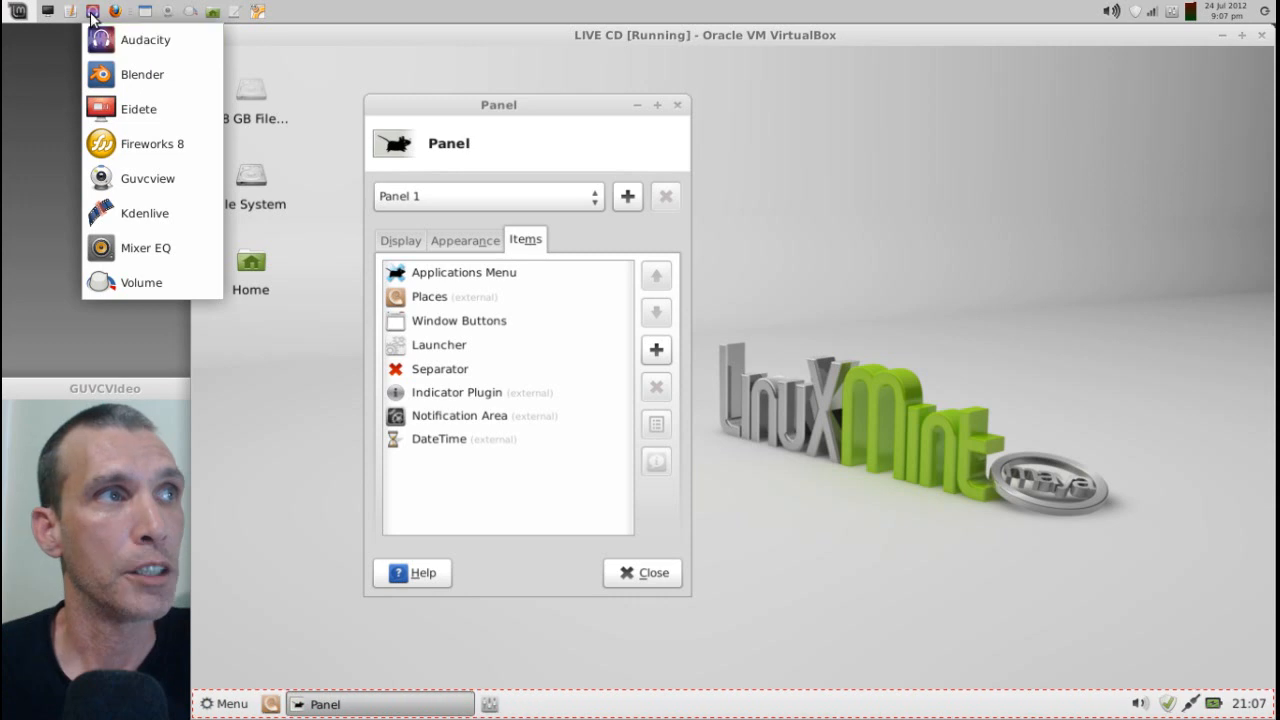
left_click(92, 12)
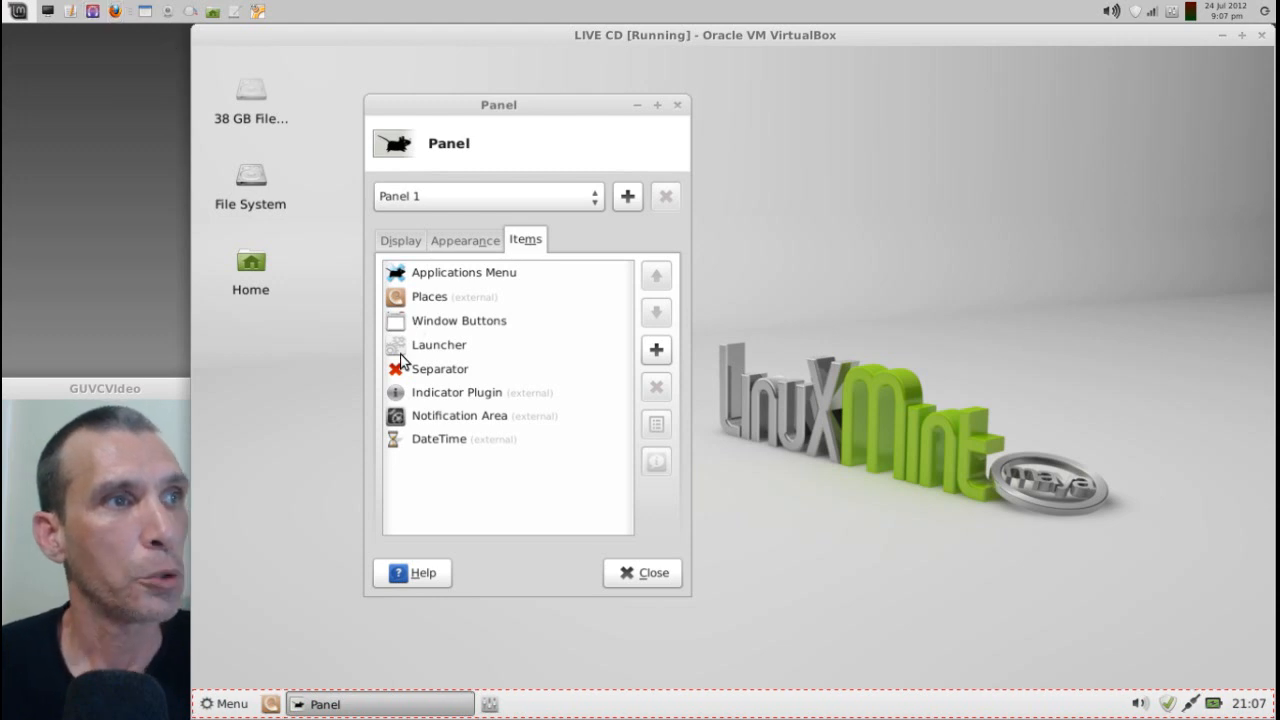
mouse_move(424, 356)
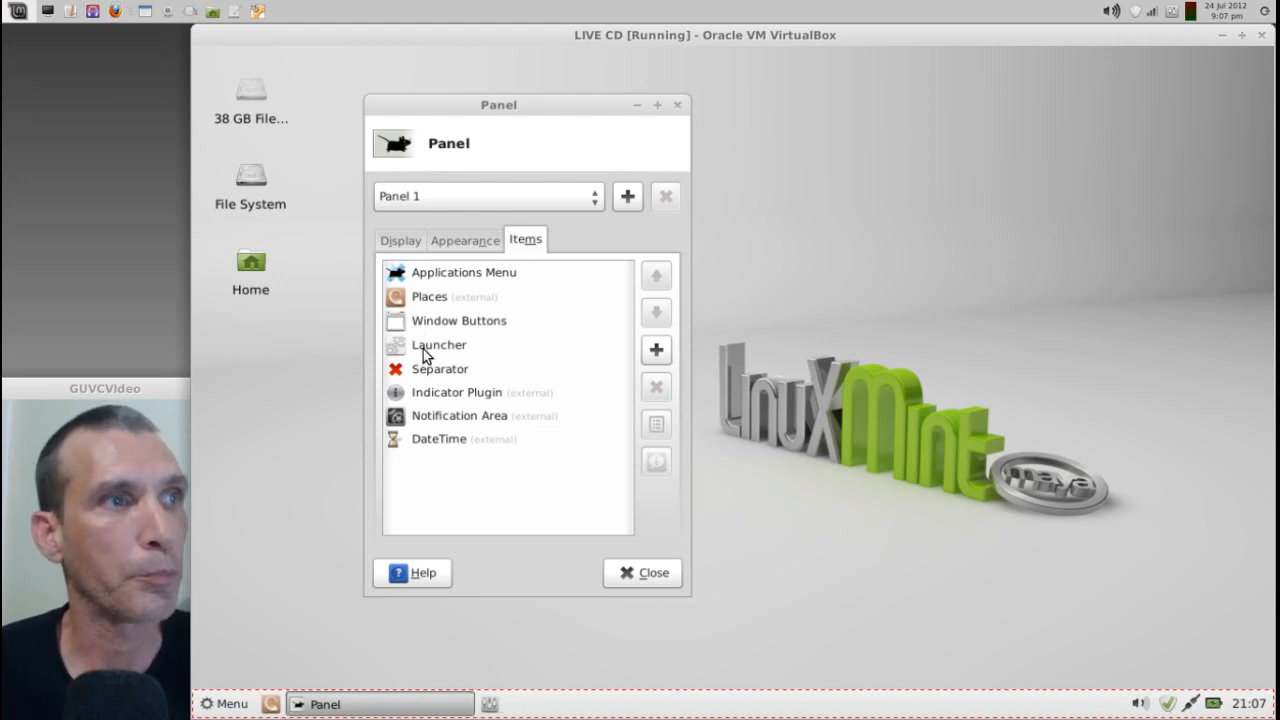
- Reorder Launcher so it sits between Notification Area and DateTime in Panel 1's items
left_click(440, 344)
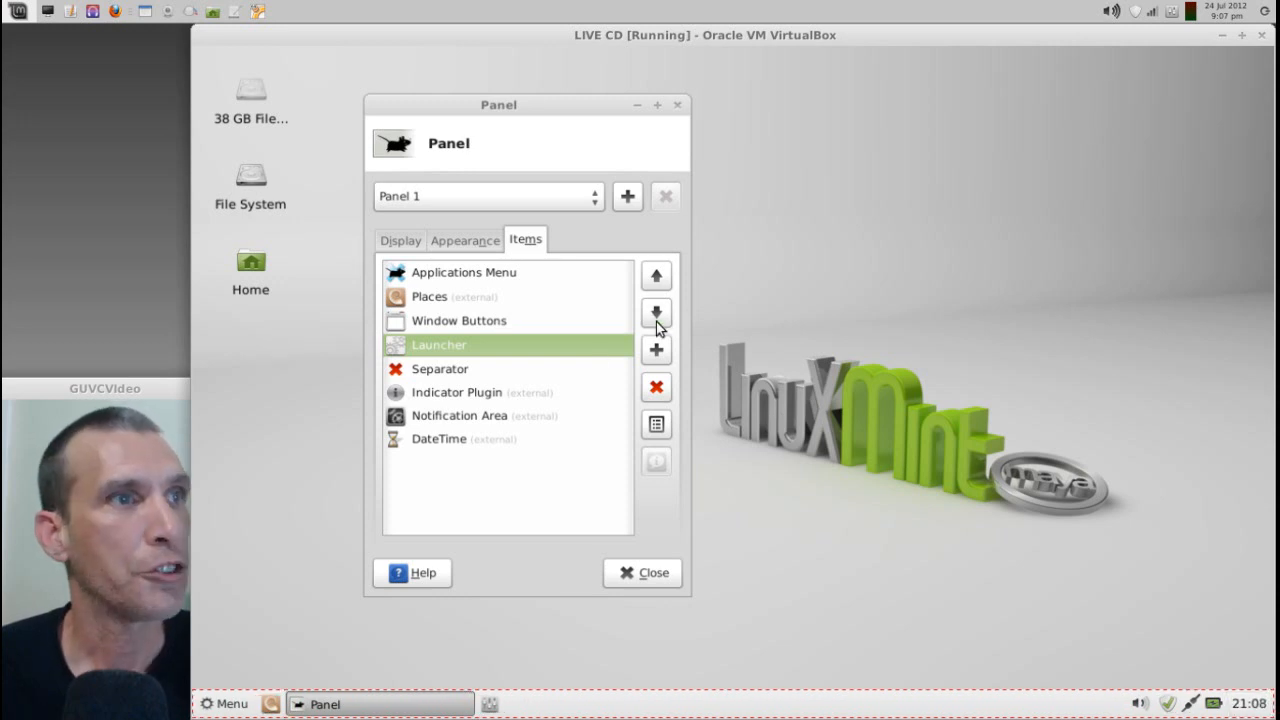
mouse_move(656, 312)
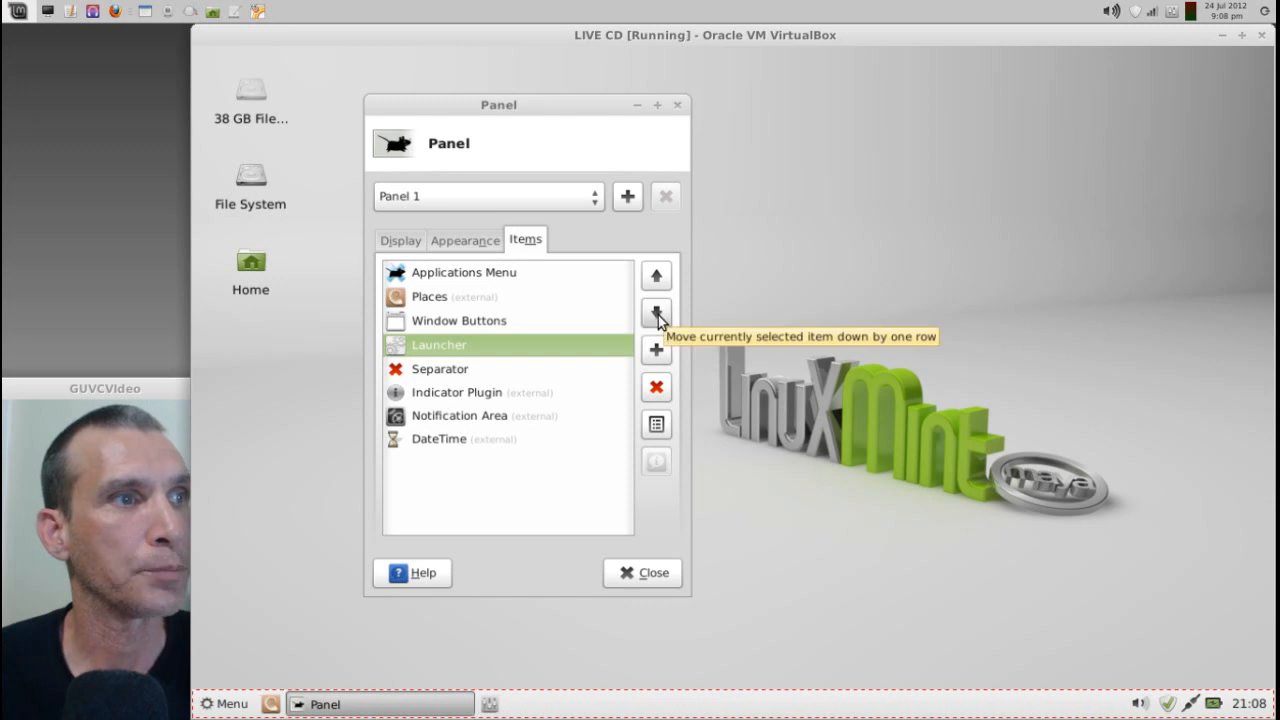
left_click(656, 312)
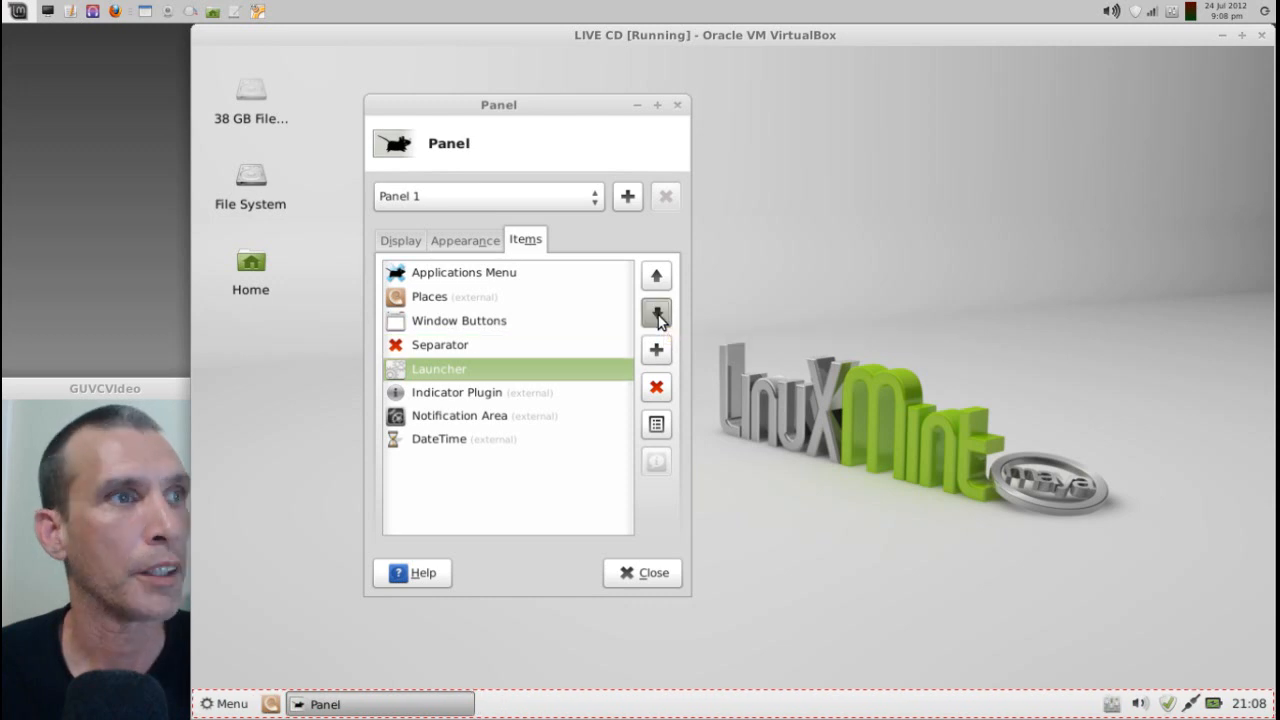
left_click(656, 312)
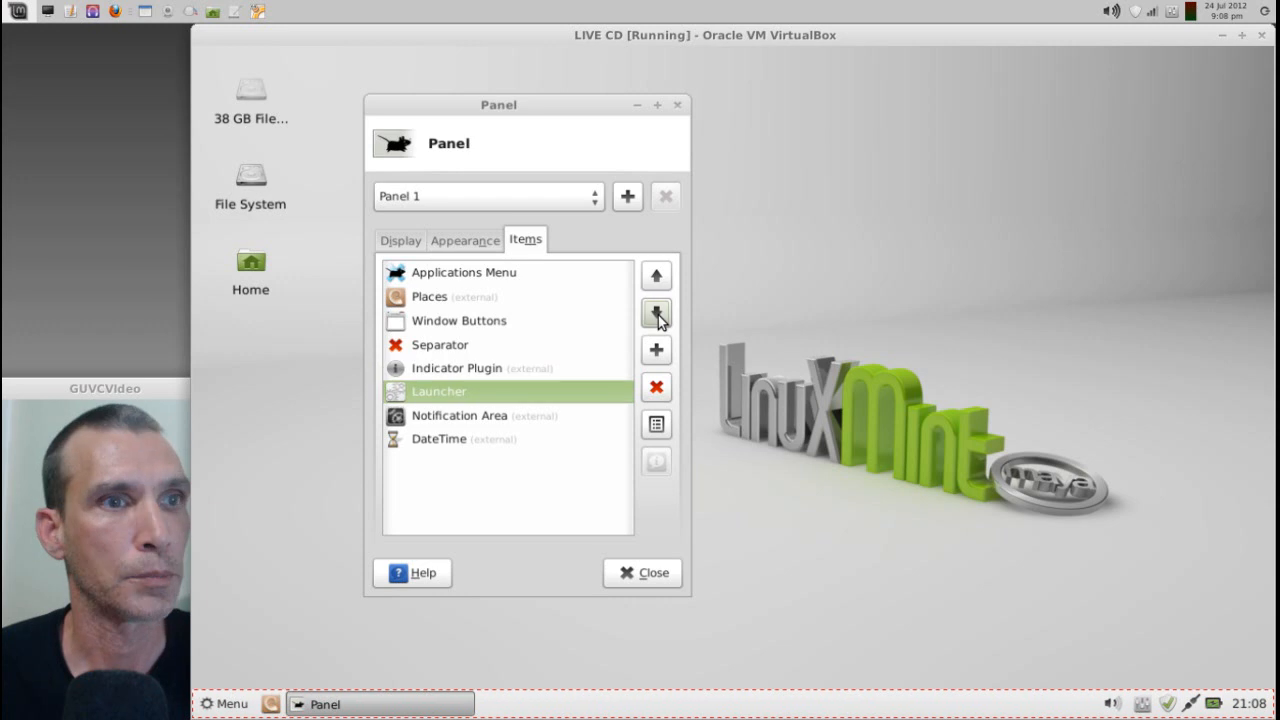
left_click(656, 312)
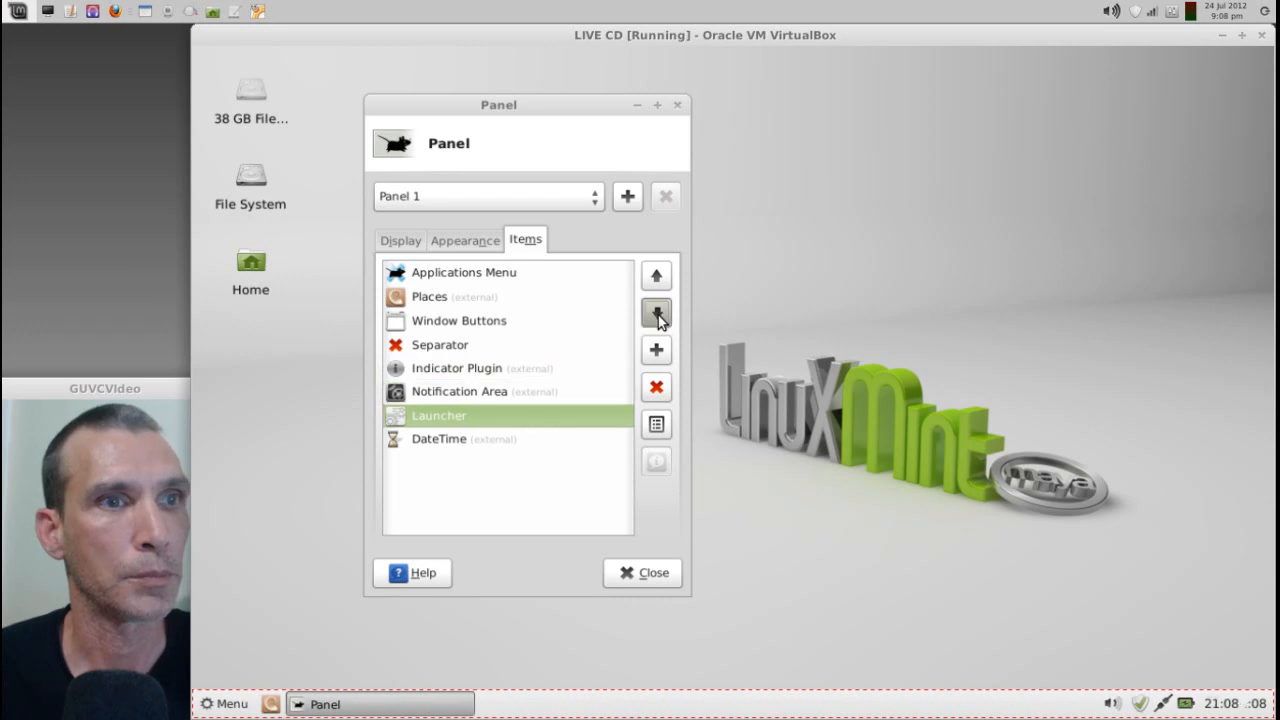
left_click(656, 312)
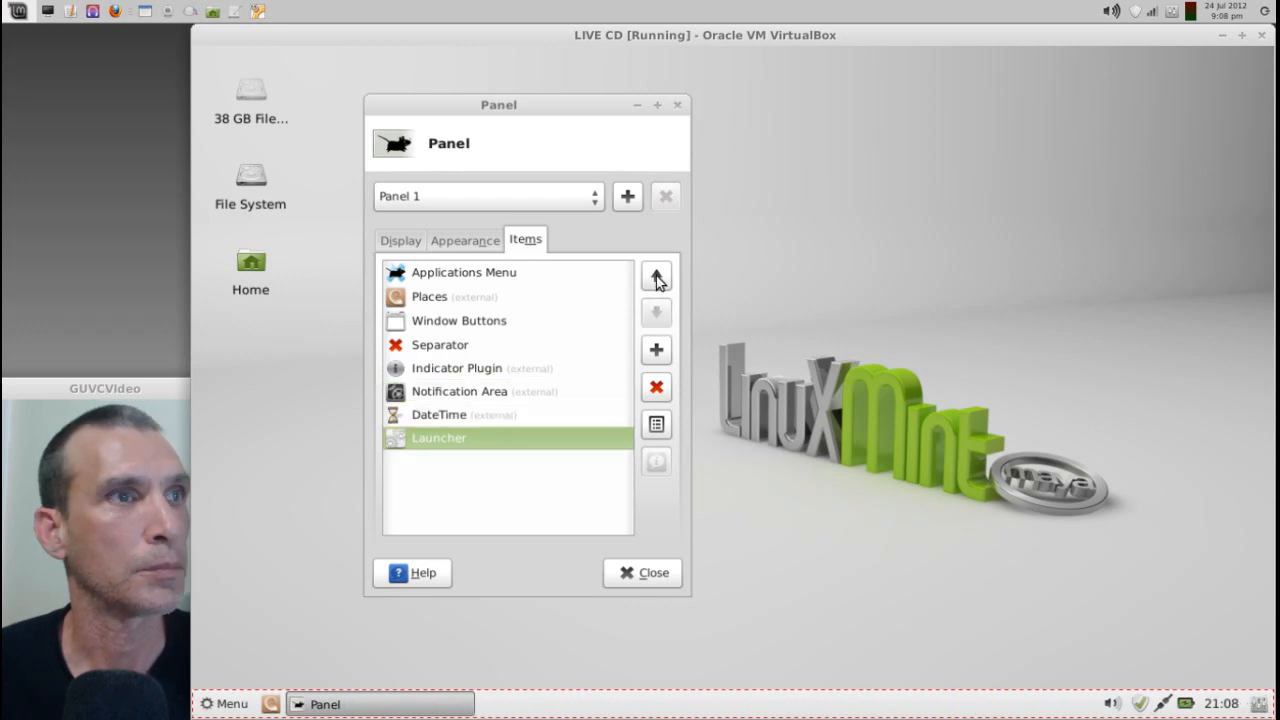
left_click(656, 276)
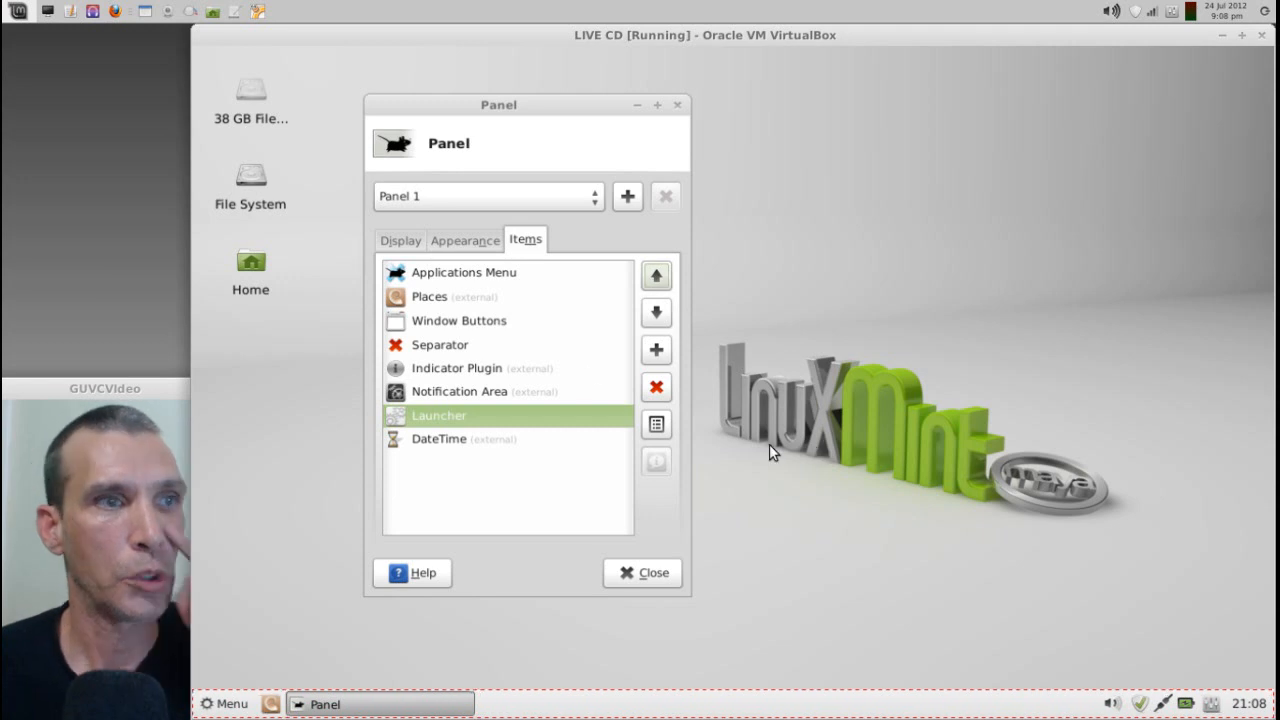
left_click(444, 440)
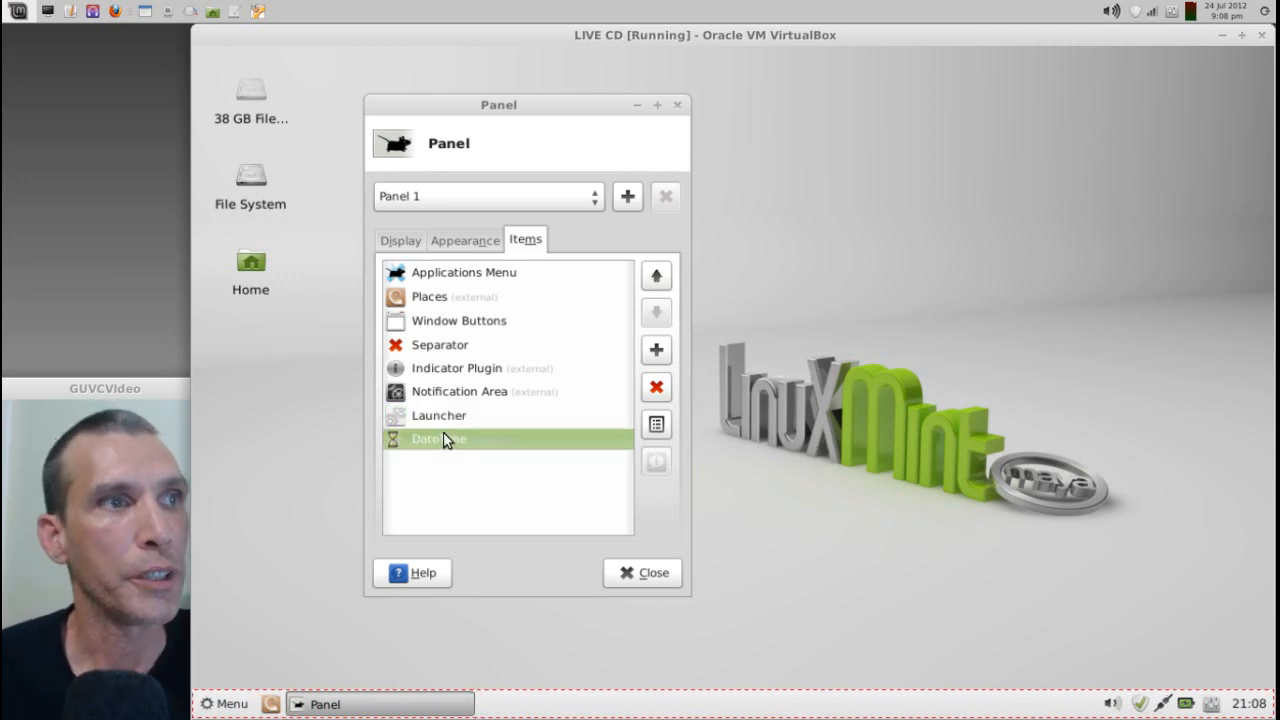
mouse_move(432, 440)
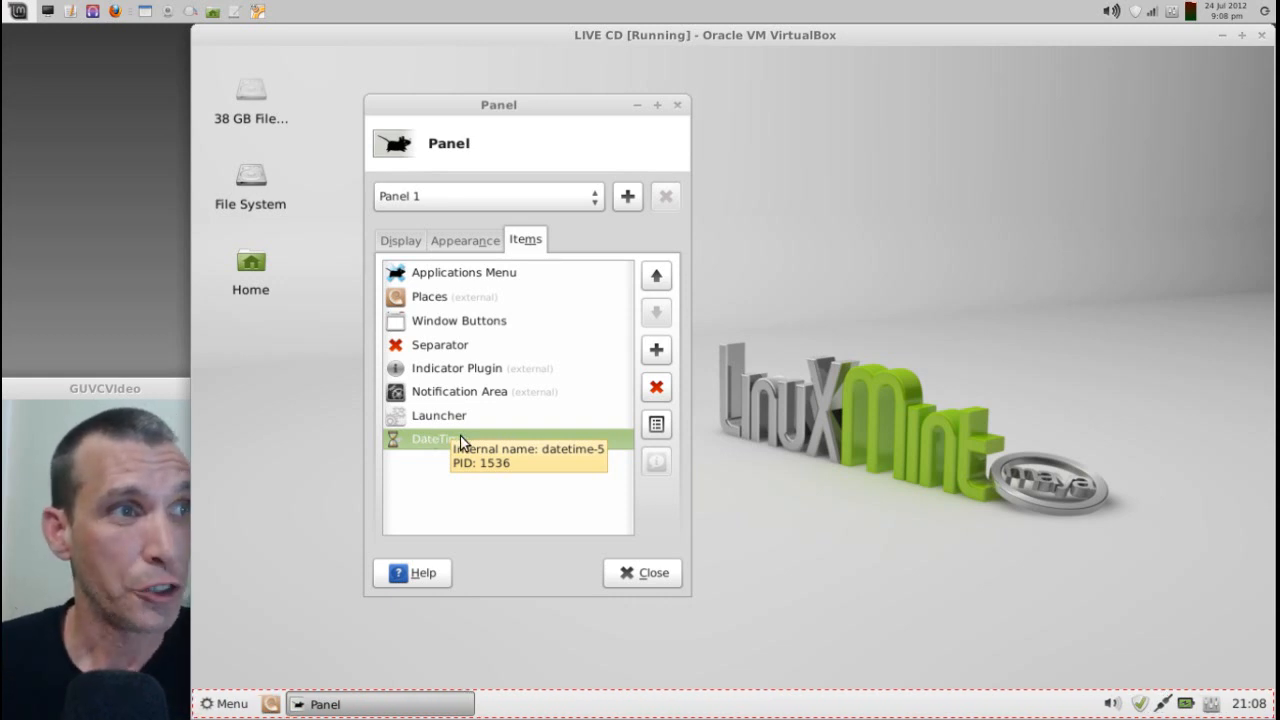
mouse_move(656, 424)
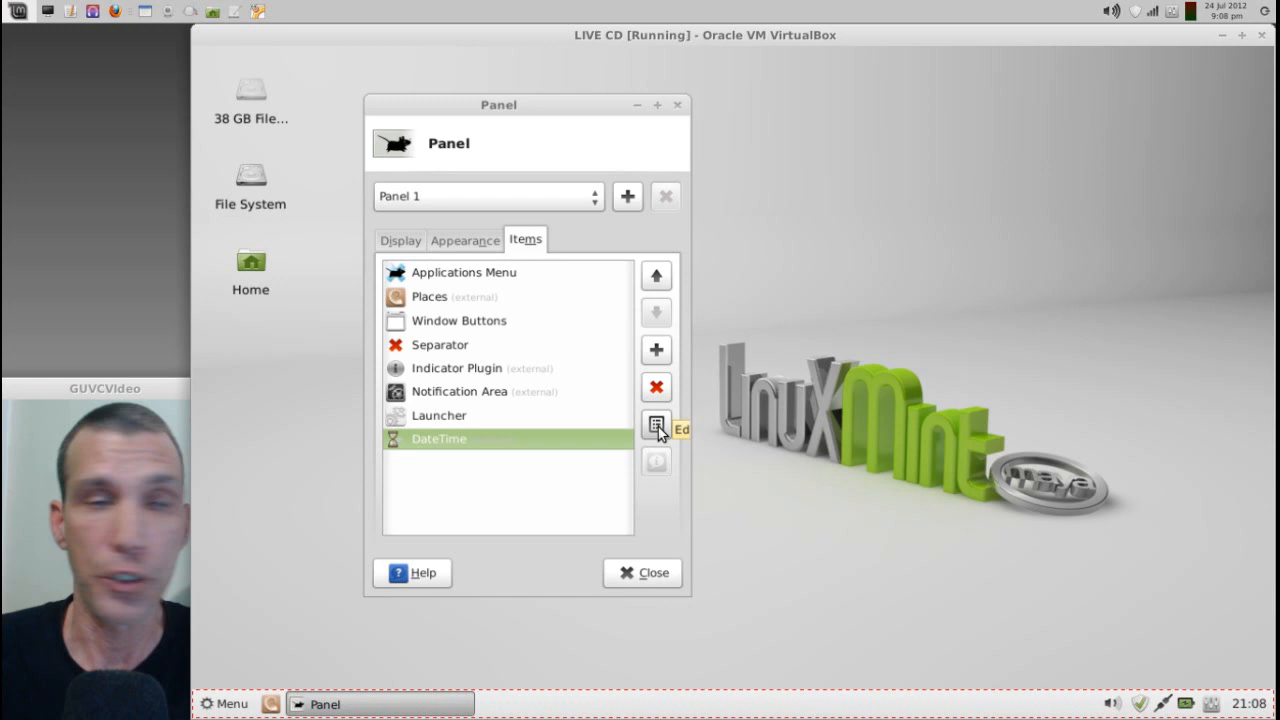
- Set the DateTime item's layout format to 'Time, then date' and close its properties
left_click(656, 424)
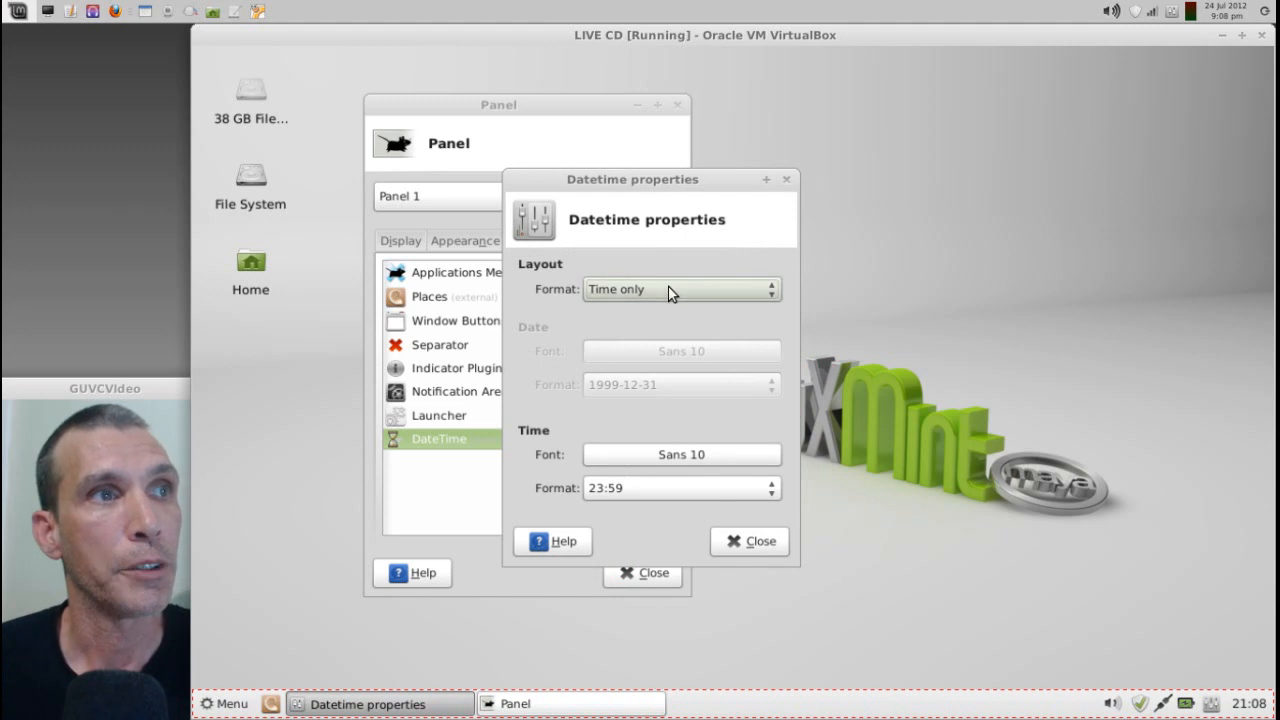
left_click(680, 288)
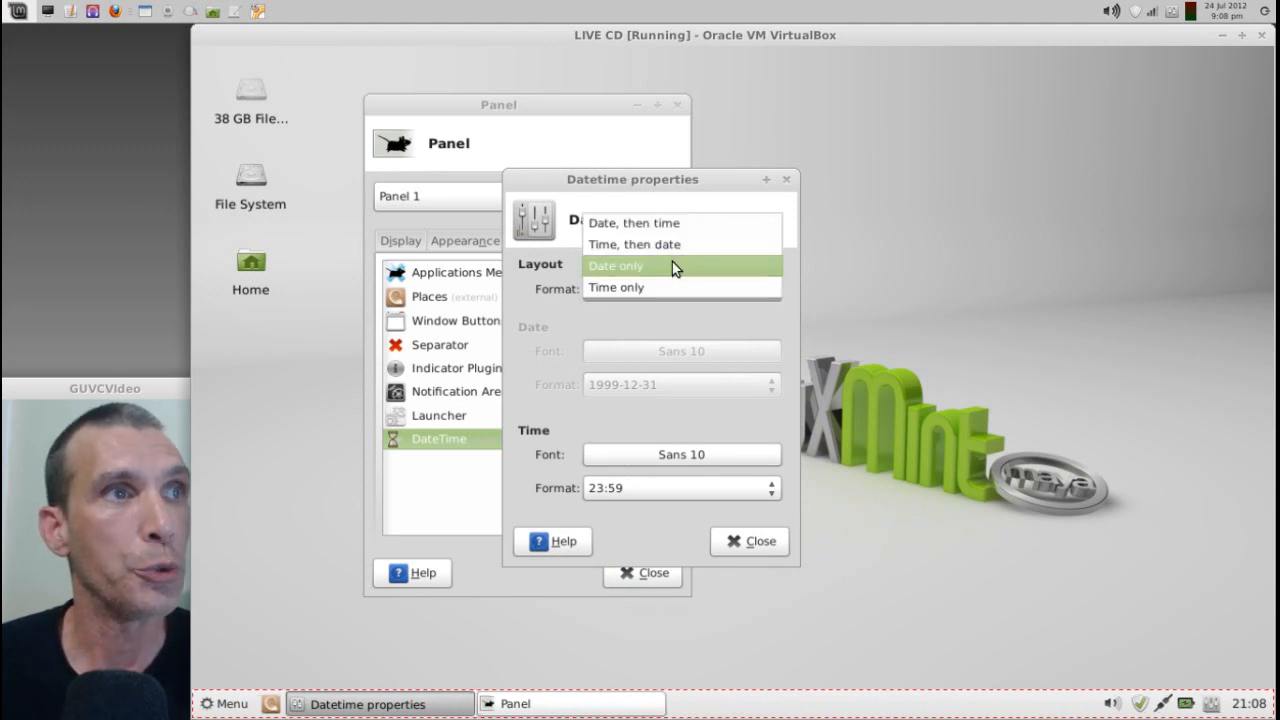
mouse_move(682, 244)
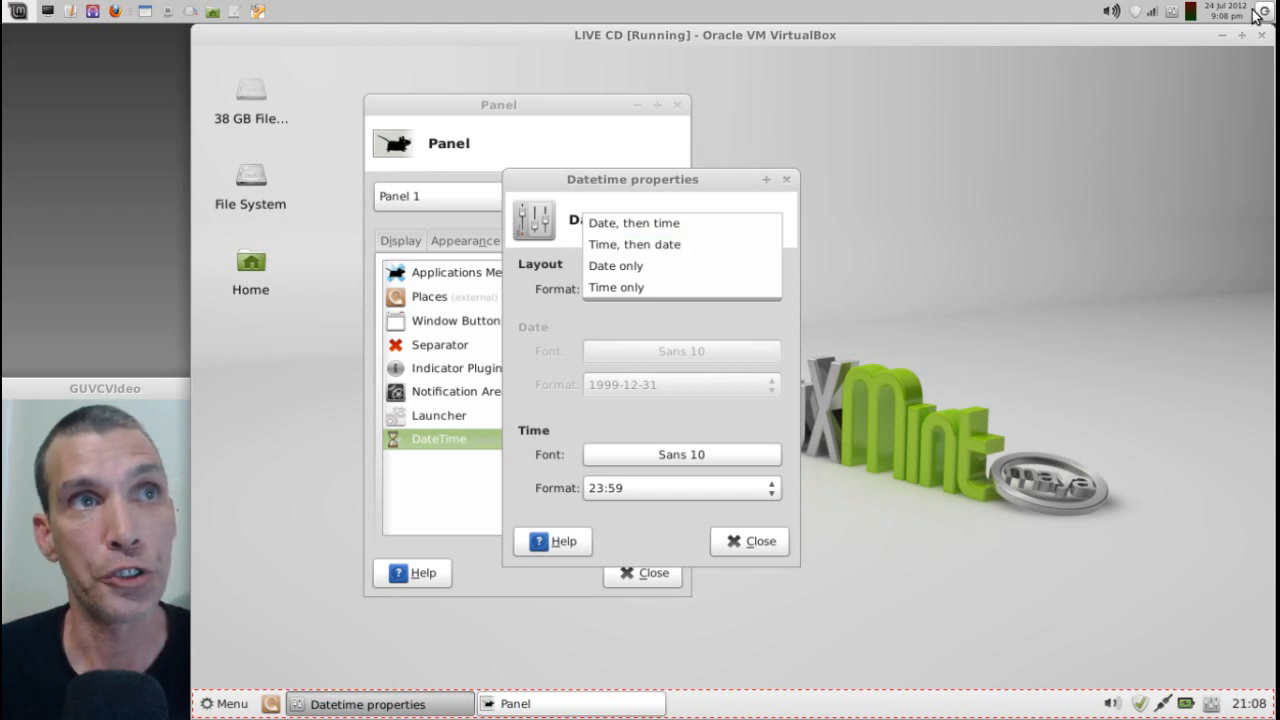
mouse_move(678, 260)
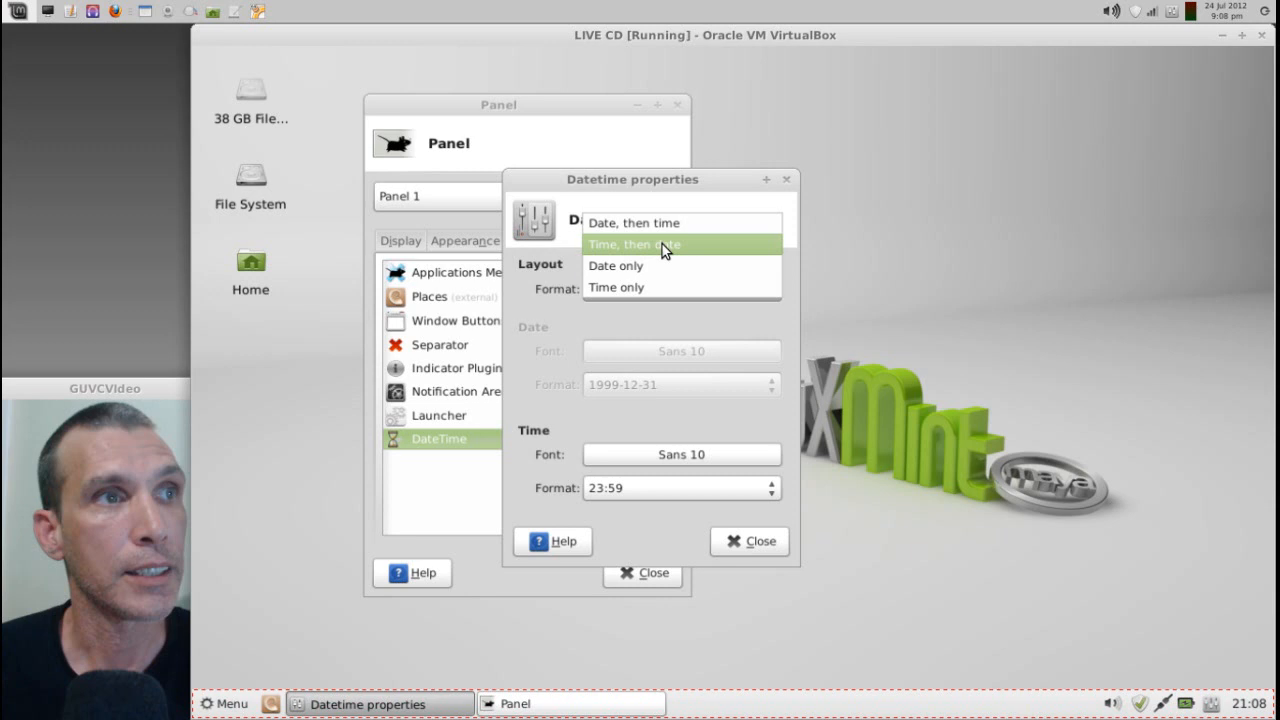
left_click(634, 244)
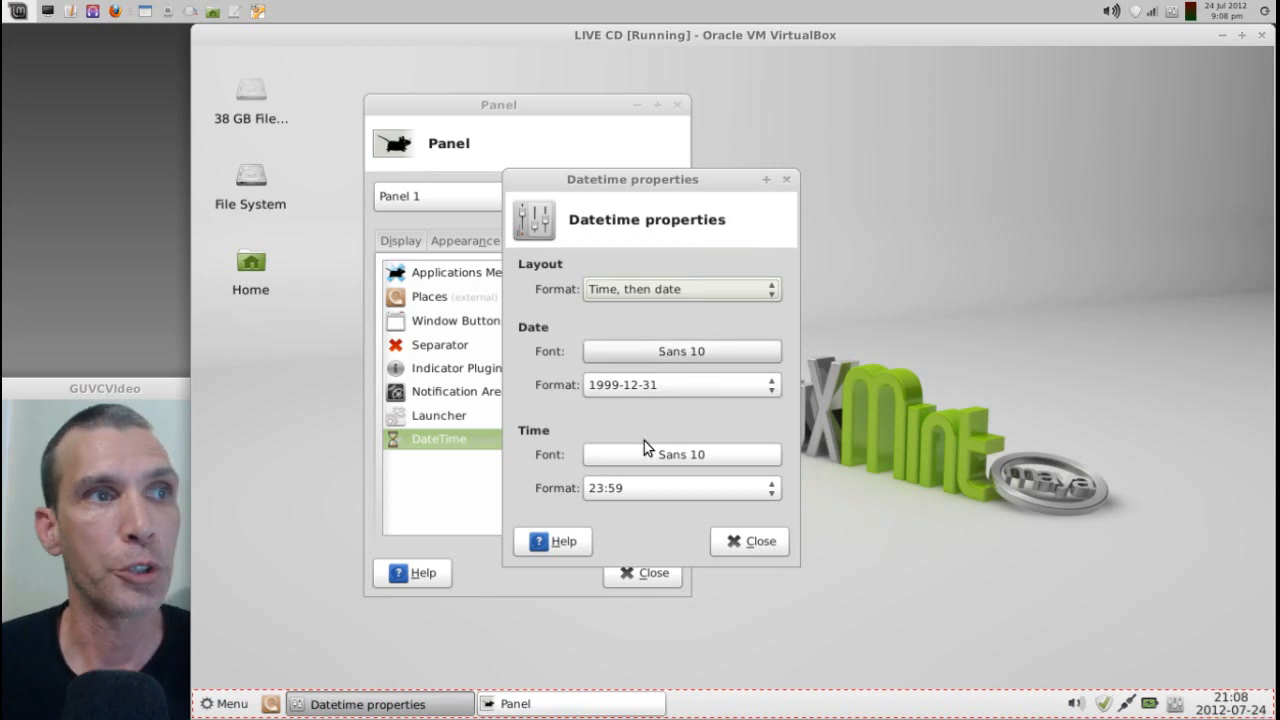
mouse_move(756, 552)
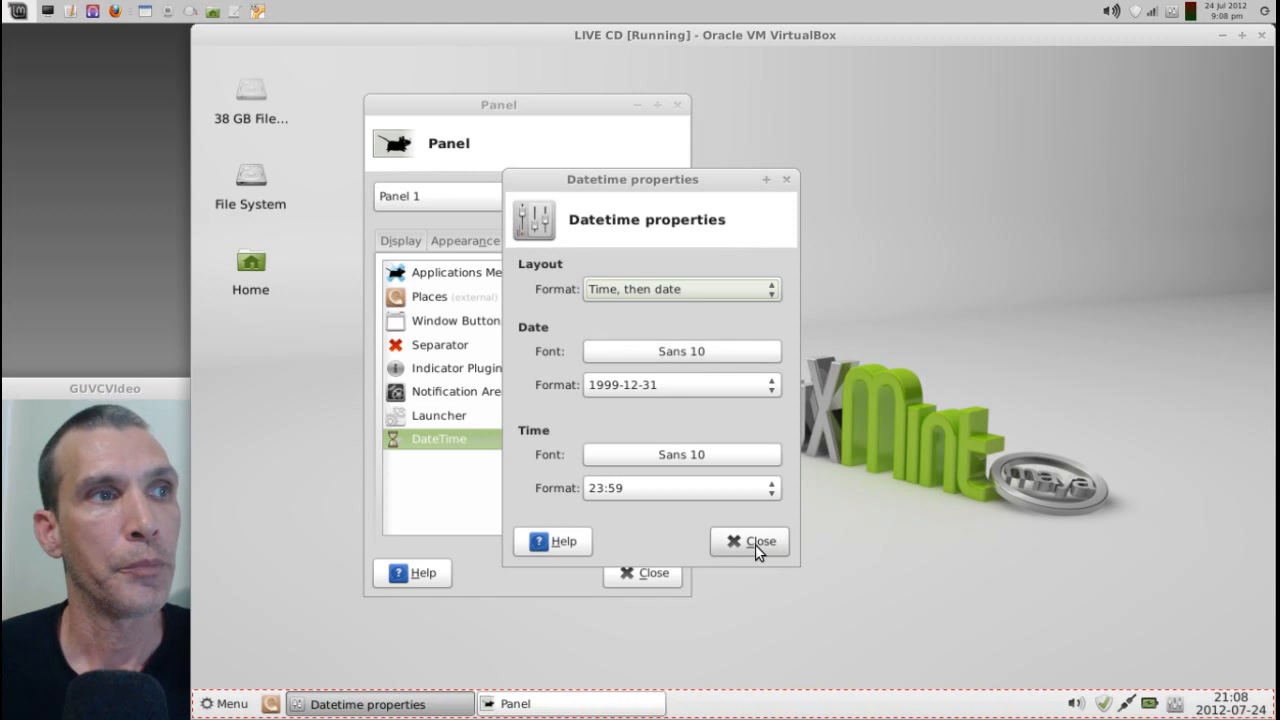
left_click(750, 540)
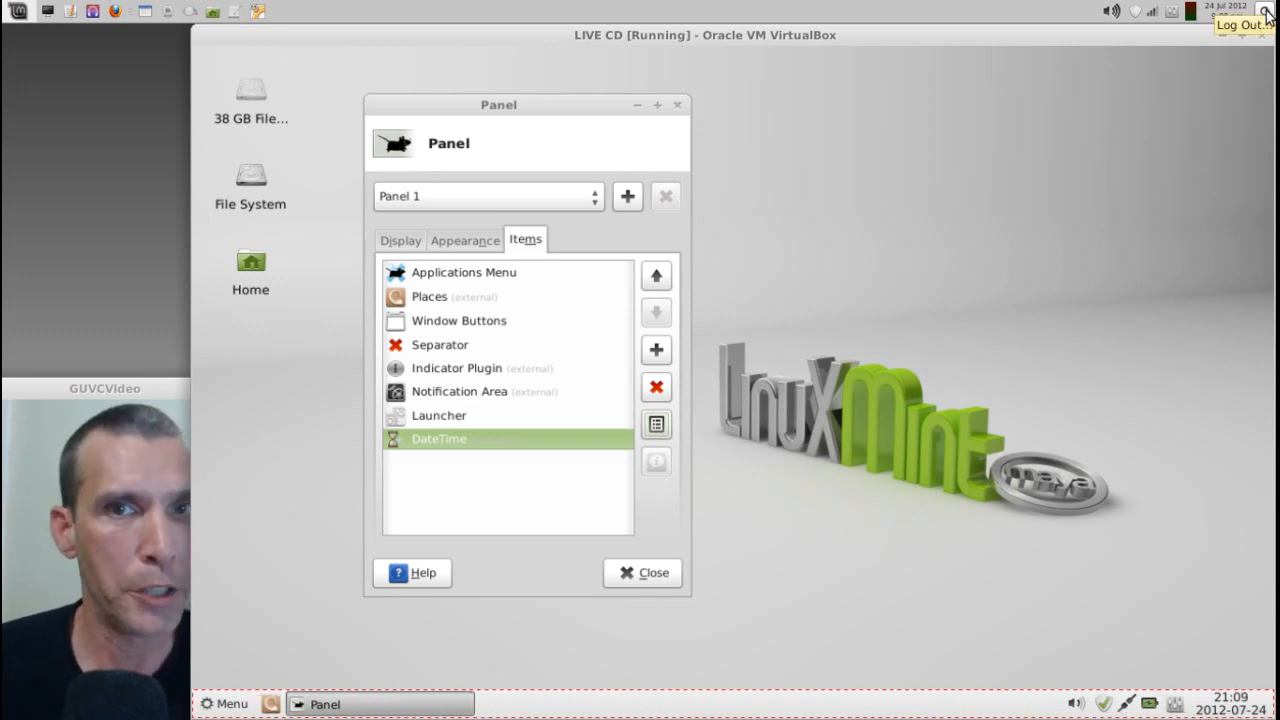
mouse_move(280, 8)
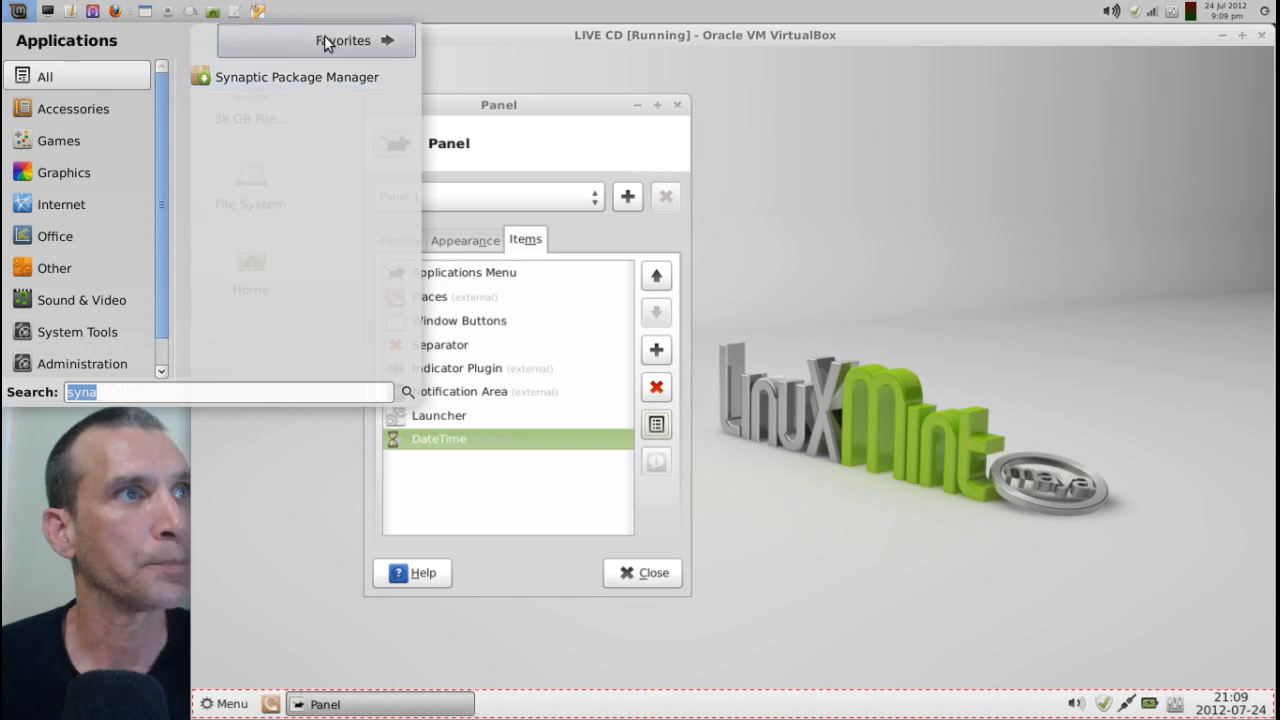
left_click(344, 40)
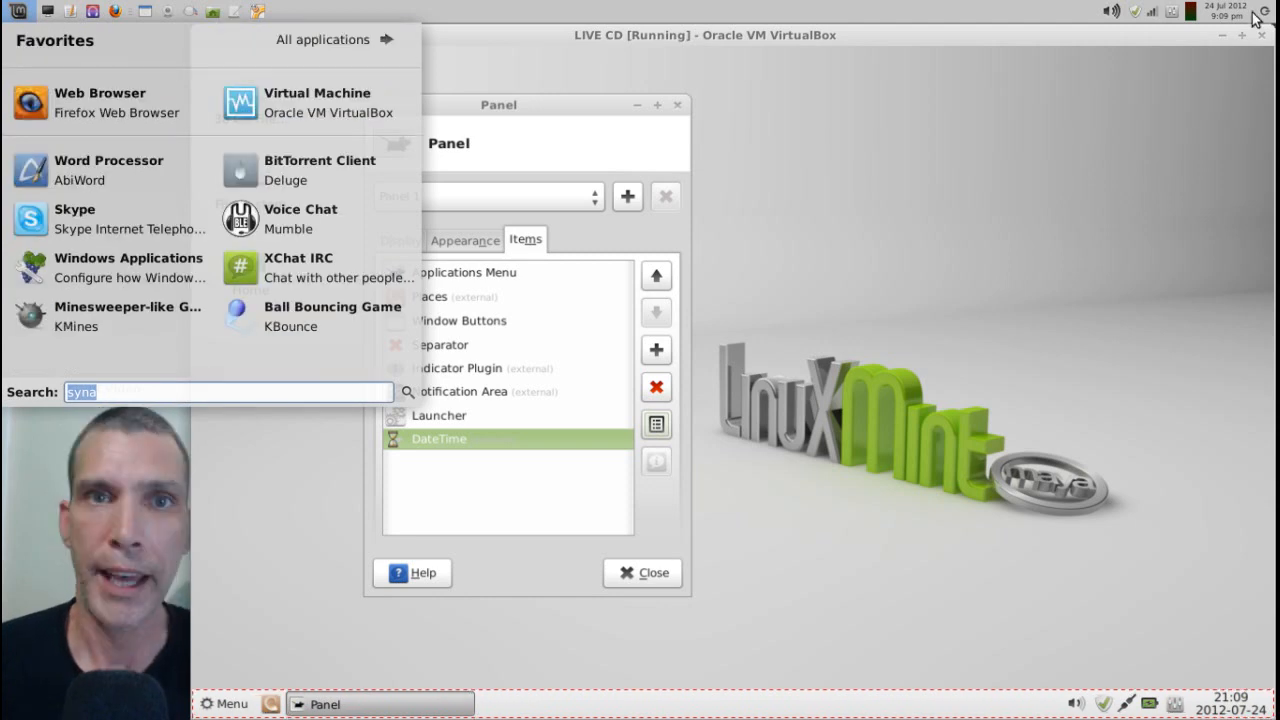
mouse_move(568, 466)
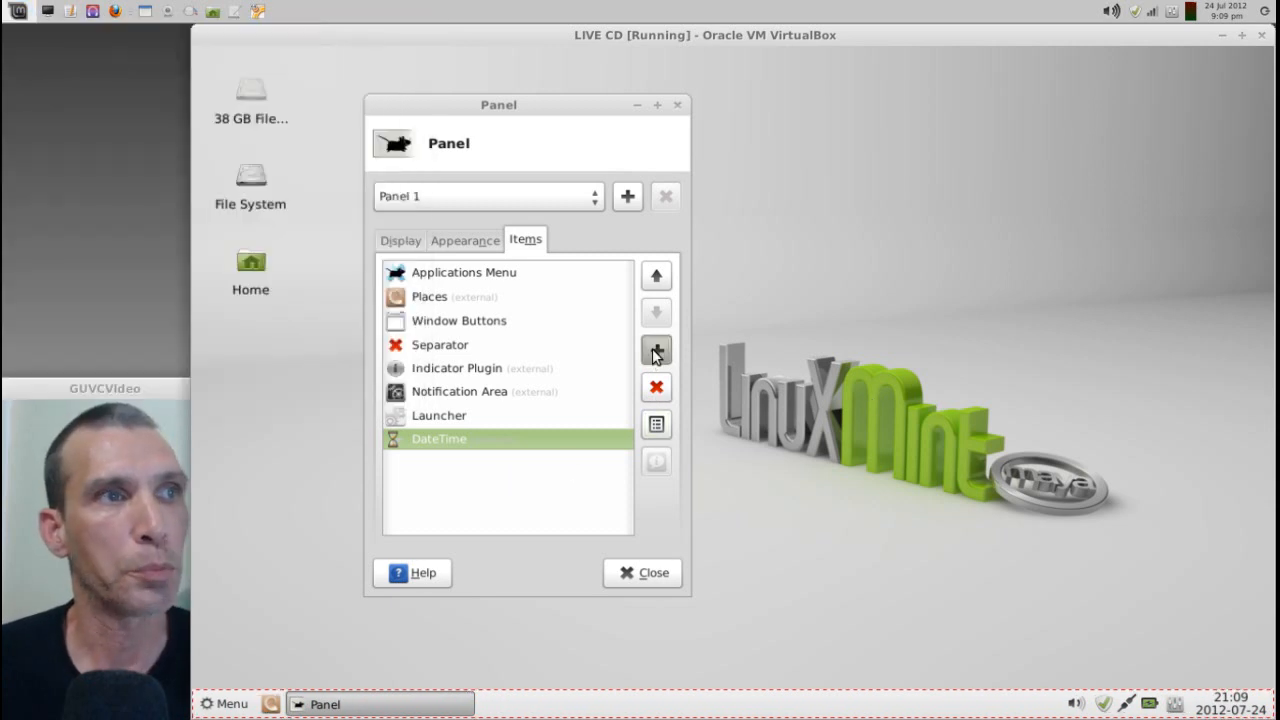
- Add the Action Buttons plugin to the end of Panel 1's items, keeping its default settings
left_click(656, 348)
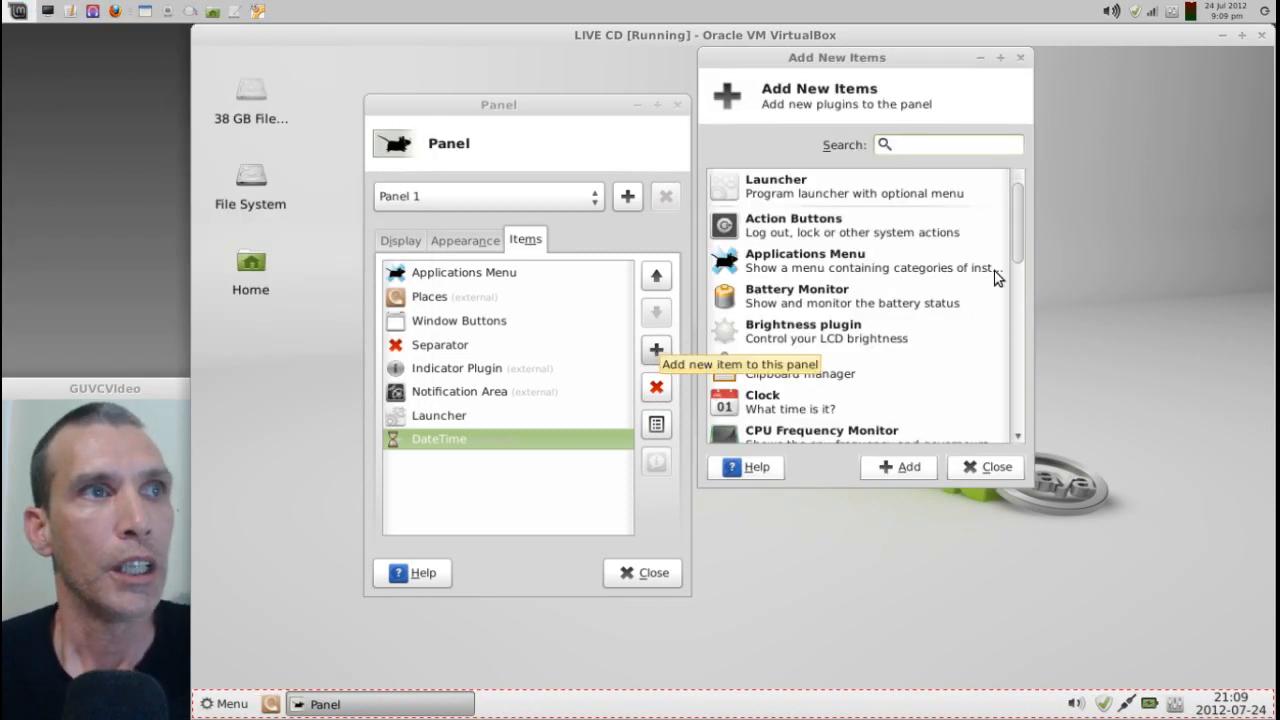
scroll("down", 3)
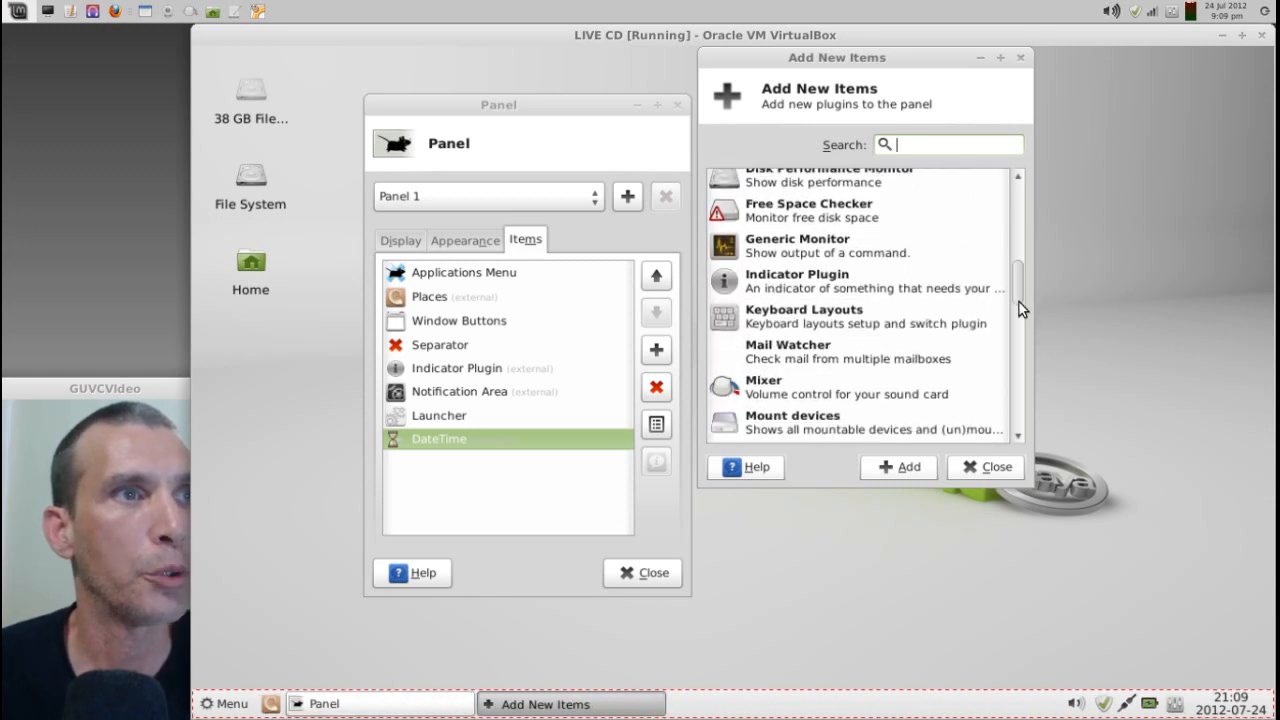
scroll("down", 3)
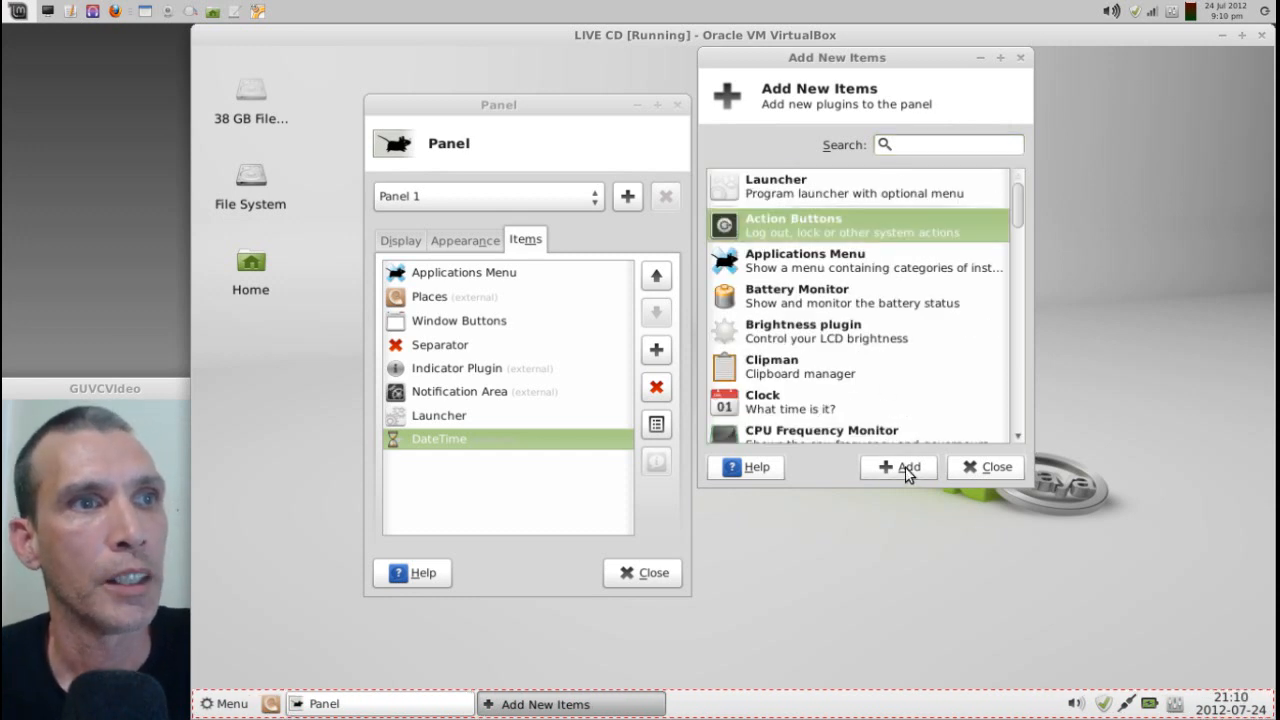
left_click(896, 468)
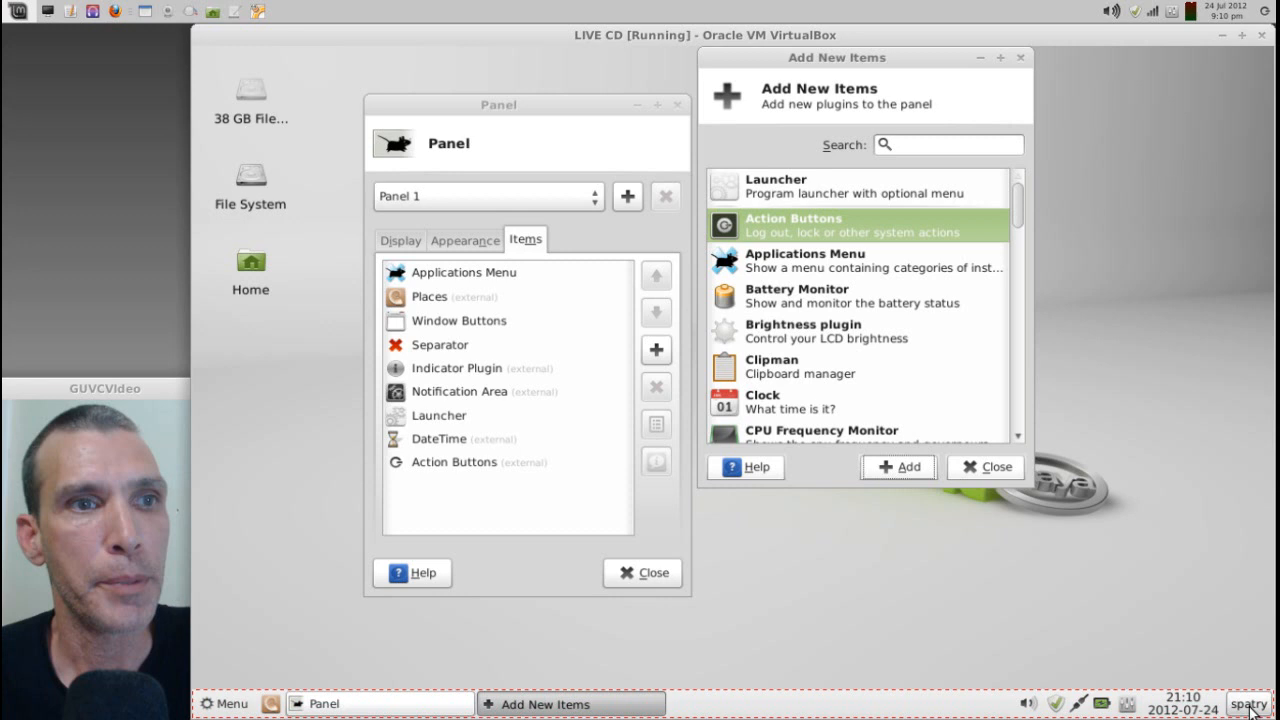
left_click(1244, 708)
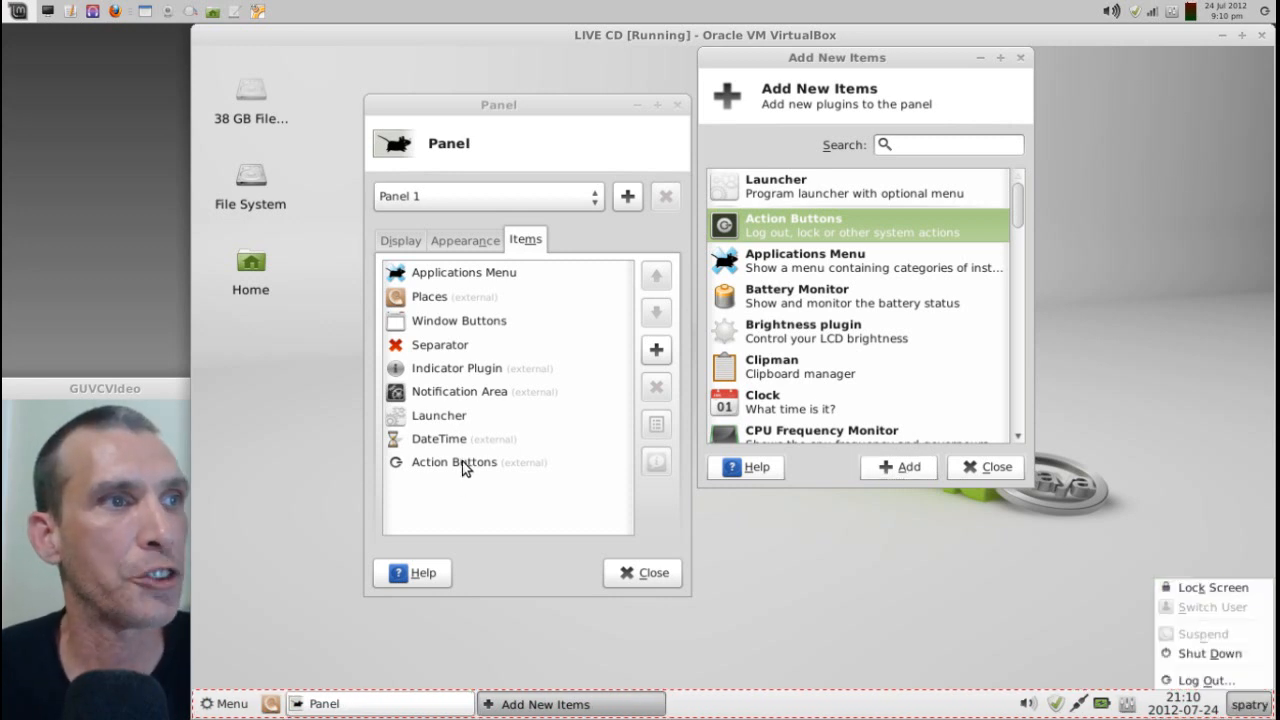
double_click(454, 462)
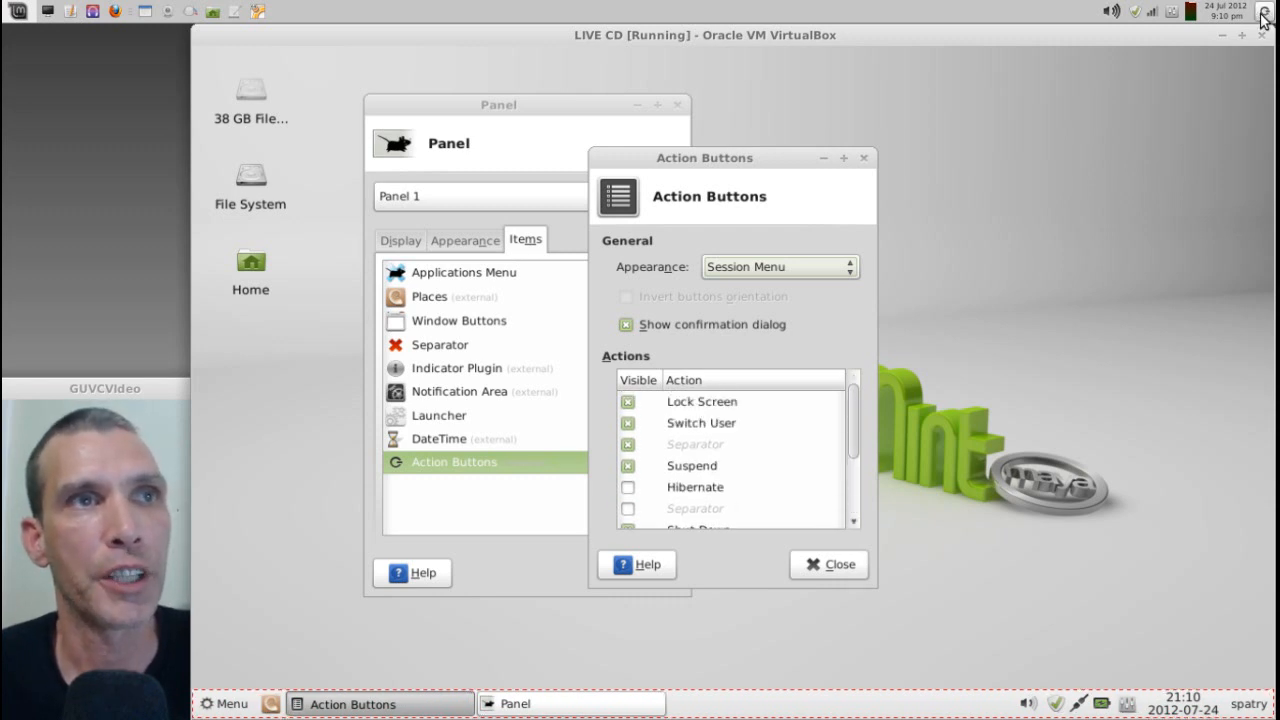
left_click(828, 564)
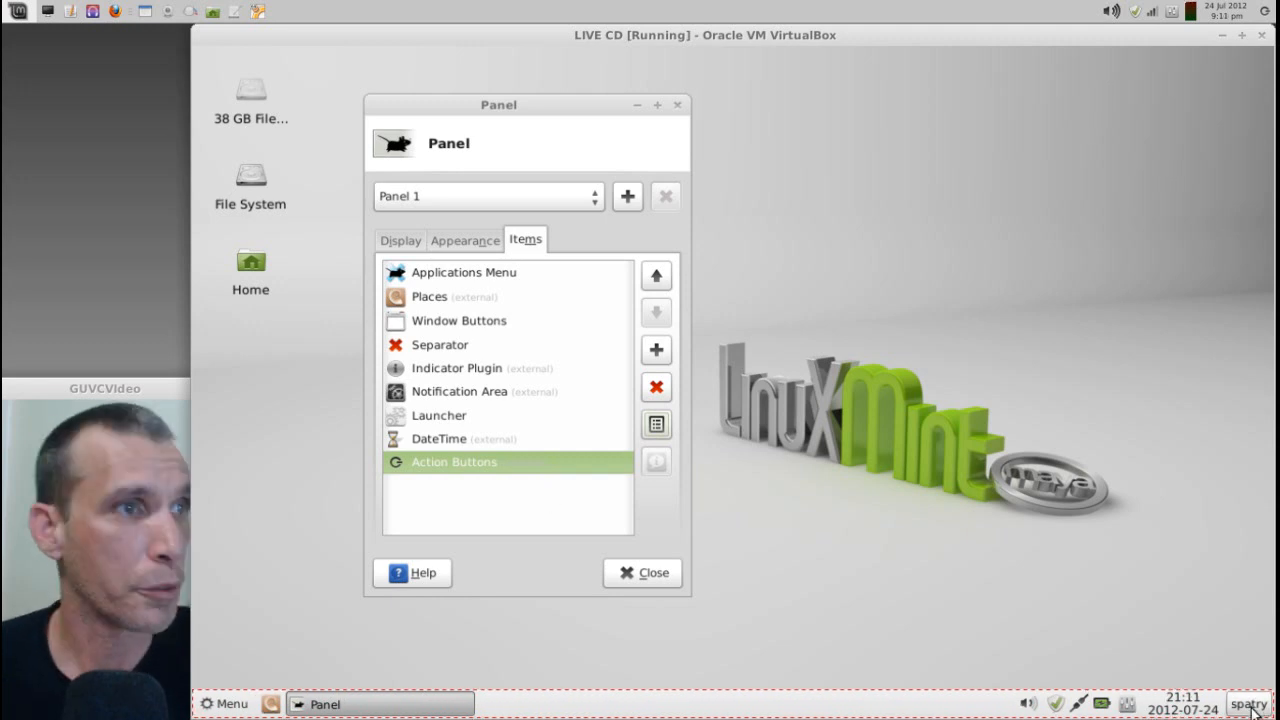
mouse_move(536, 484)
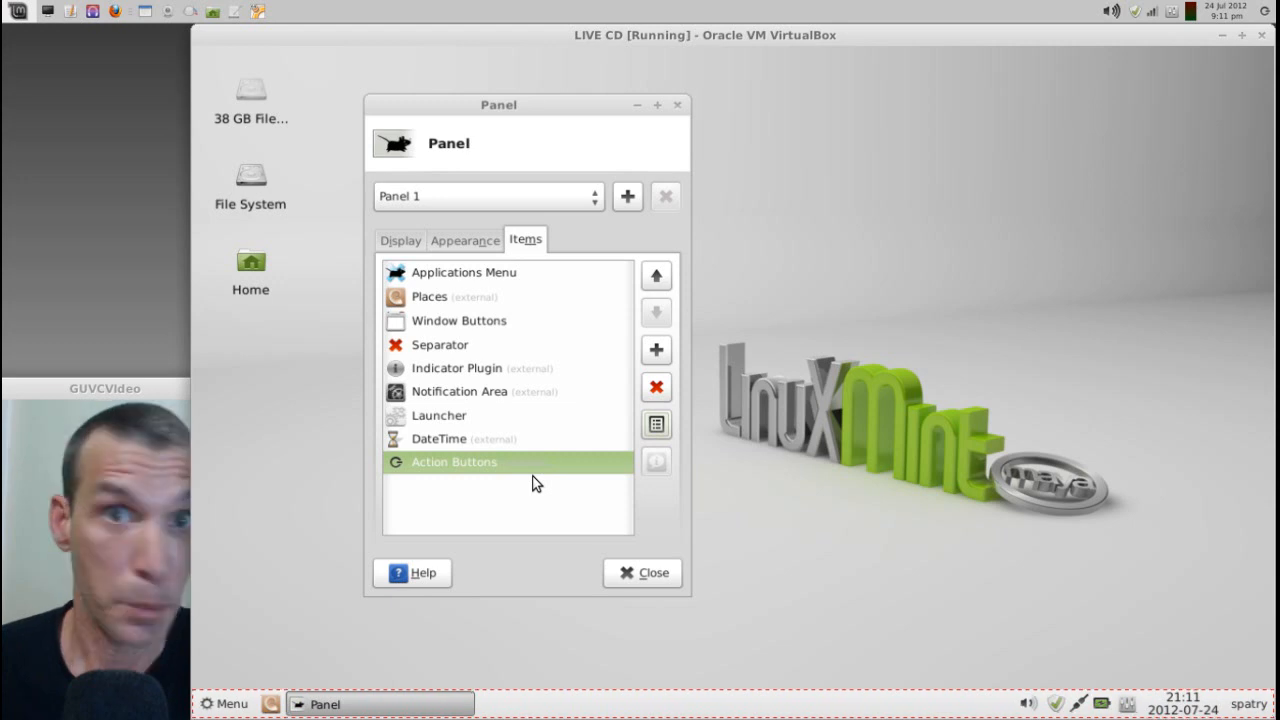
mouse_move(656, 388)
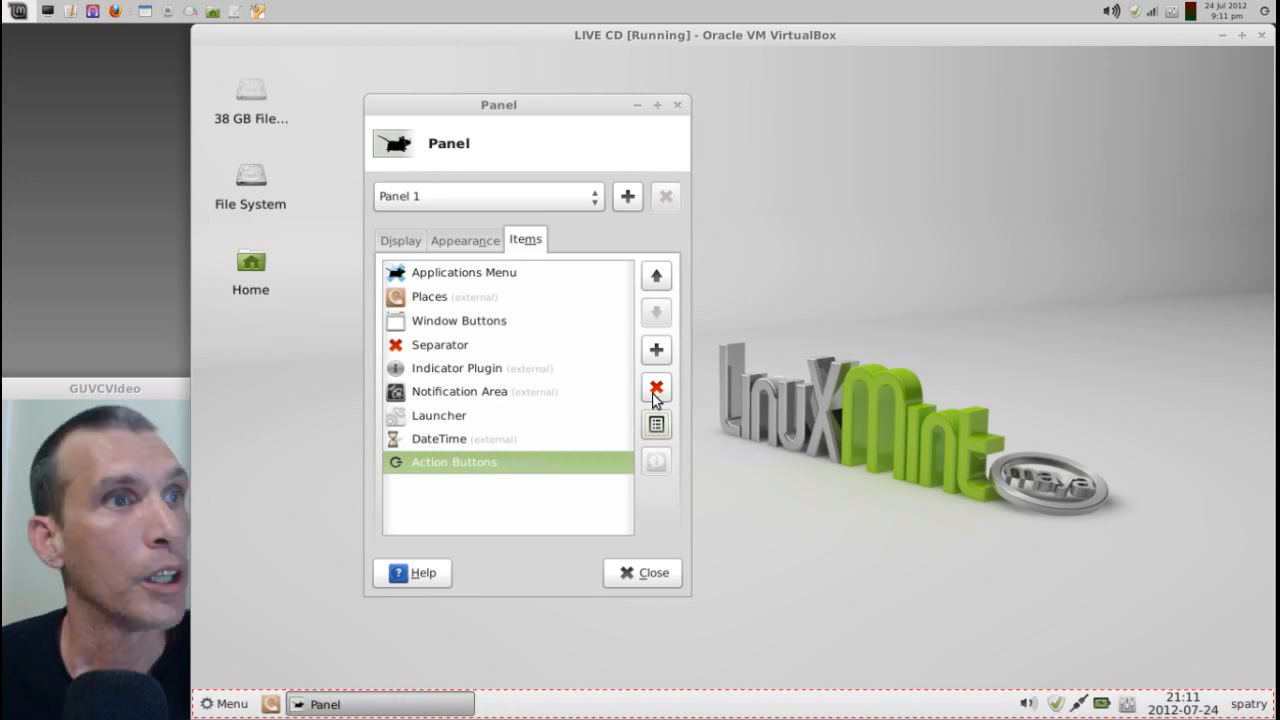
mouse_move(656, 350)
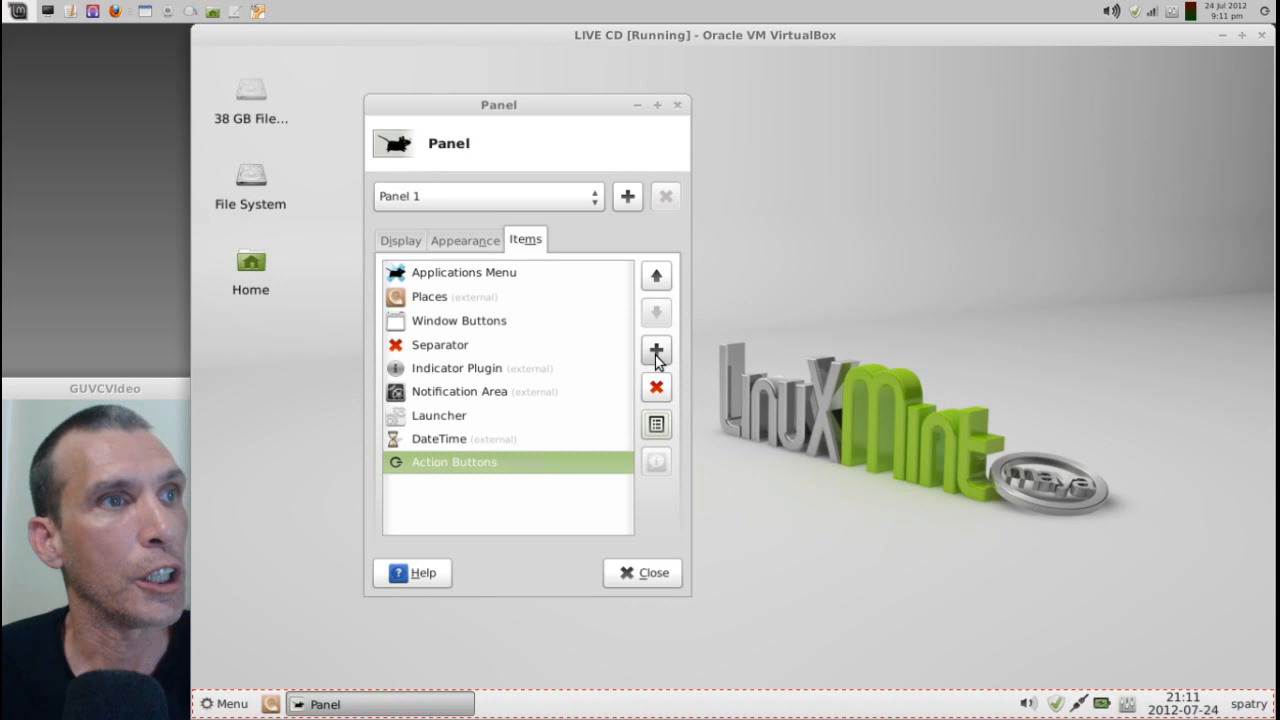
- Add an XfApplet item, move it to the top of Panel 1's items and choose mintMenu as its applet
left_click(656, 348)
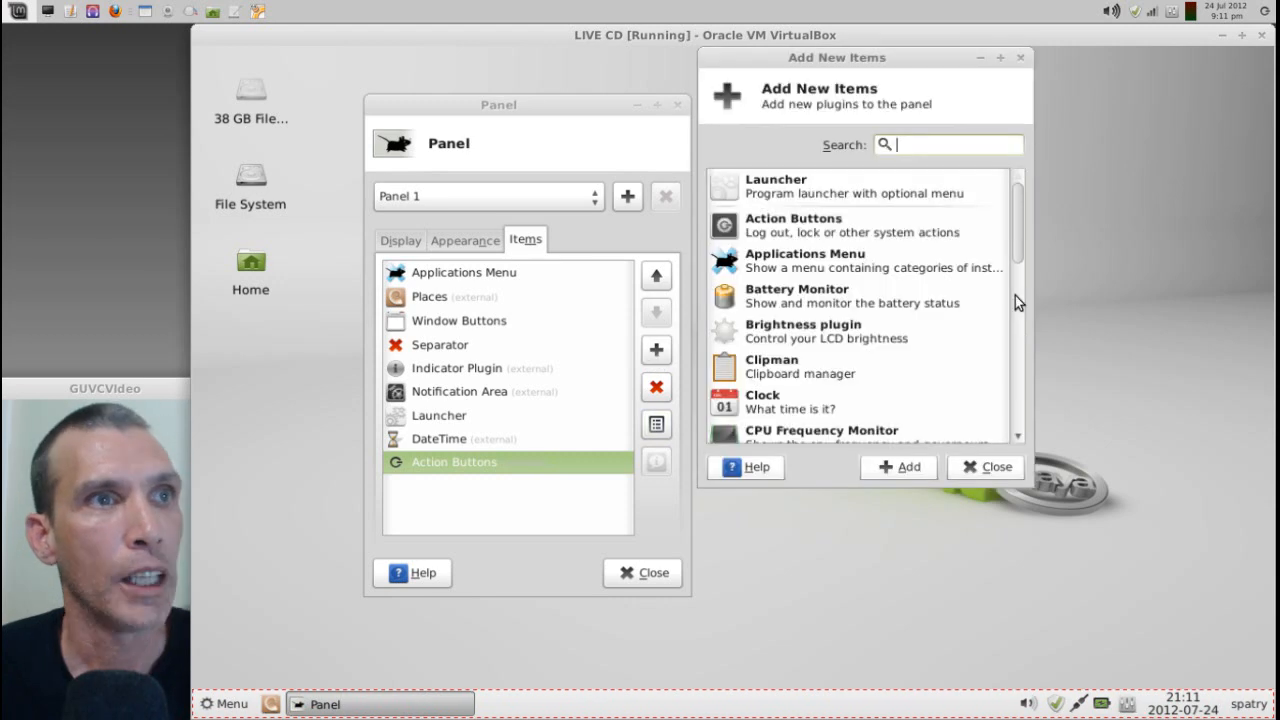
scroll("down", 3)
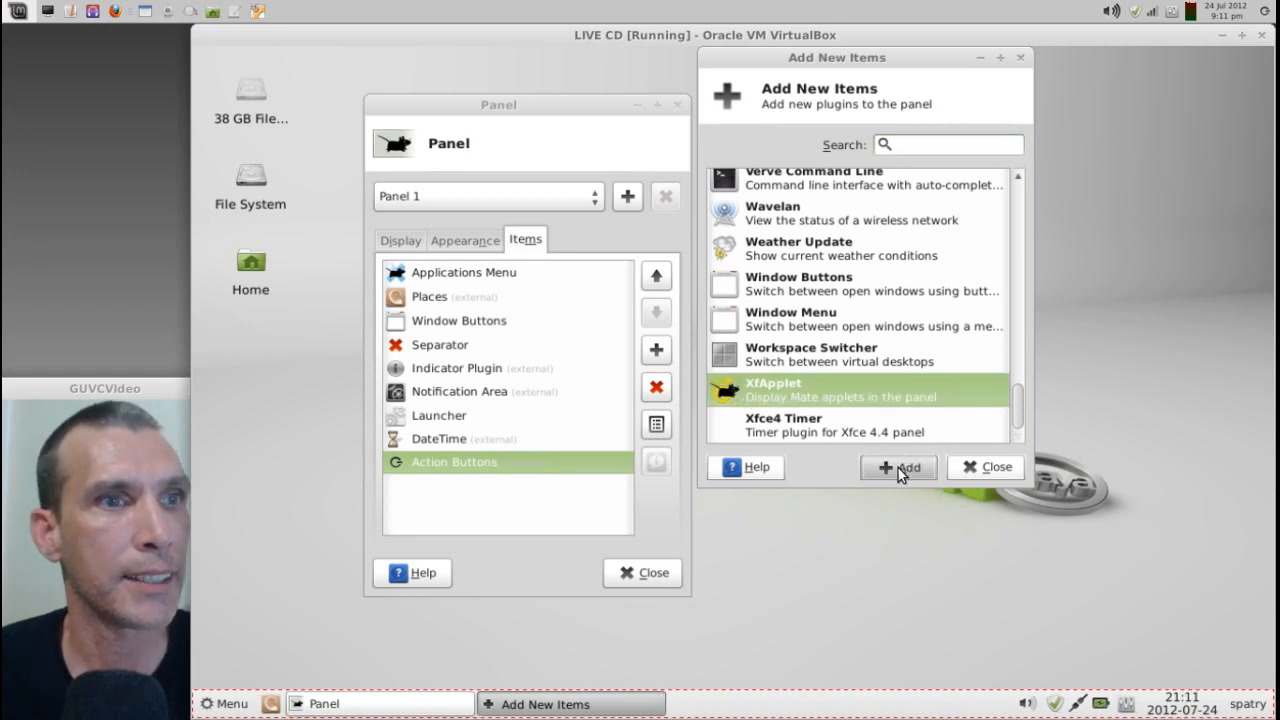
left_click(898, 468)
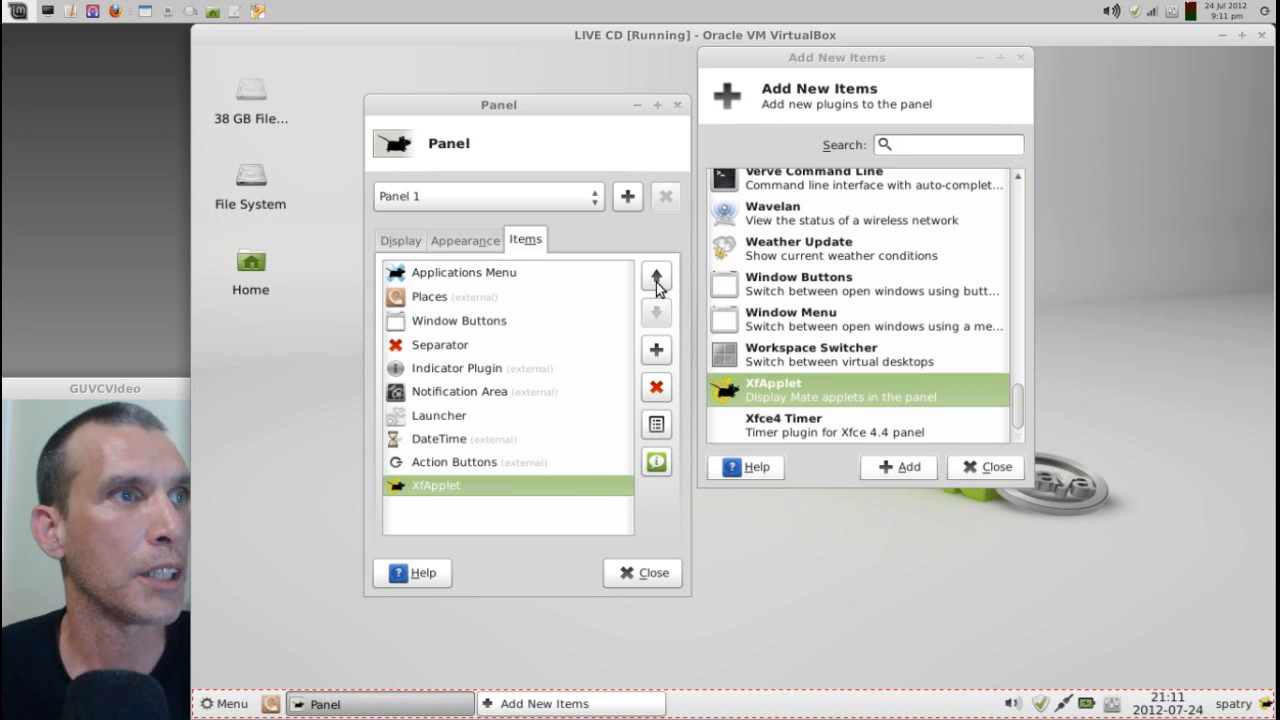
left_click(656, 276)
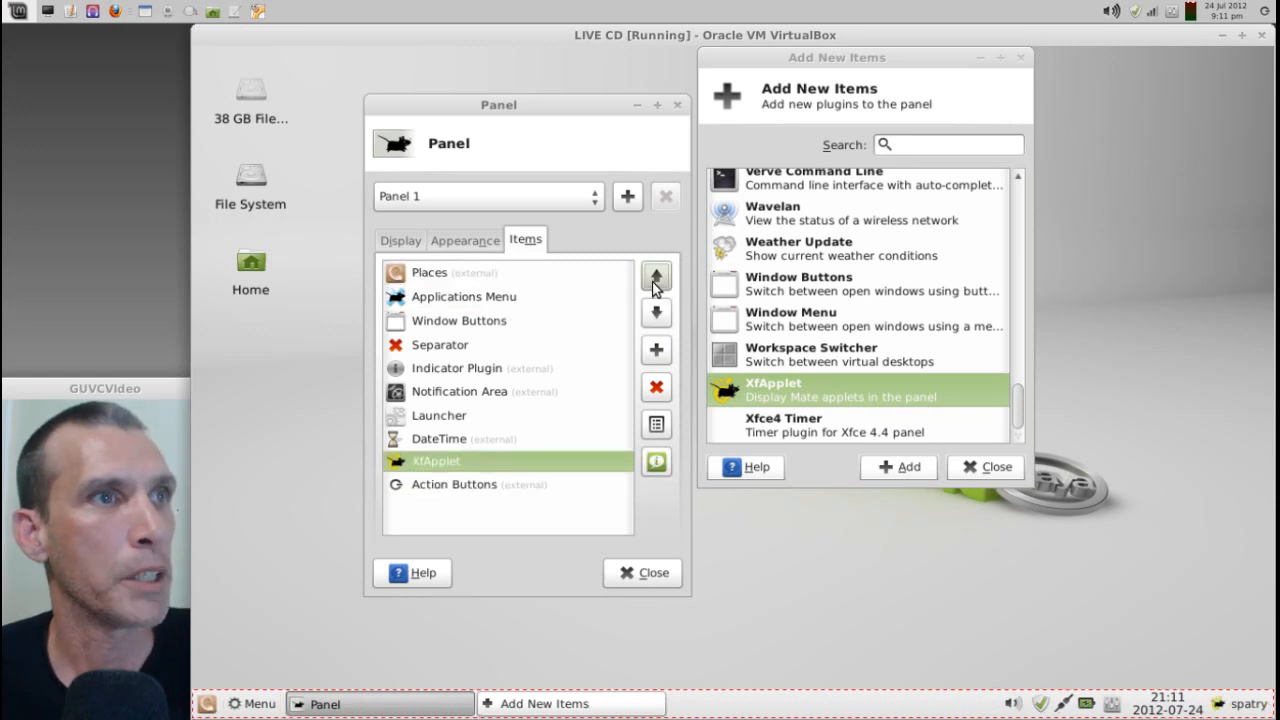
left_click(656, 276)
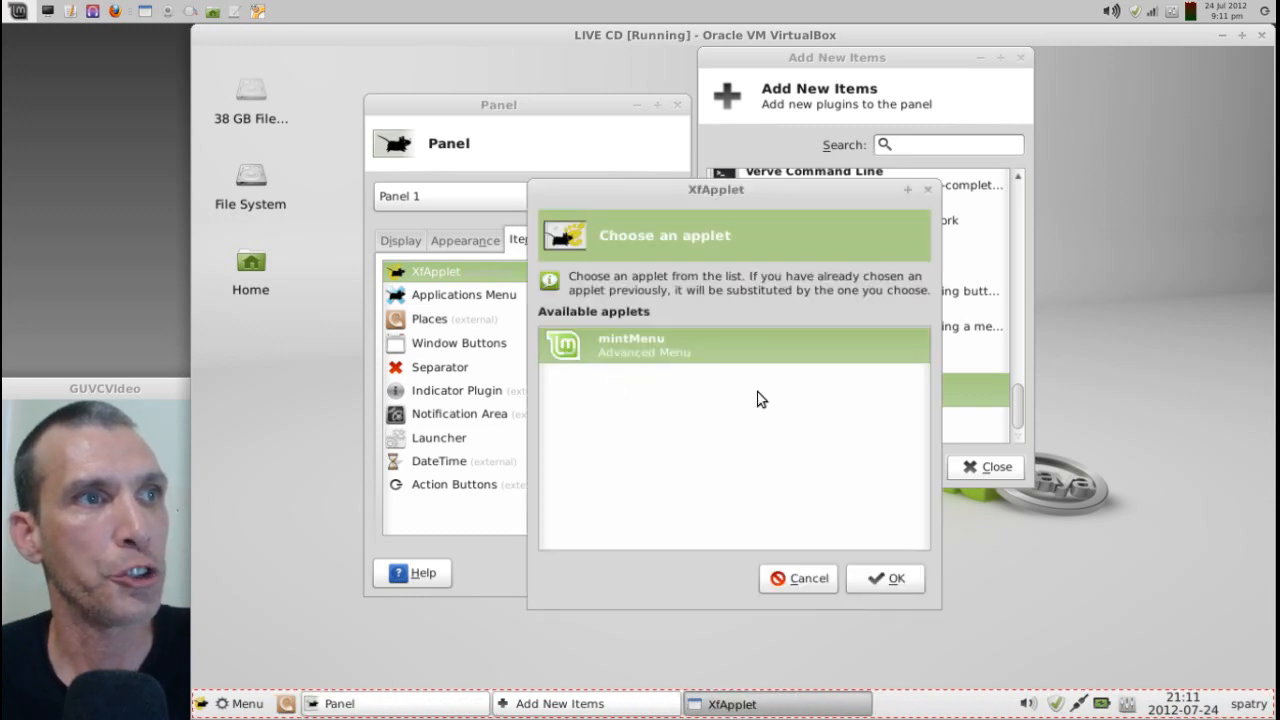
left_click(884, 578)
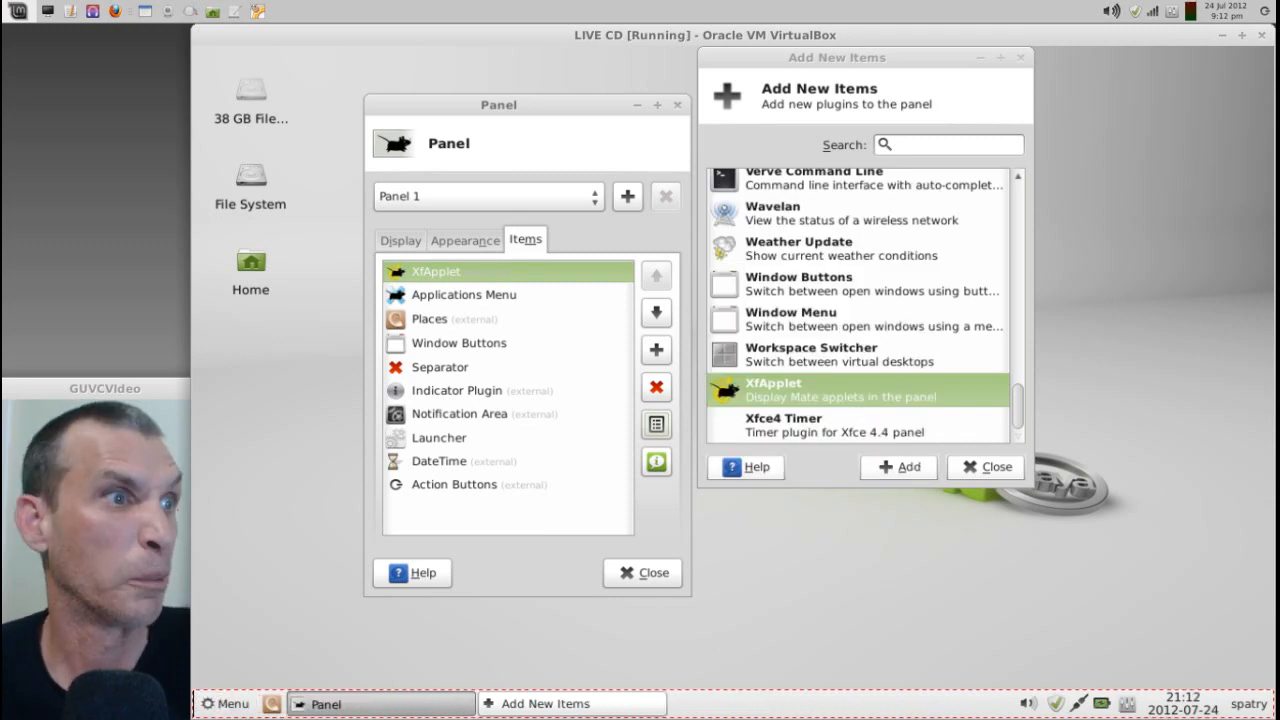
mouse_move(410, 298)
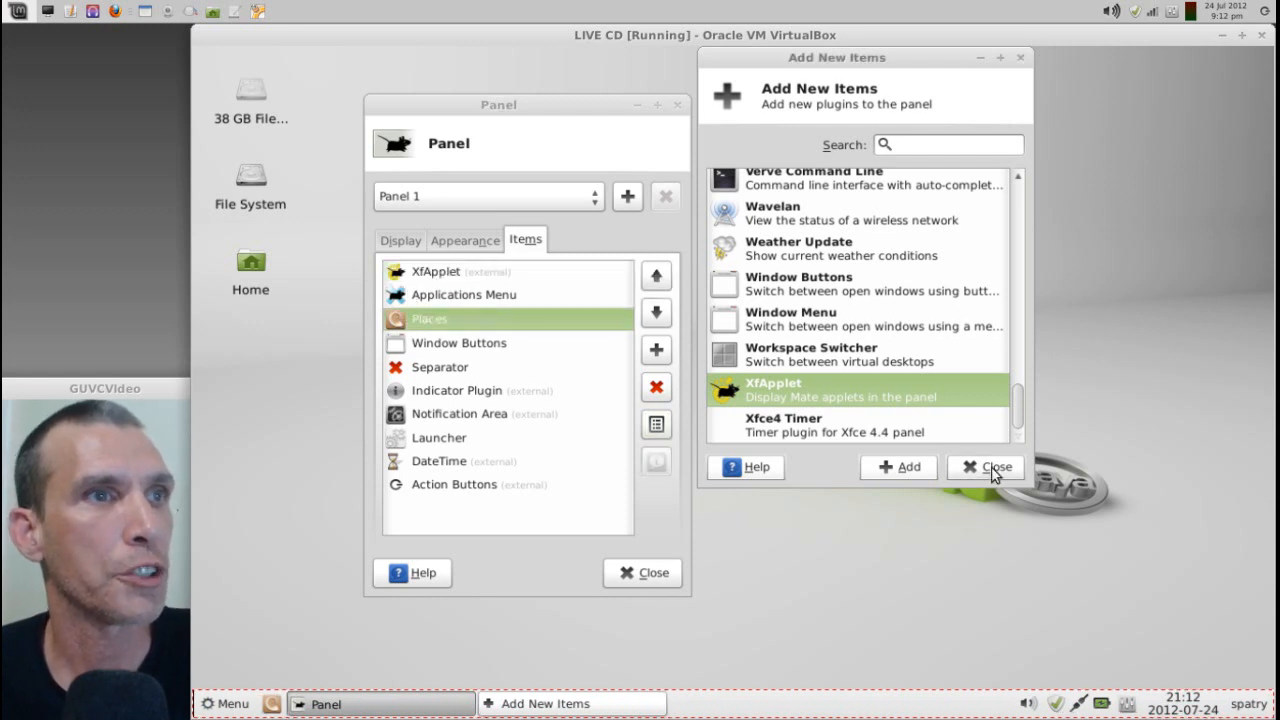
- Remove the old Applications Menu item so mintMenu starts the panel, and close panel preferences
left_click(984, 468)
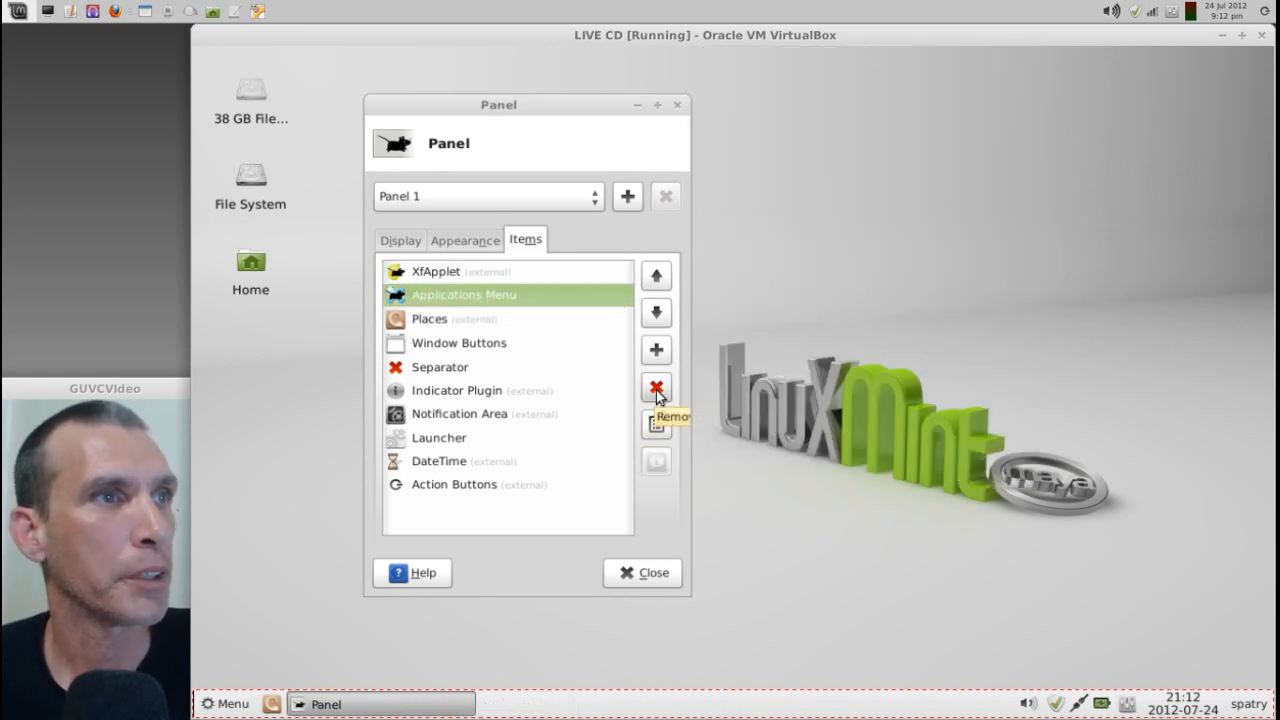
left_click(656, 388)
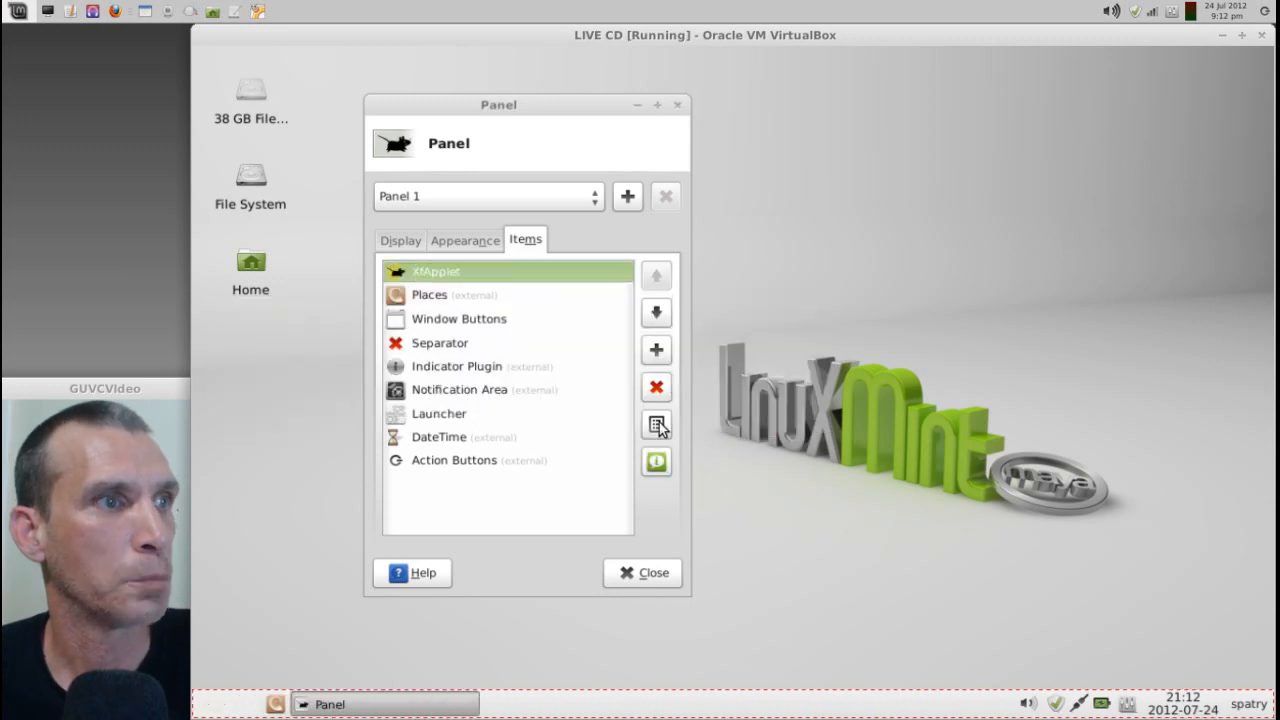
left_click(656, 424)
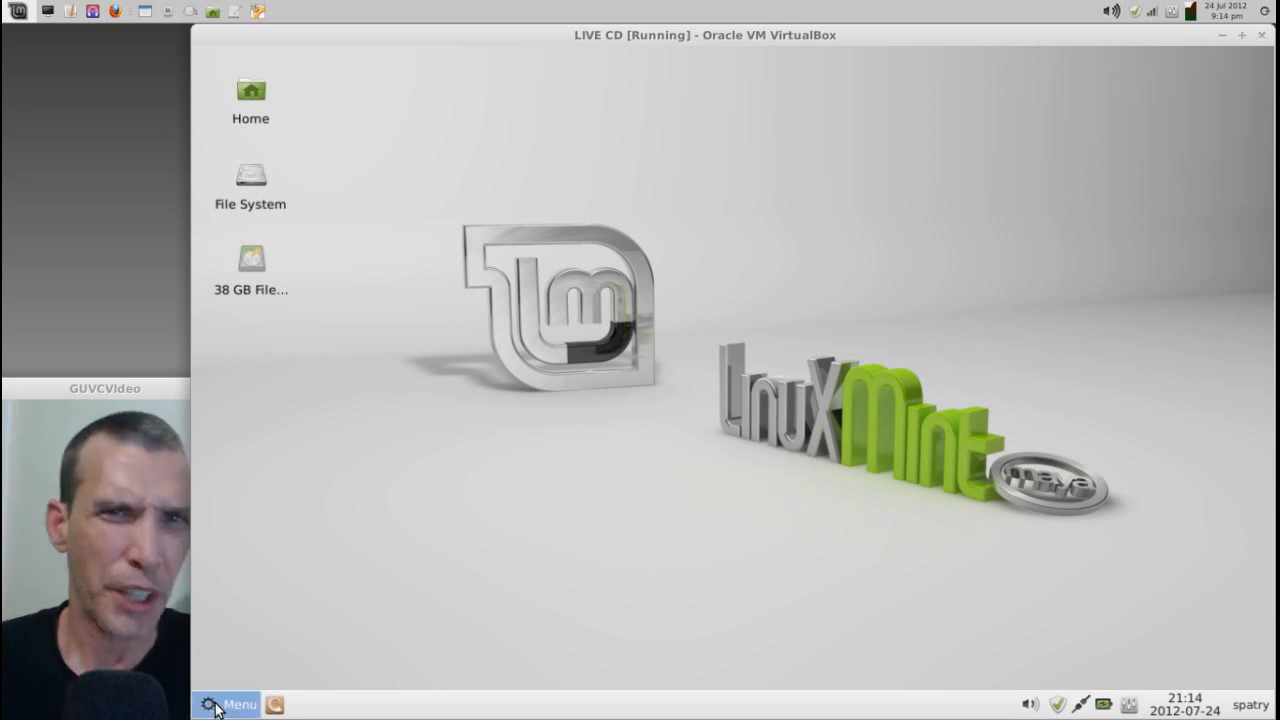
left_click(240, 704)
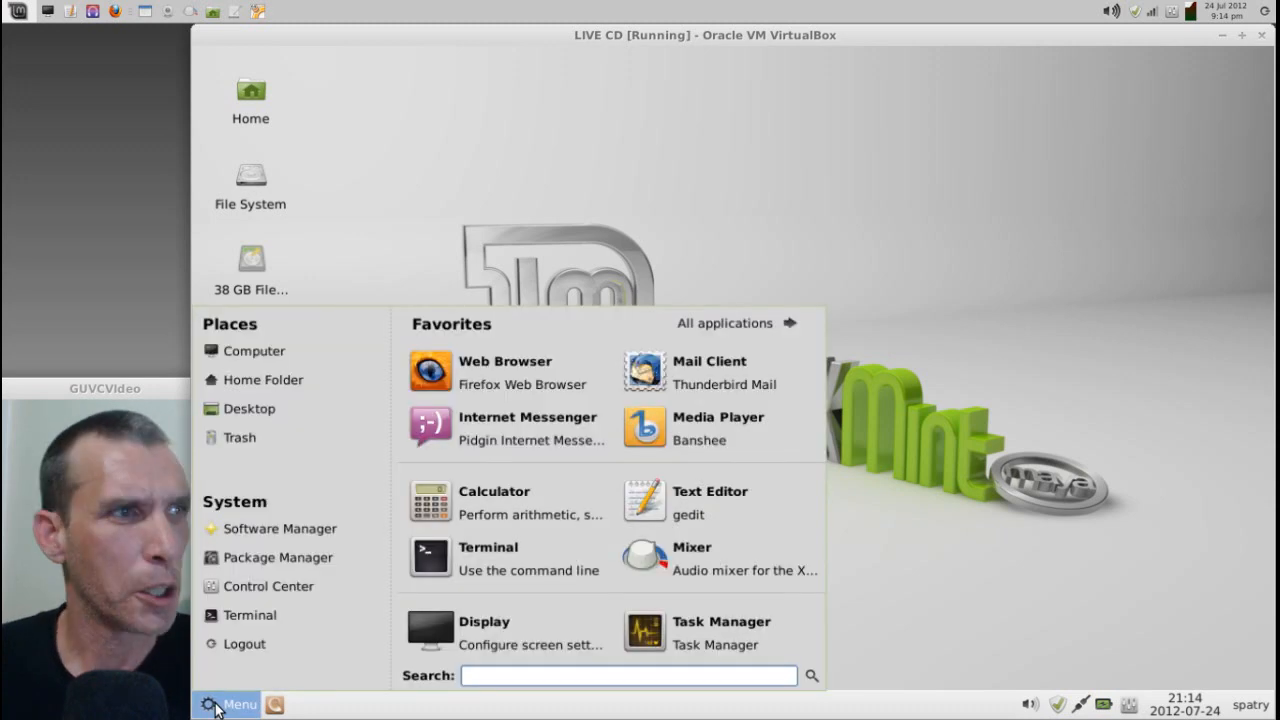
mouse_move(278, 608)
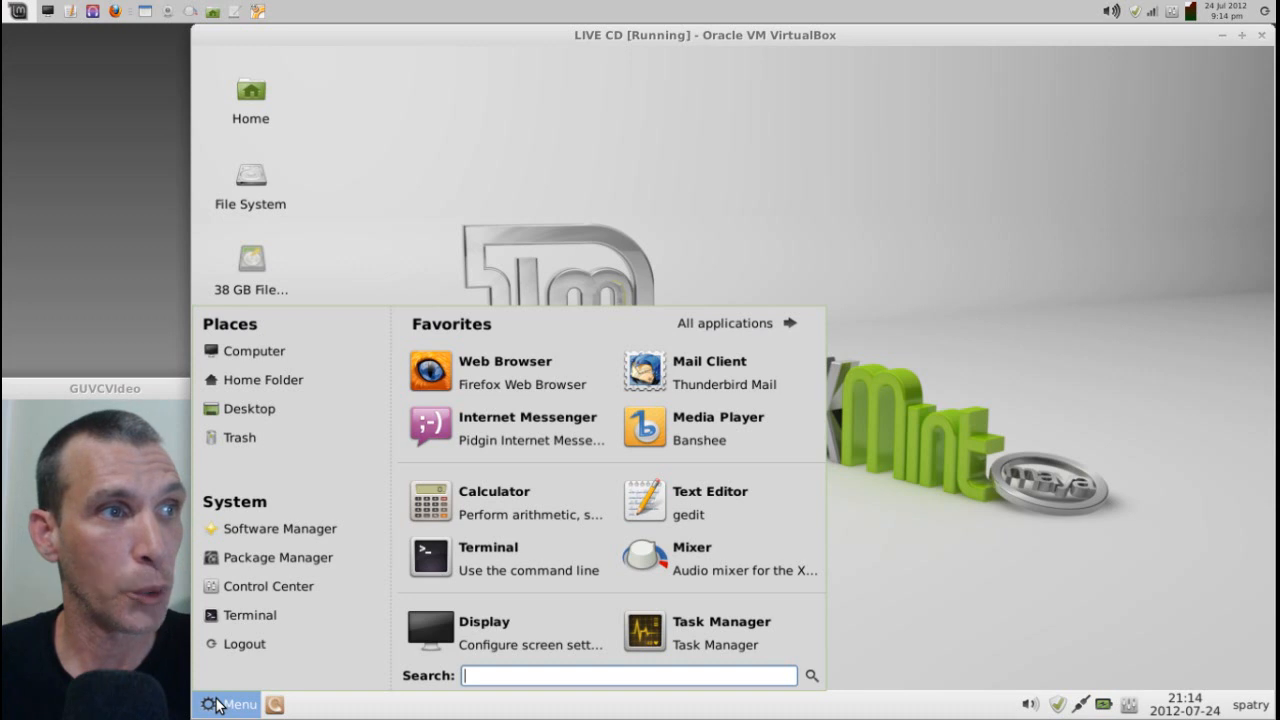
left_click(236, 700)
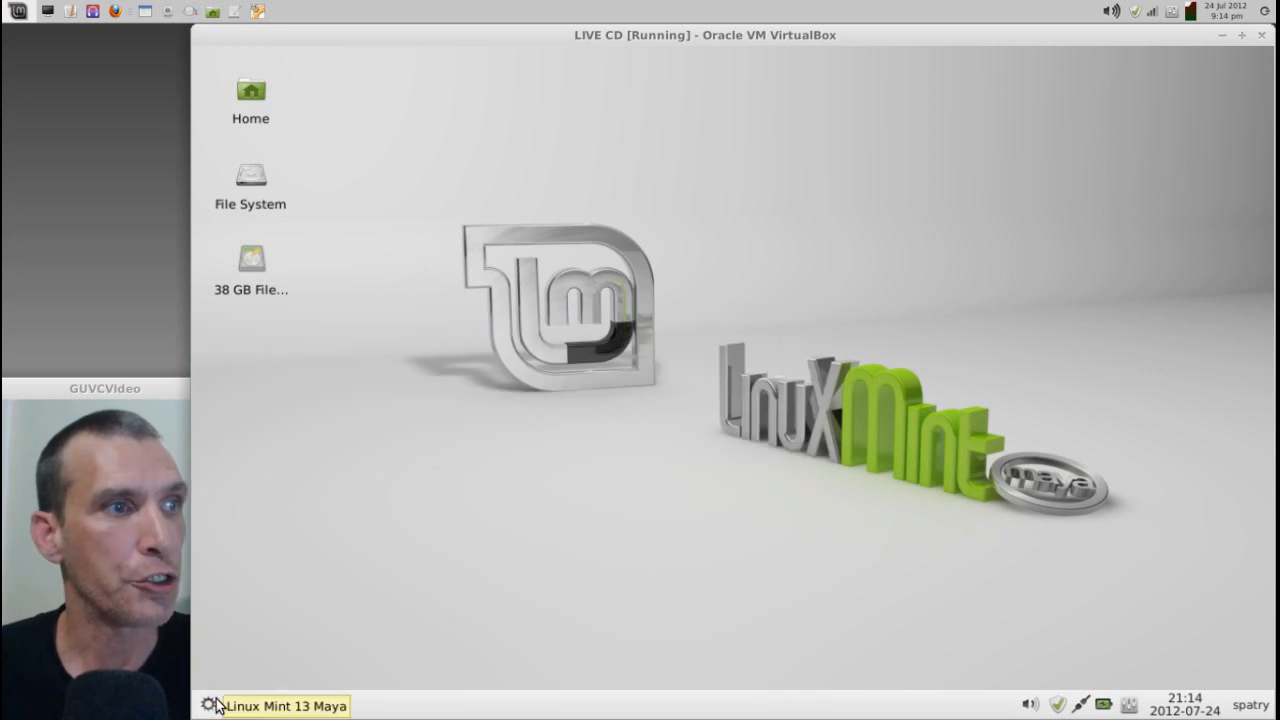
- In mintMenu's preferences, clear the Button text so the panel button shows only its icon
right_click(212, 708)
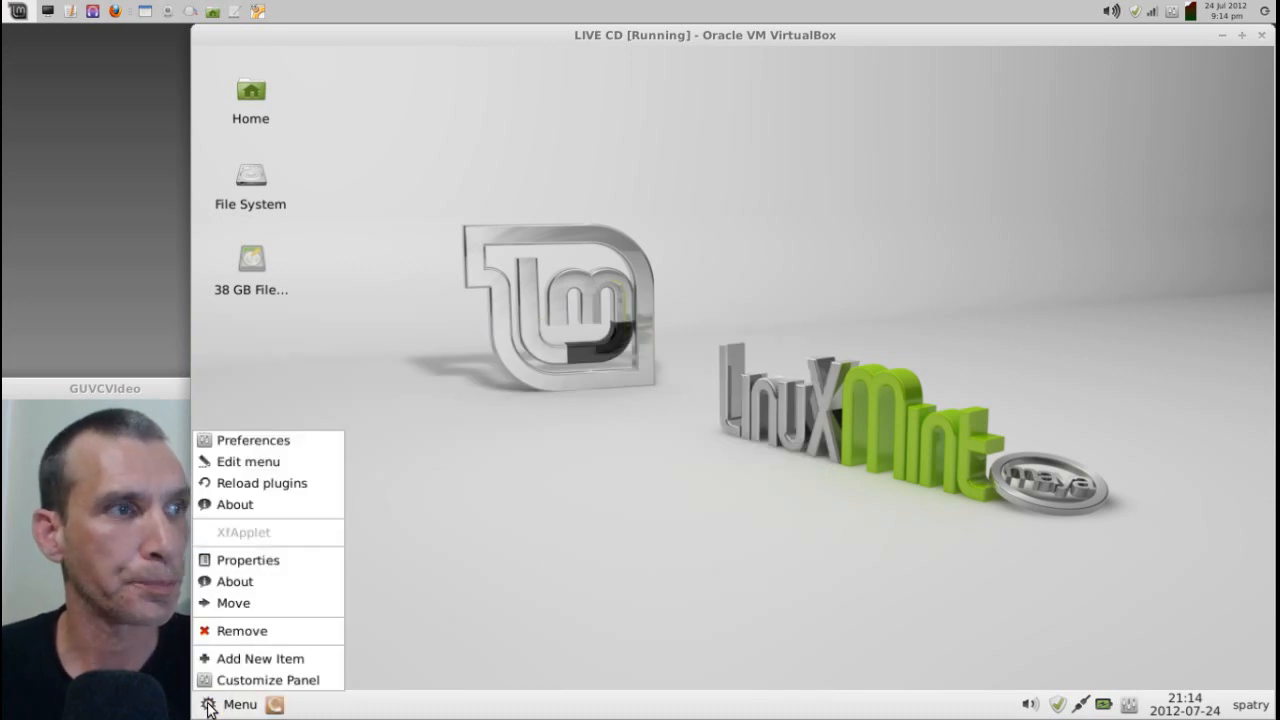
mouse_move(240, 440)
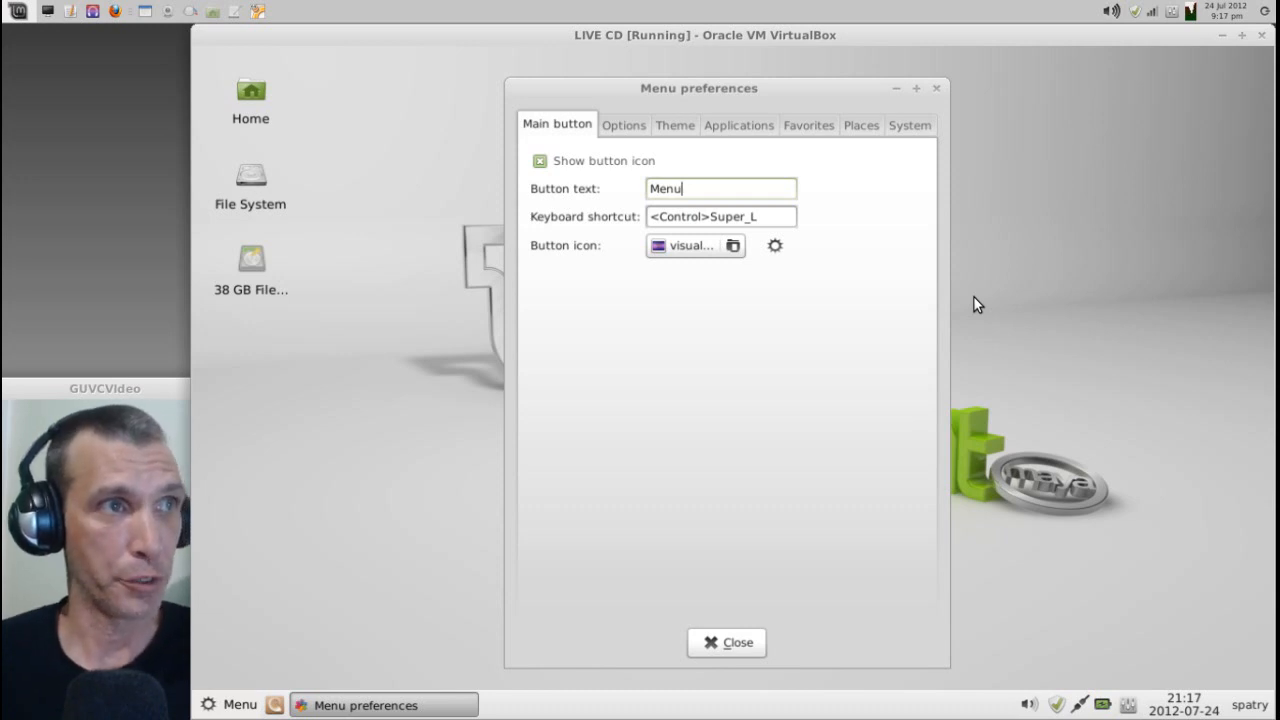
mouse_move(700, 188)
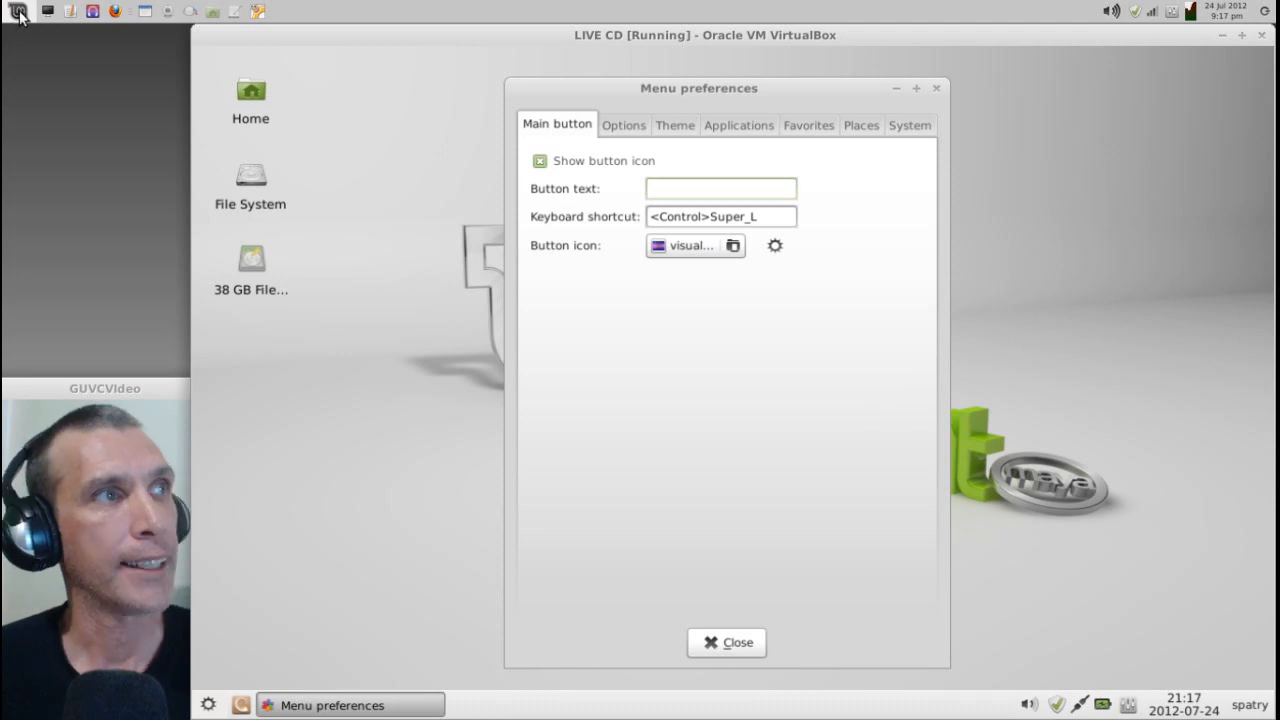
left_click(720, 188)
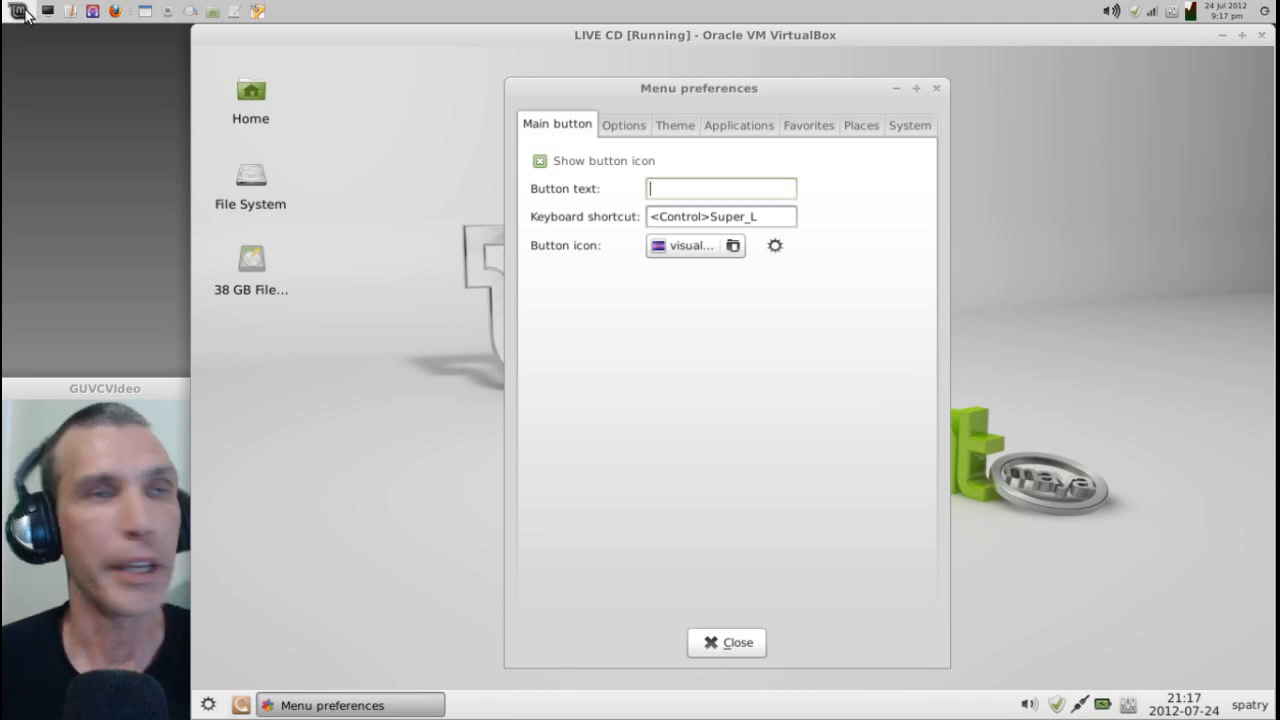
mouse_move(556, 226)
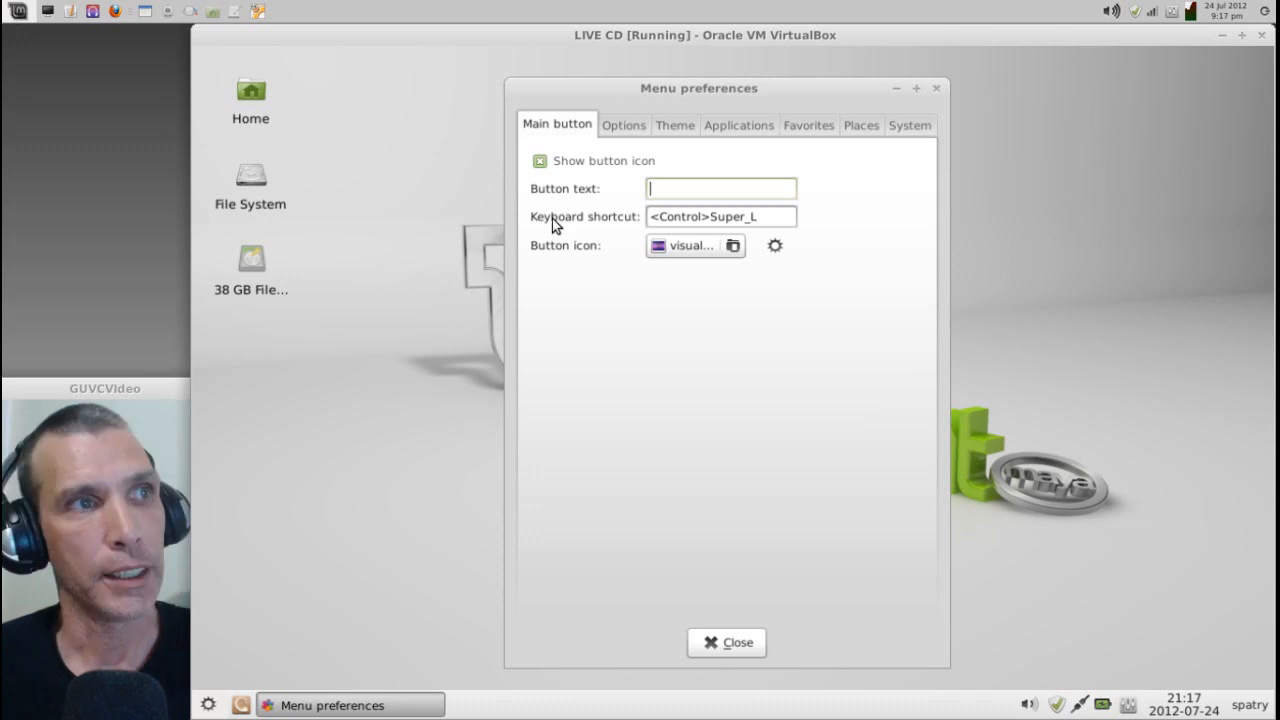
mouse_move(738, 282)
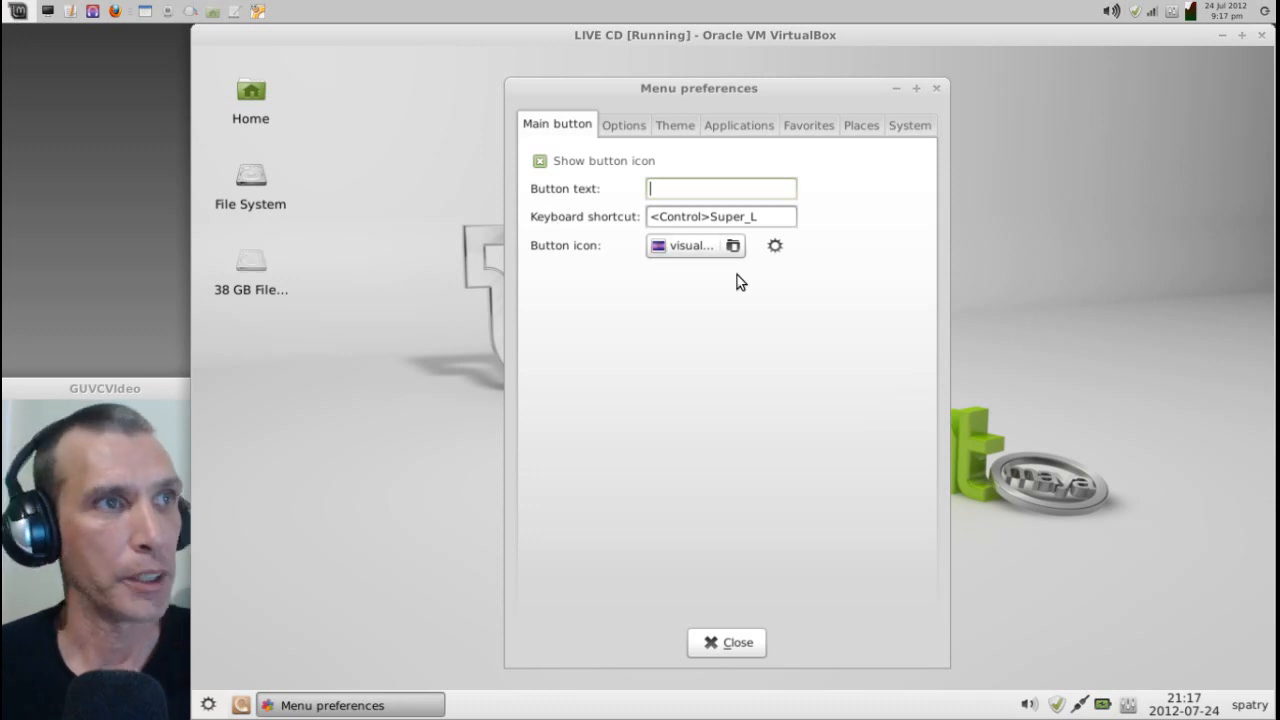
mouse_move(770, 260)
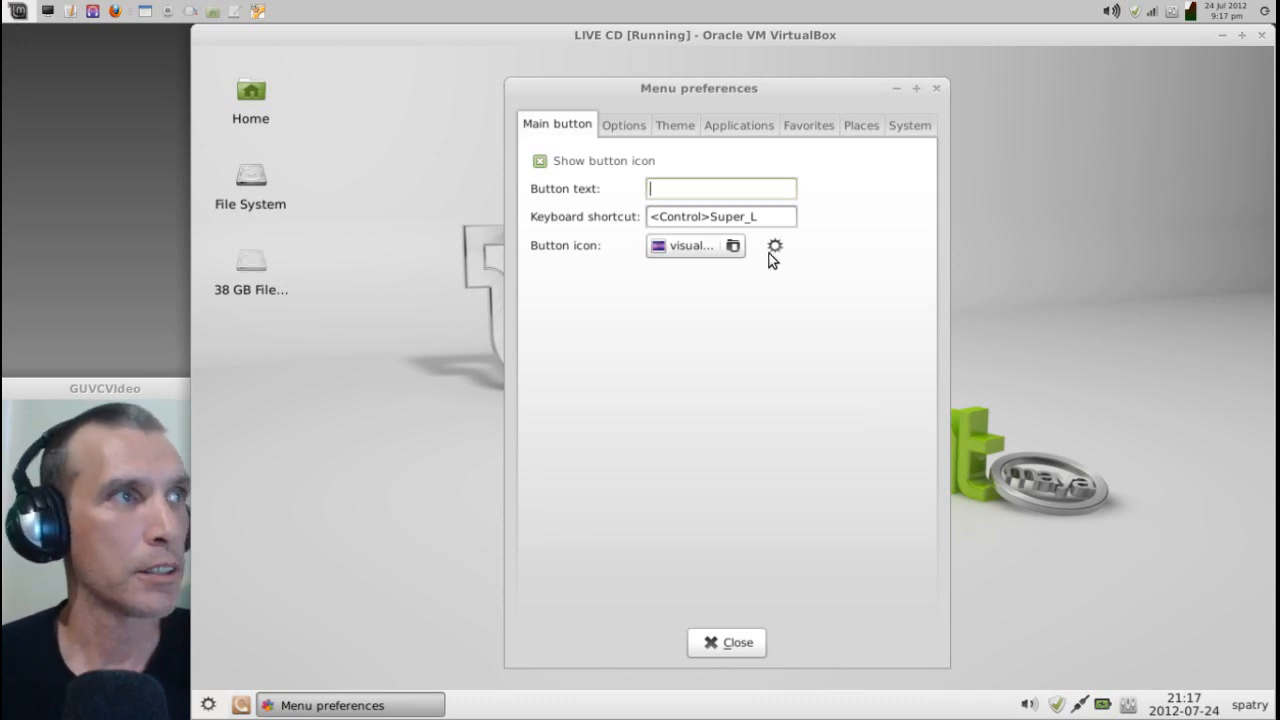
- On the Options tab, enable Always start with favorites pane and disable the system and places plugins
left_click(624, 124)
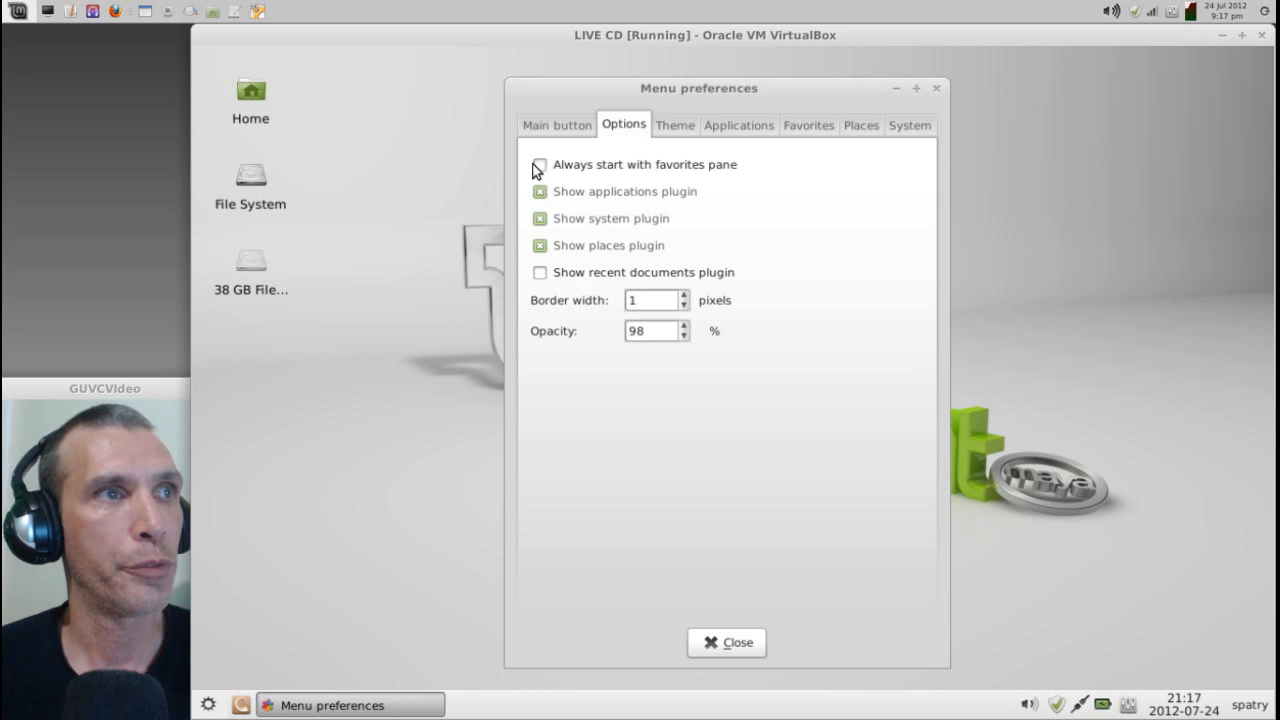
left_click(538, 164)
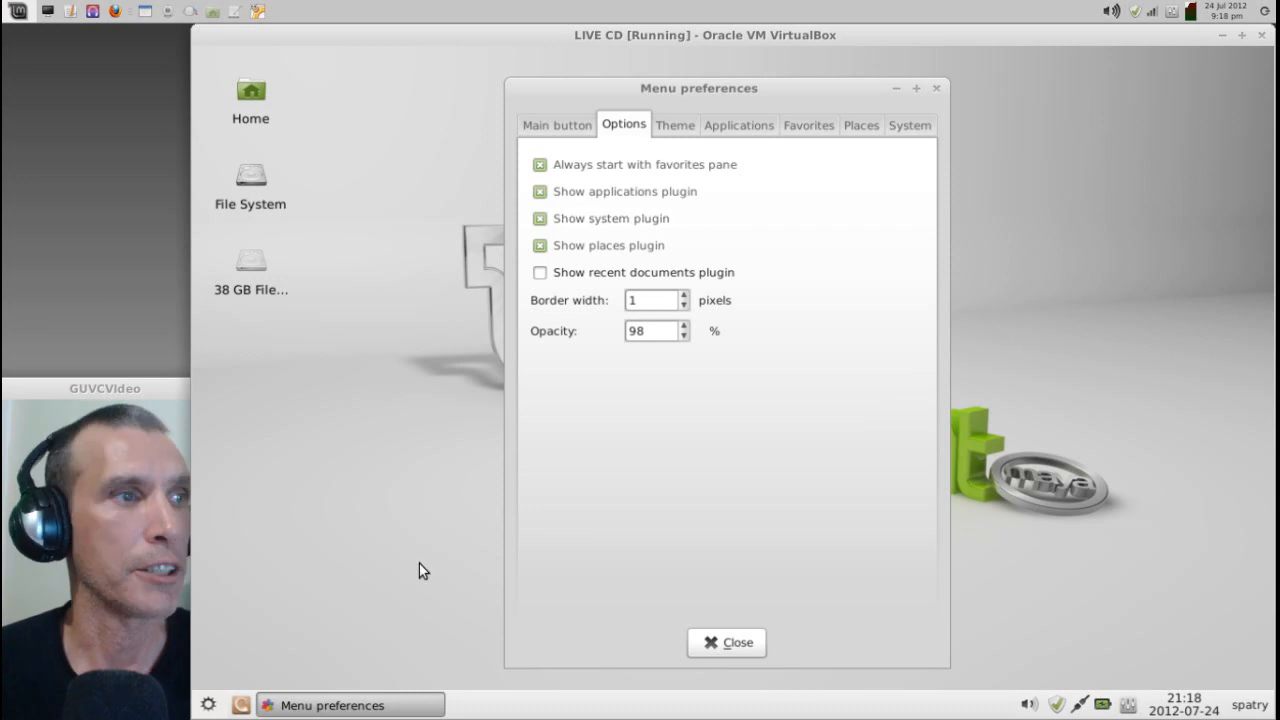
mouse_move(212, 698)
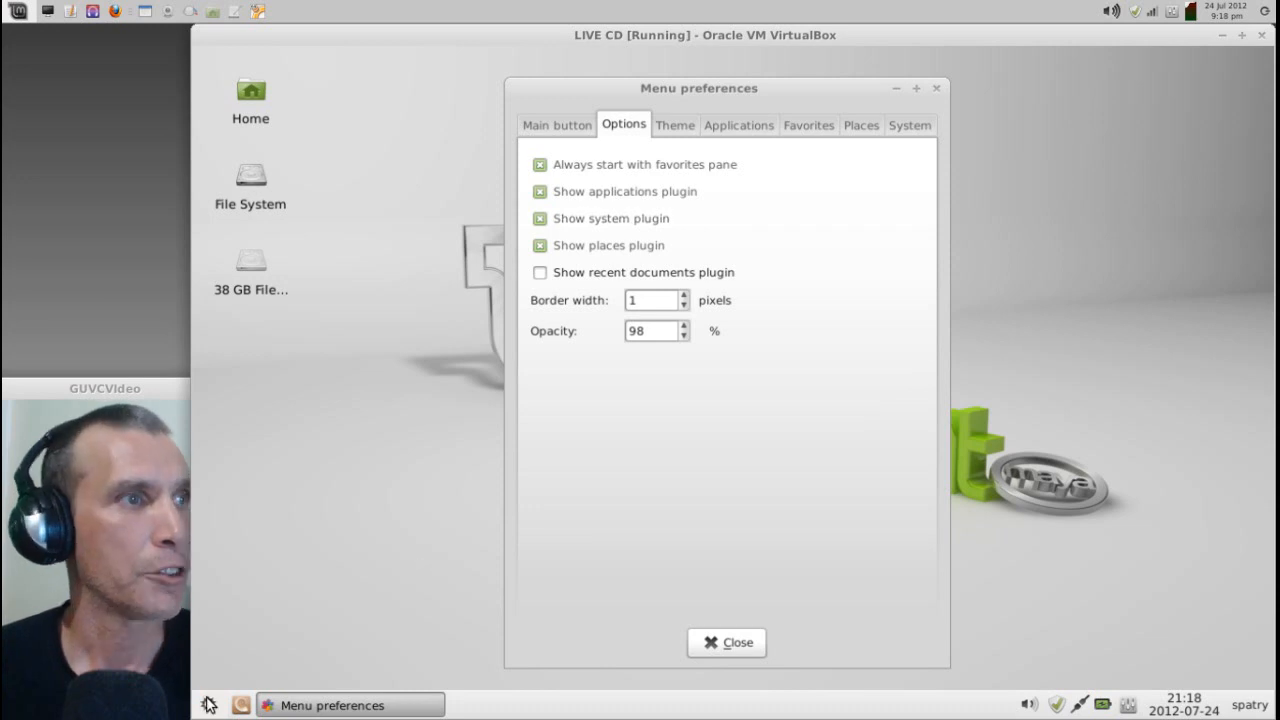
left_click(212, 704)
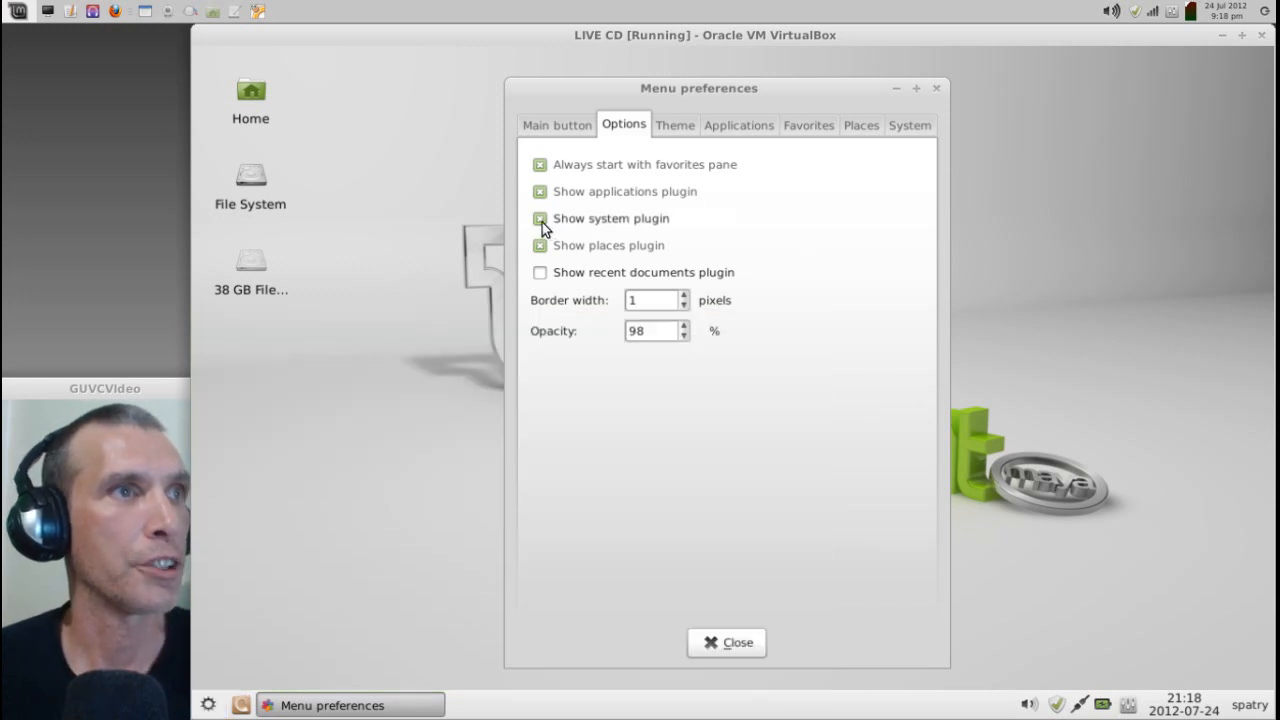
left_click(540, 218)
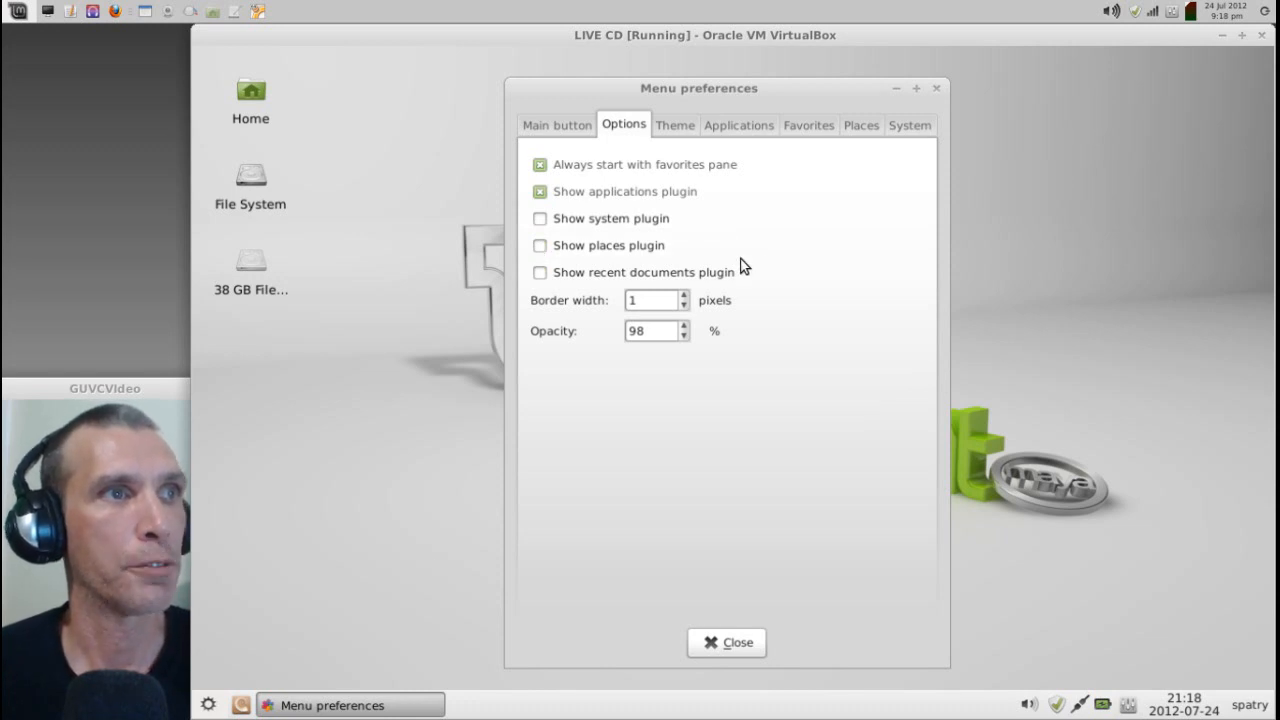
mouse_move(428, 532)
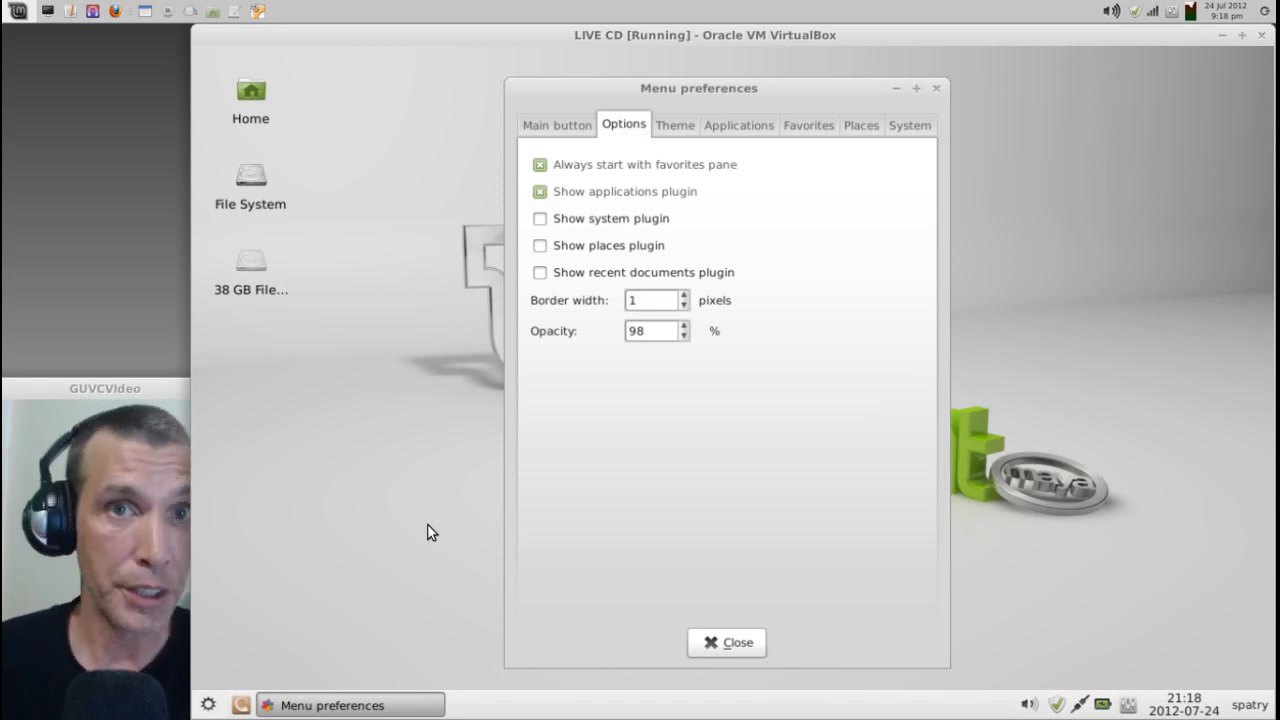
mouse_move(628, 332)
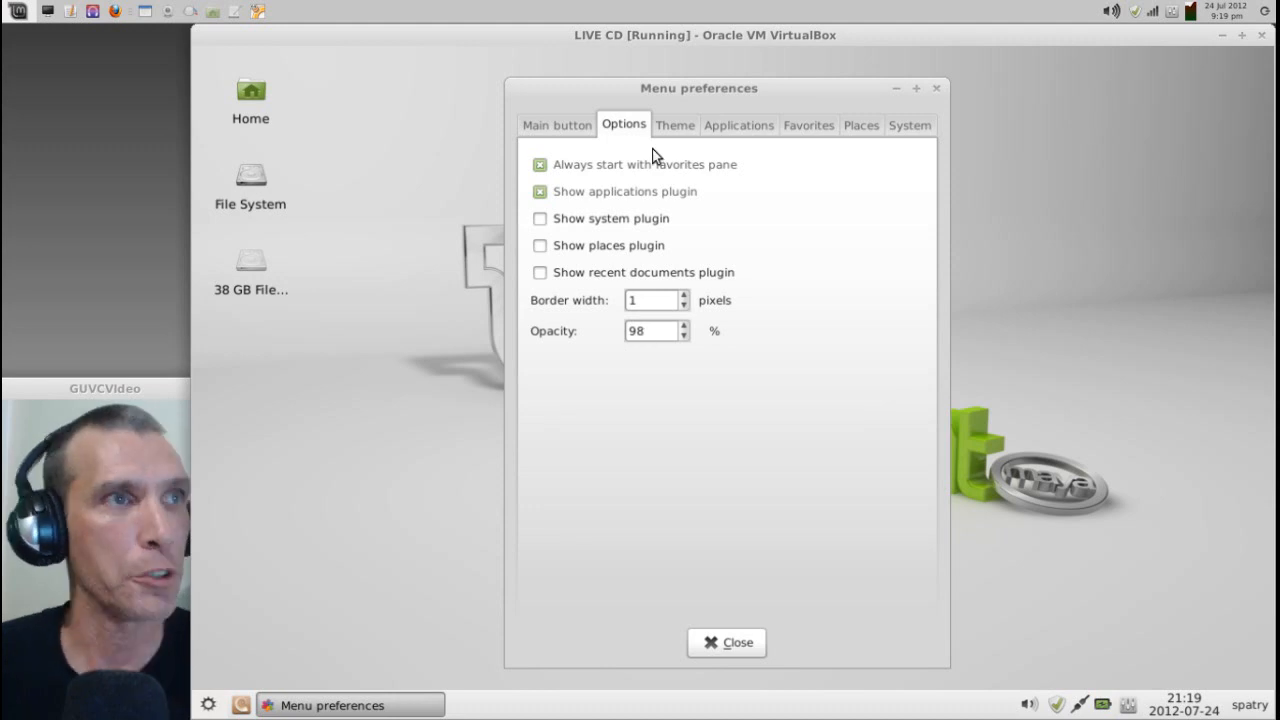
mouse_move(680, 136)
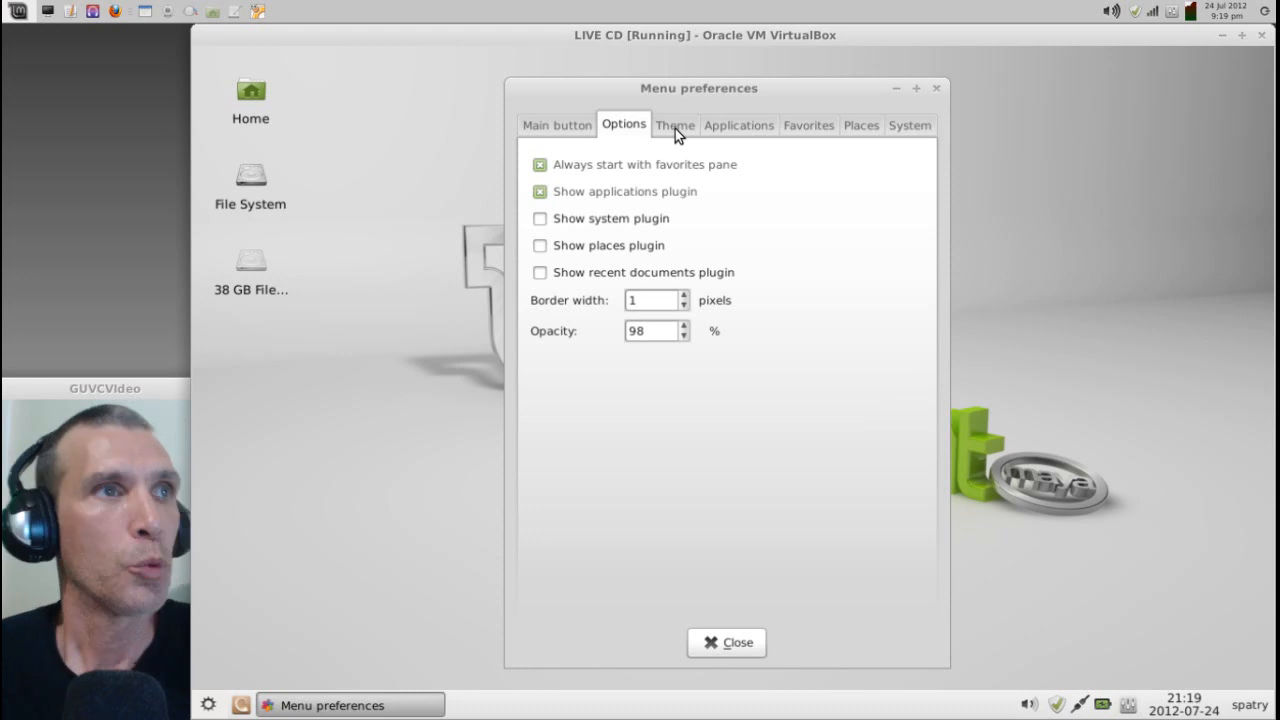
- On the Applications tab, turn off Hover so categories no longer open on mouse-over
left_click(676, 124)
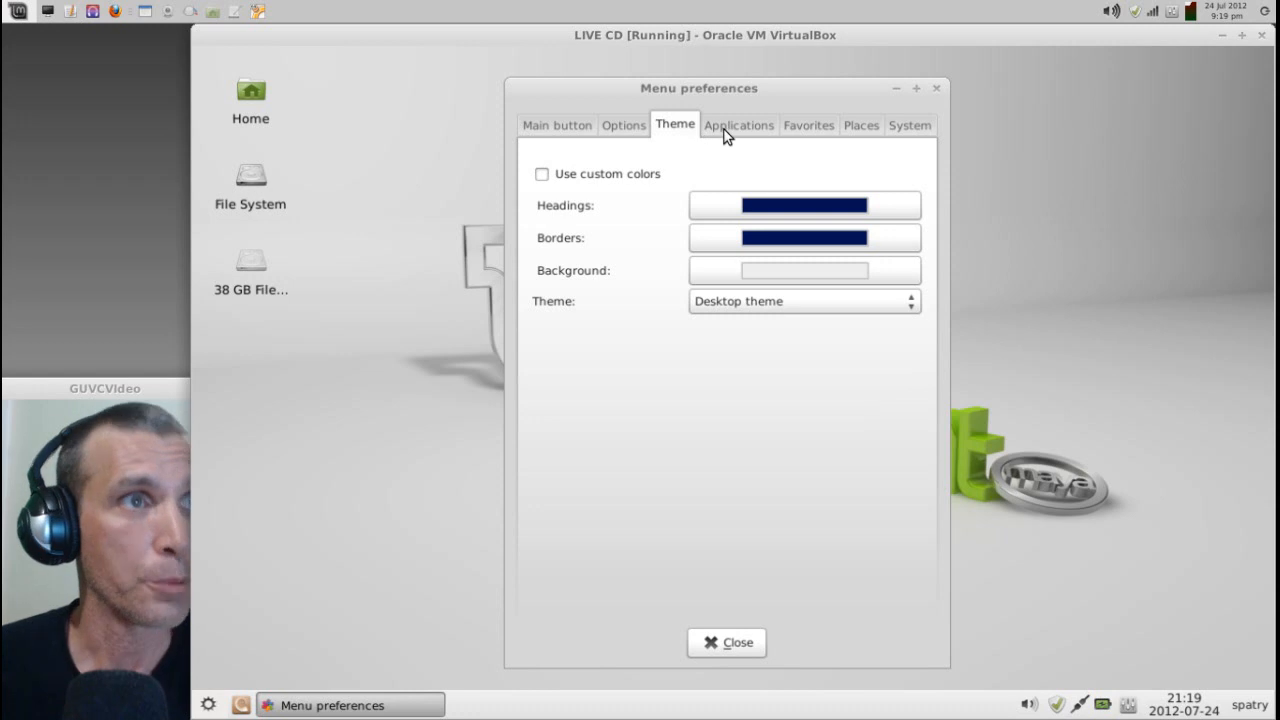
left_click(736, 124)
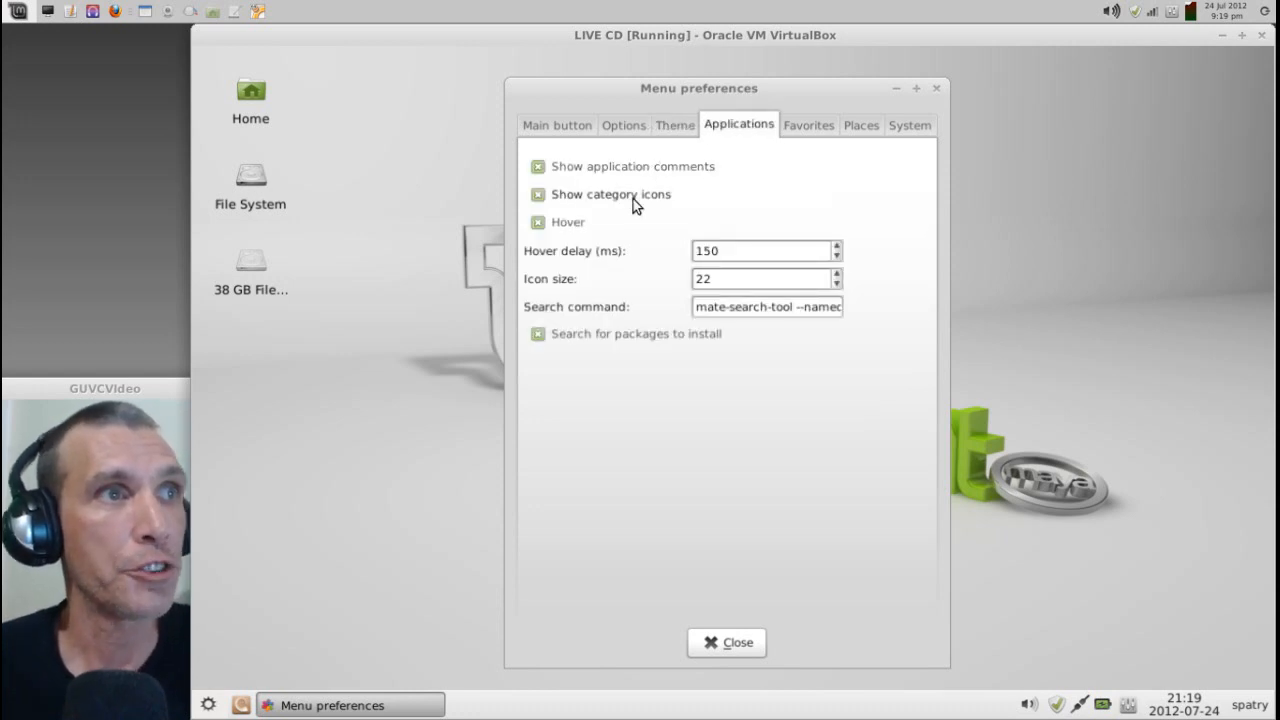
left_click(536, 222)
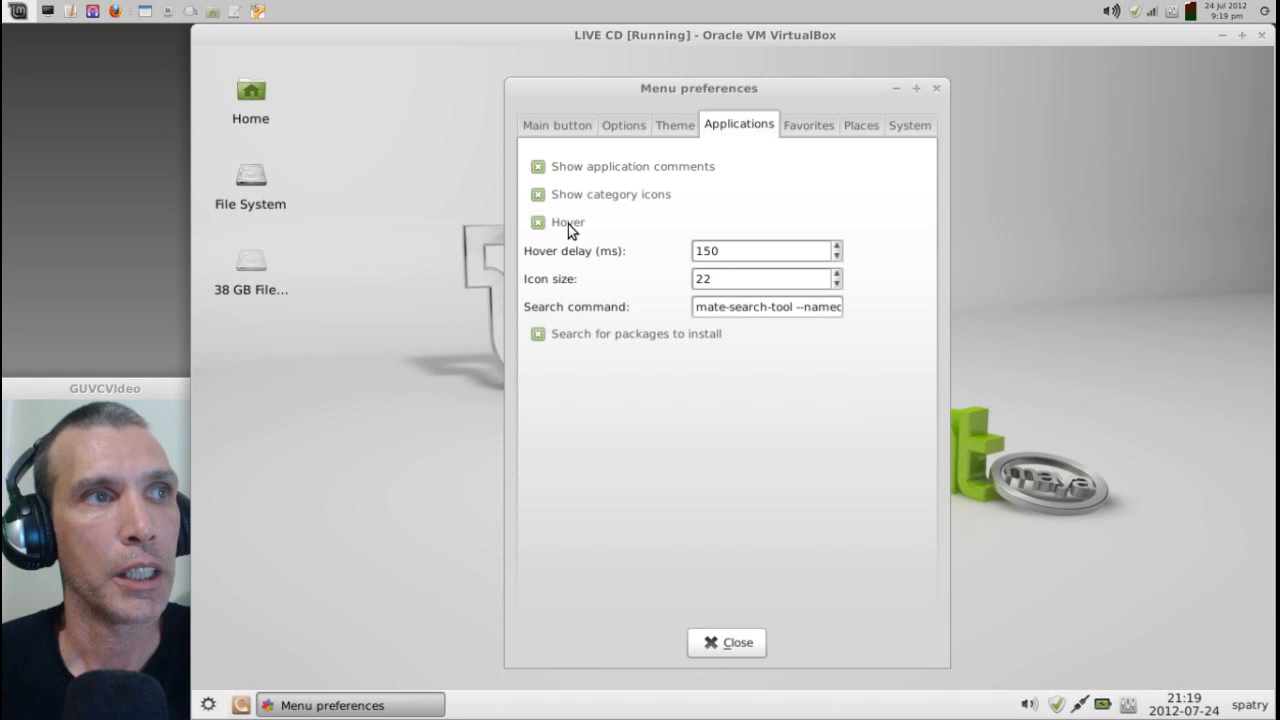
left_click(538, 222)
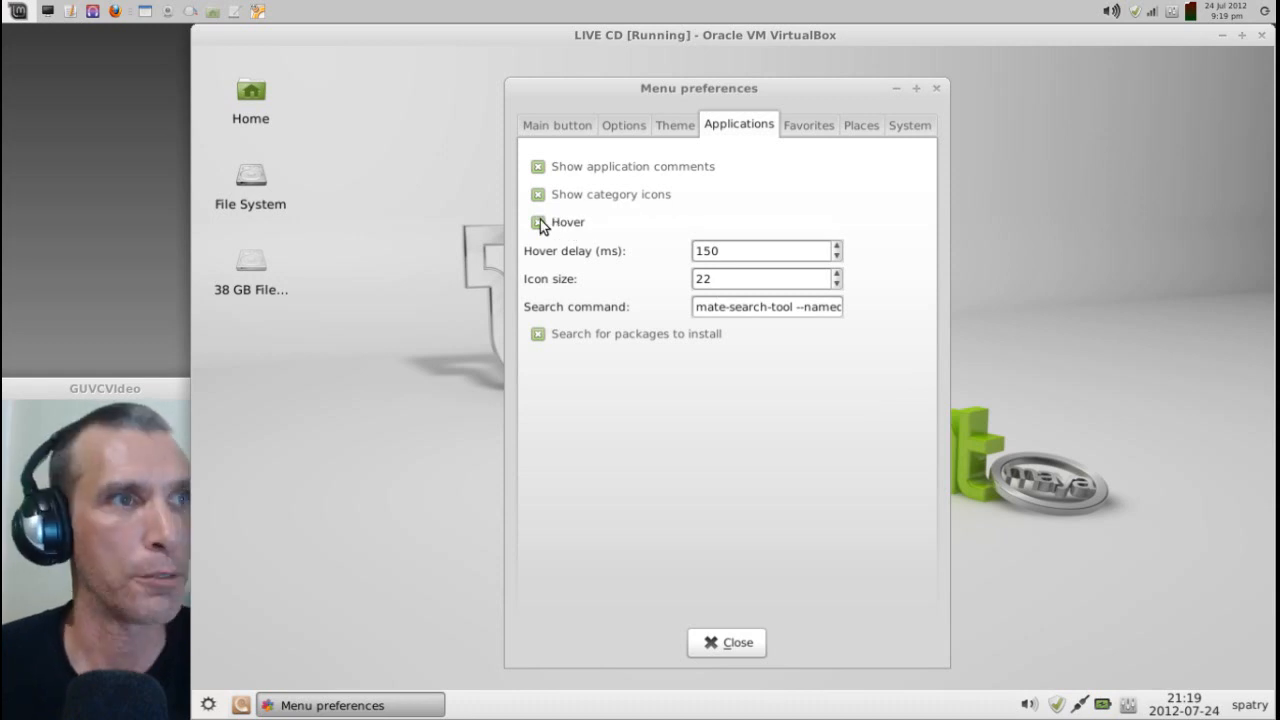
left_click(536, 222)
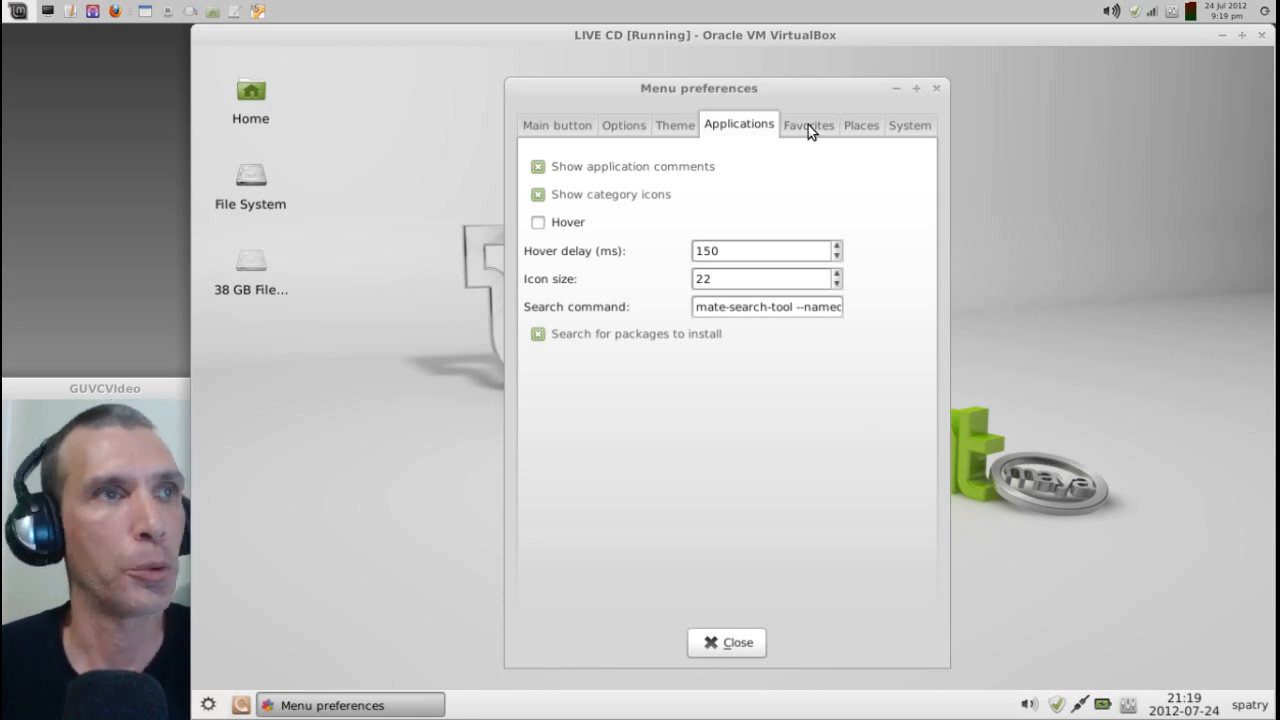
- Review the Favorites, Places and System tabs of Menu preferences without changing anything
left_click(808, 124)
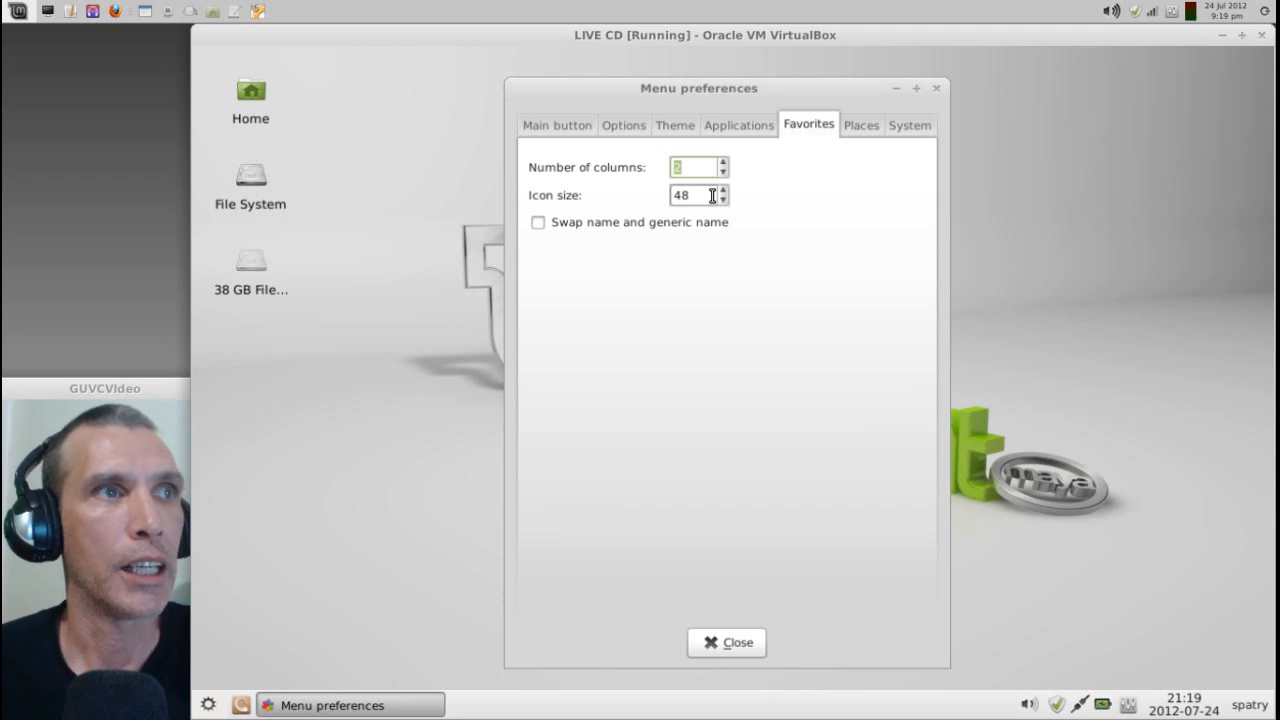
mouse_move(862, 132)
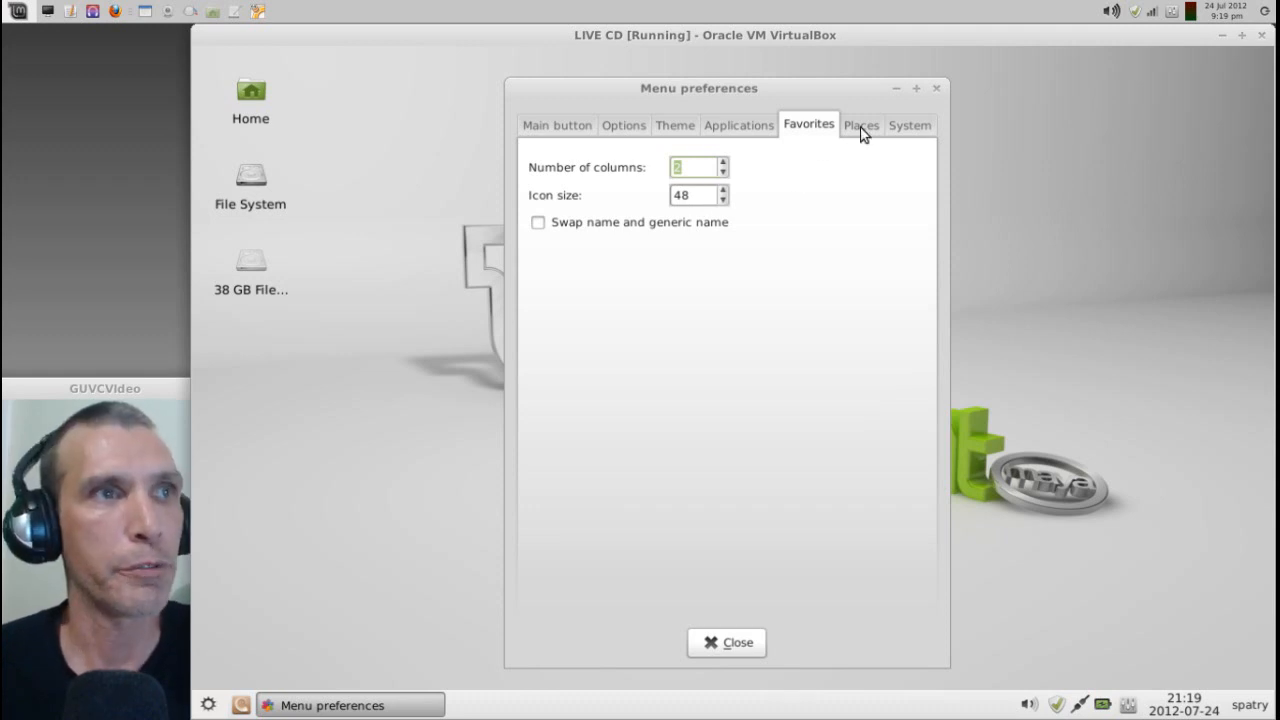
left_click(860, 124)
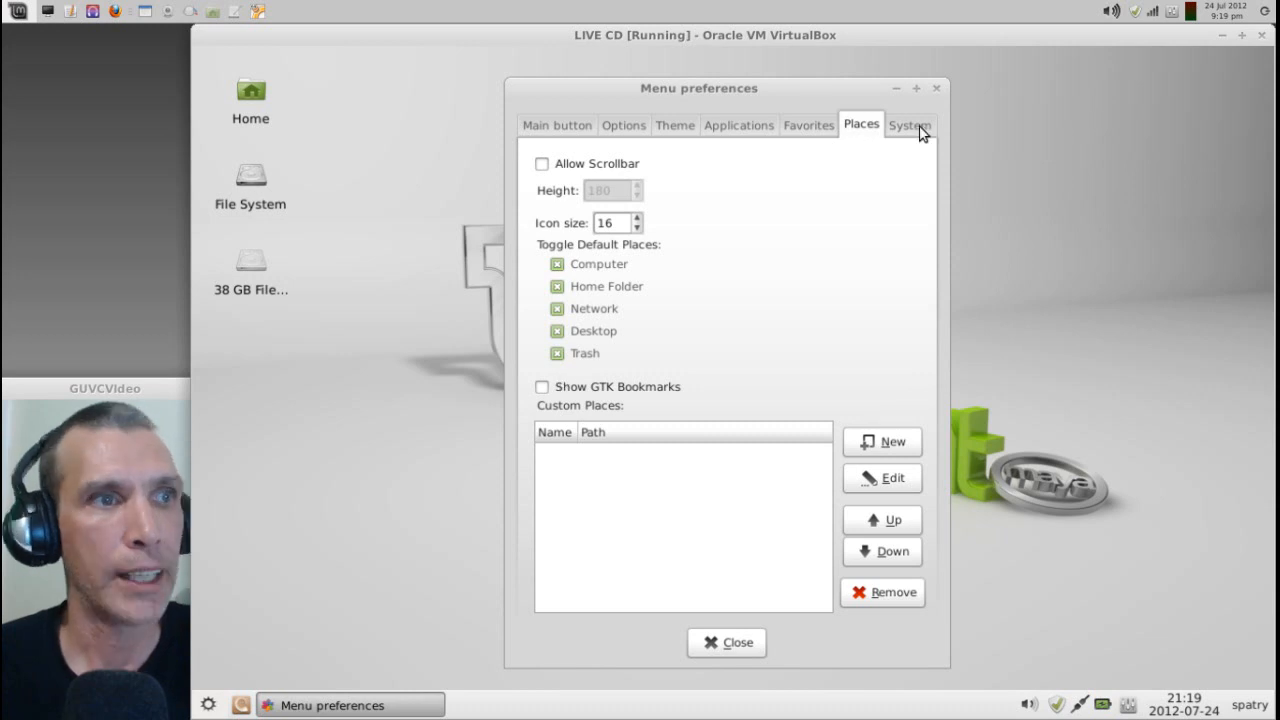
mouse_move(920, 132)
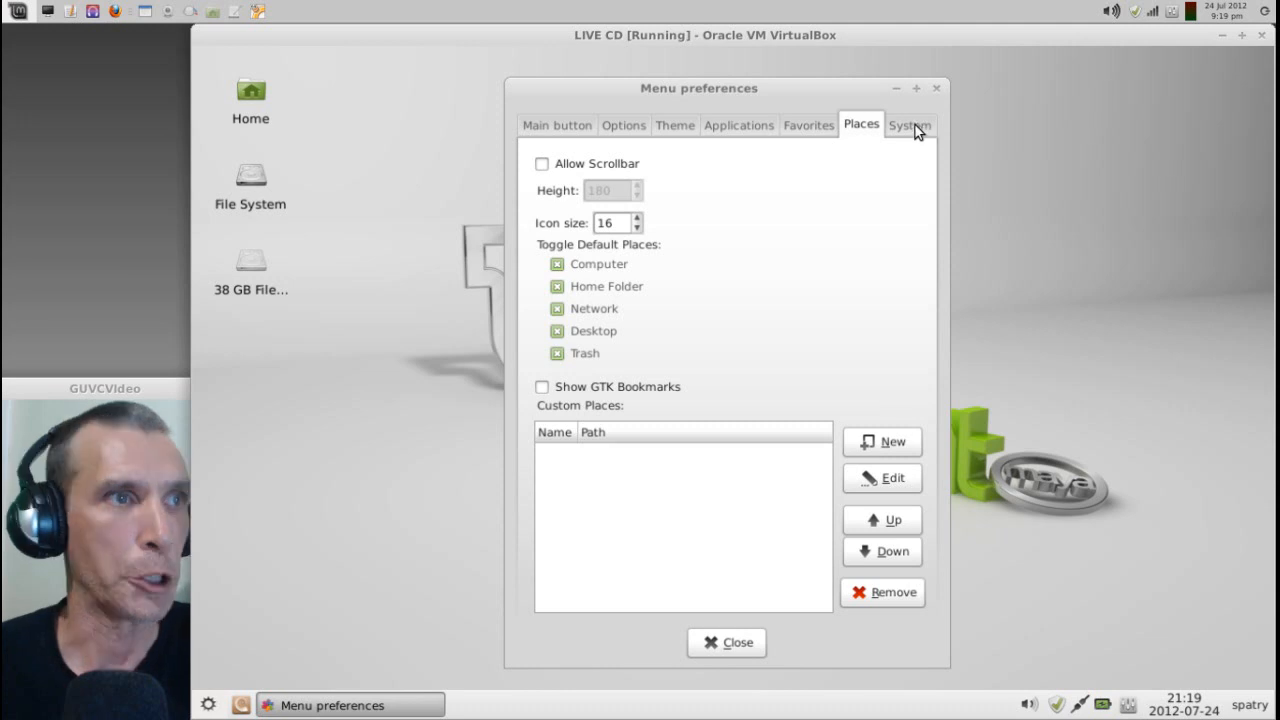
left_click(908, 124)
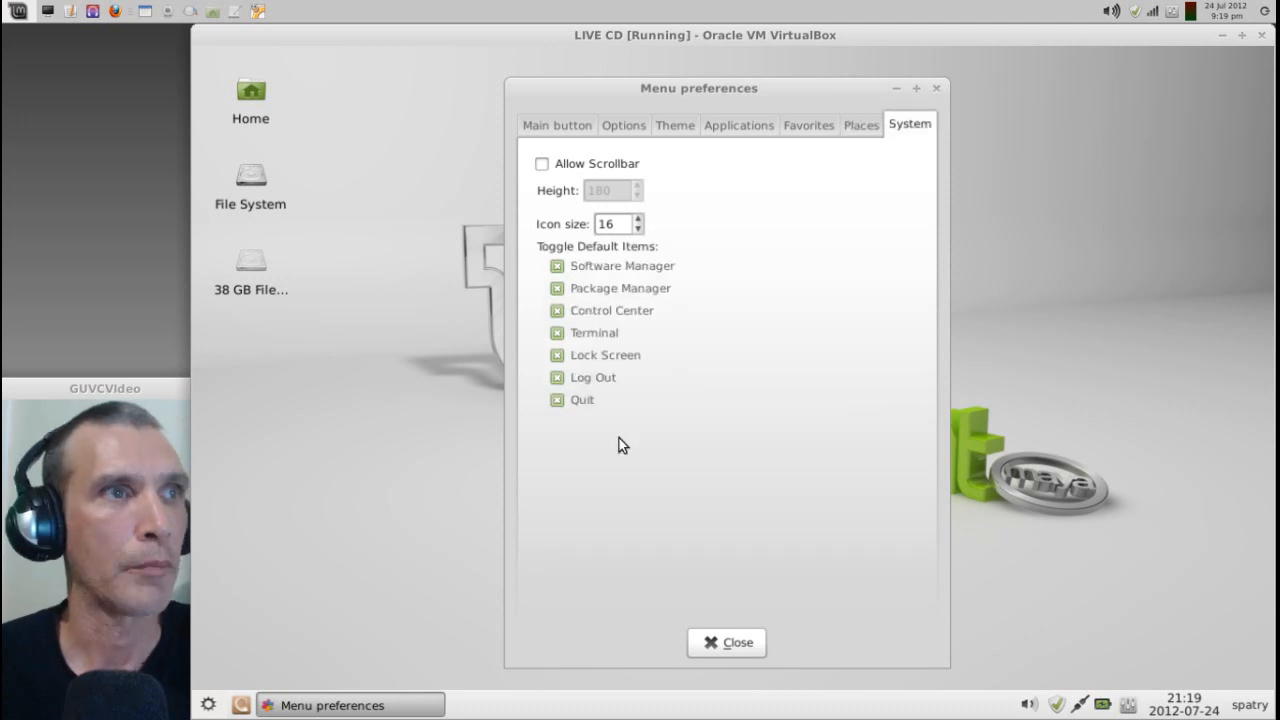
mouse_move(590, 444)
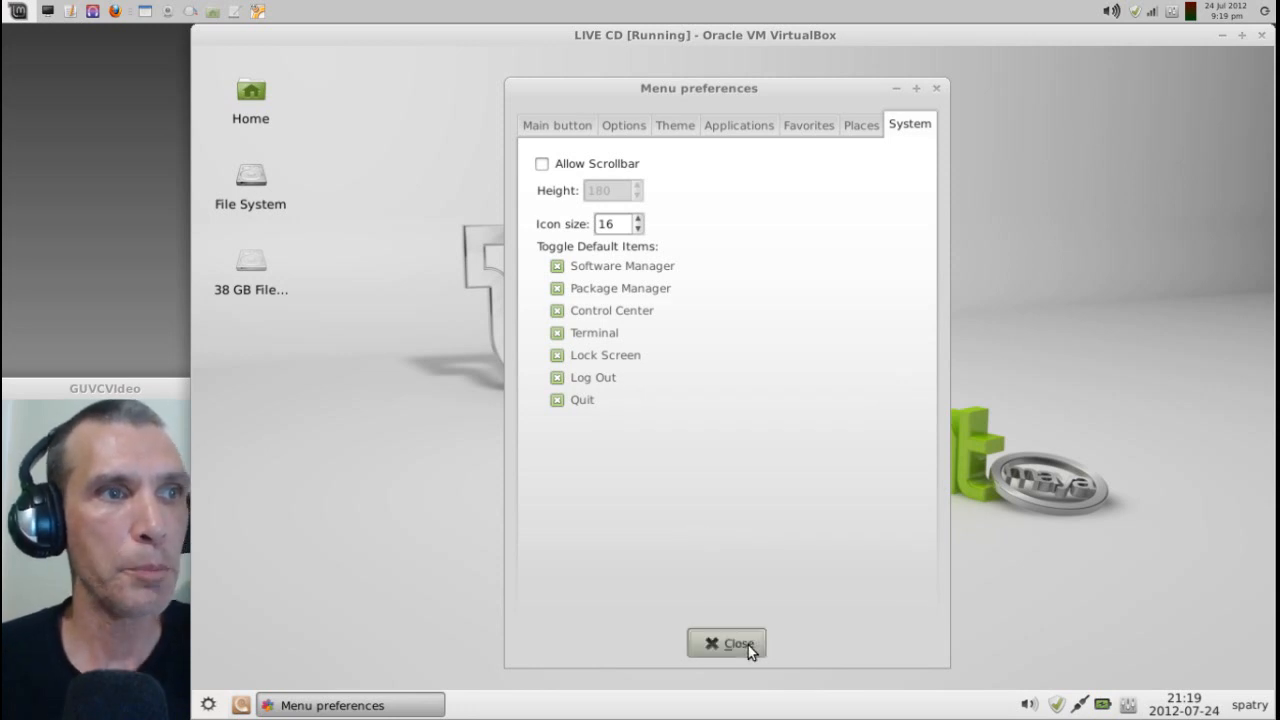
- Close mintMenu preferences and browse the customised menu from All applications to the Graphics category
left_click(730, 644)
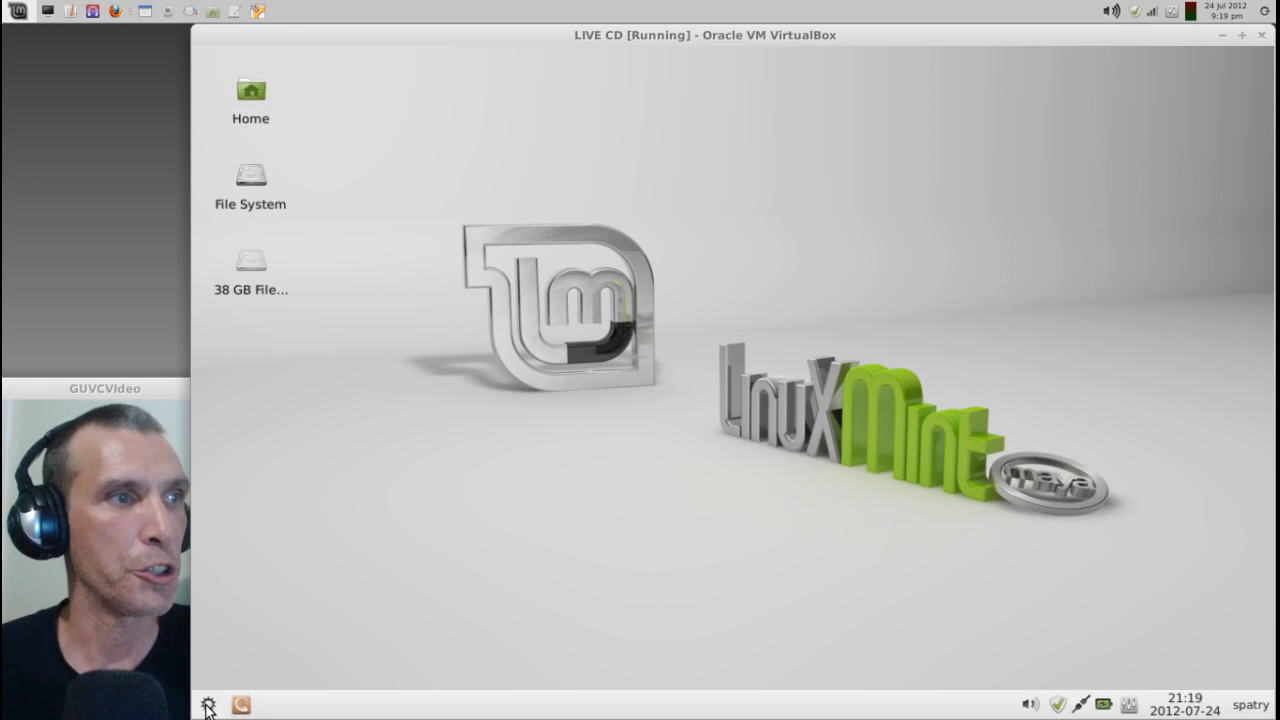
left_click(210, 700)
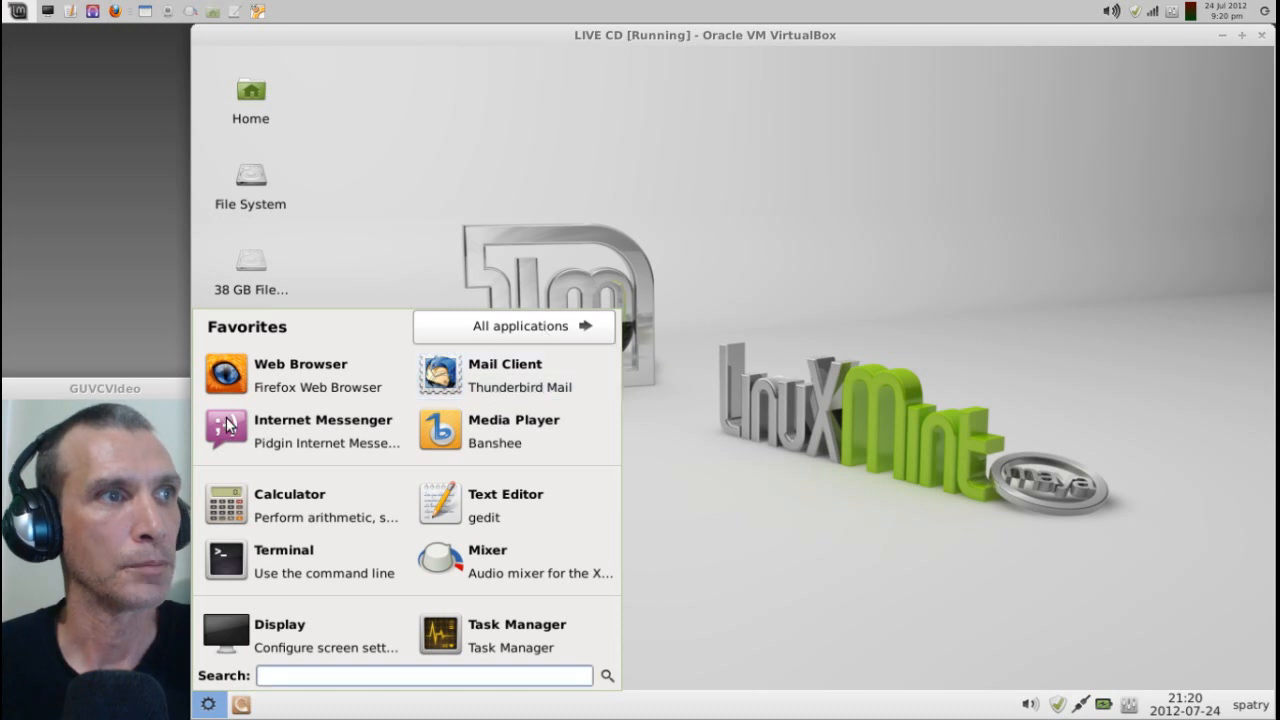
left_click(512, 326)
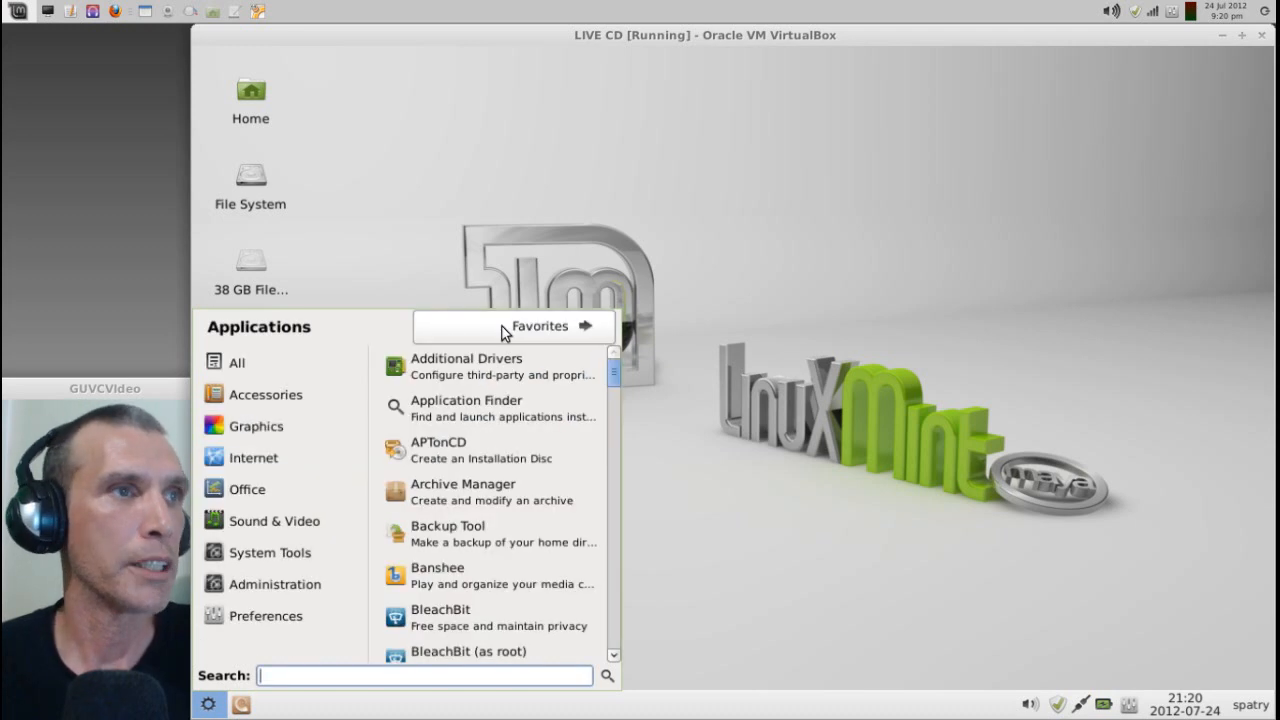
mouse_move(252, 426)
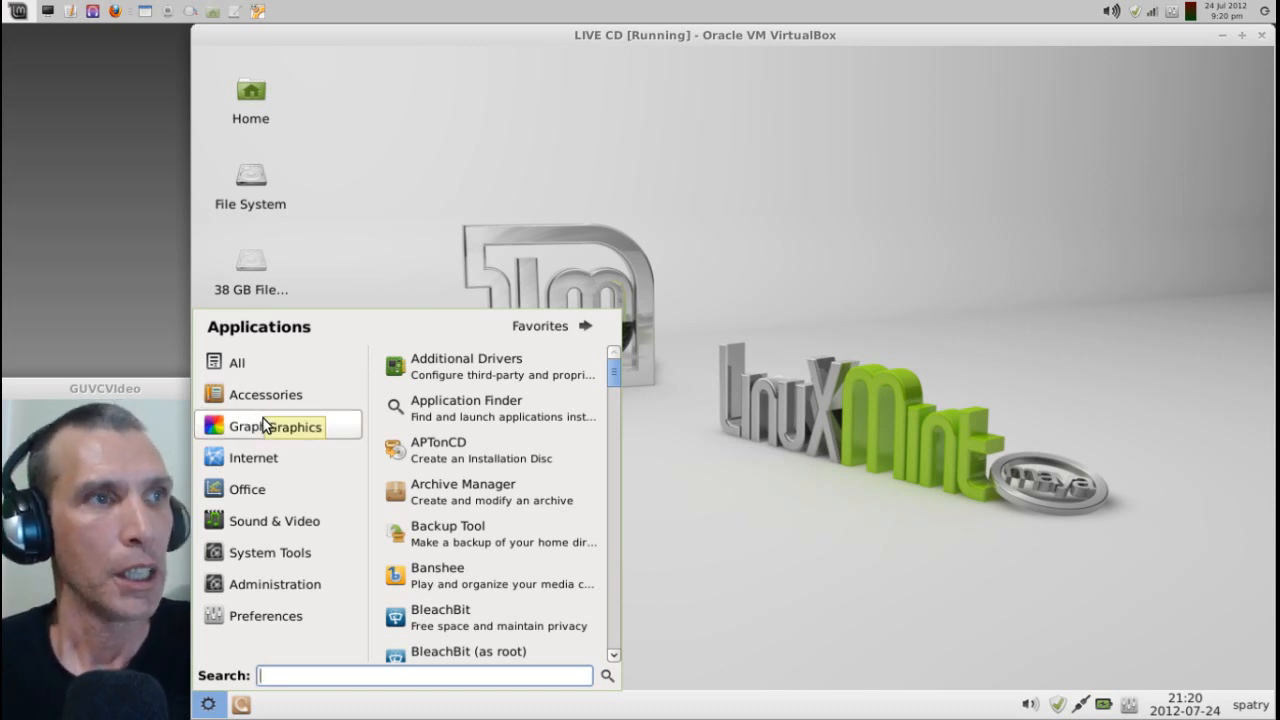
left_click(270, 424)
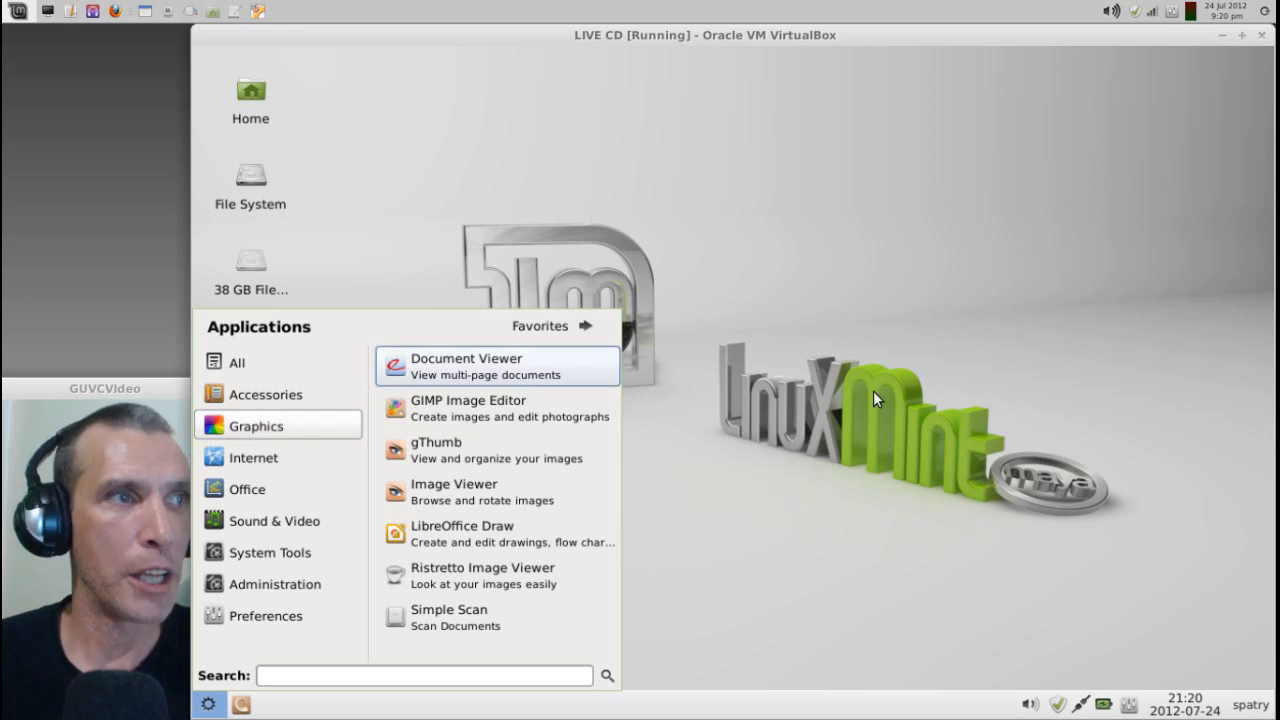